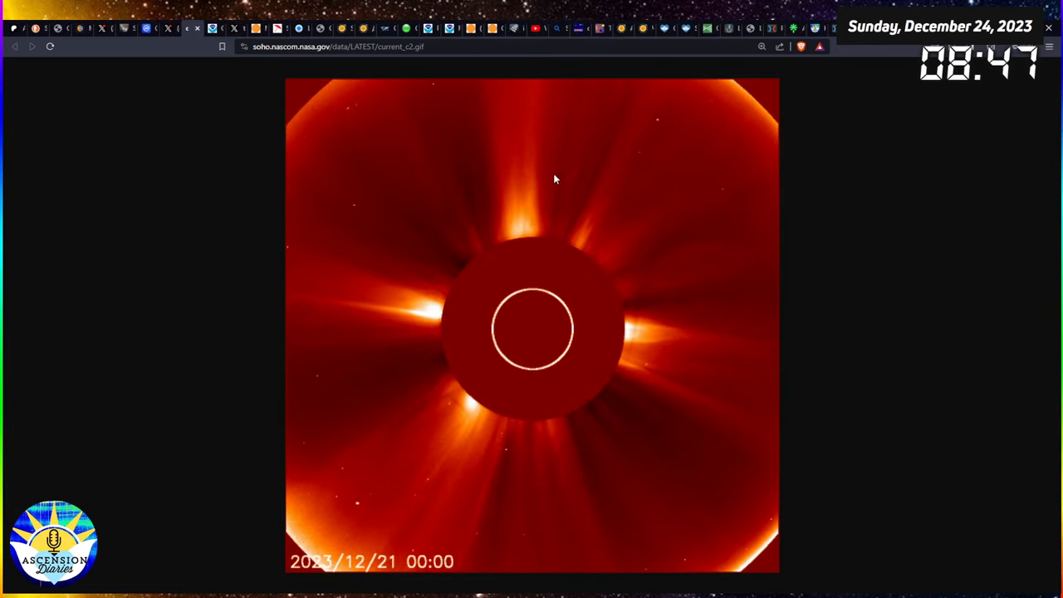
Leave the LASCO C2 coronagraph image for the Ascension Diaries profile on X
left_click(186, 28)
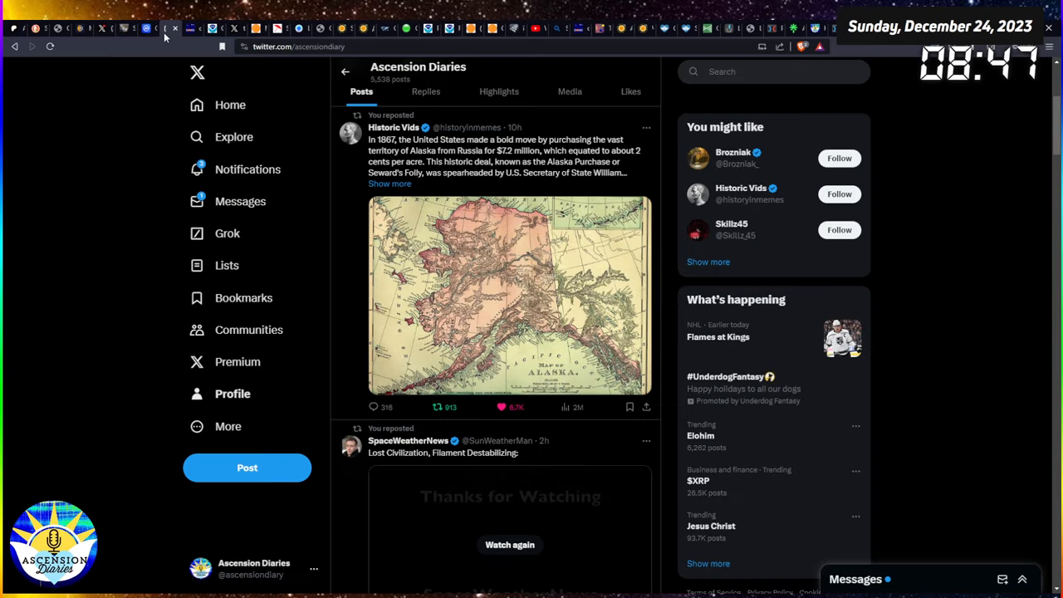
Show the GOES X-ray flux chart over the last 24 hours and inspect the M2.83 flare peak
left_click(169, 28)
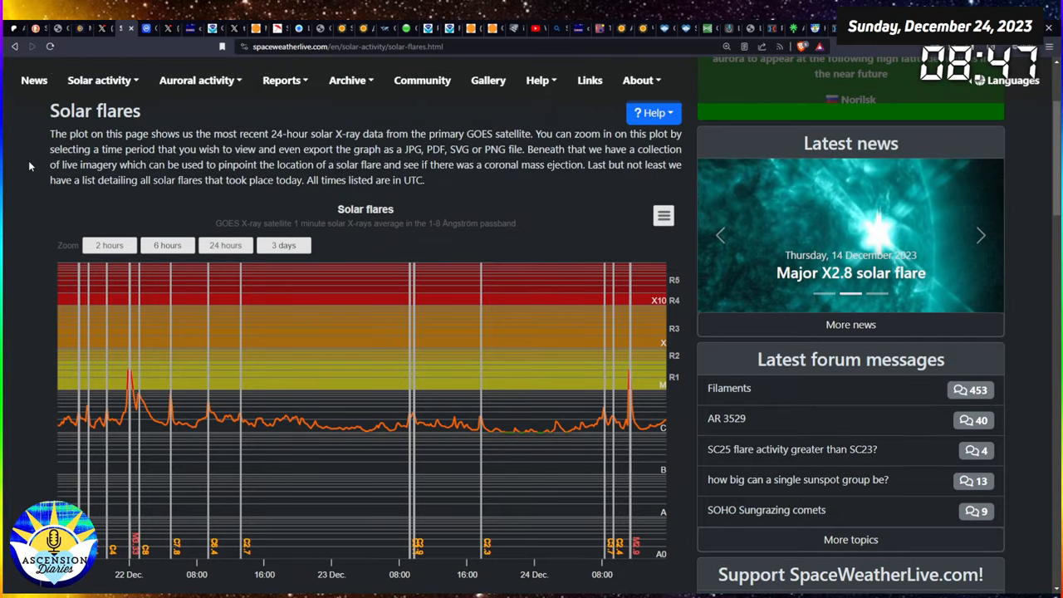
mouse_move(53, 169)
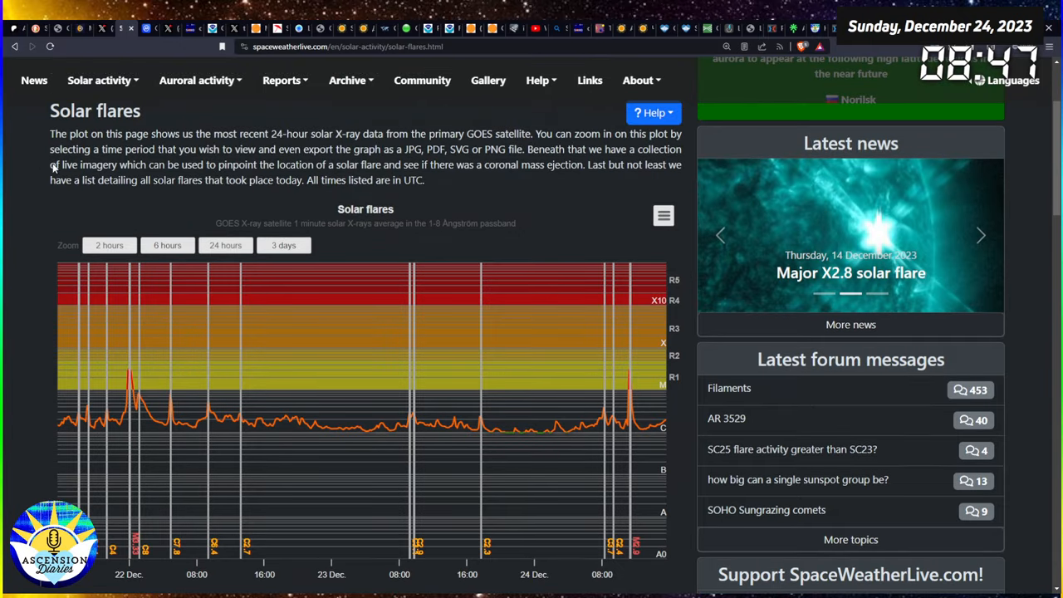
left_click(226, 245)
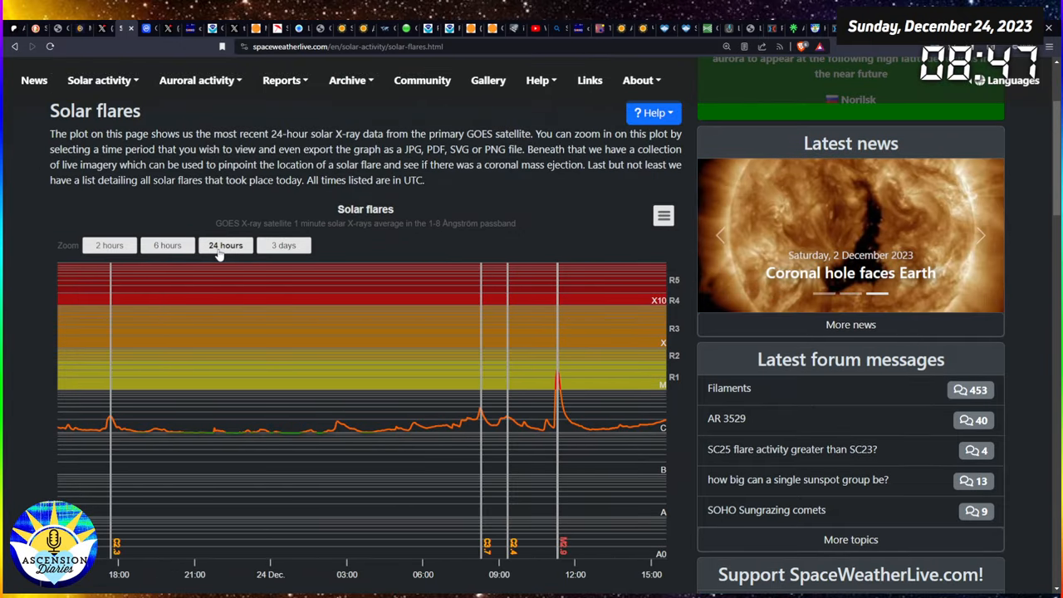
scroll("down", 3)
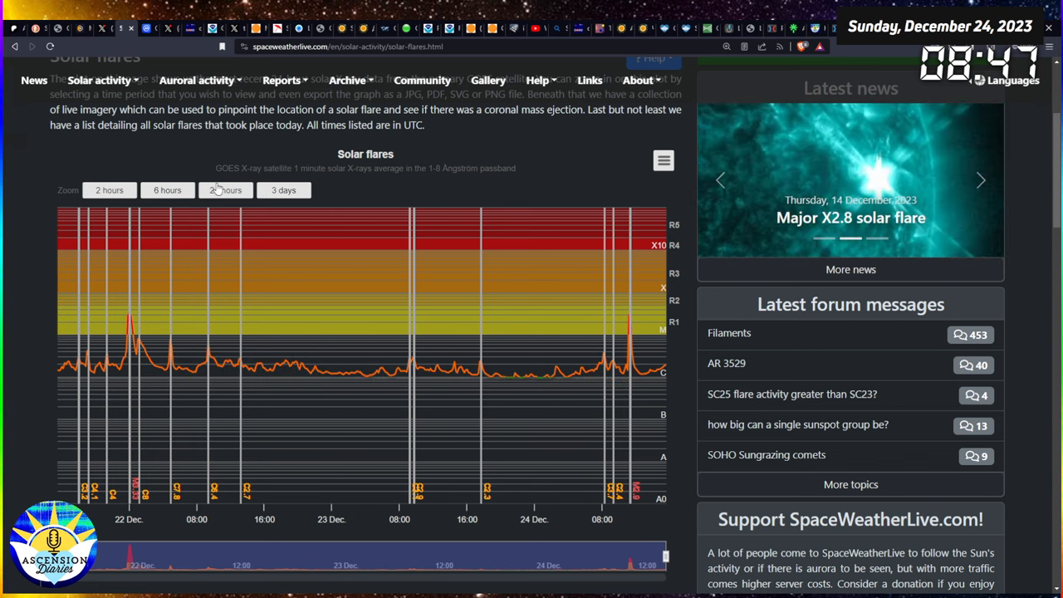
left_click(226, 189)
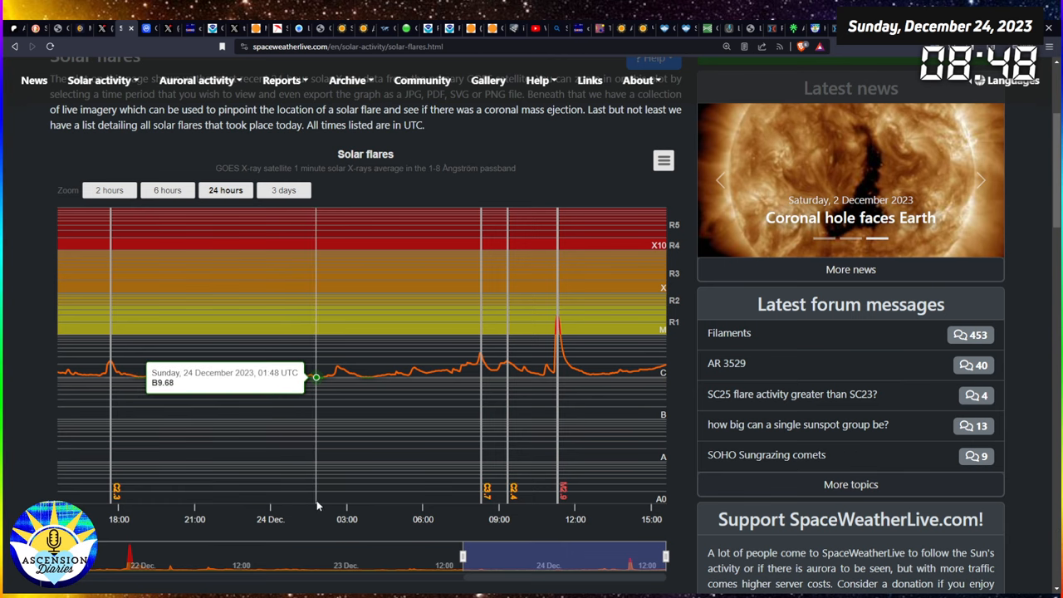
mouse_move(565, 502)
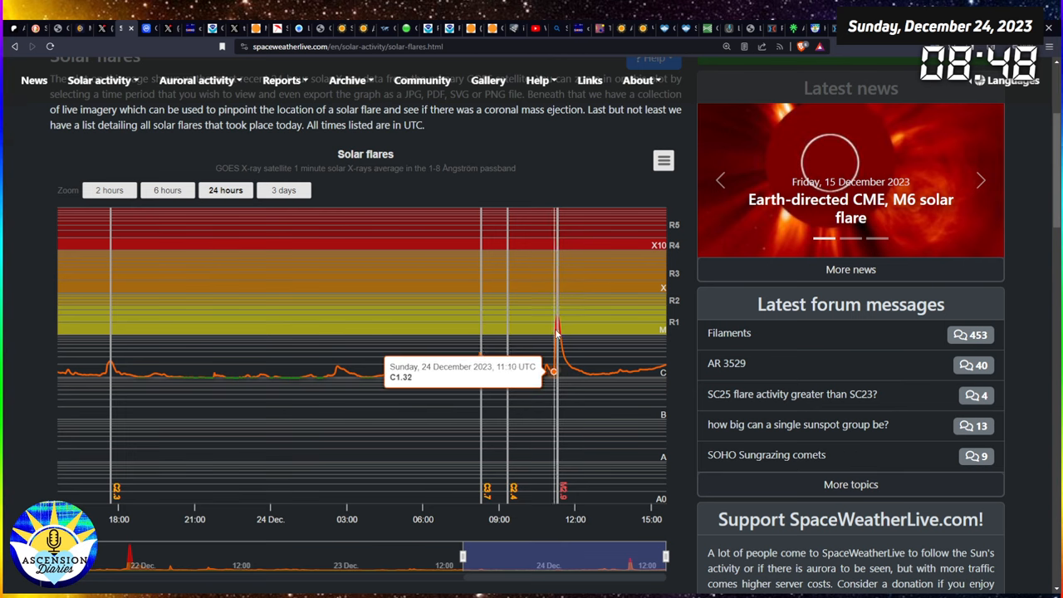
mouse_move(557, 316)
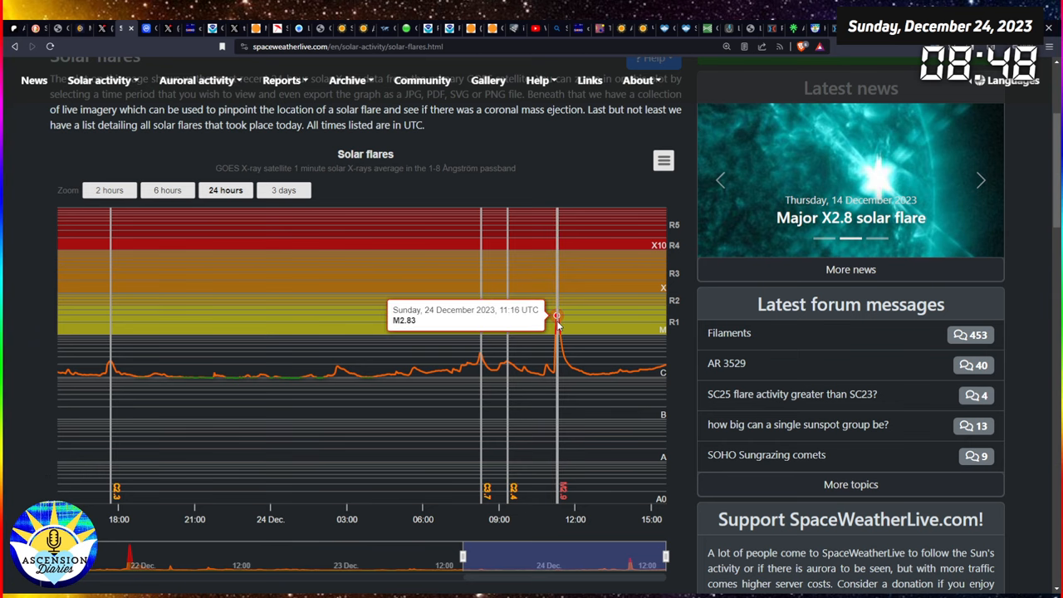
left_click(979, 180)
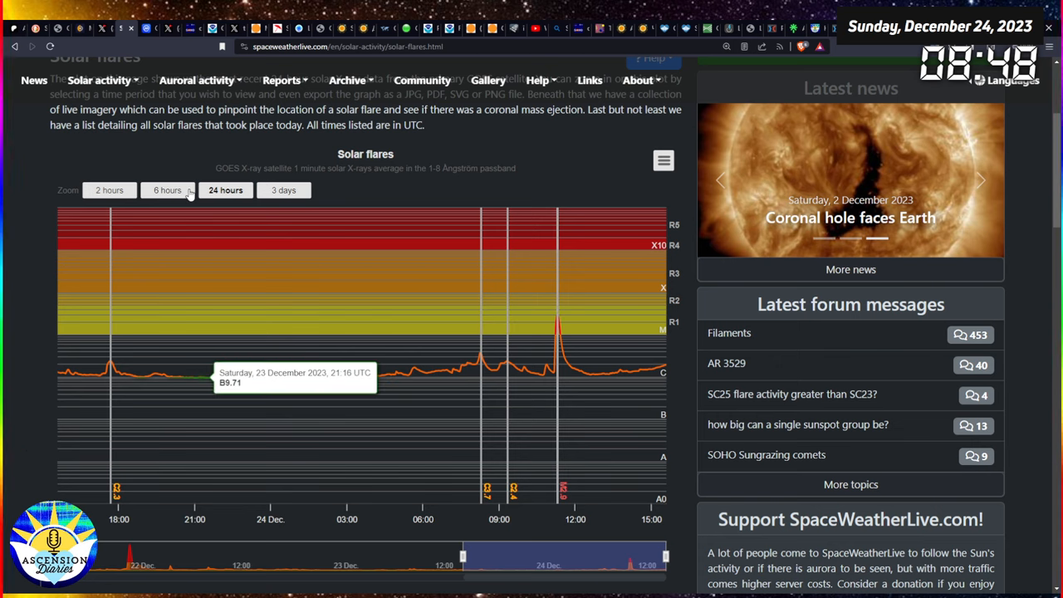
Narrow the X-ray chart to the last six hours around the M2.84 flare
left_click(166, 189)
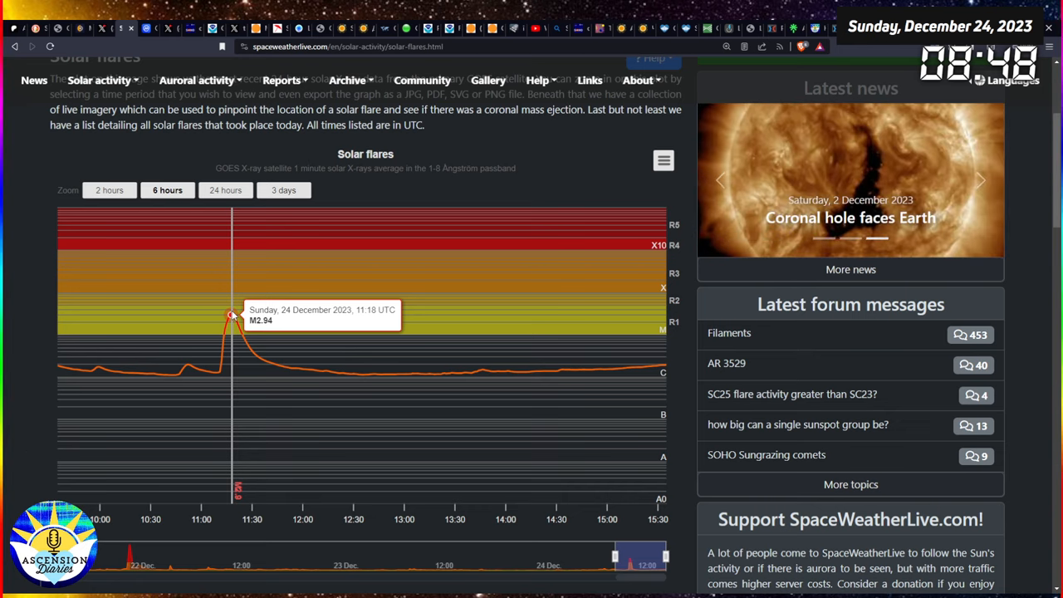
mouse_move(229, 259)
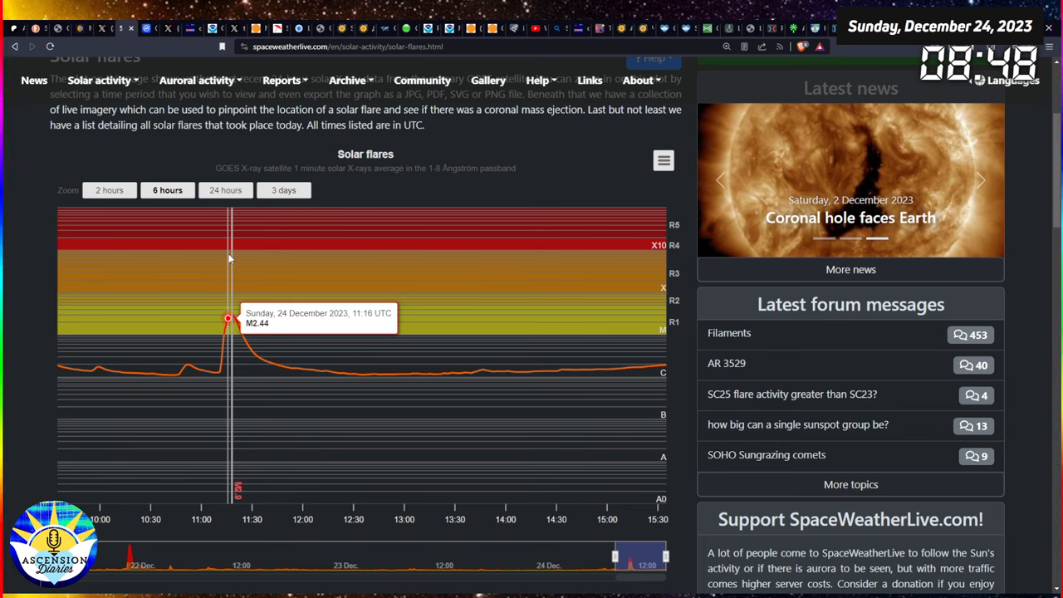
mouse_move(232, 259)
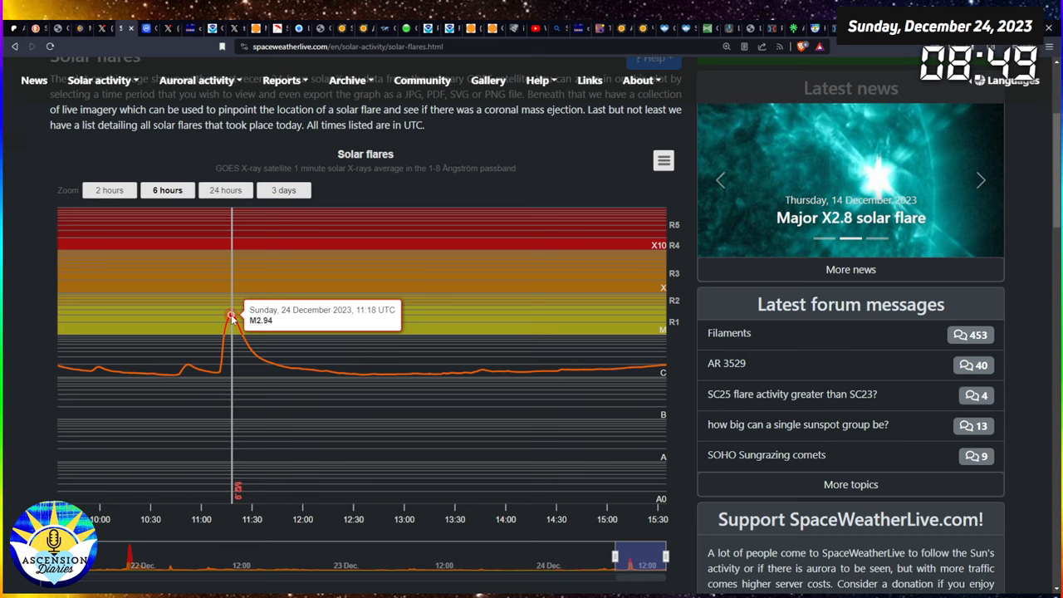
mouse_move(226, 362)
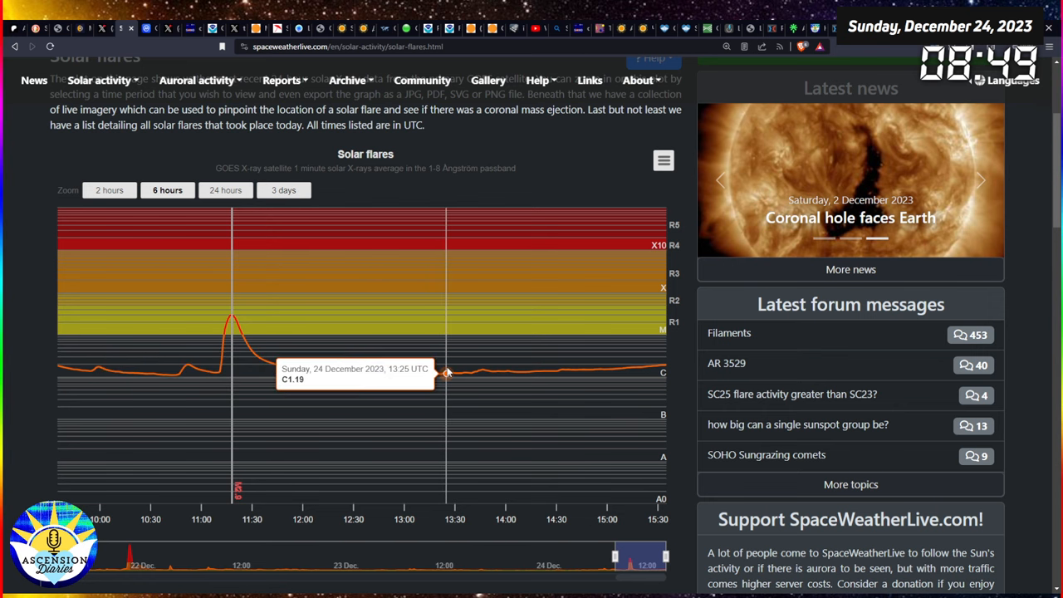
mouse_move(355, 372)
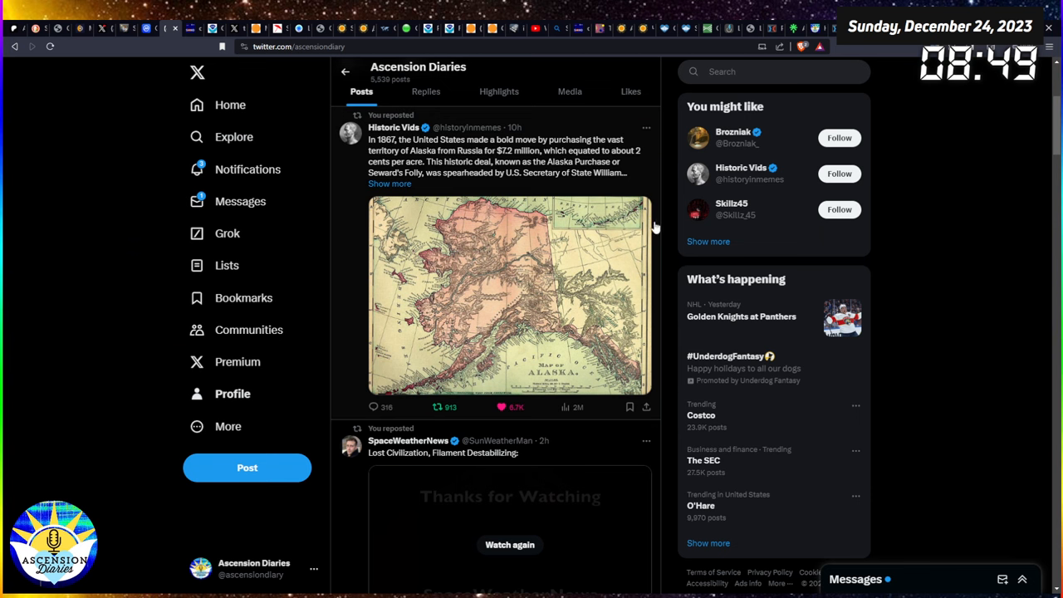
Scroll the Ascension Diaries timeline down to the reposted M2.94 flare video and let it play
scroll("down", 3)
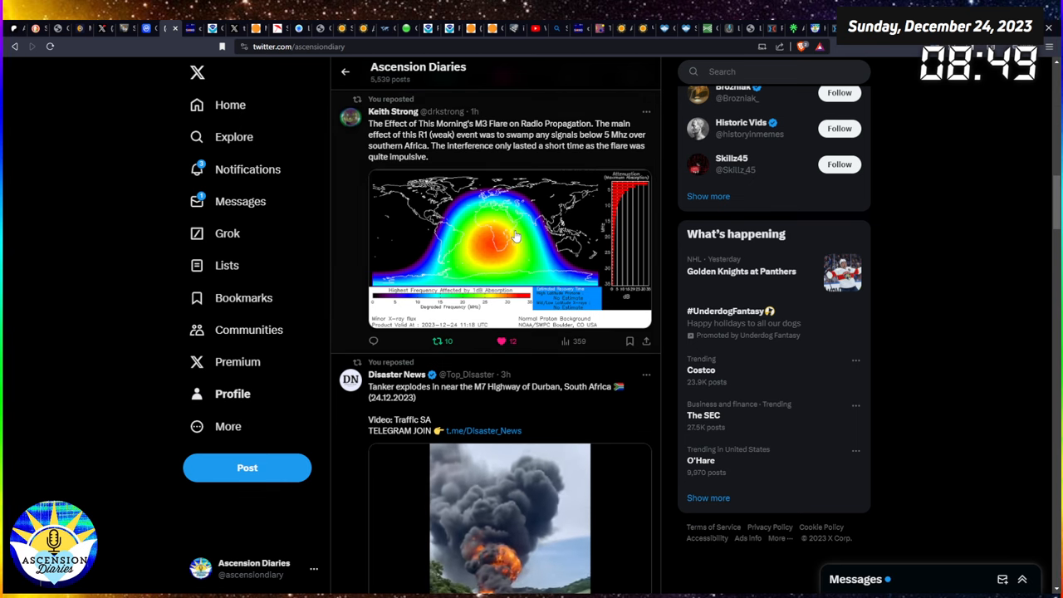
scroll("down", 3)
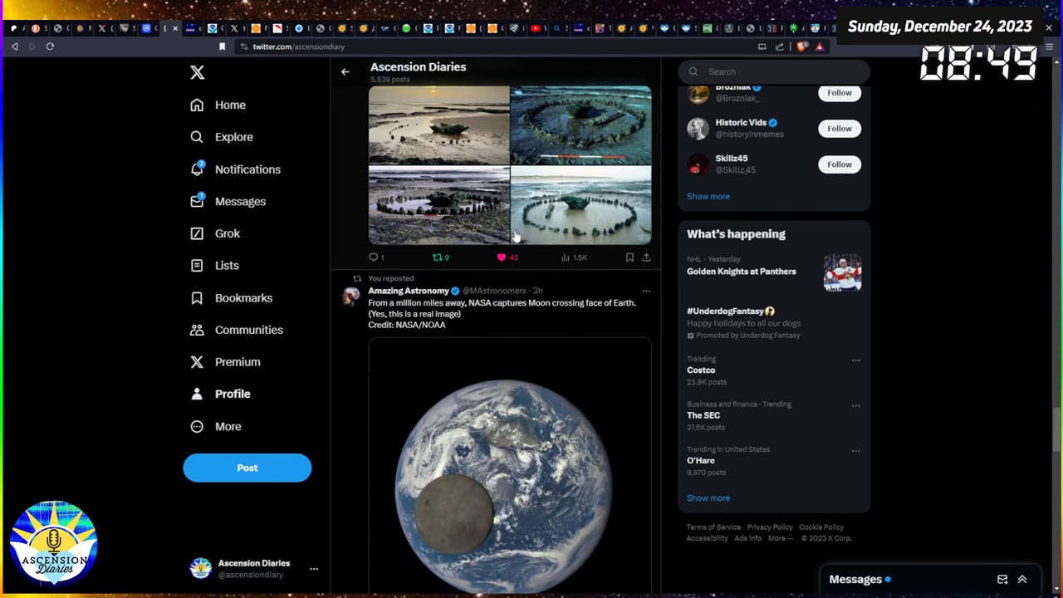
scroll("down", 3)
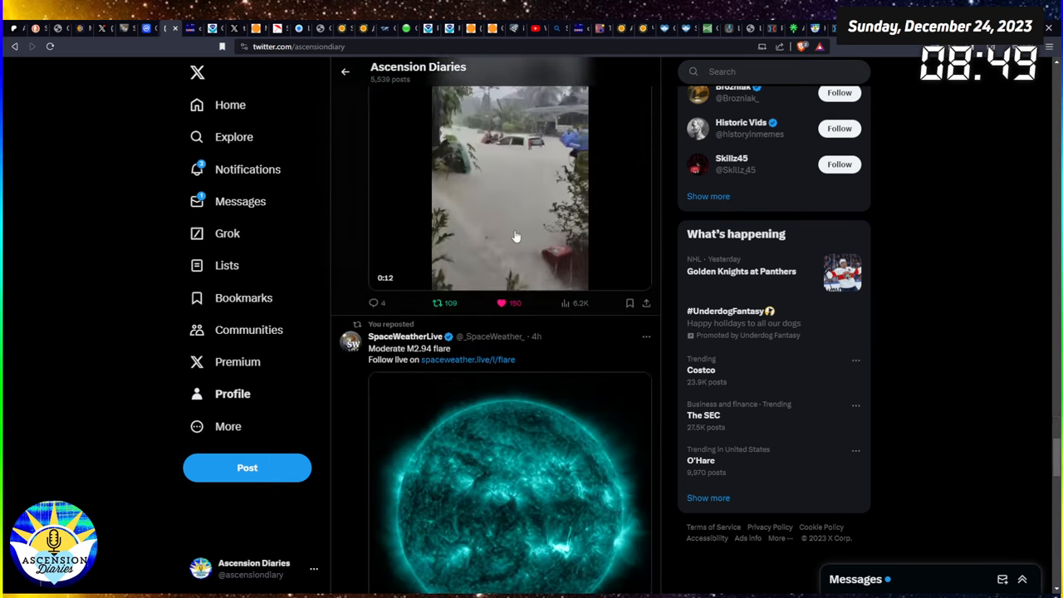
scroll("down", 3)
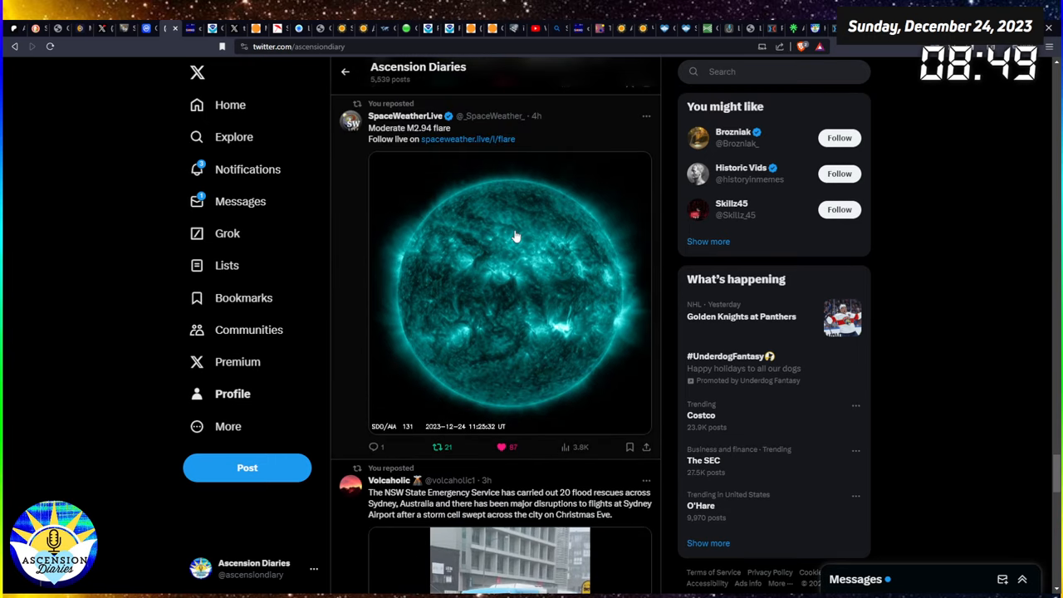
mouse_move(584, 362)
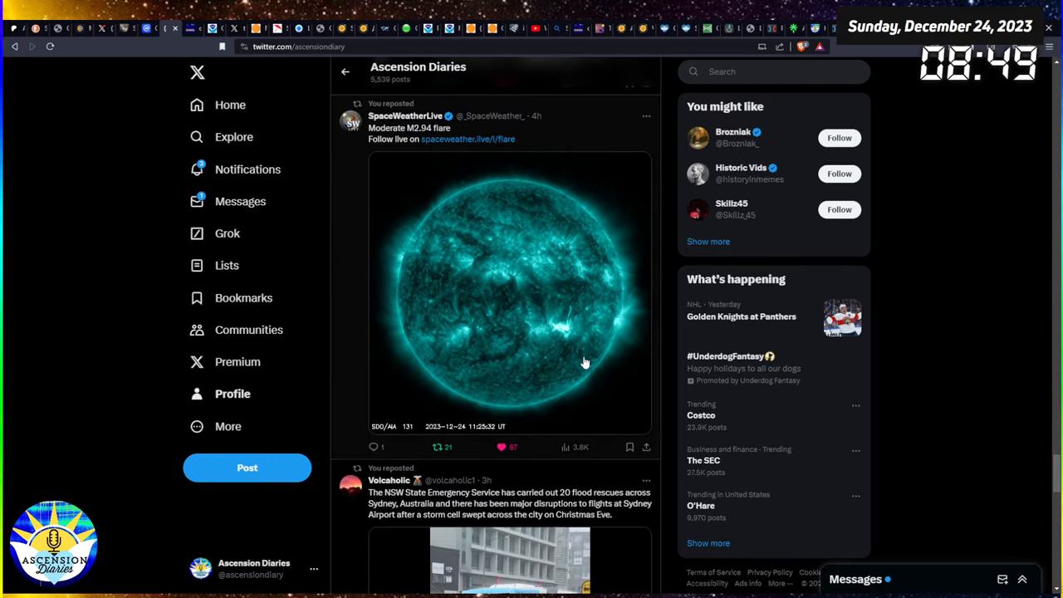
mouse_move(595, 335)
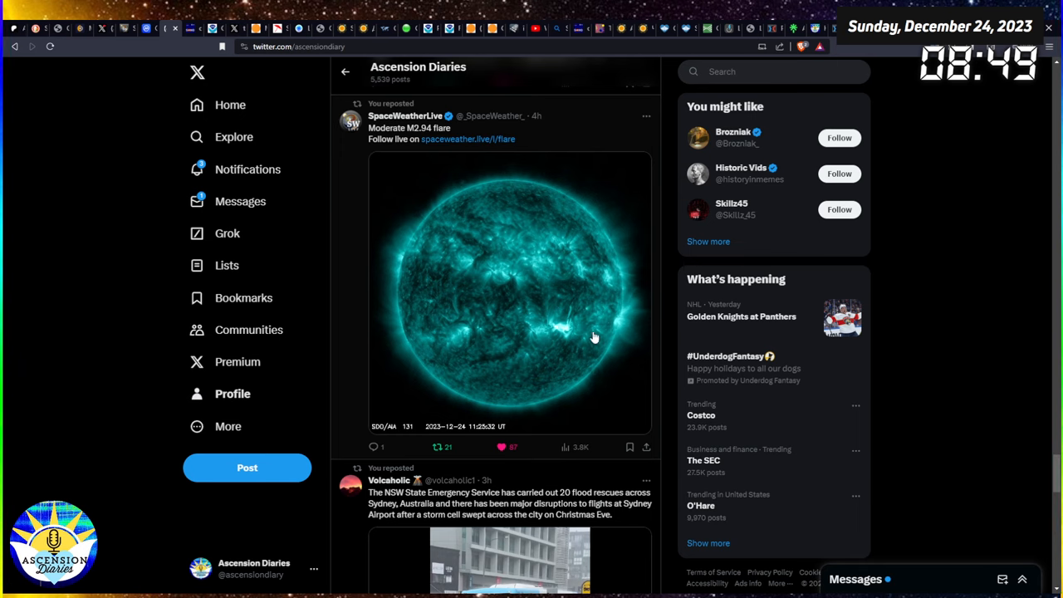
mouse_move(445, 380)
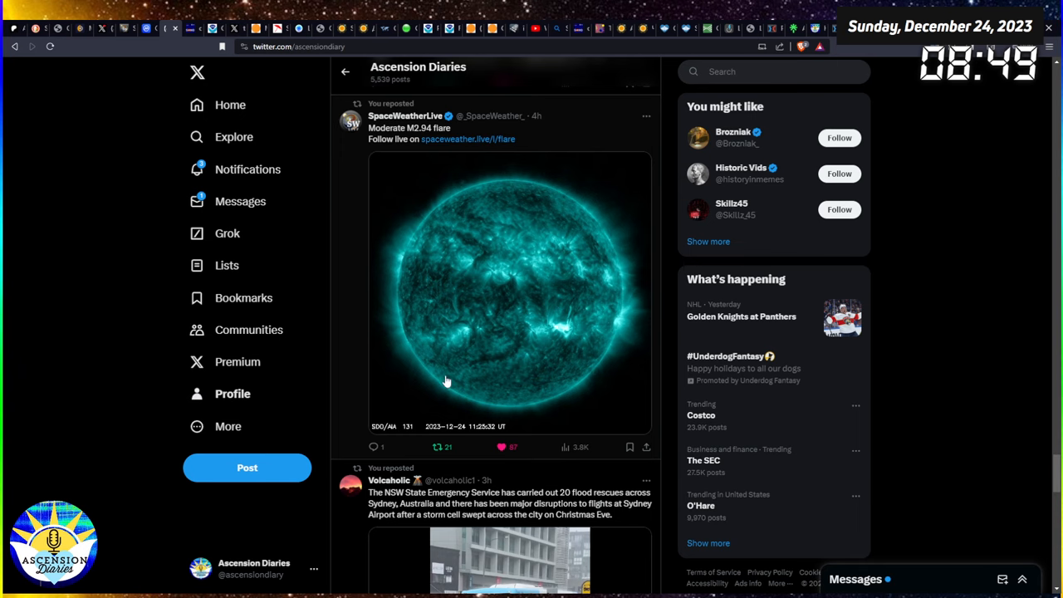
scroll("down", 3)
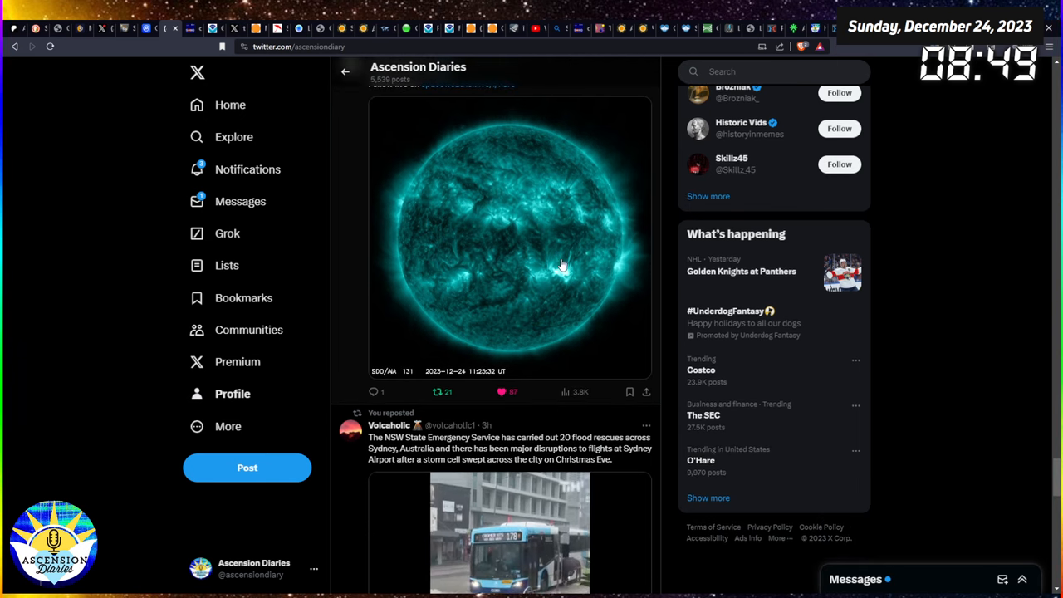
scroll("down", 3)
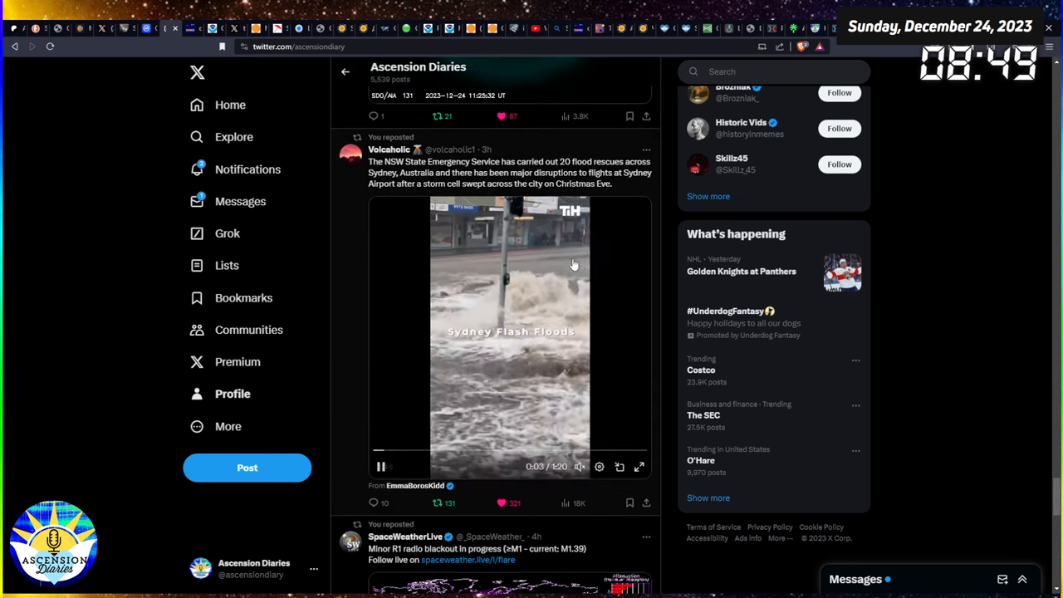
scroll("down", 3)
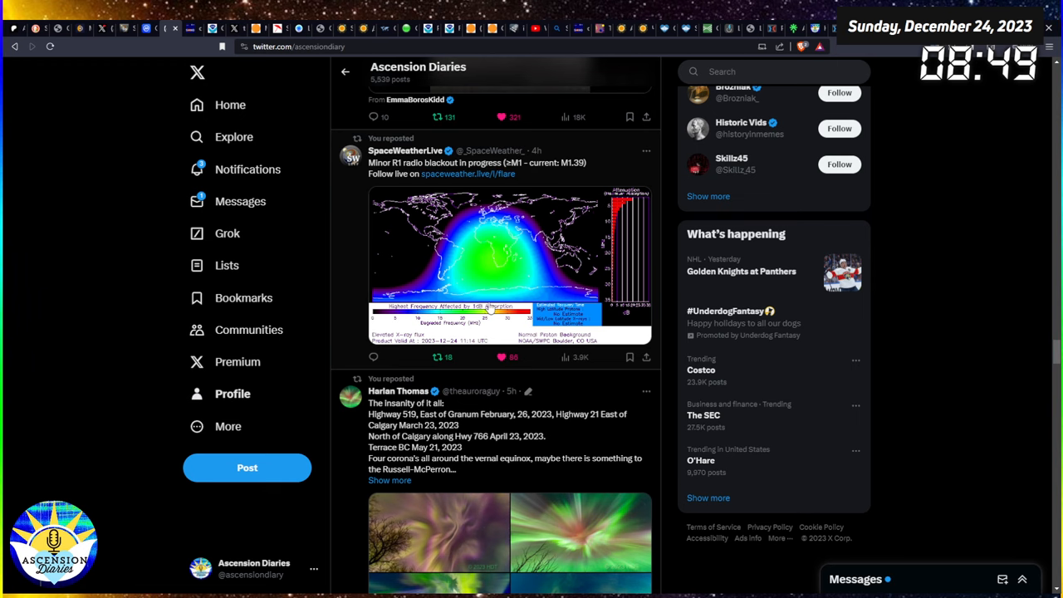
mouse_move(432, 274)
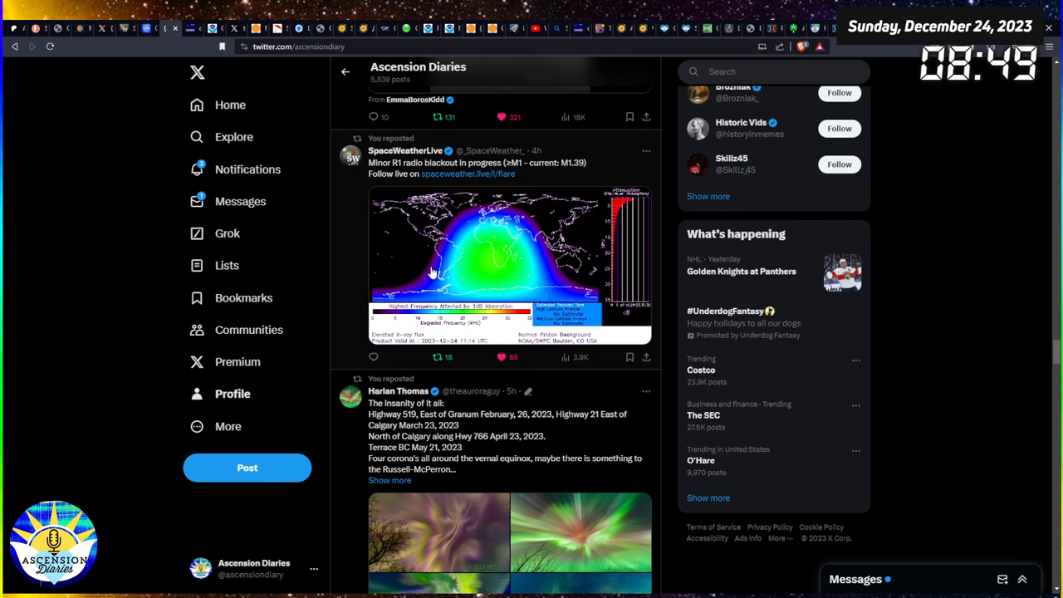
scroll("down", 3)
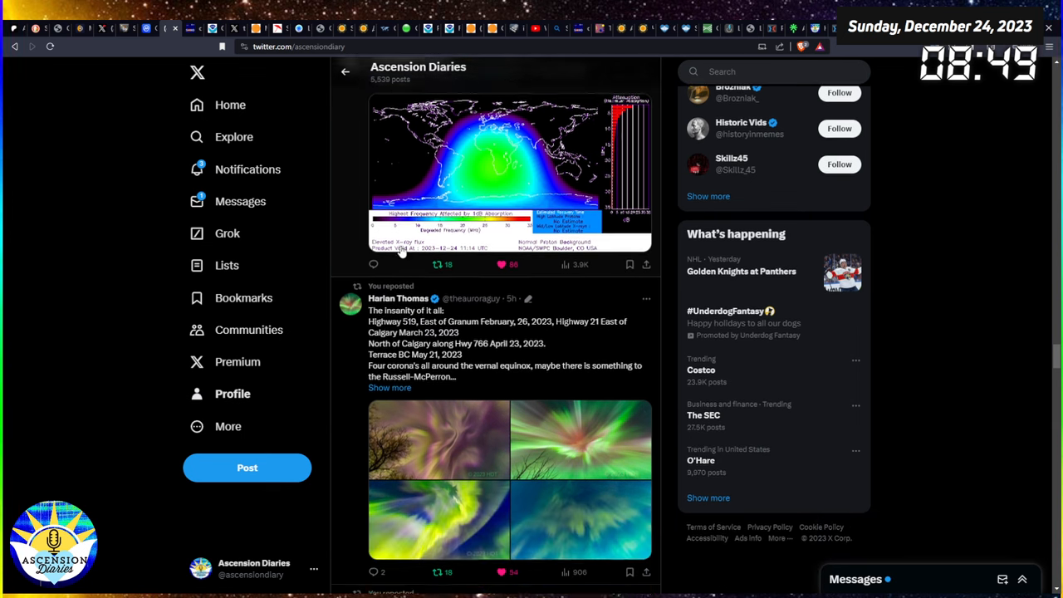
scroll("down", 3)
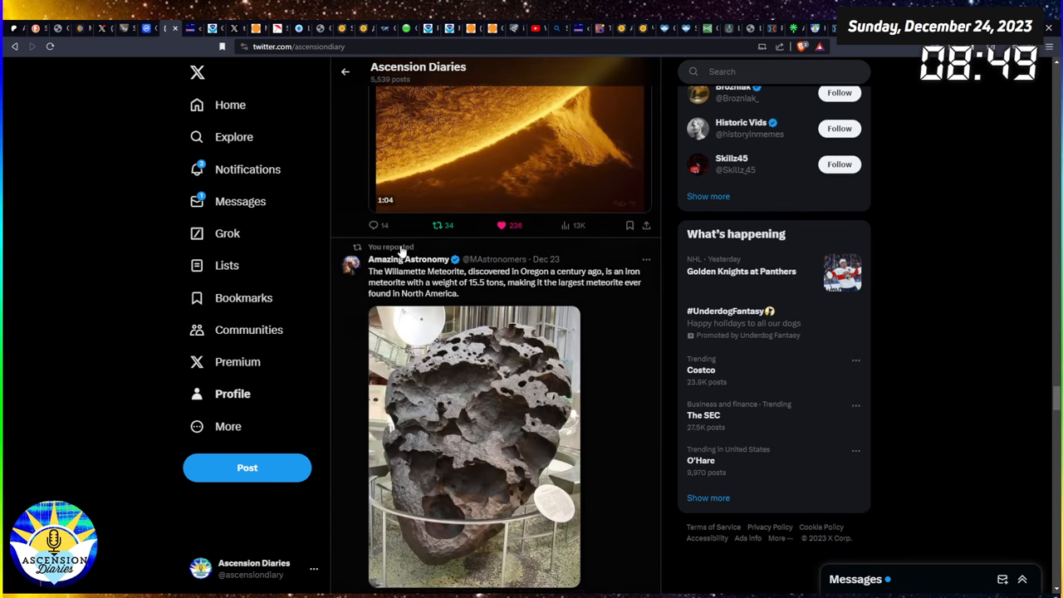
scroll("down", 3)
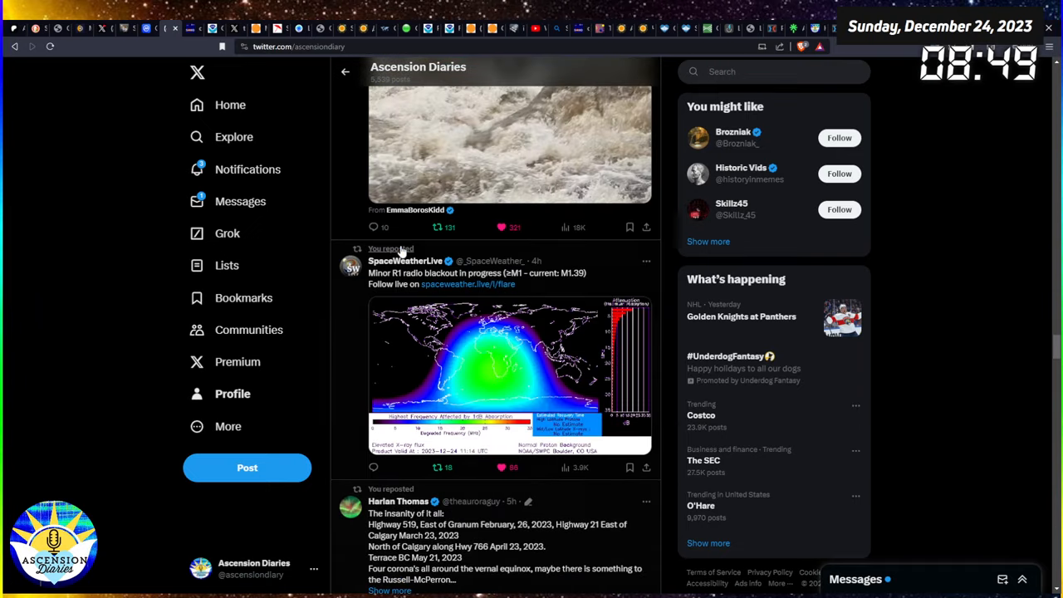
scroll("down", 3)
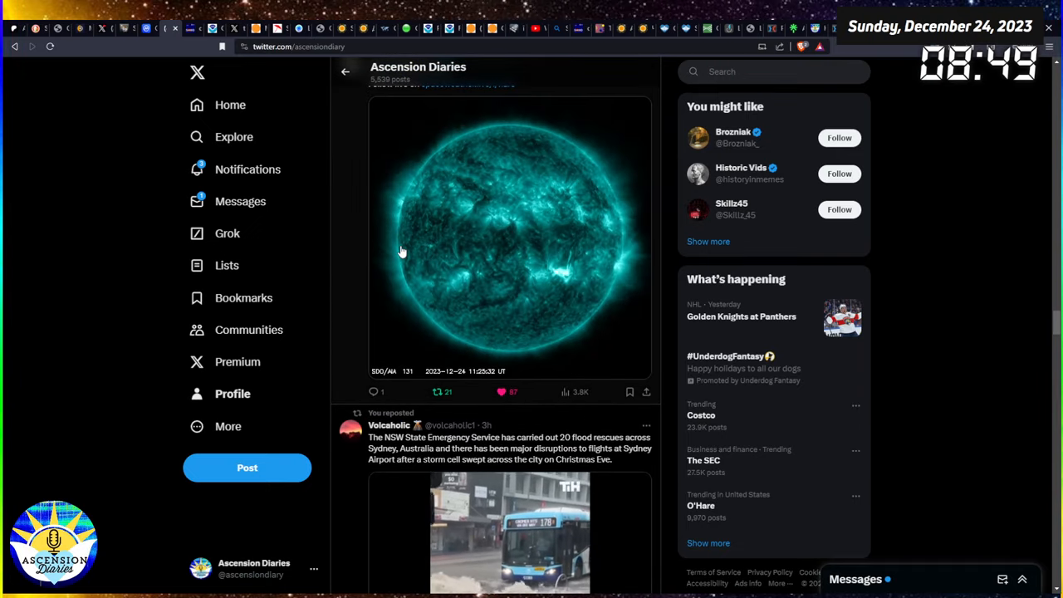
scroll("down", 3)
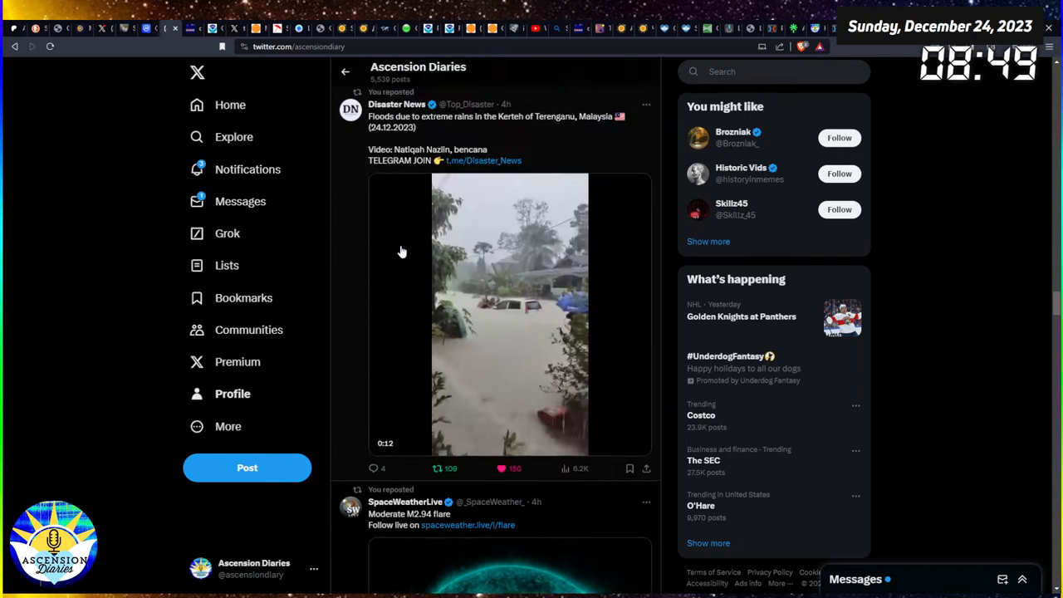
scroll("down", 3)
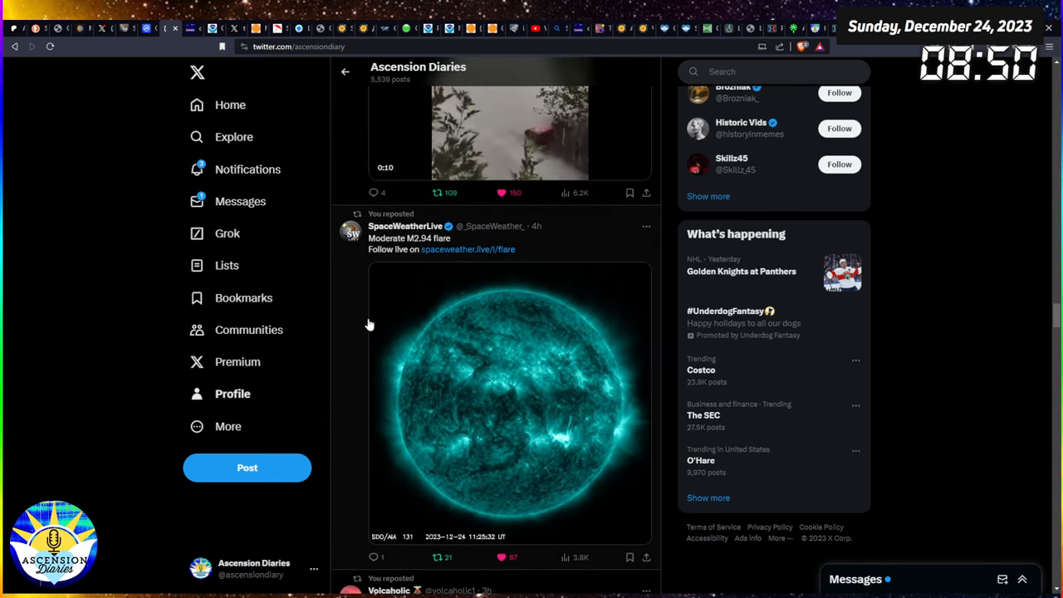
mouse_move(349, 299)
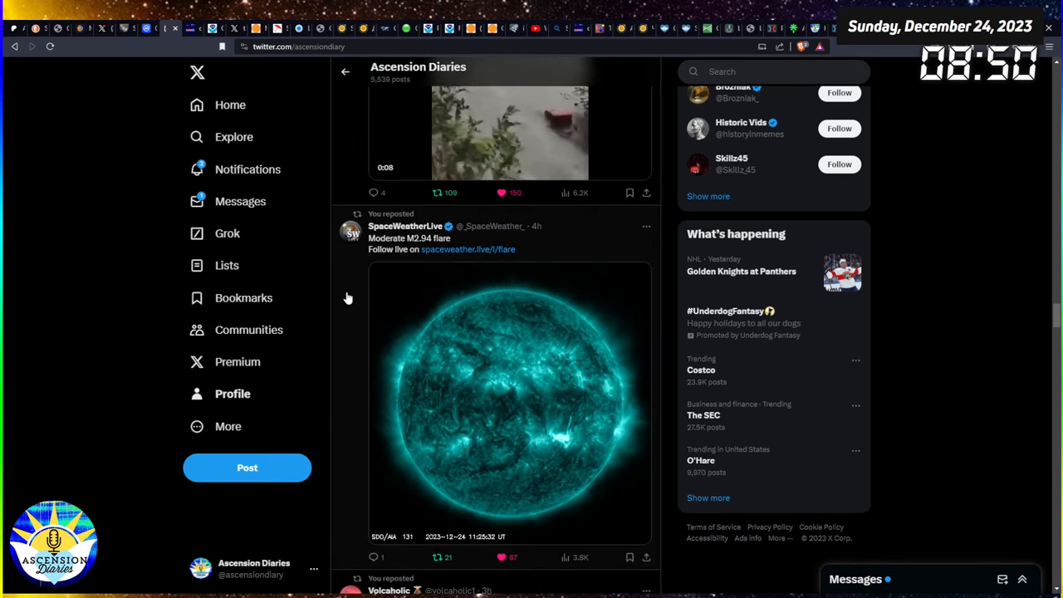
scroll("down", 3)
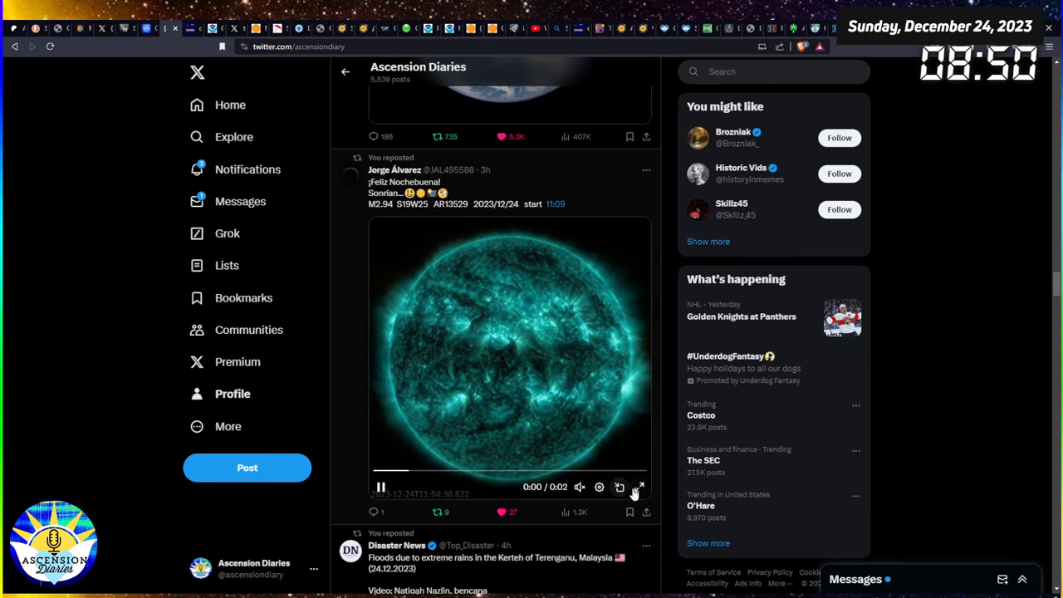
Play the Sun's flare video full screen
left_click(638, 487)
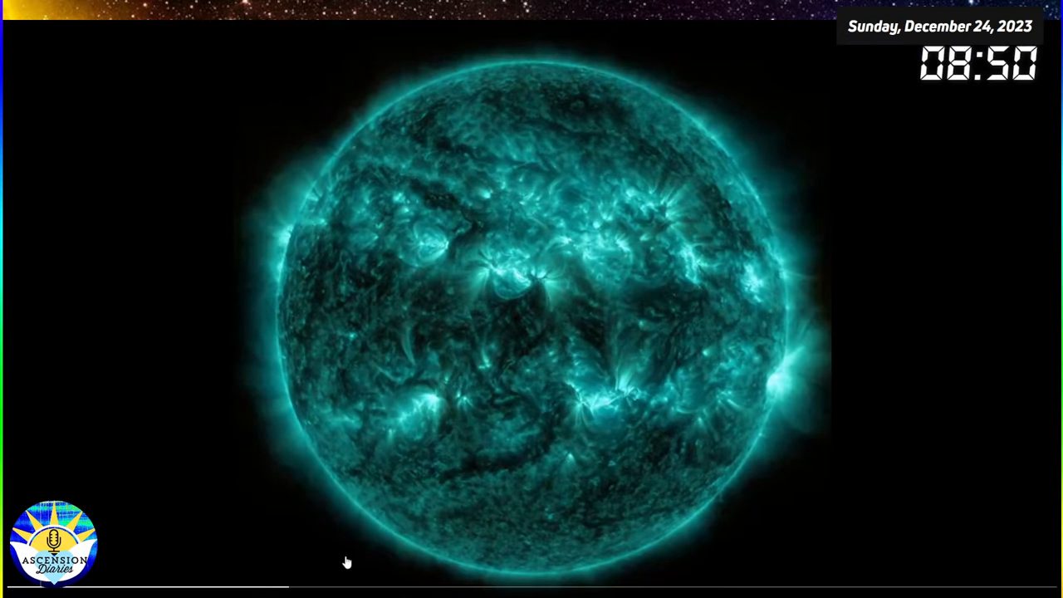
mouse_move(621, 387)
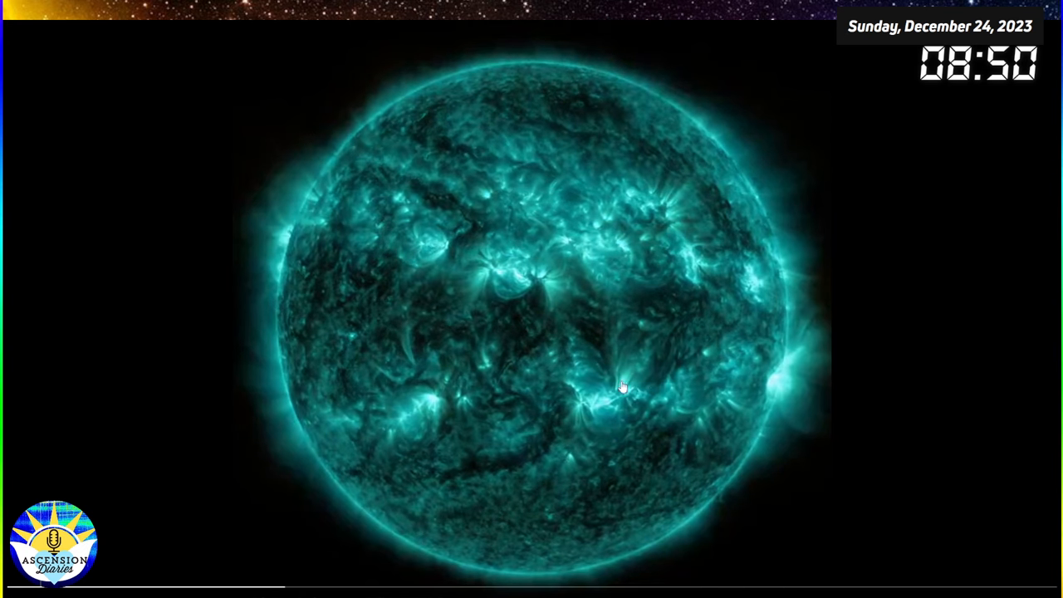
mouse_move(874, 481)
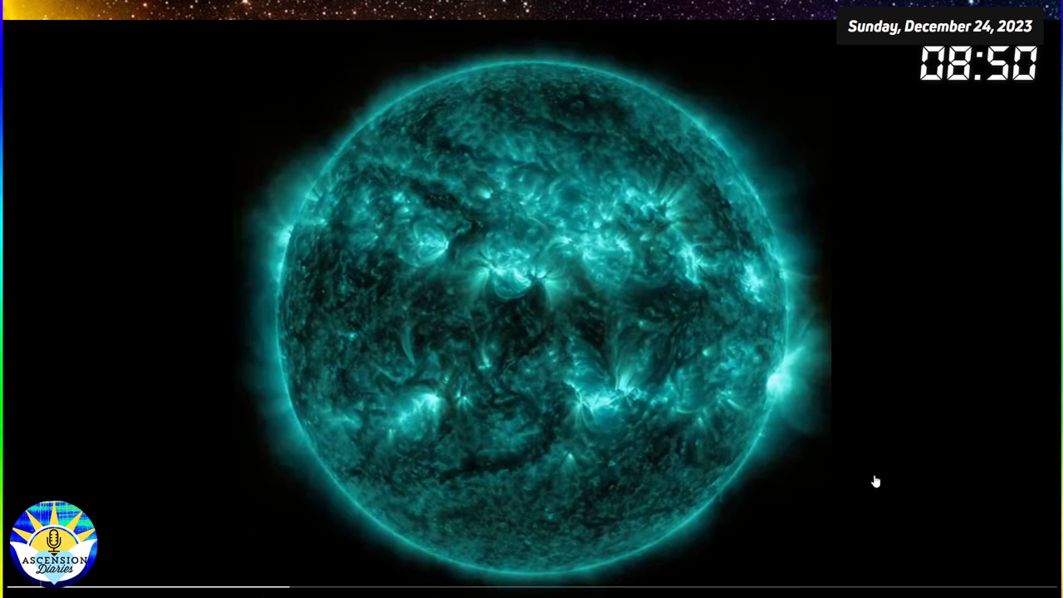
mouse_move(634, 411)
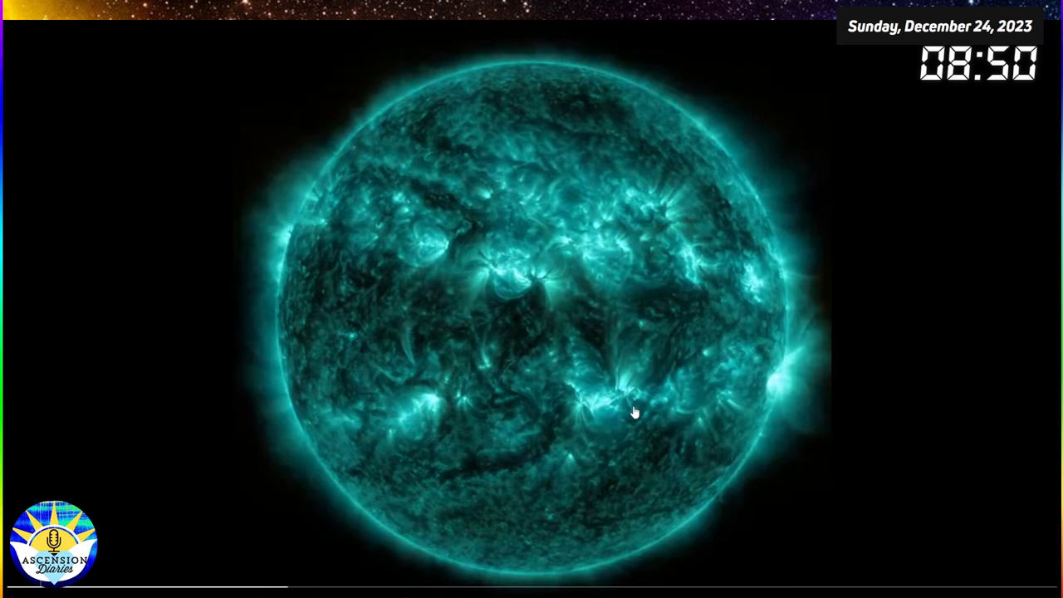
mouse_move(654, 400)
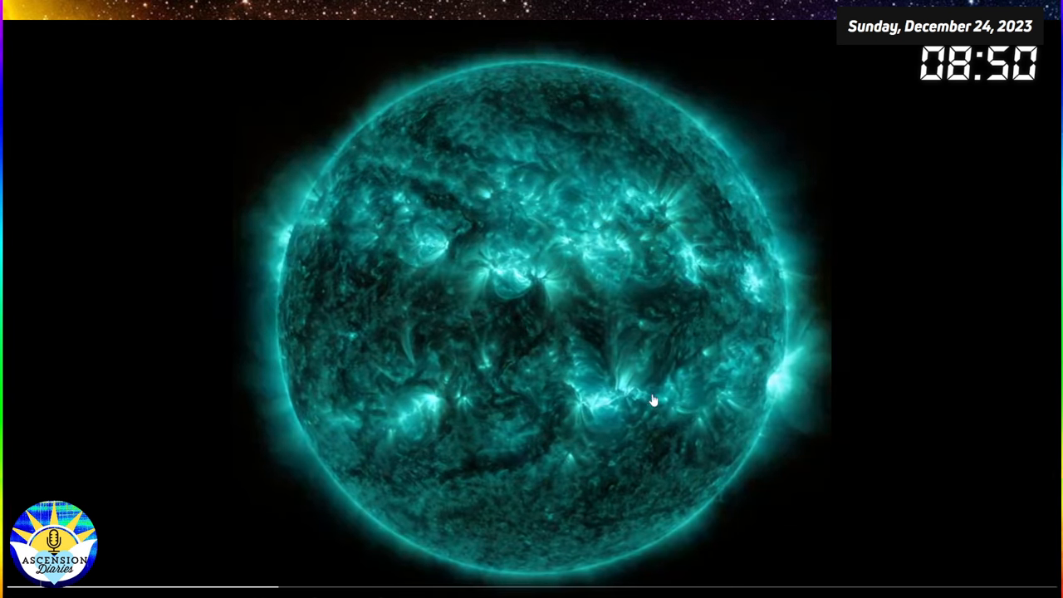
mouse_move(770, 452)
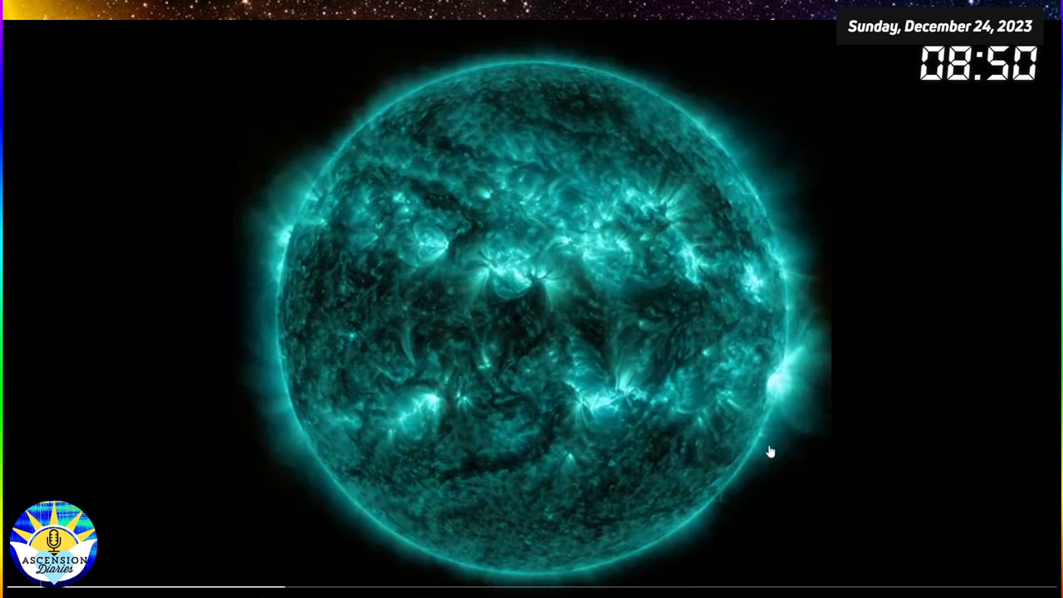
mouse_move(658, 415)
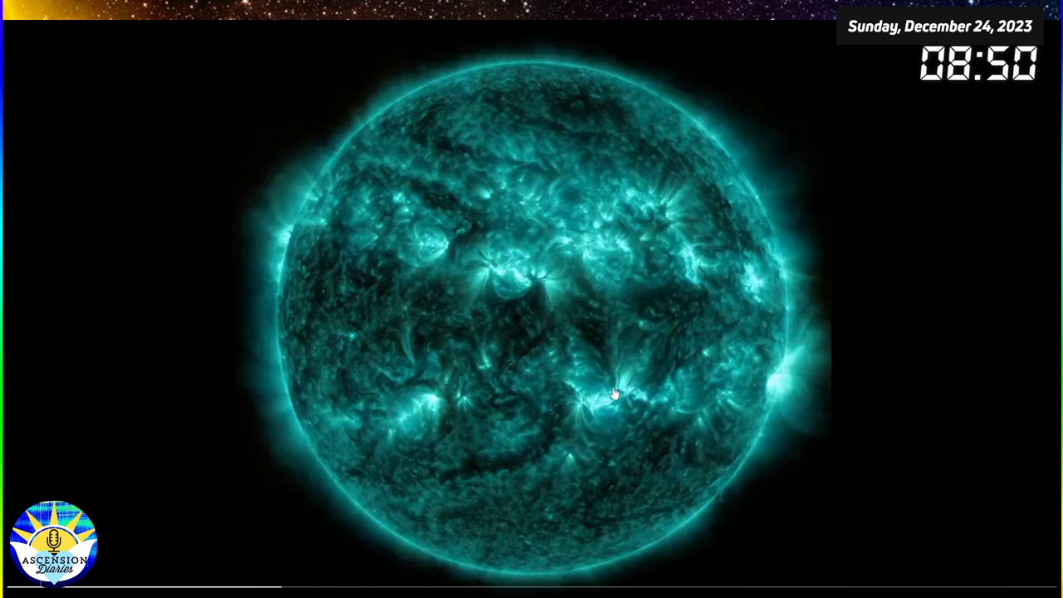
mouse_move(886, 528)
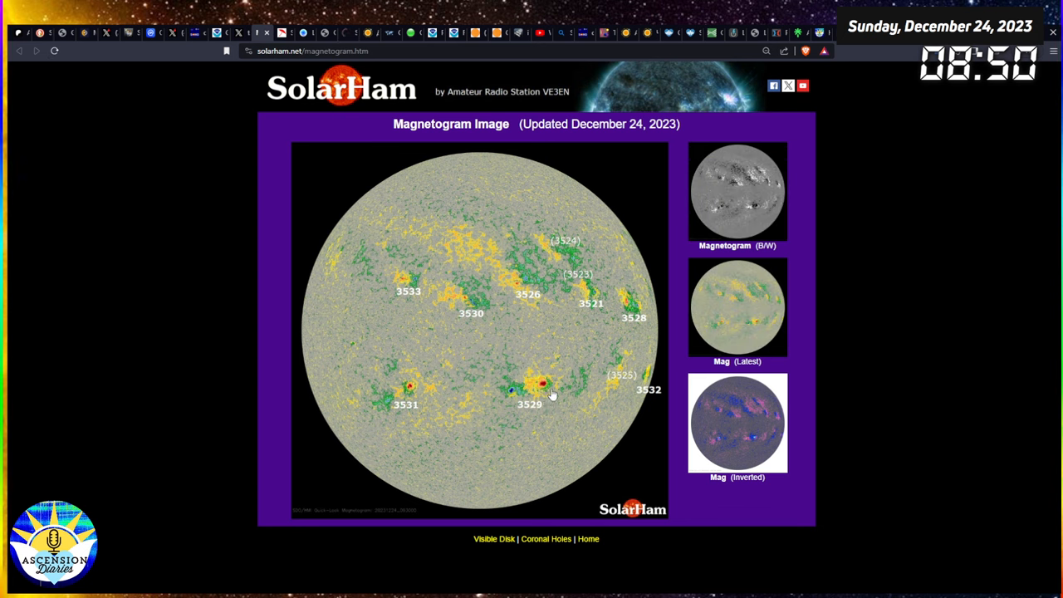
mouse_move(561, 428)
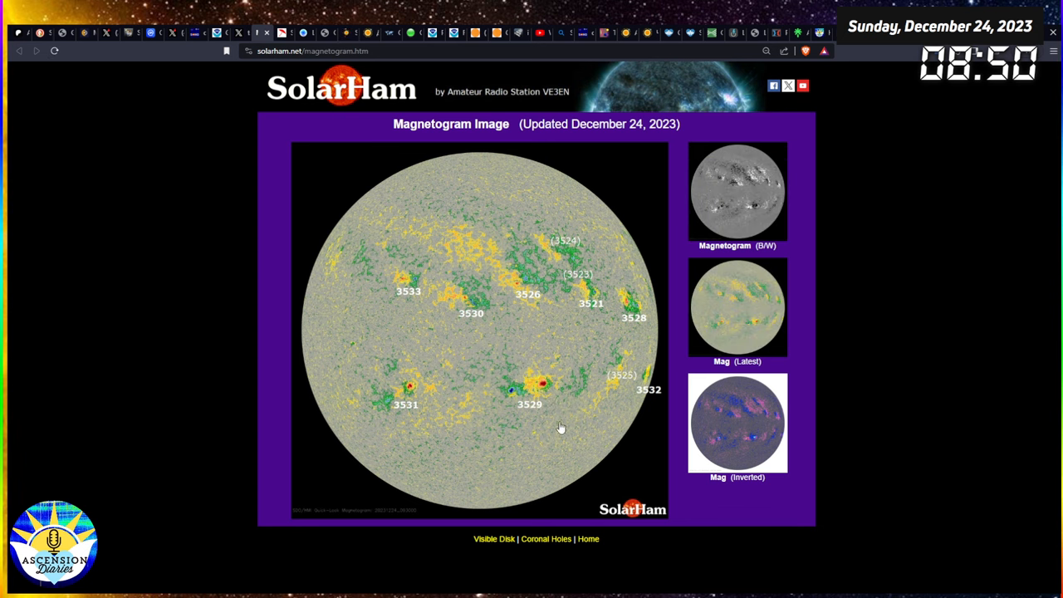
mouse_move(491, 400)
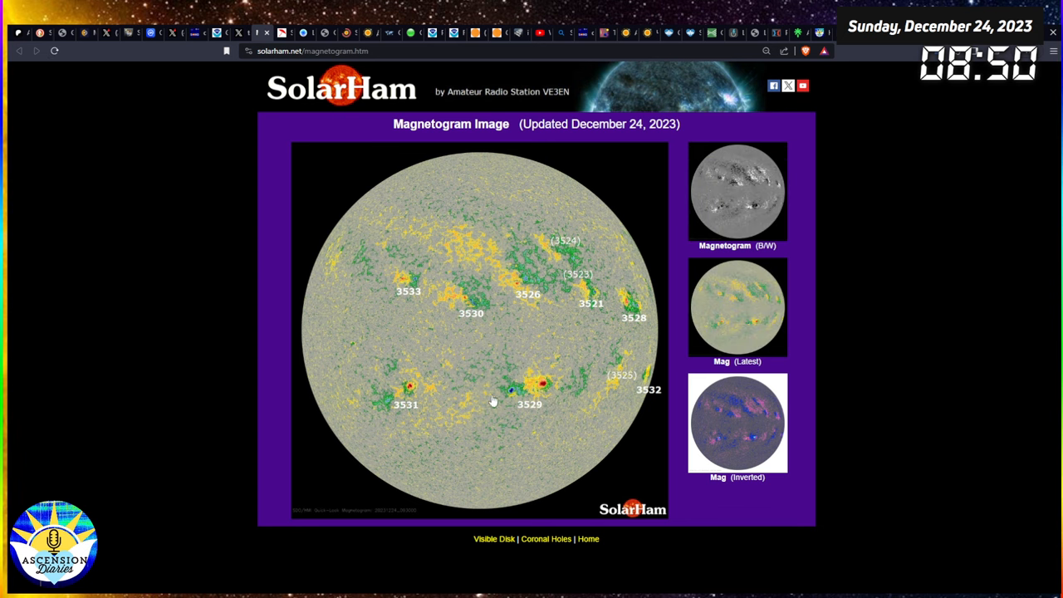
mouse_move(548, 390)
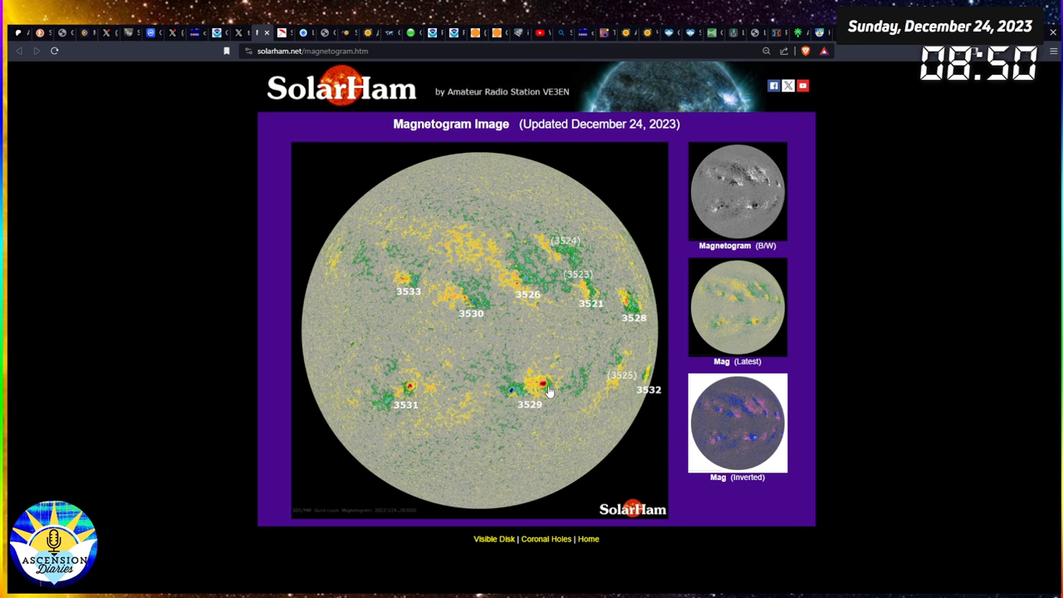
mouse_move(544, 389)
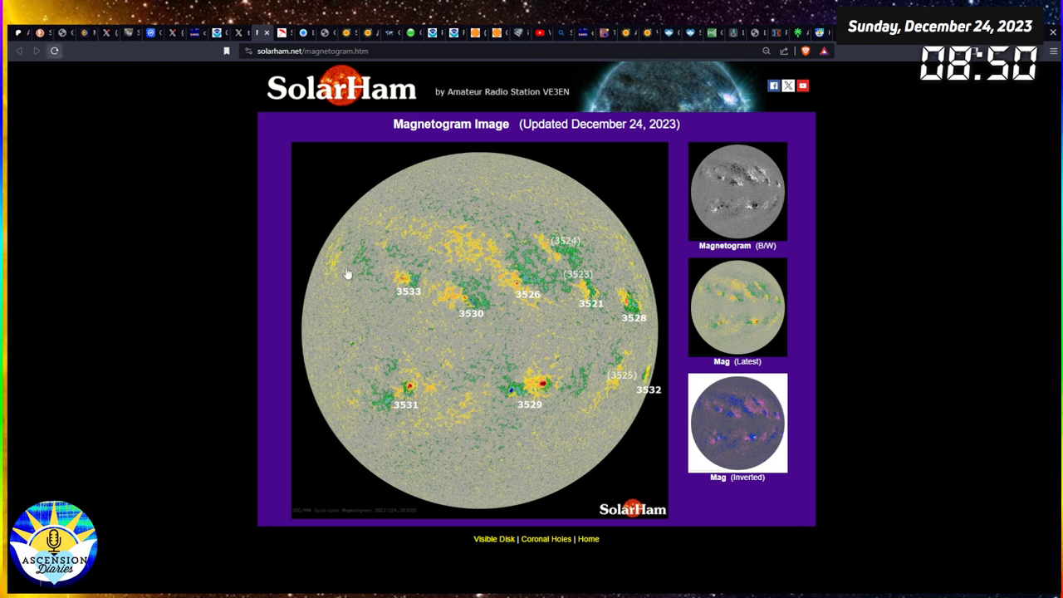
mouse_move(530, 398)
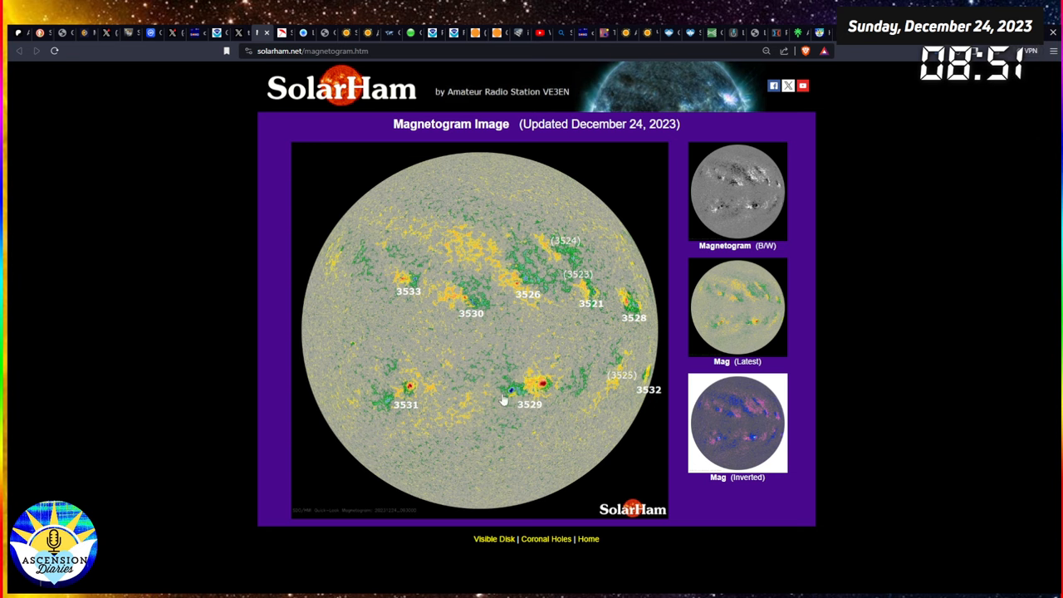
mouse_move(535, 395)
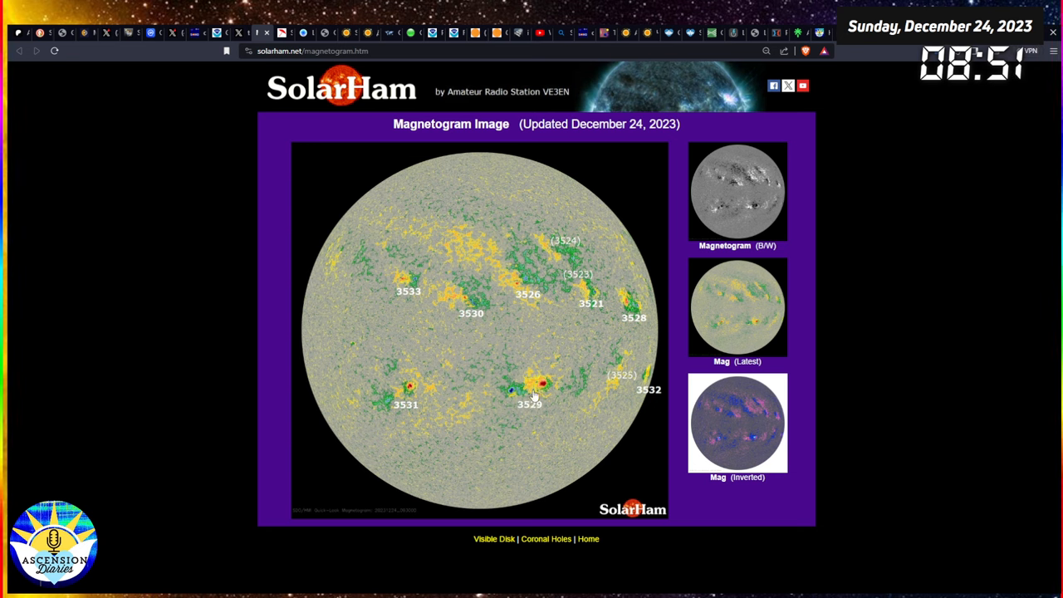
mouse_move(534, 397)
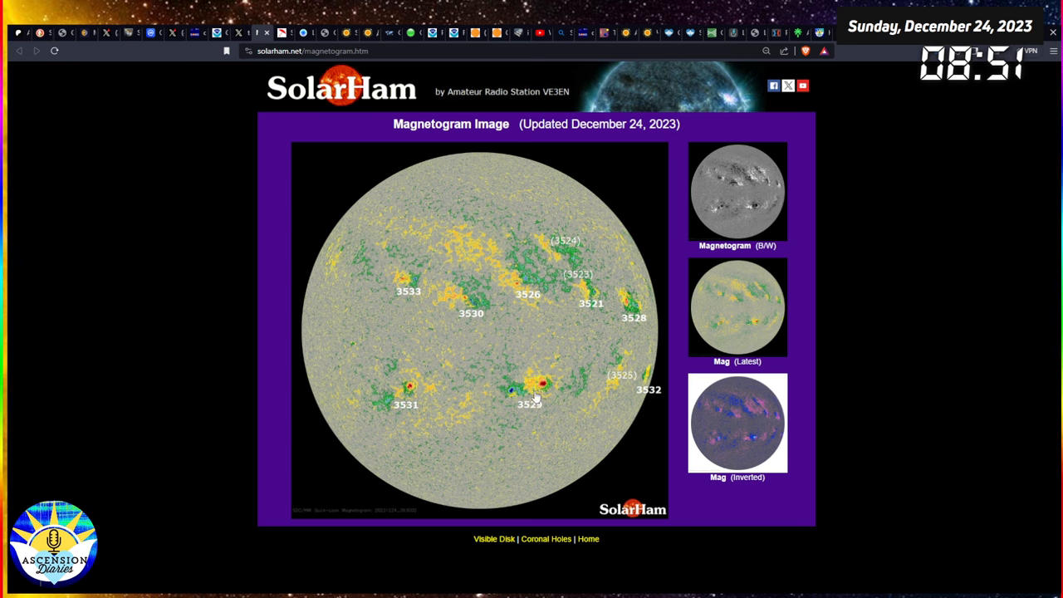
mouse_move(535, 395)
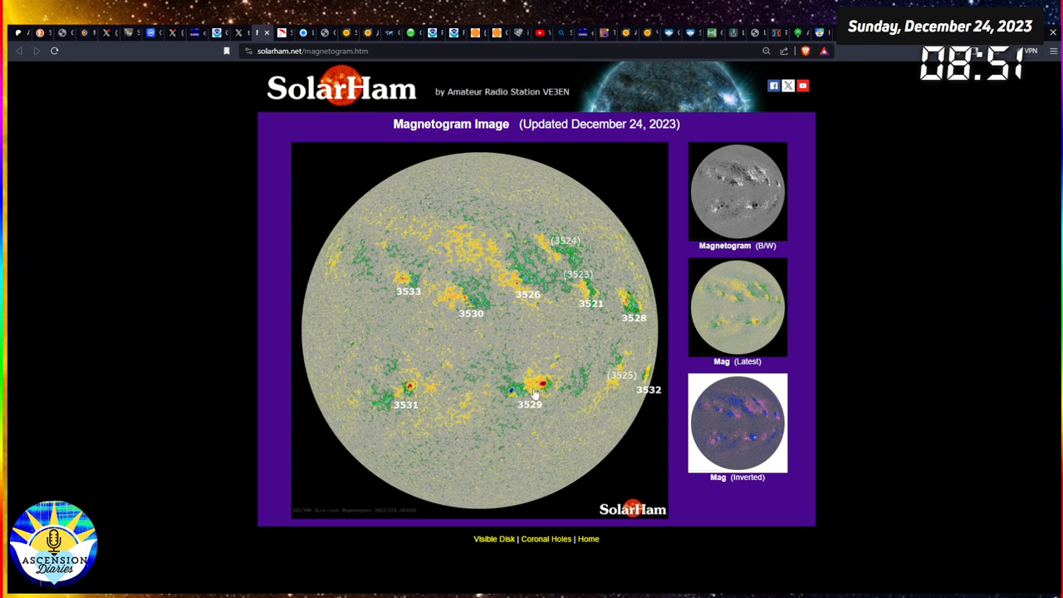
mouse_move(525, 397)
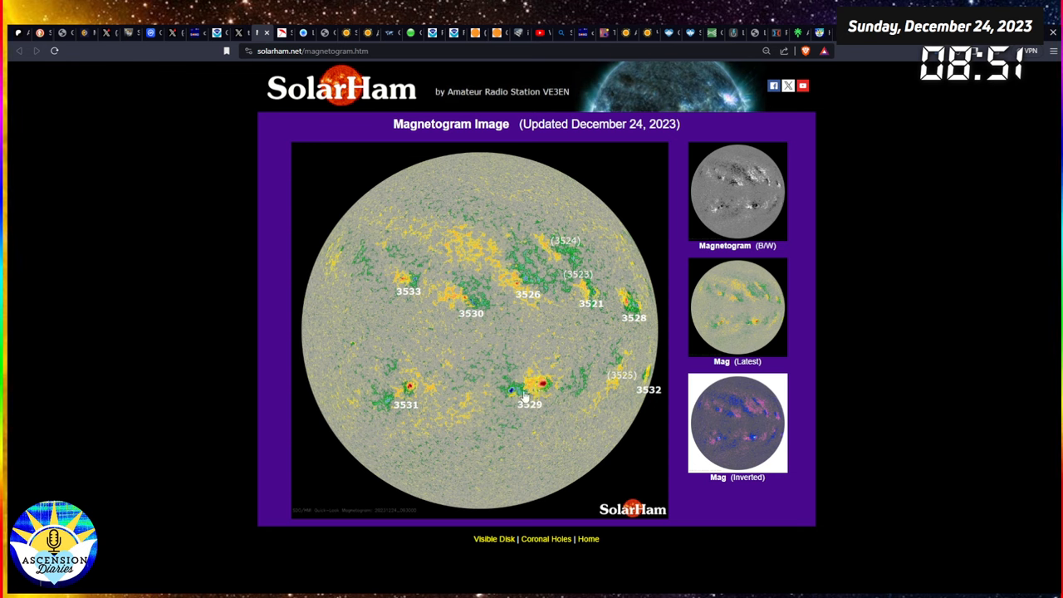
mouse_move(540, 390)
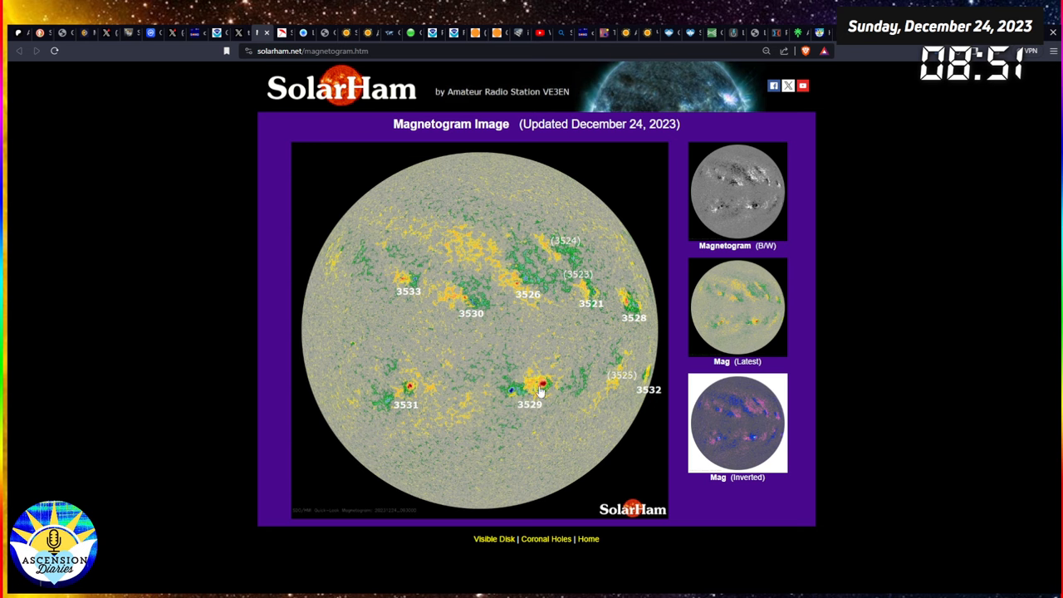
mouse_move(535, 405)
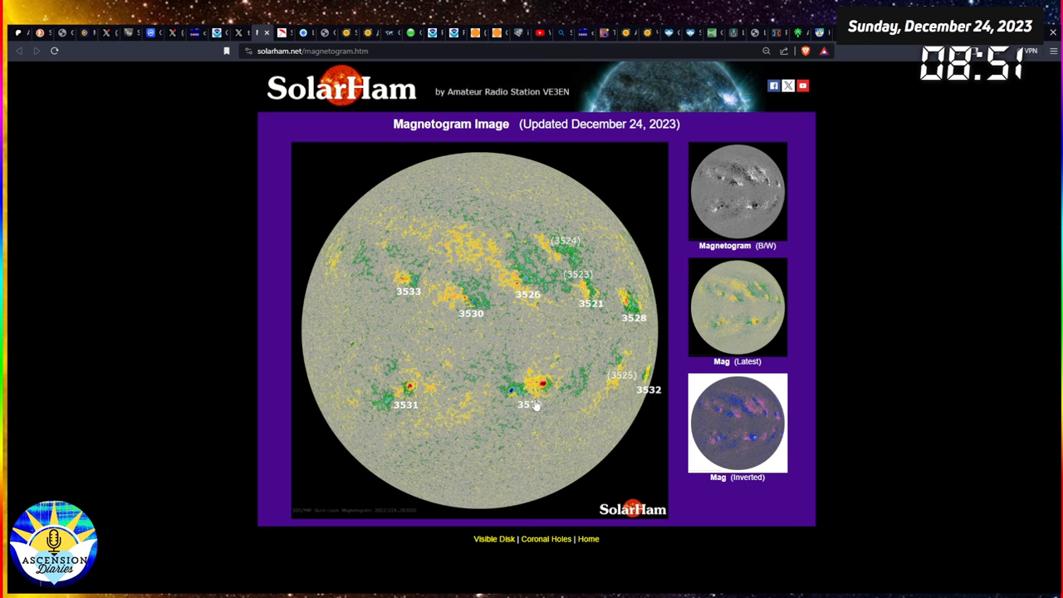
mouse_move(581, 384)
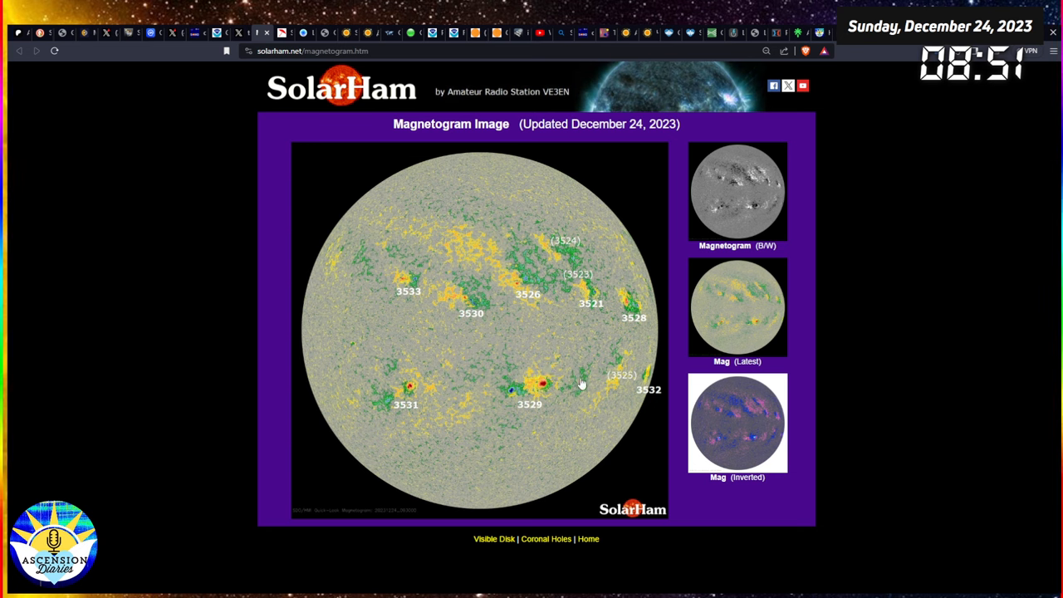
mouse_move(70, 80)
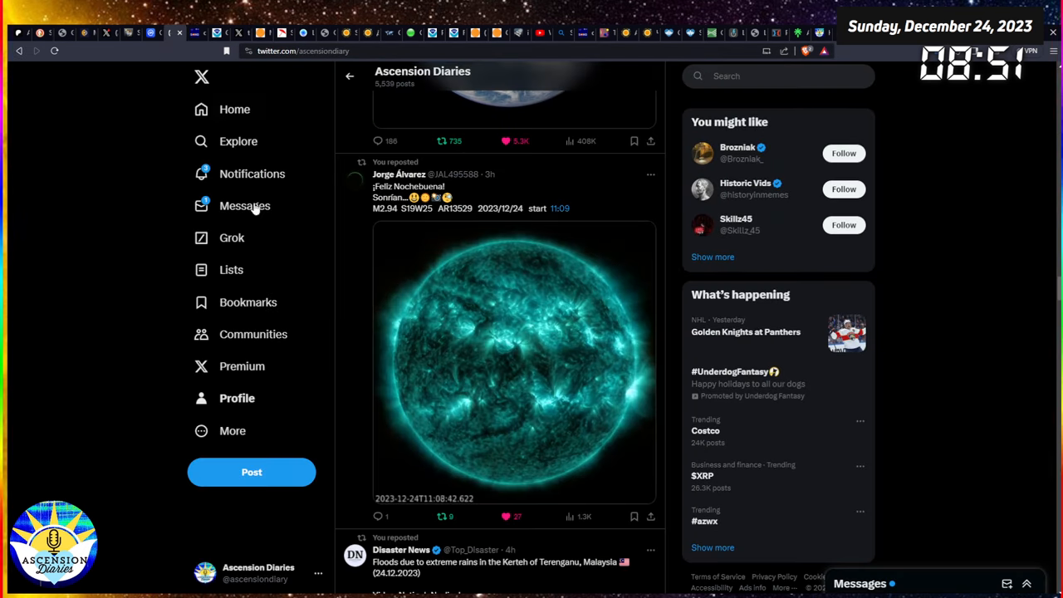
Scroll the timeline down to the reposted Times Square blackout video and let it play
scroll("down", 3)
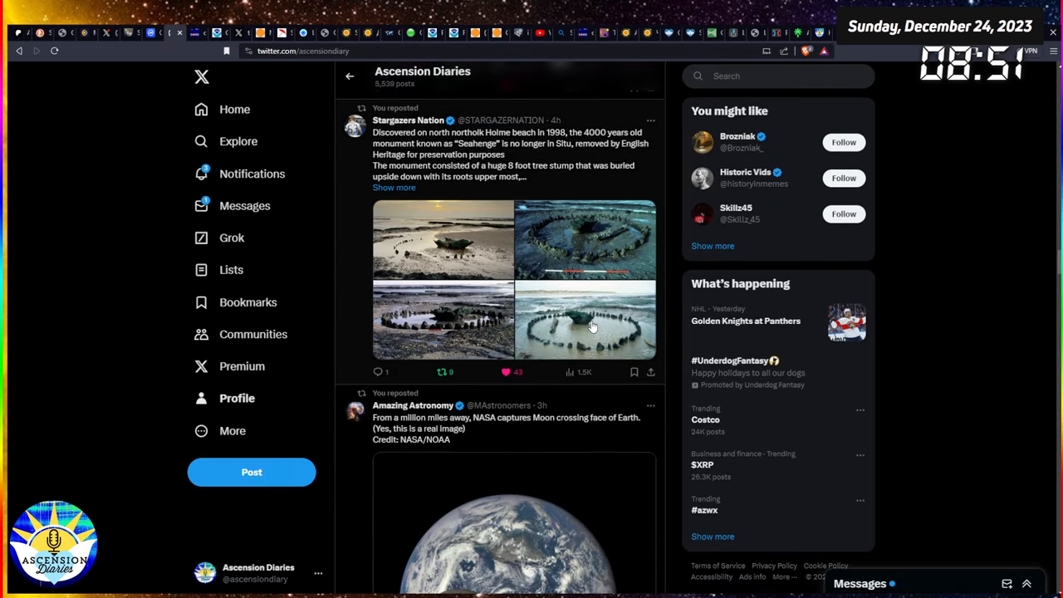
scroll("down", 3)
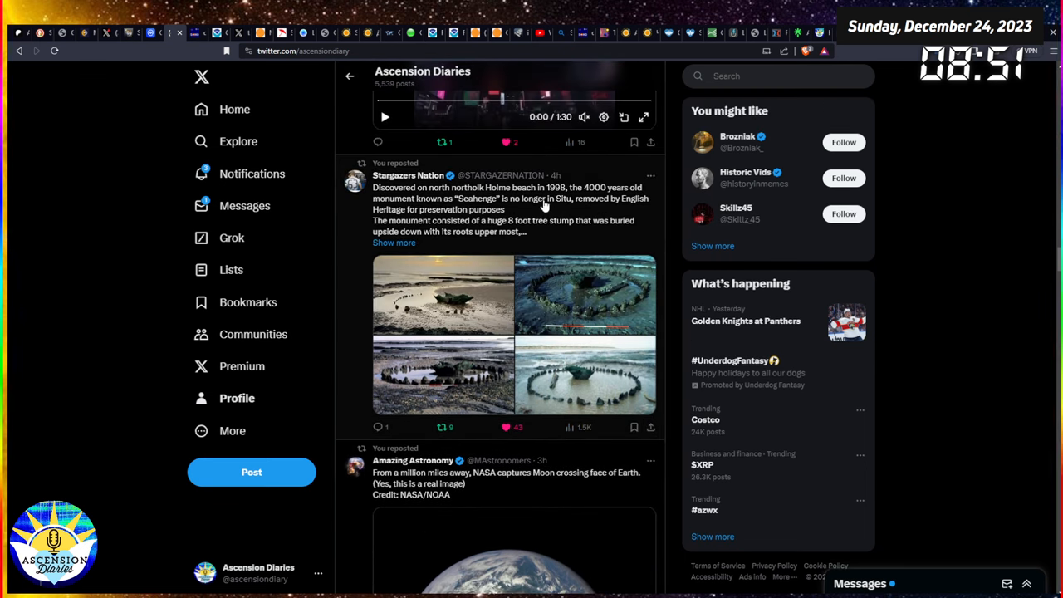
mouse_move(518, 223)
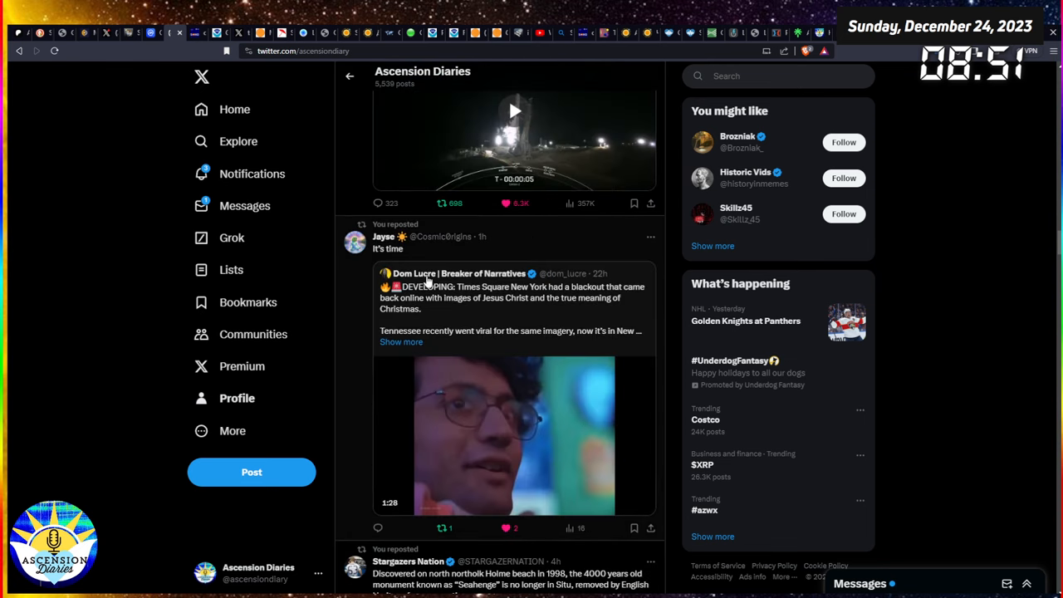
scroll("down", 3)
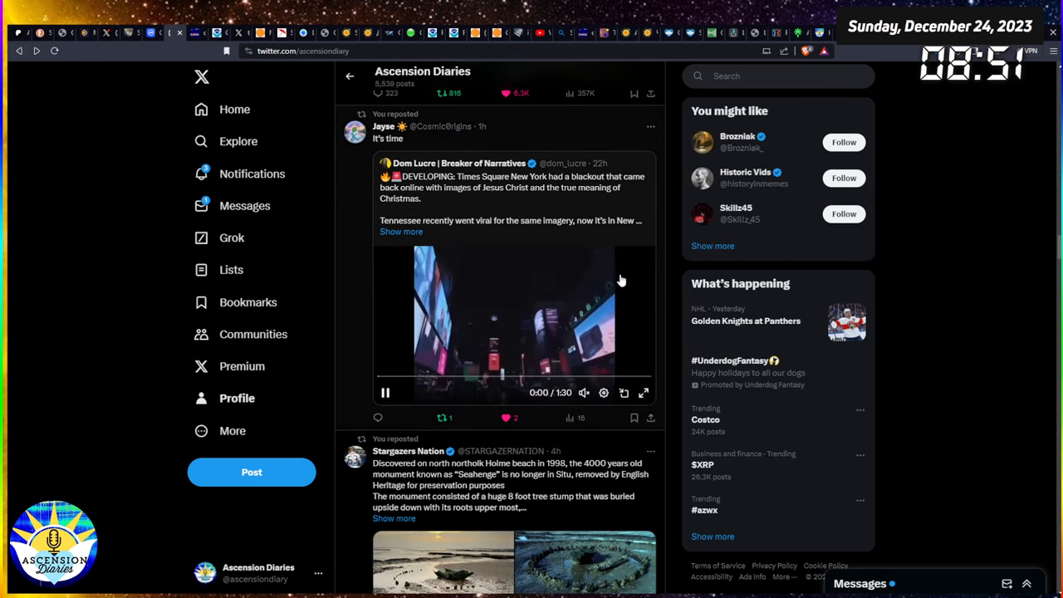
Scroll past the SpaceX liftoff video to the Amazing Astronomy observable-universe post
scroll("down", 3)
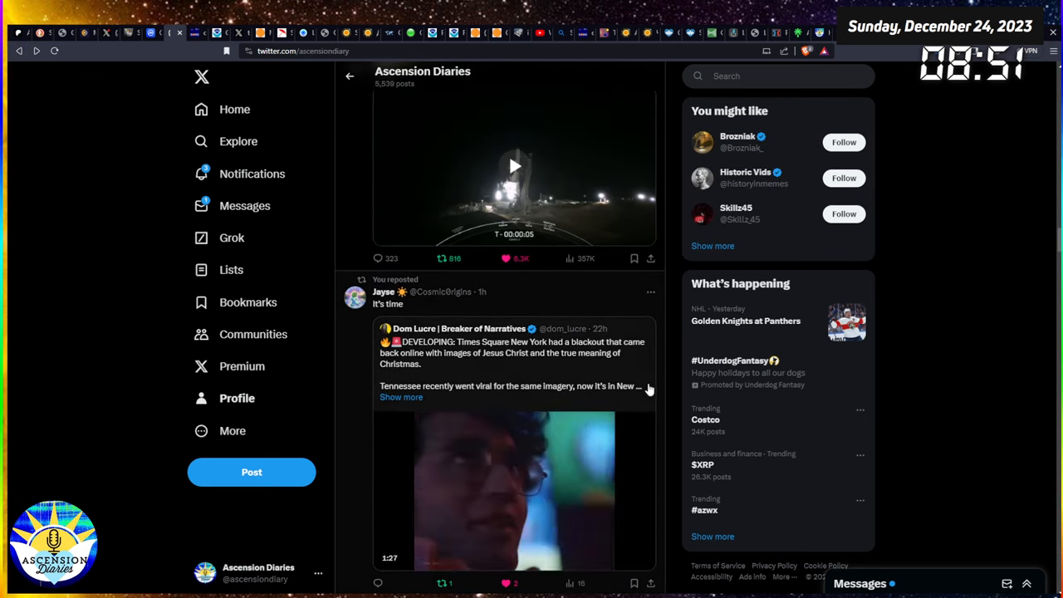
scroll("down", 3)
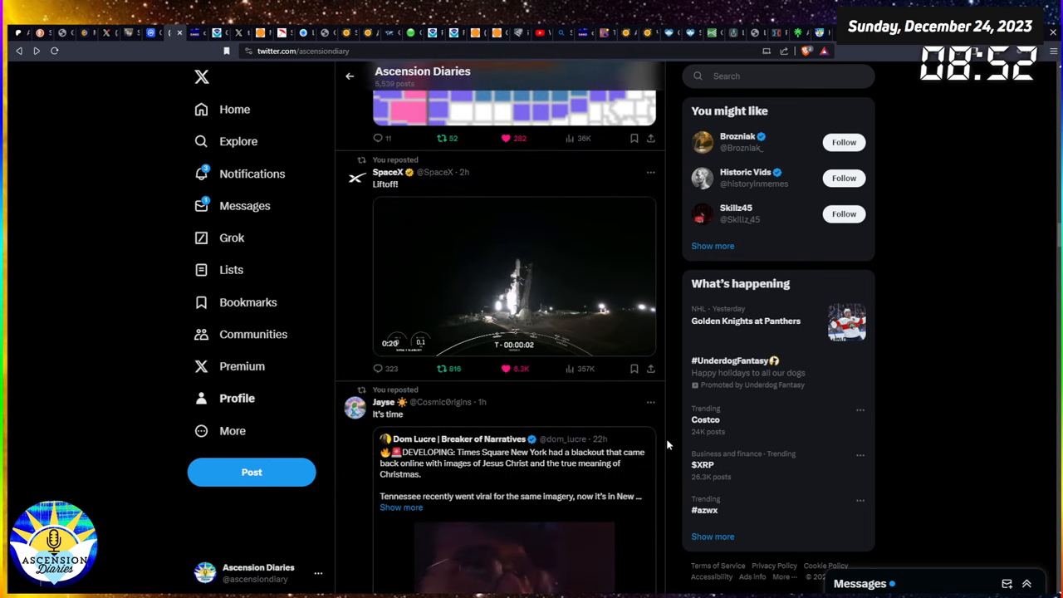
scroll("down", 3)
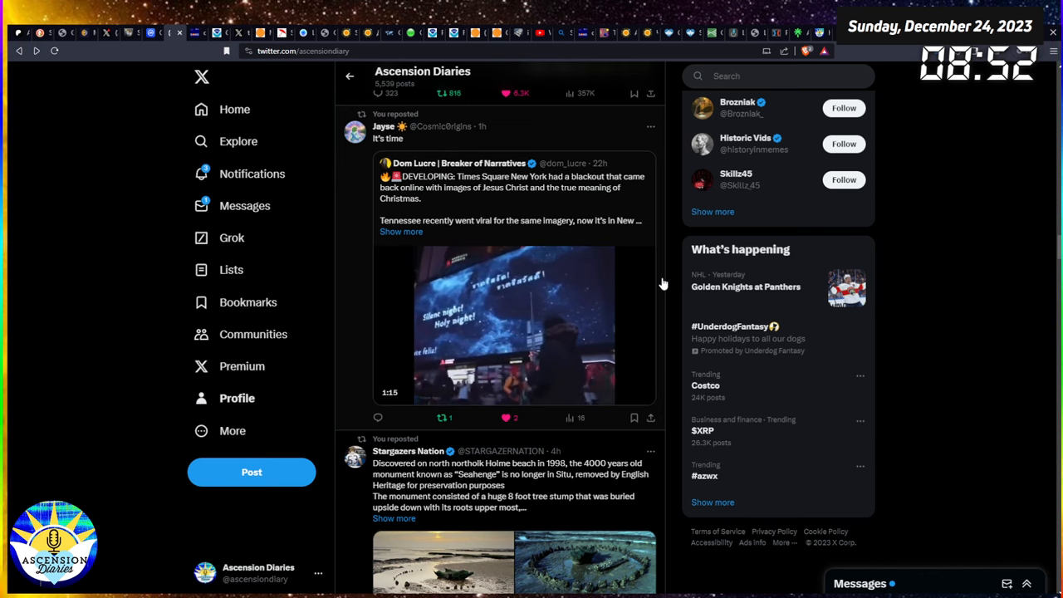
left_click(513, 324)
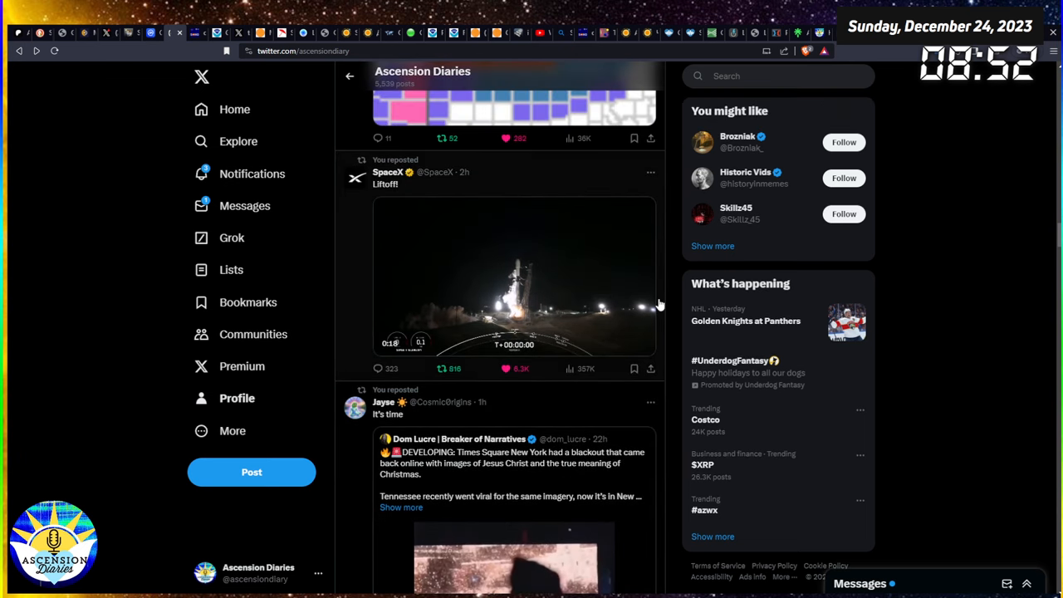
scroll("down", 3)
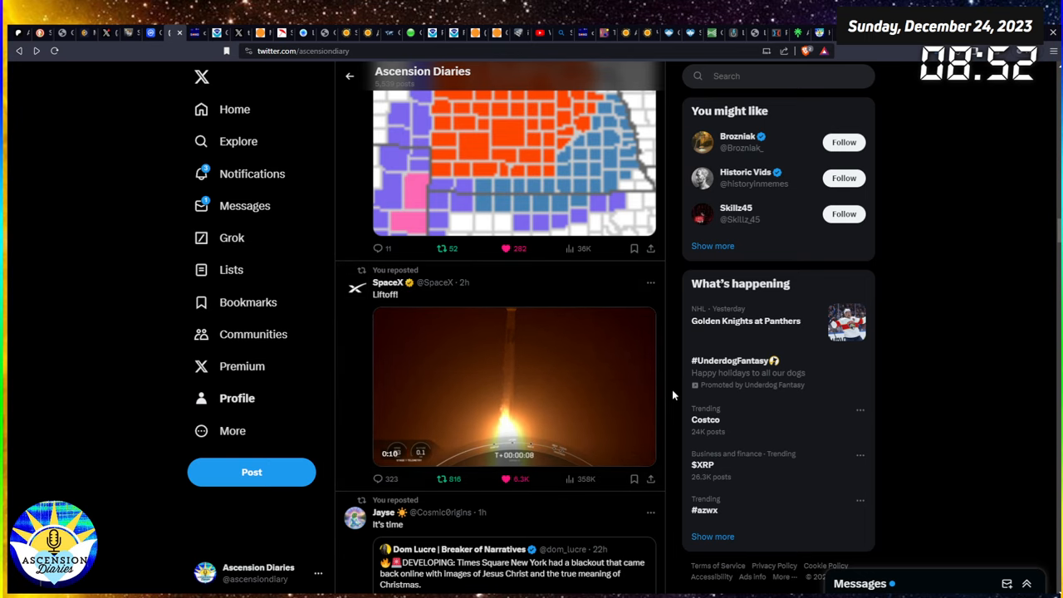
left_click(515, 385)
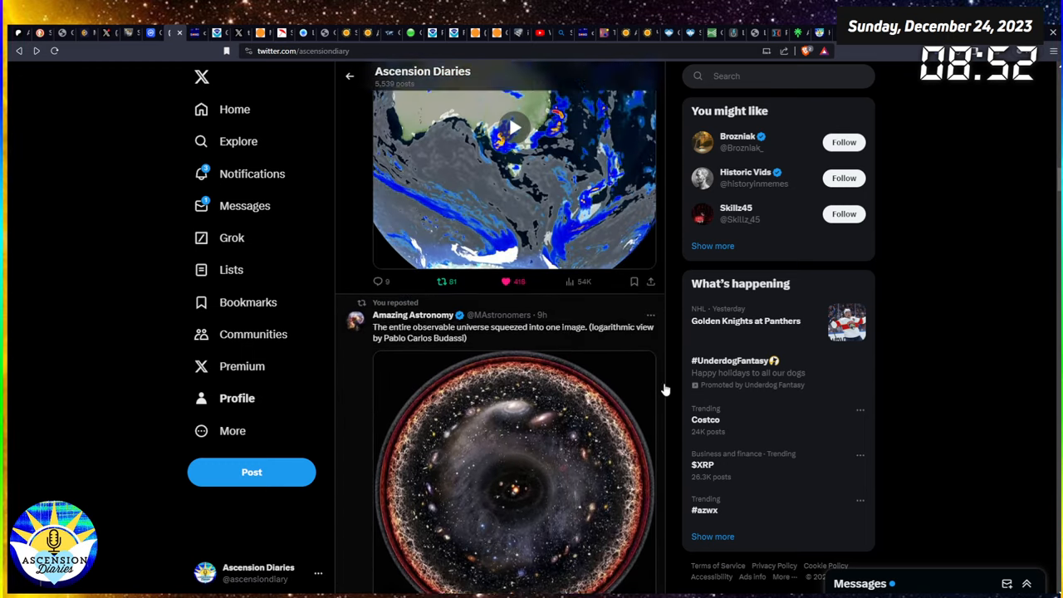
Scroll past the SpaceX SARah-2 launch post toward the Alaska map and SpaceWeatherNews posts
scroll("down", 3)
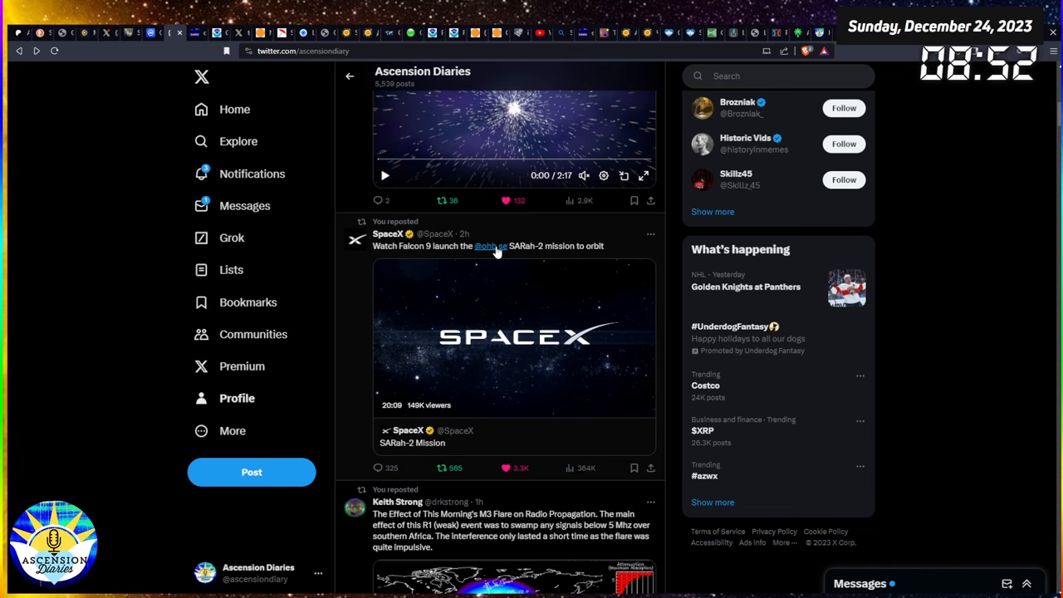
mouse_move(492, 245)
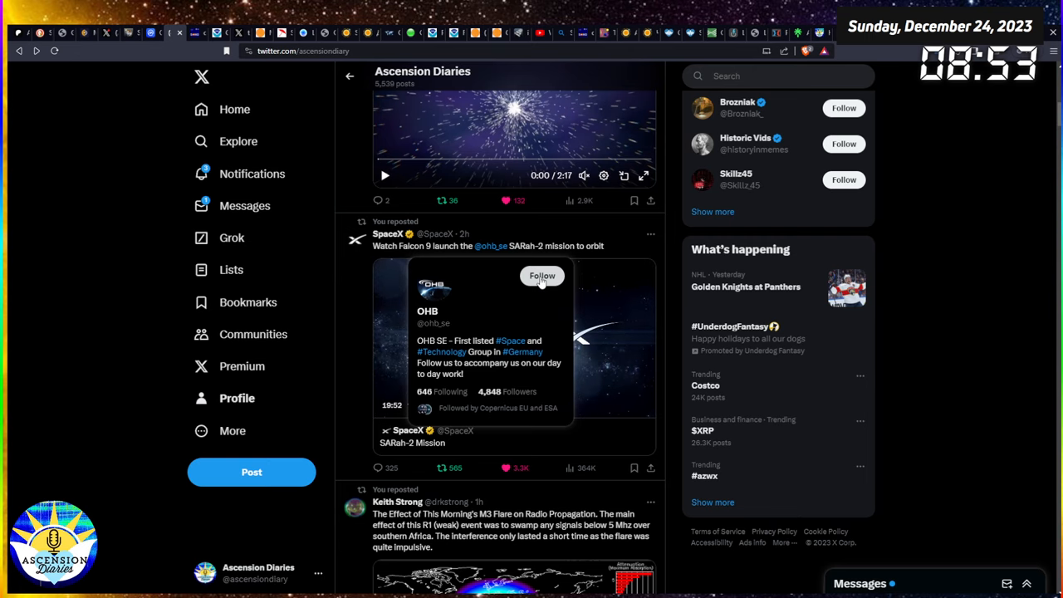
mouse_move(480, 246)
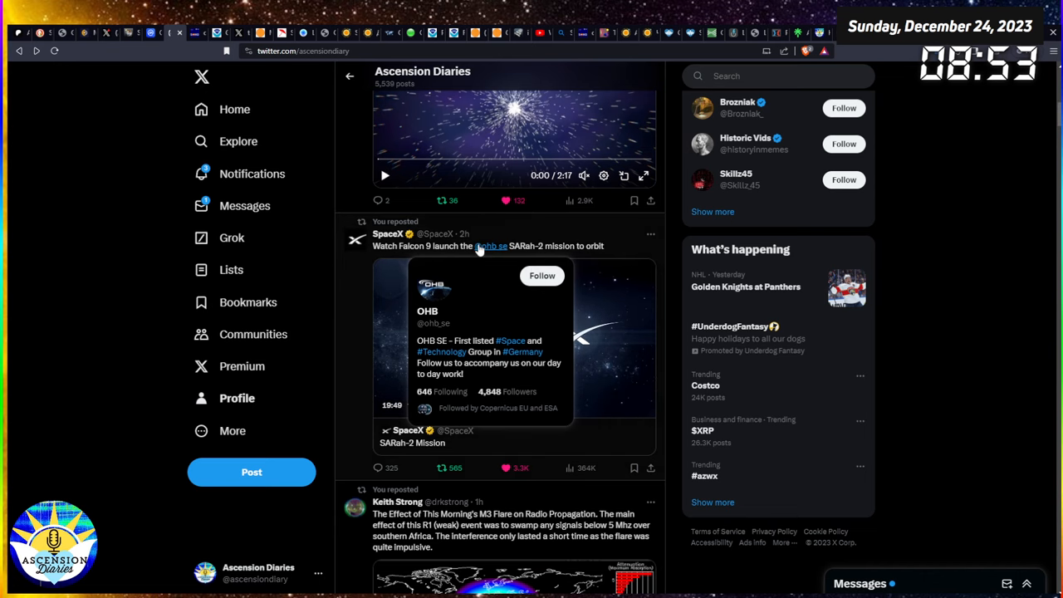
mouse_move(656, 253)
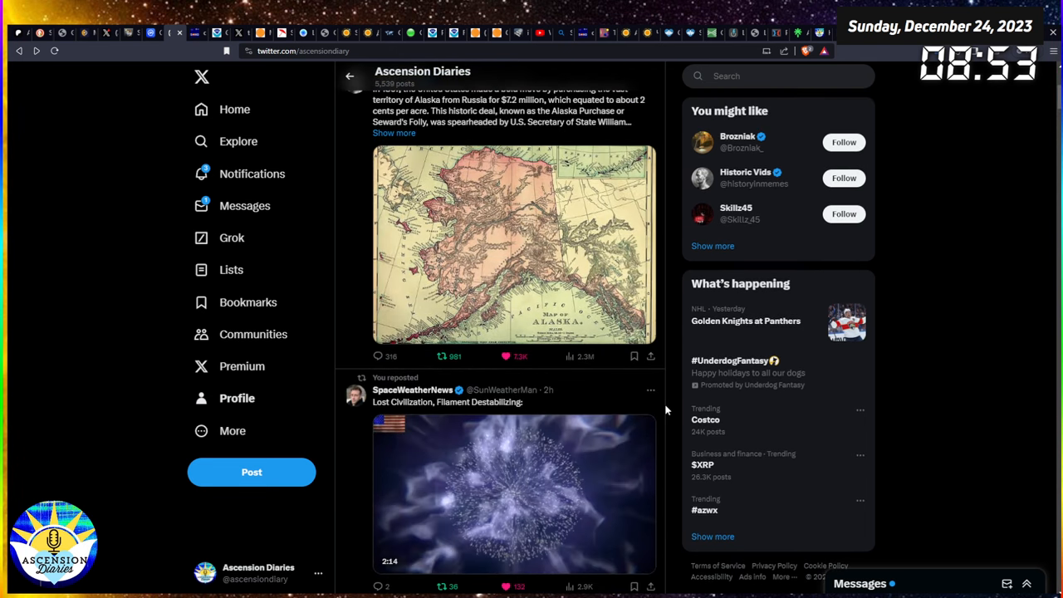
Scroll to the Met Office Santa post and play its Sydney weather video full screen
scroll("down", 3)
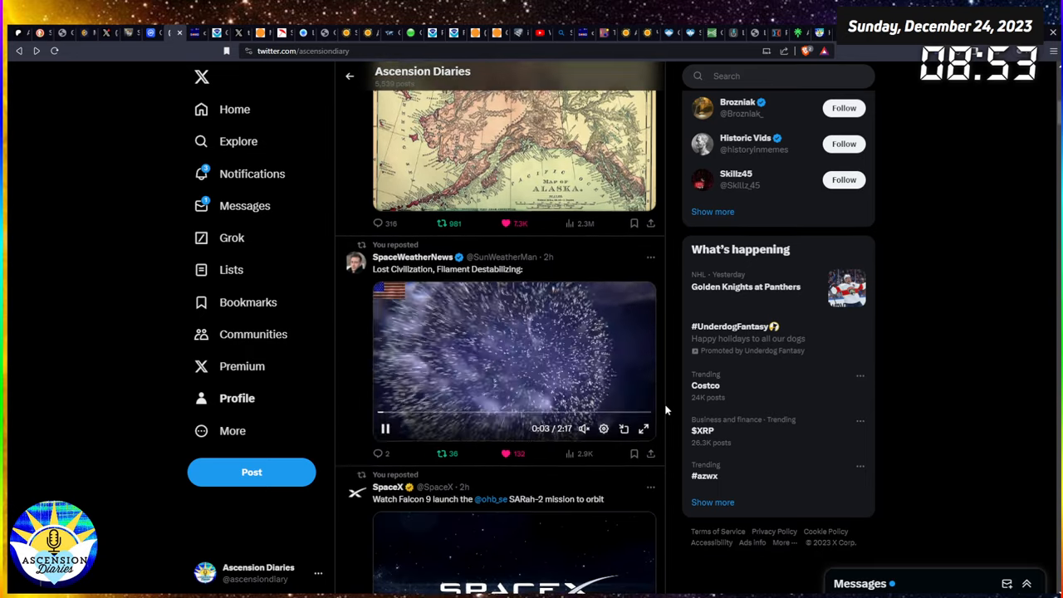
scroll("down", 3)
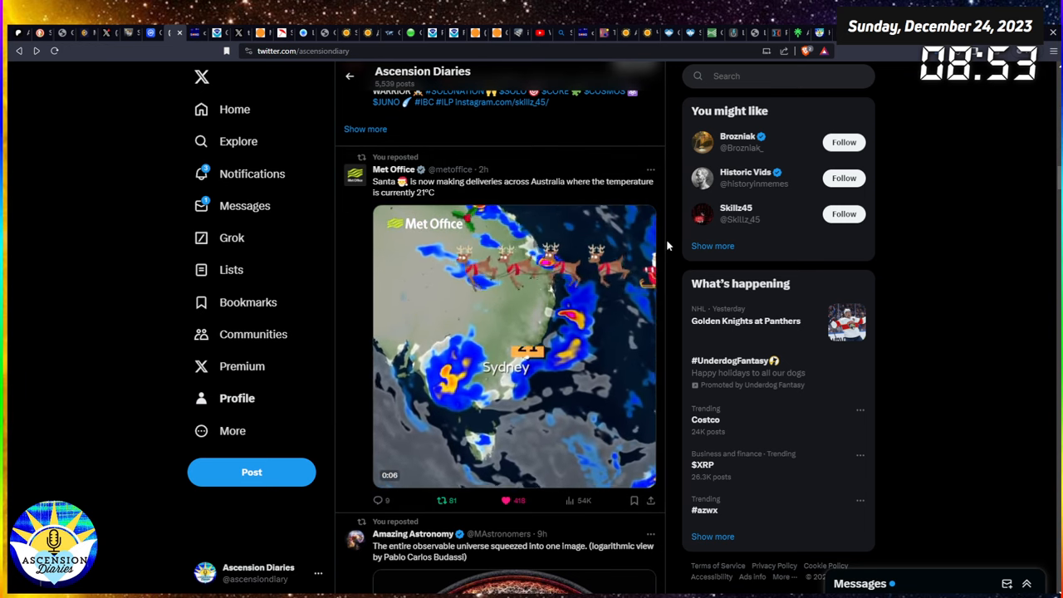
left_click(515, 343)
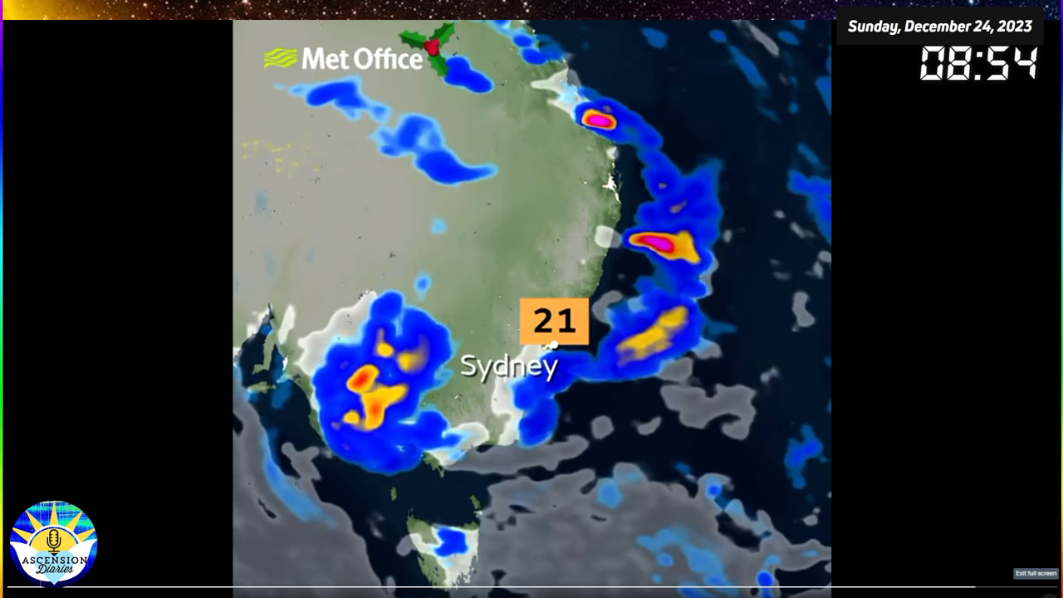
Replay the Met Office weather video full screen, then return it inline to the timeline
left_click(1033, 573)
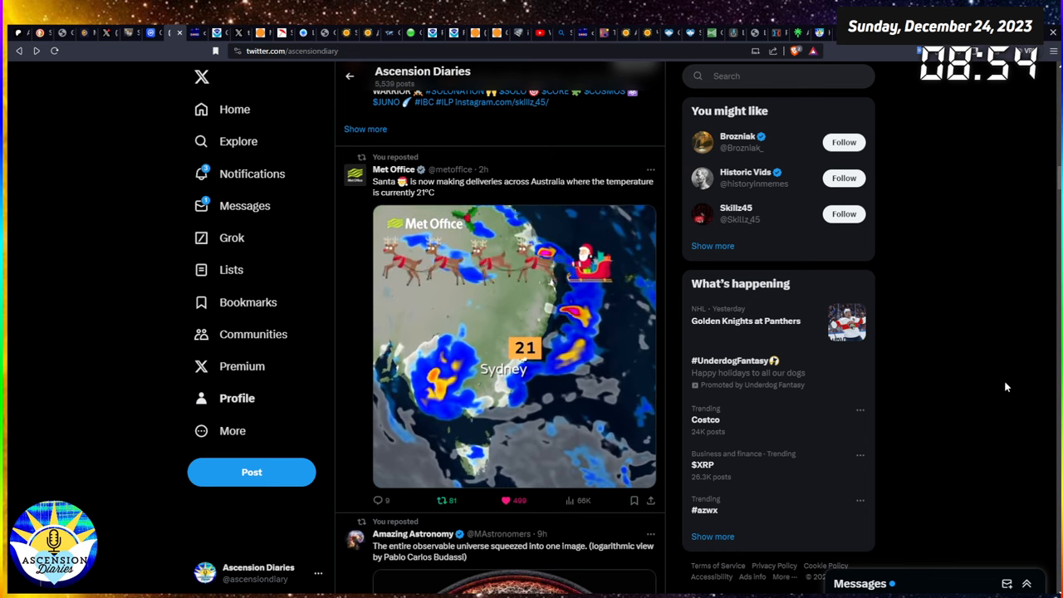
left_click(515, 344)
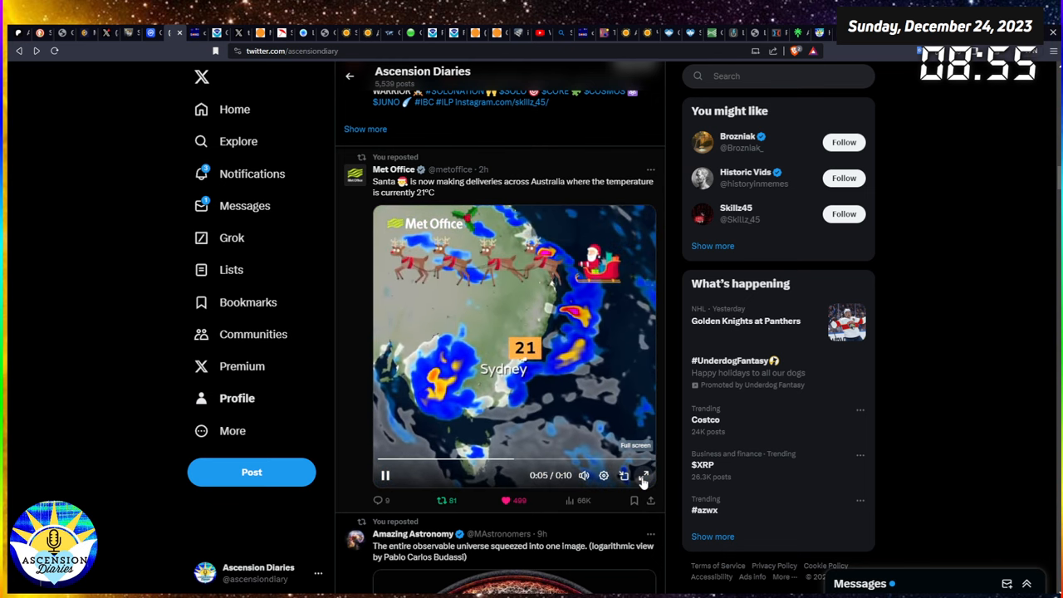
left_click(645, 475)
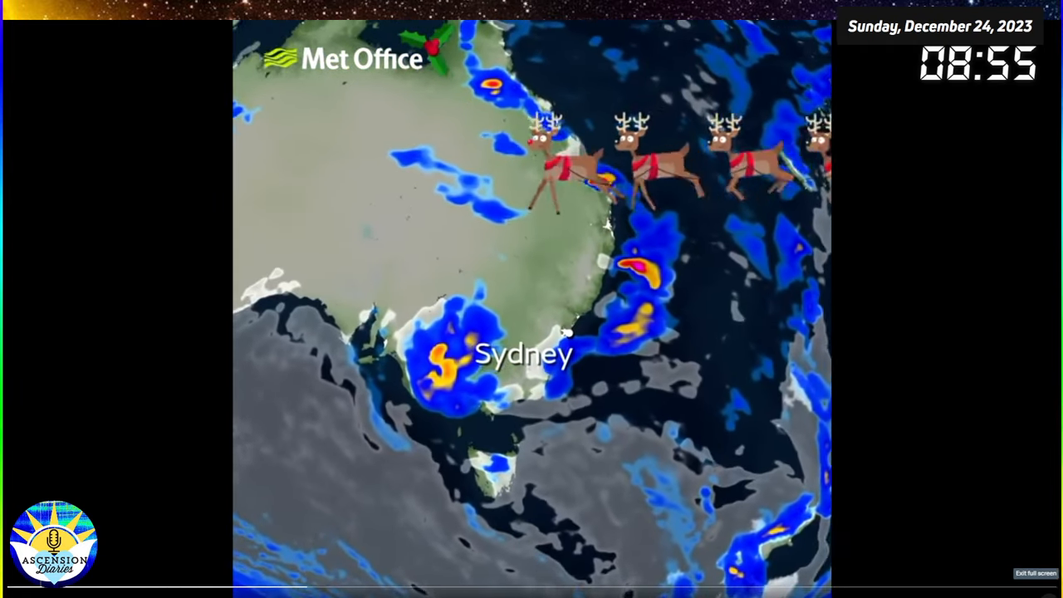
left_click(1033, 573)
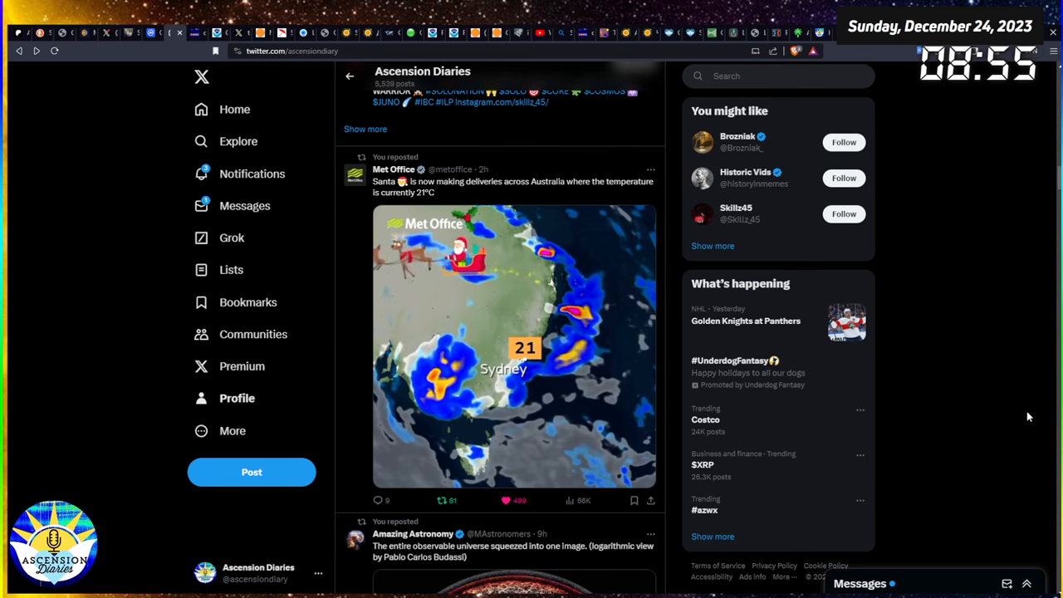
left_click(514, 343)
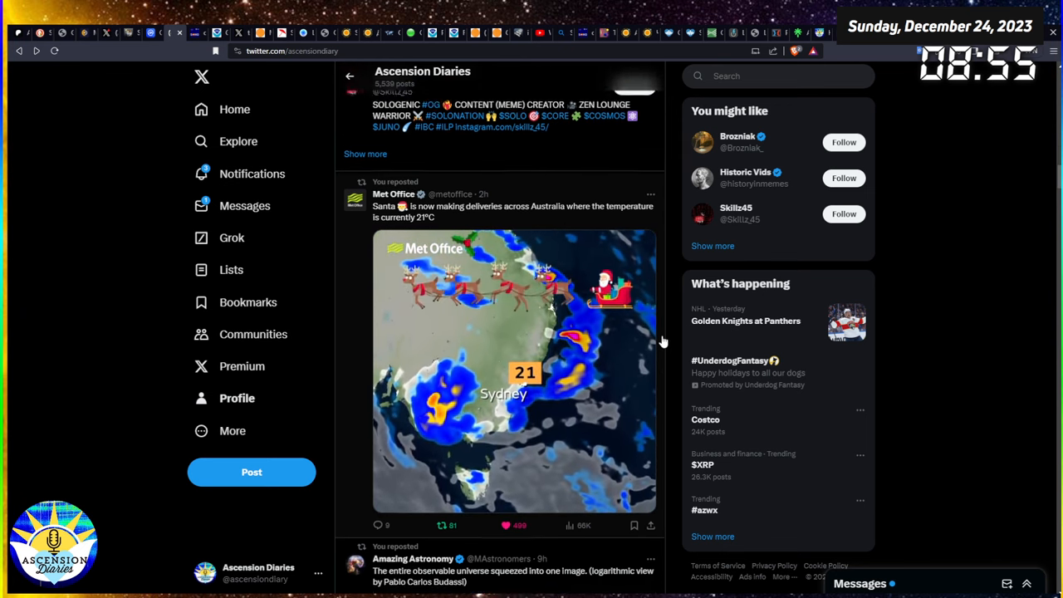
Scroll to the SpaceWeatherNews 'Lost Civilization' post and enlarge its Australia climate-zone map
scroll("down", 3)
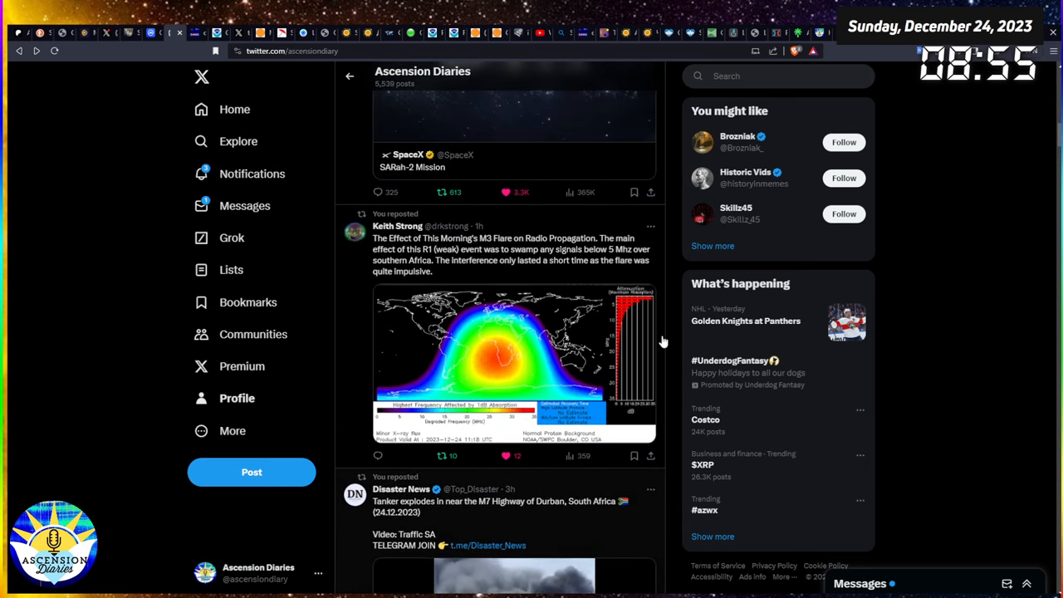
scroll("down", 3)
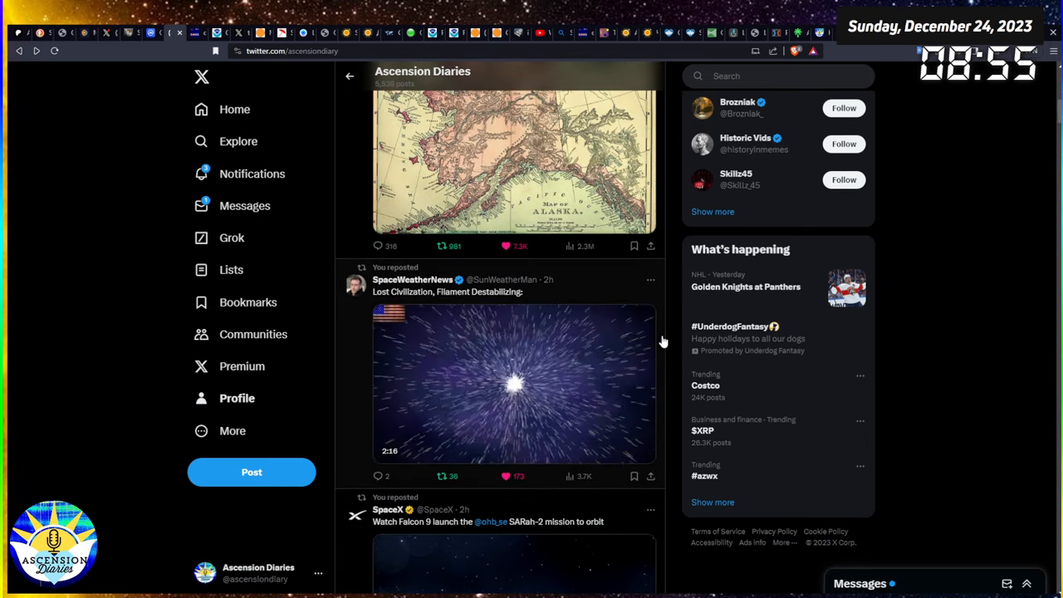
scroll("down", 3)
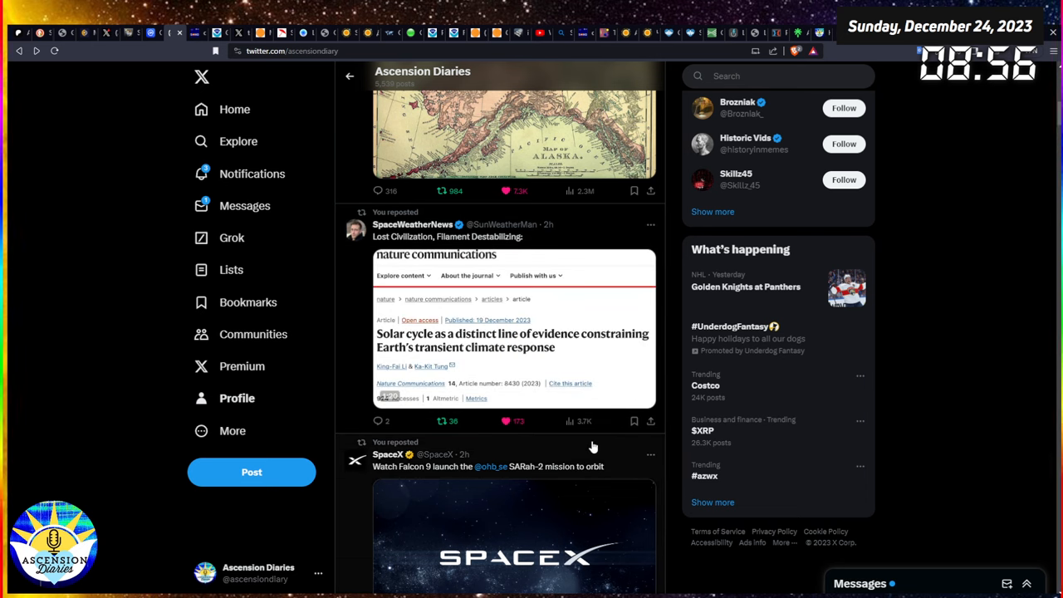
mouse_move(548, 513)
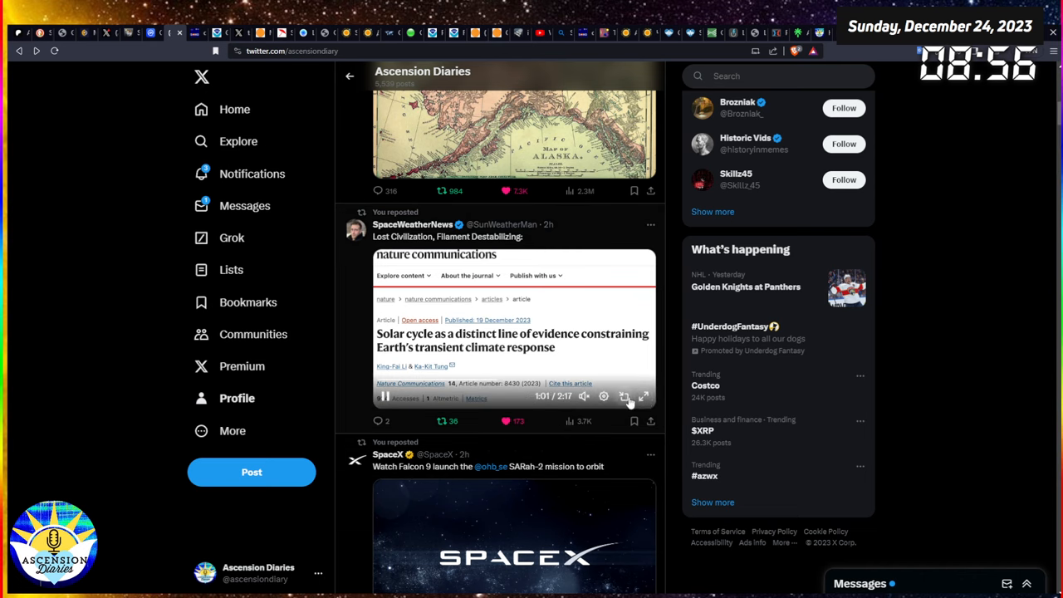
mouse_move(645, 395)
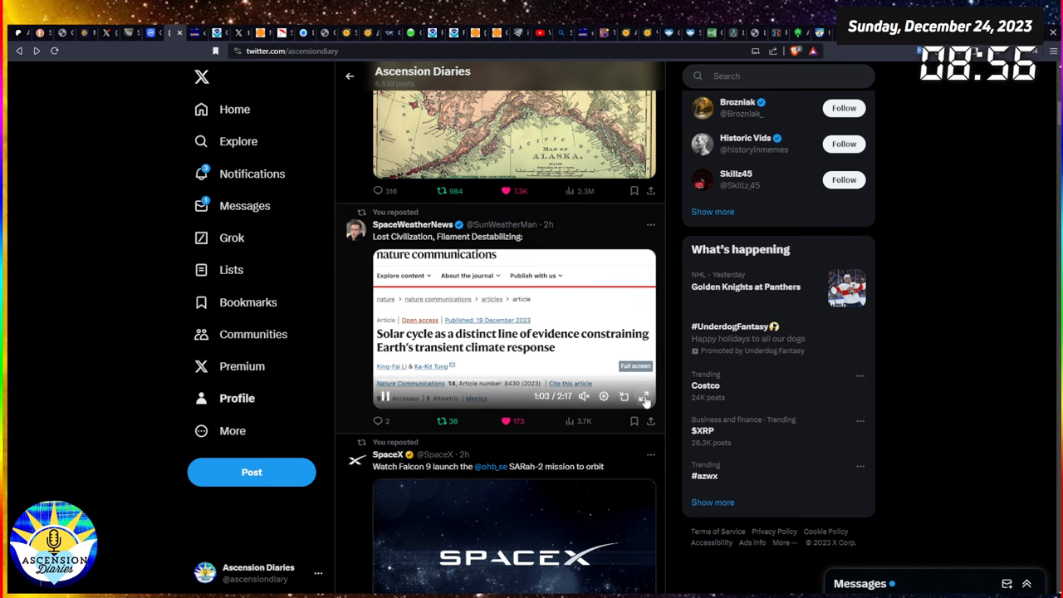
left_click(644, 395)
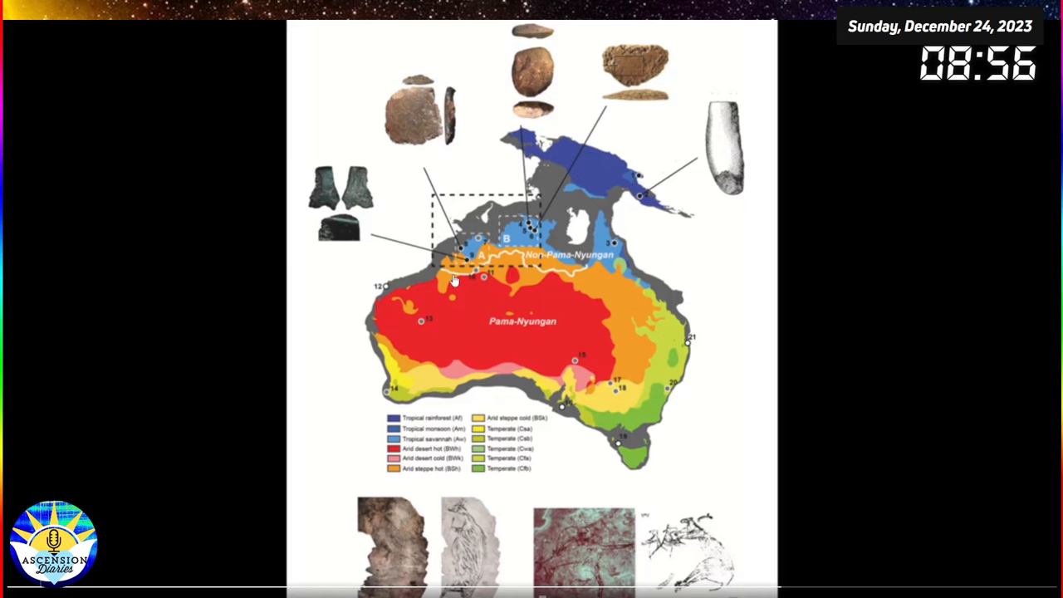
mouse_move(511, 253)
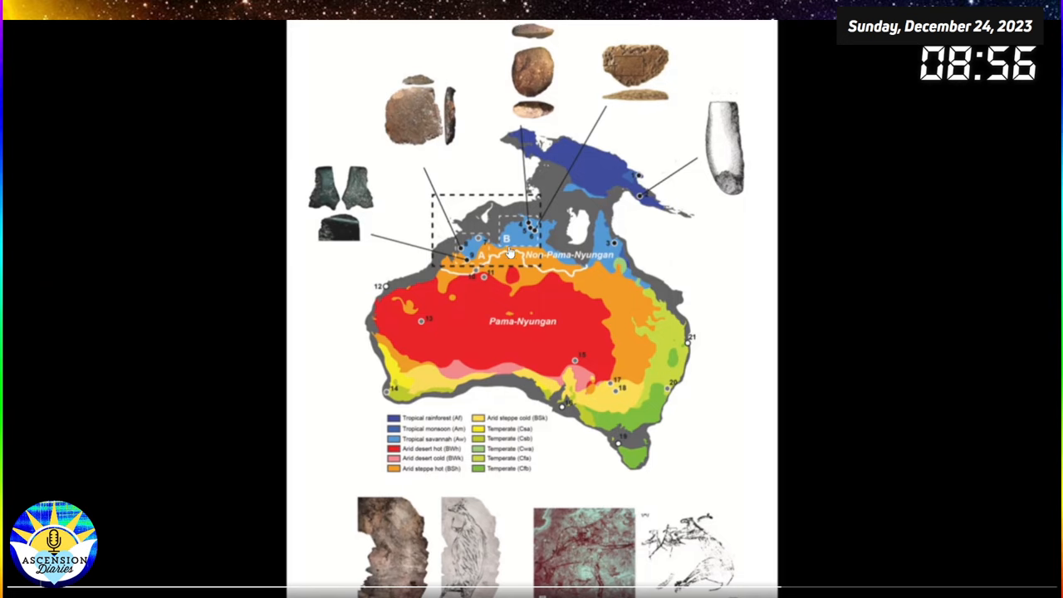
mouse_move(572, 204)
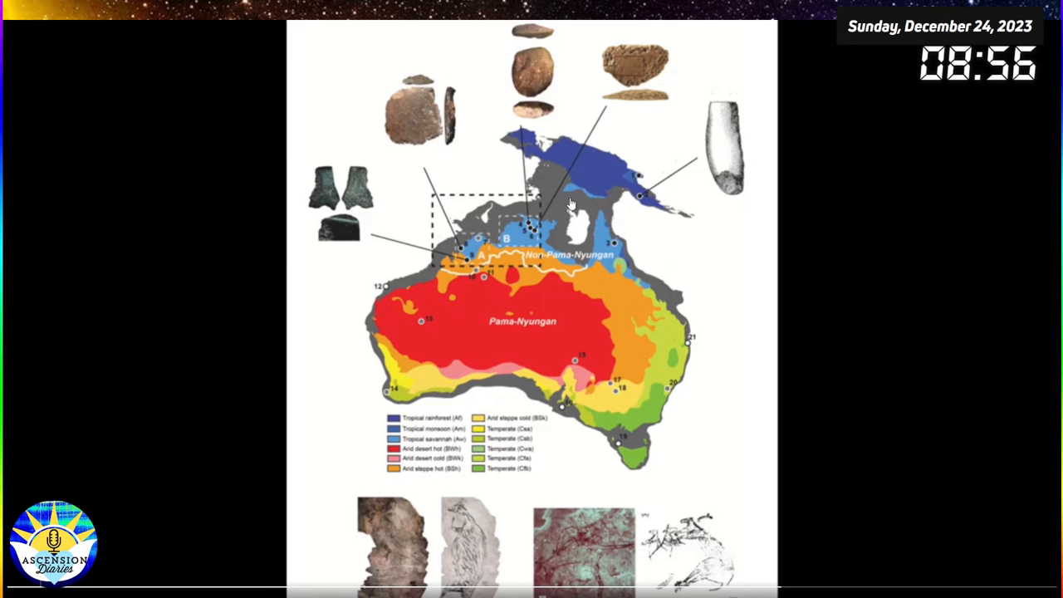
mouse_move(563, 302)
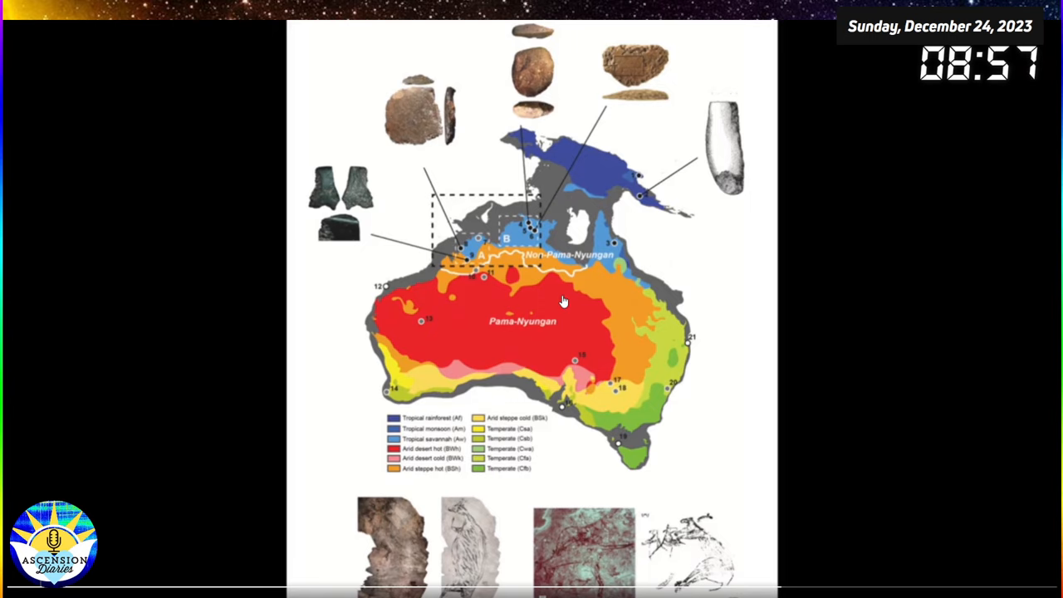
mouse_move(624, 305)
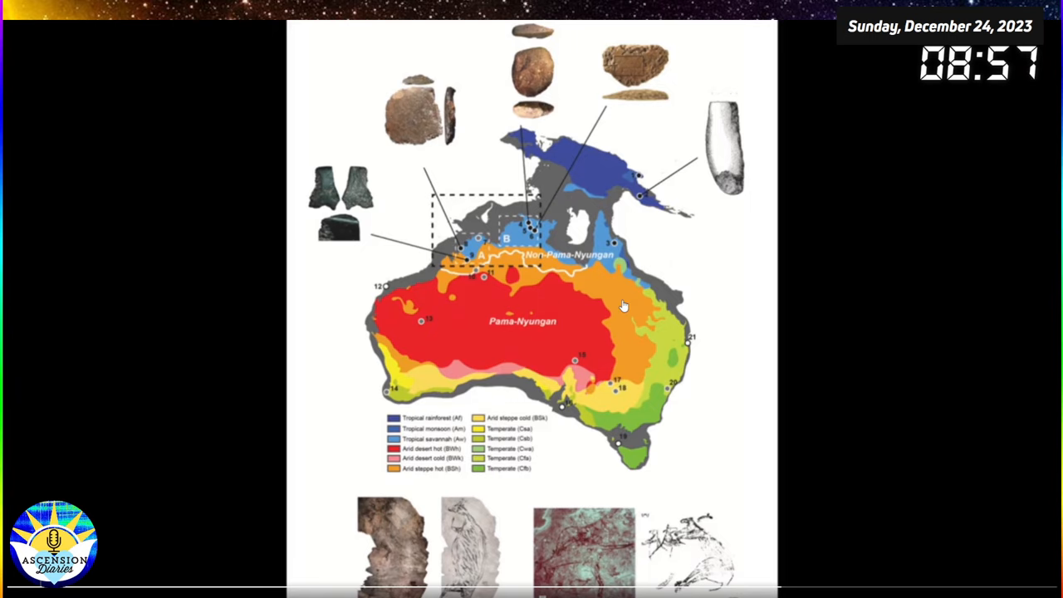
mouse_move(1003, 389)
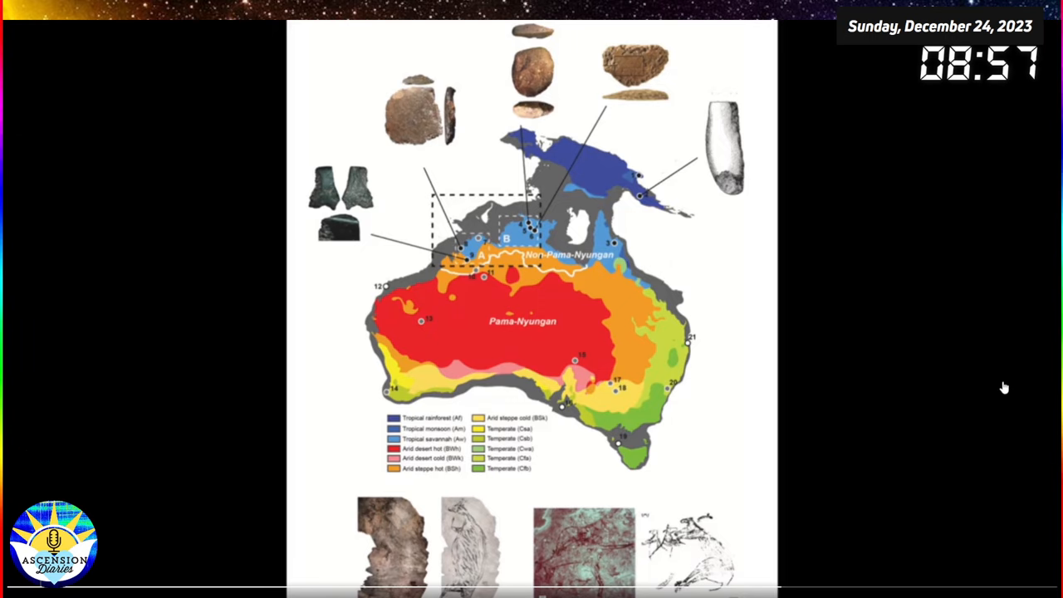
mouse_move(949, 372)
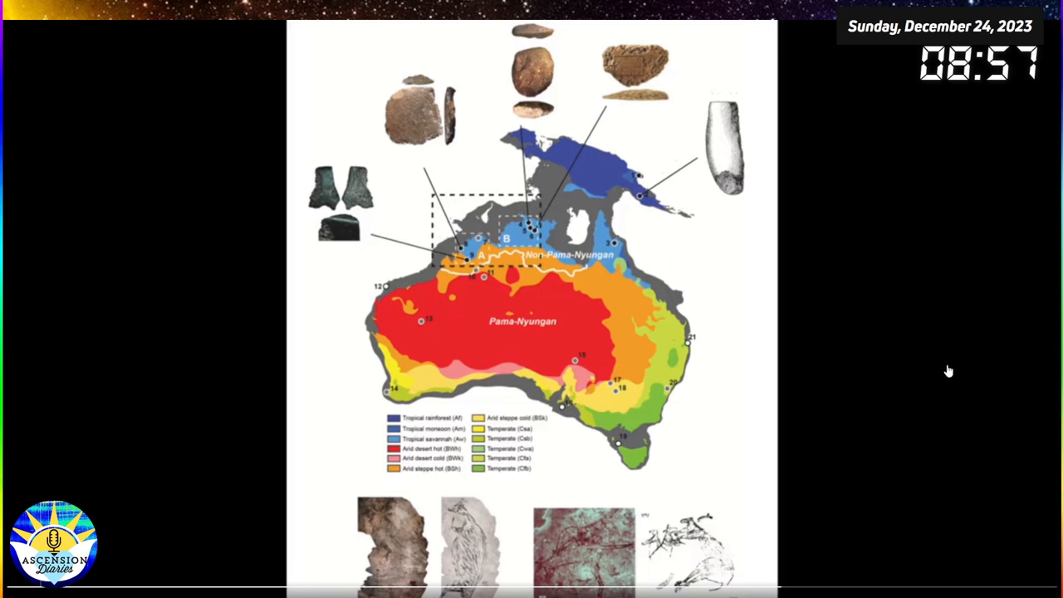
mouse_move(546, 233)
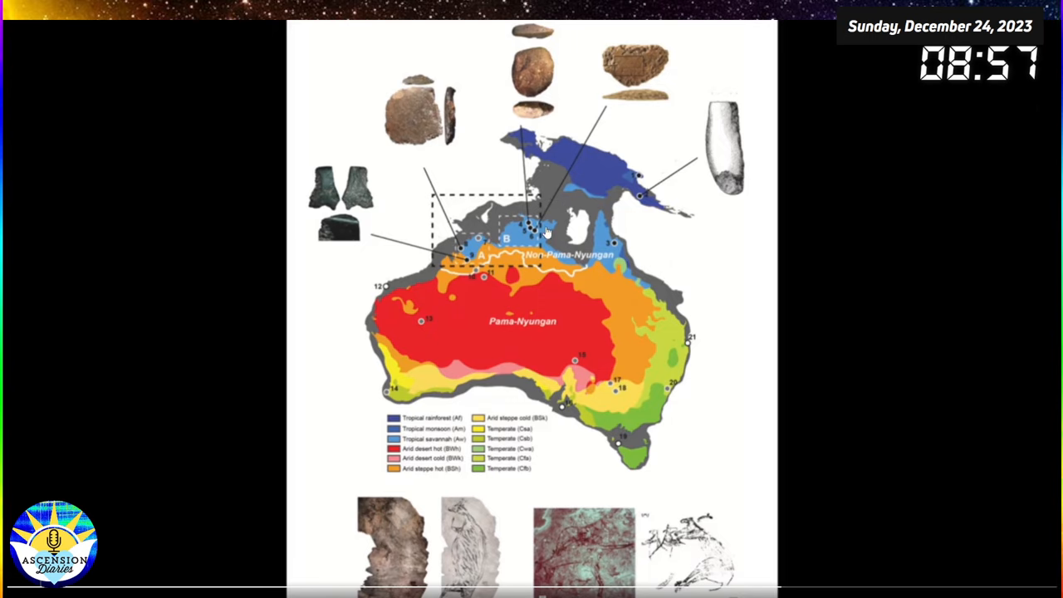
mouse_move(550, 247)
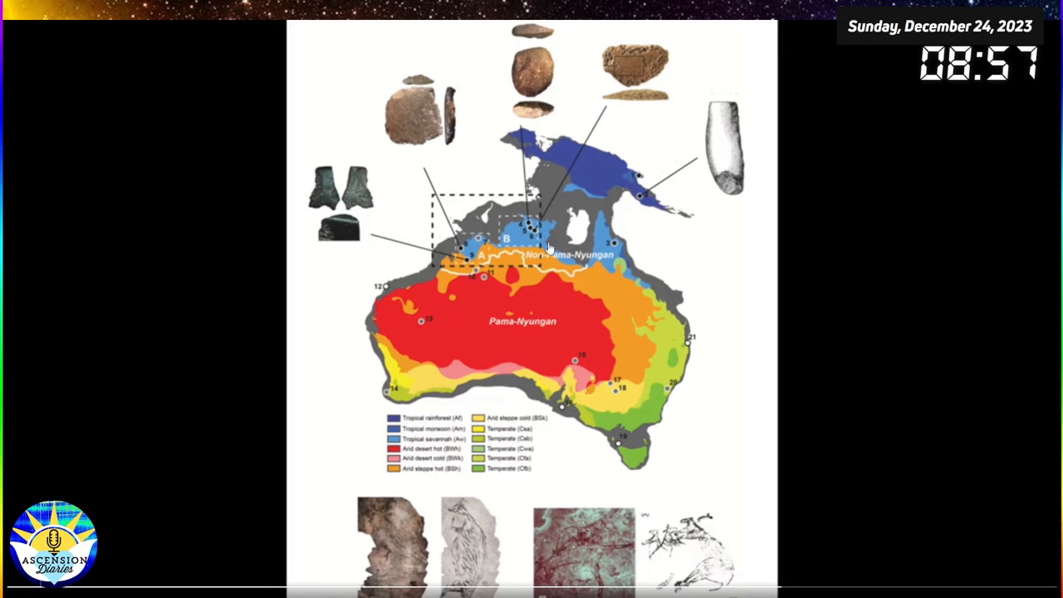
mouse_move(672, 234)
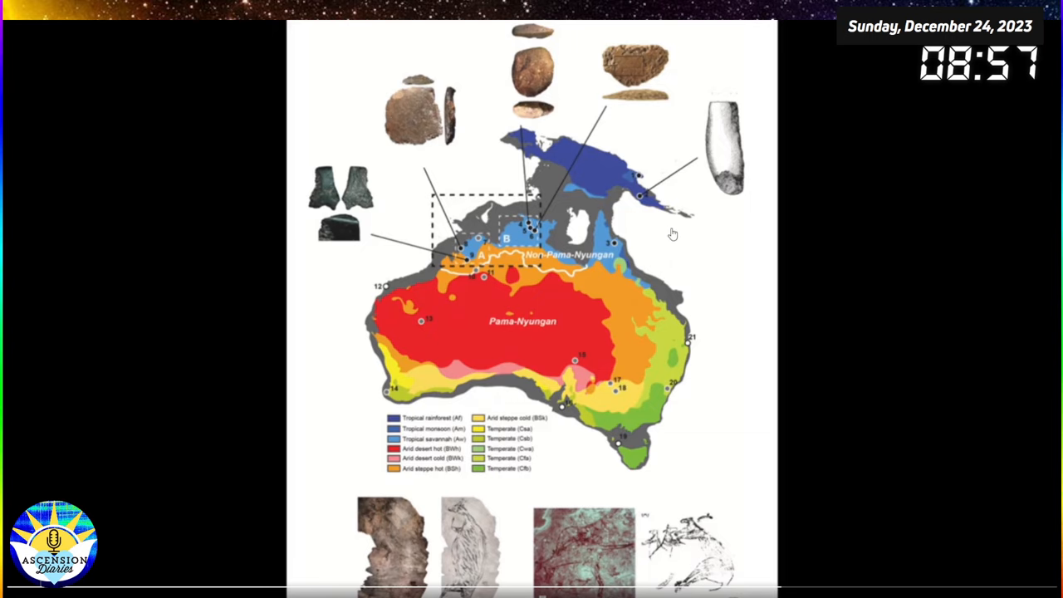
mouse_move(653, 227)
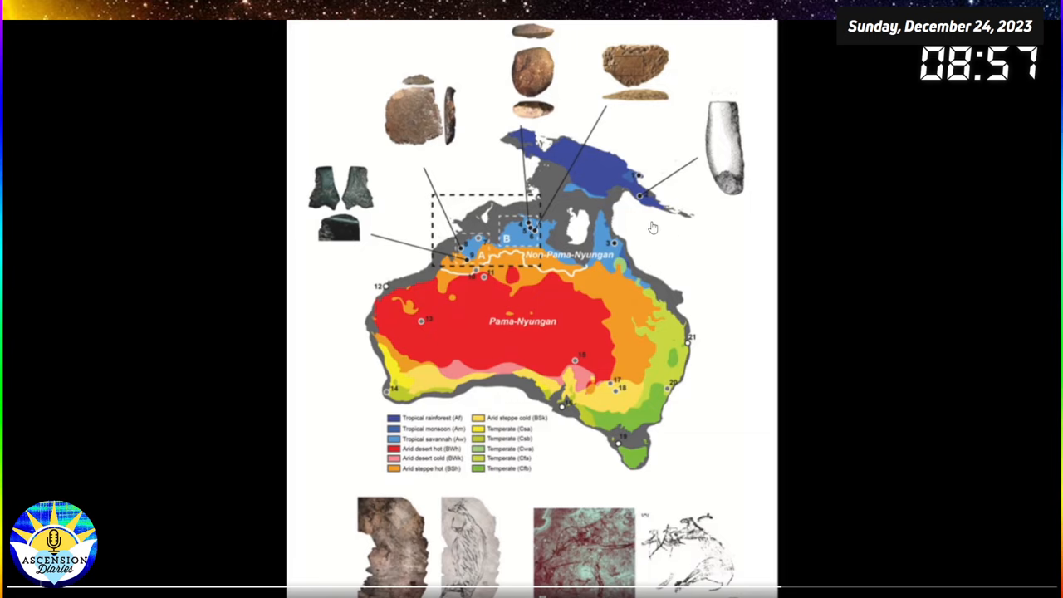
mouse_move(669, 233)
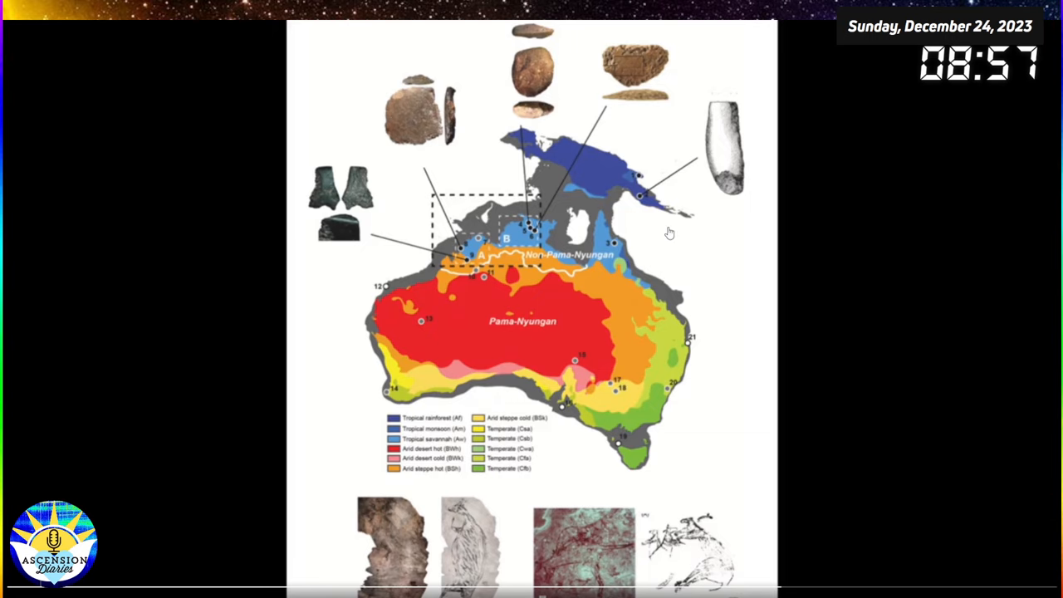
mouse_move(637, 179)
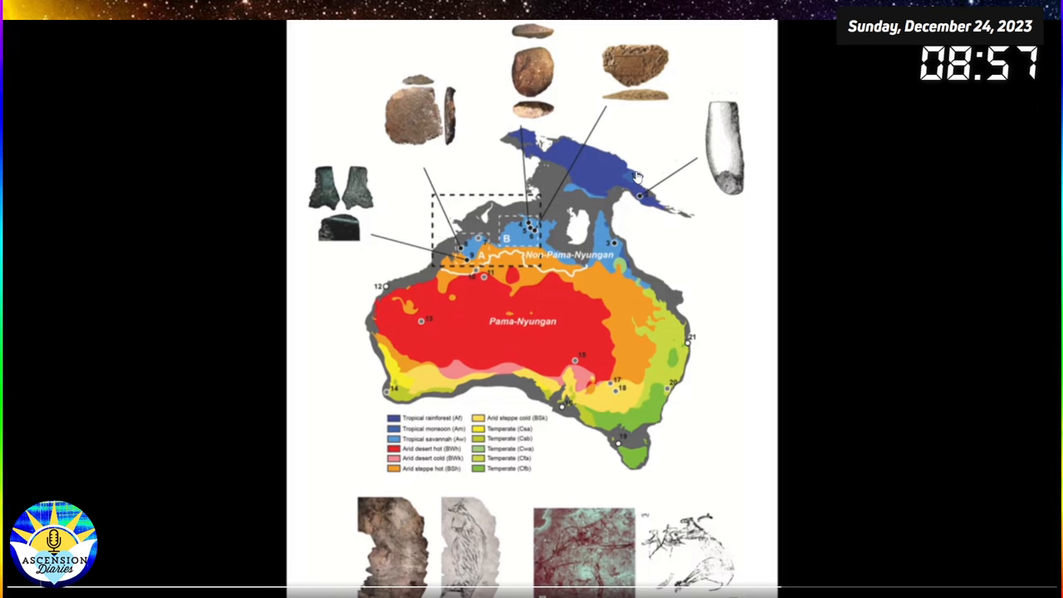
mouse_move(711, 372)
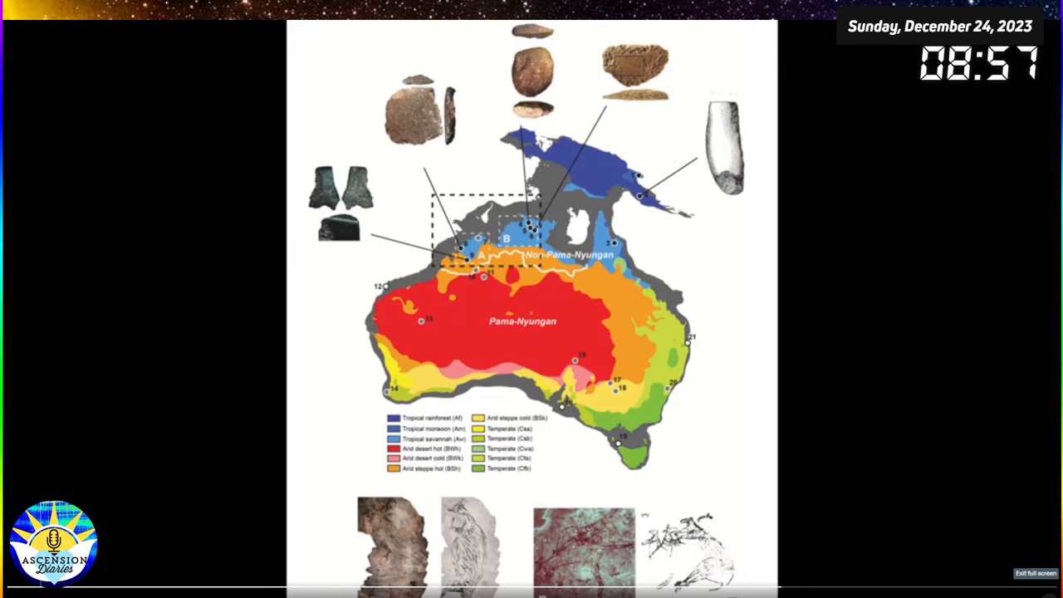
Close the enlarged map and scroll the Ascension Diaries timeline to the Durban tanker post
left_click(1036, 573)
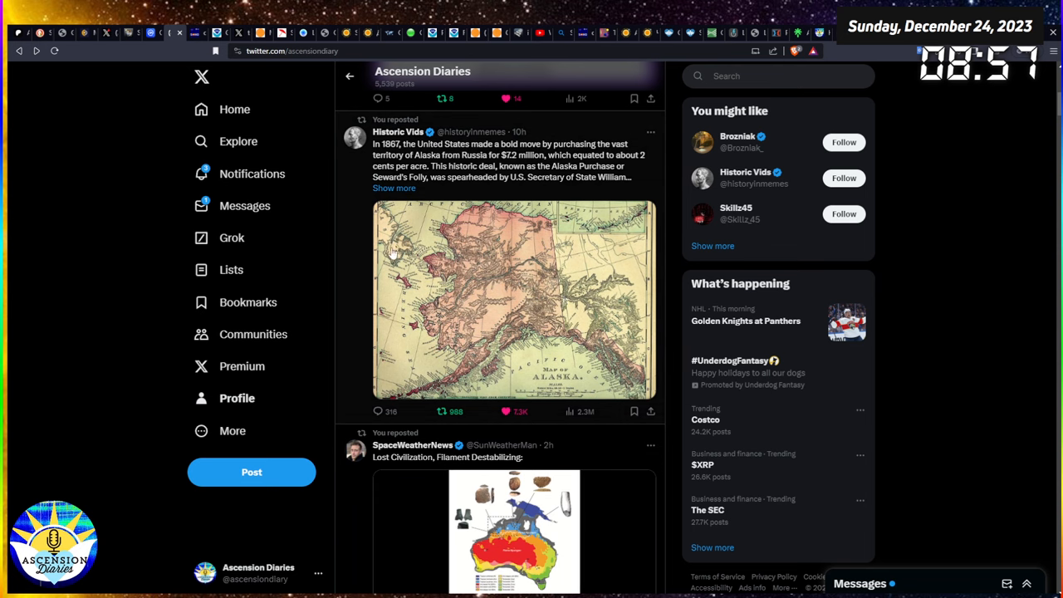
mouse_move(545, 232)
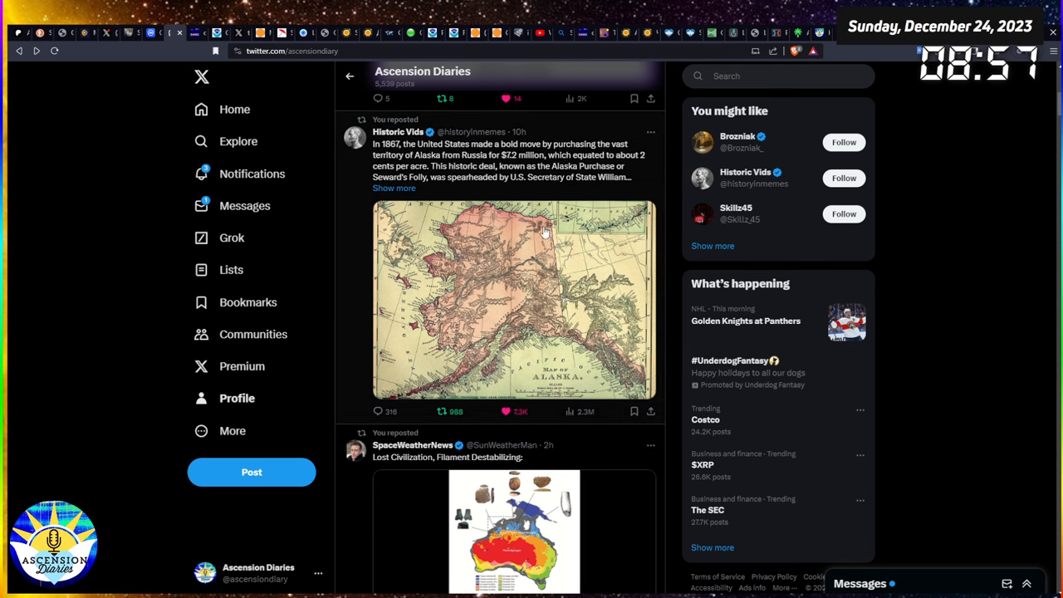
mouse_move(394, 187)
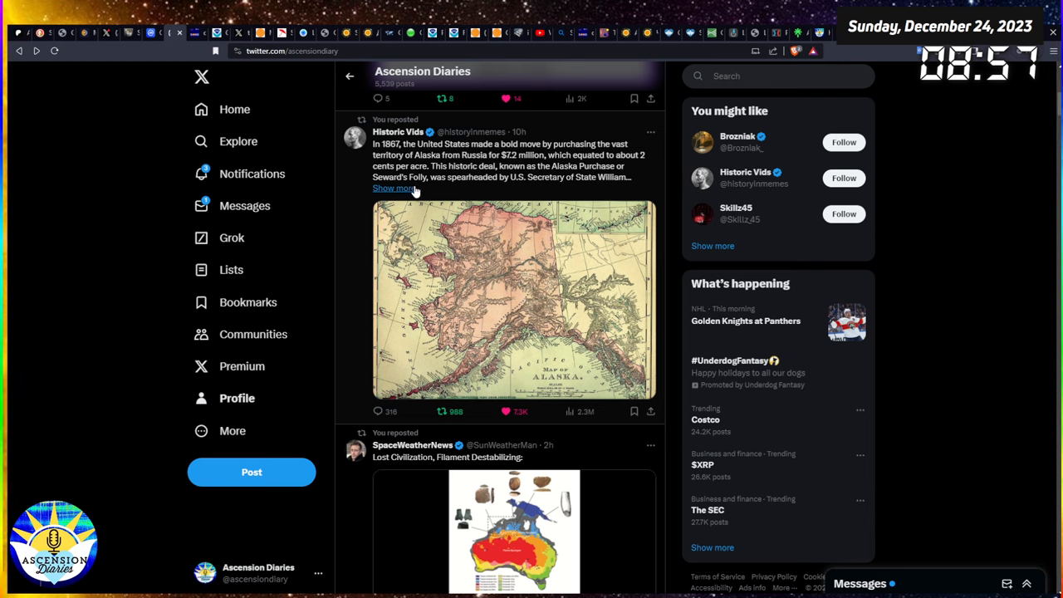
mouse_move(480, 198)
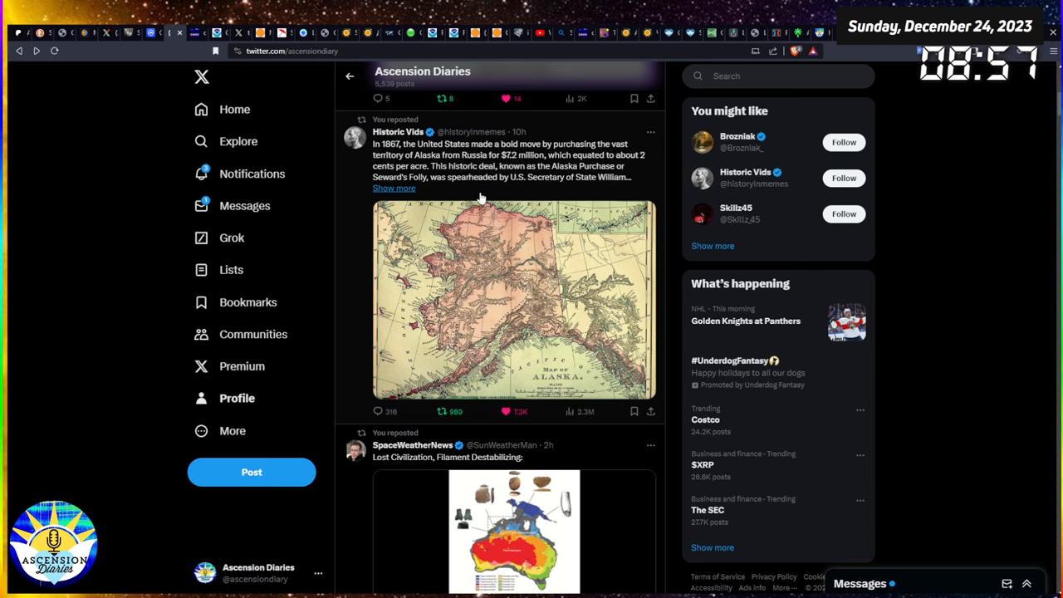
mouse_move(601, 280)
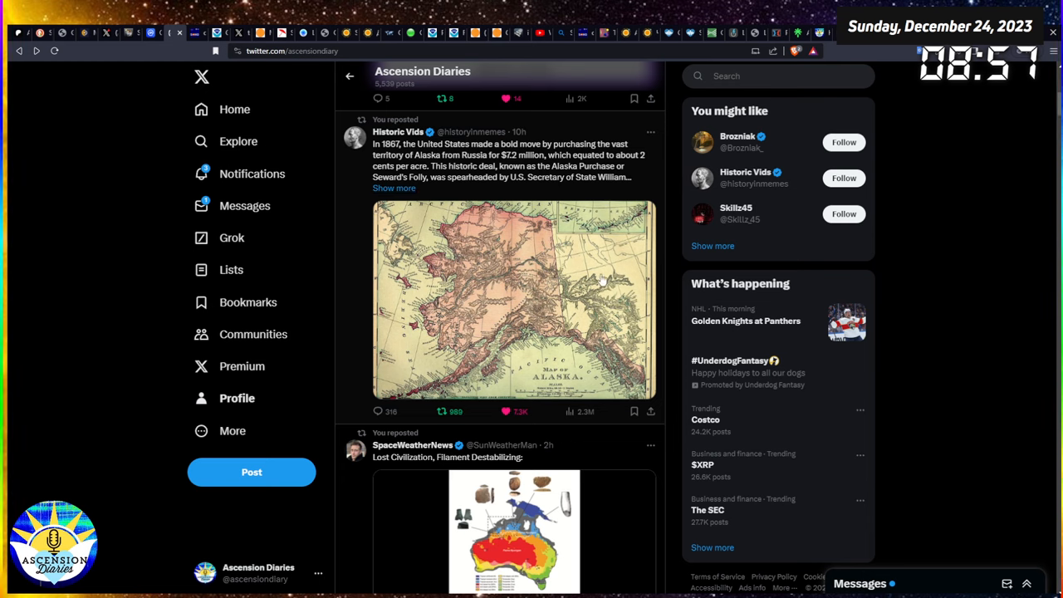
mouse_move(637, 210)
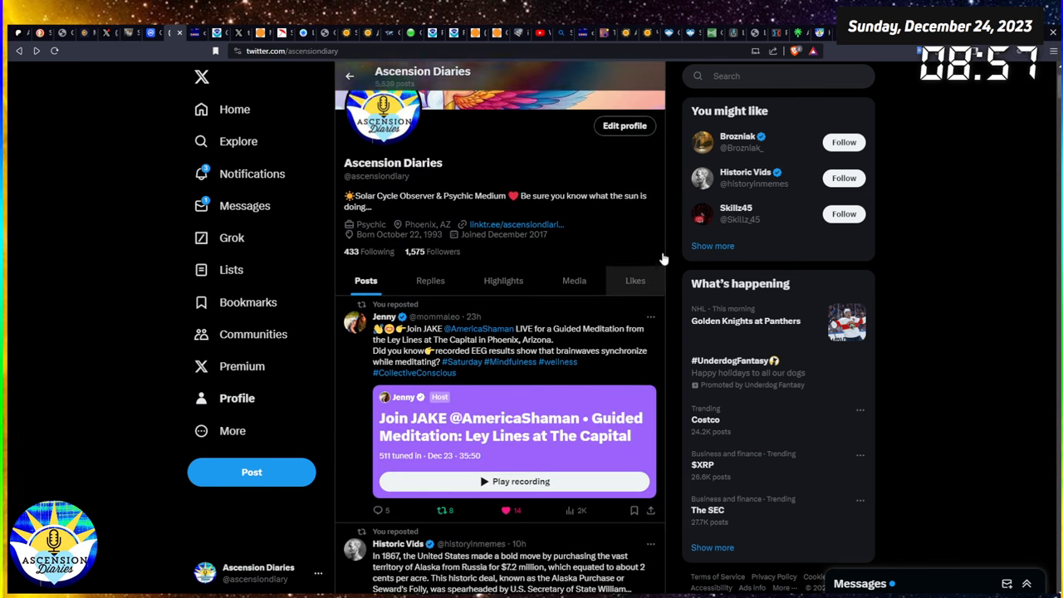
scroll("down", 3)
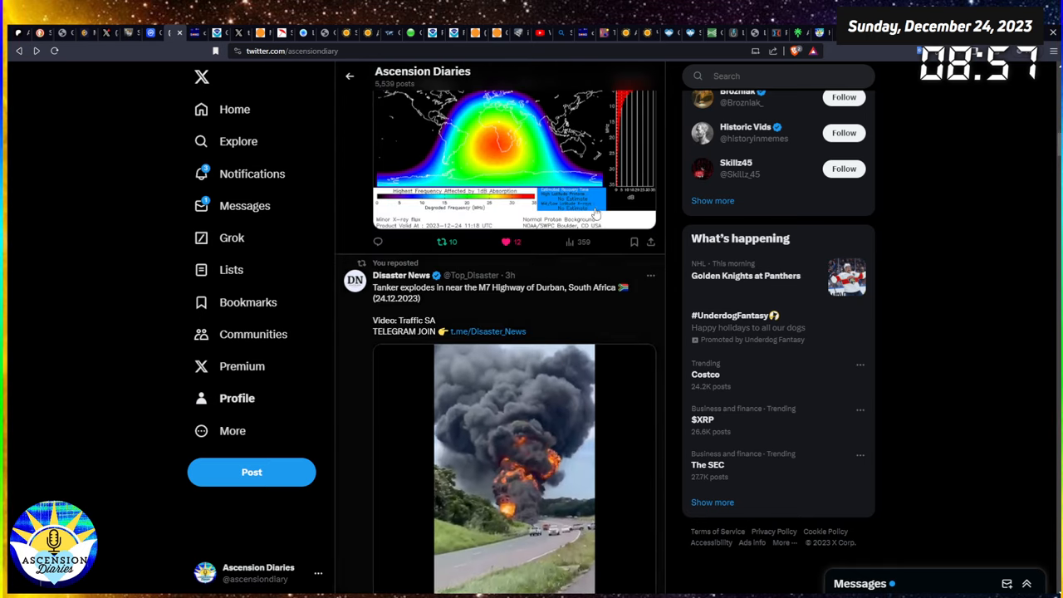
Enlarge Keith Strong's M3 flare radio absorption map over Africa
left_click(488, 149)
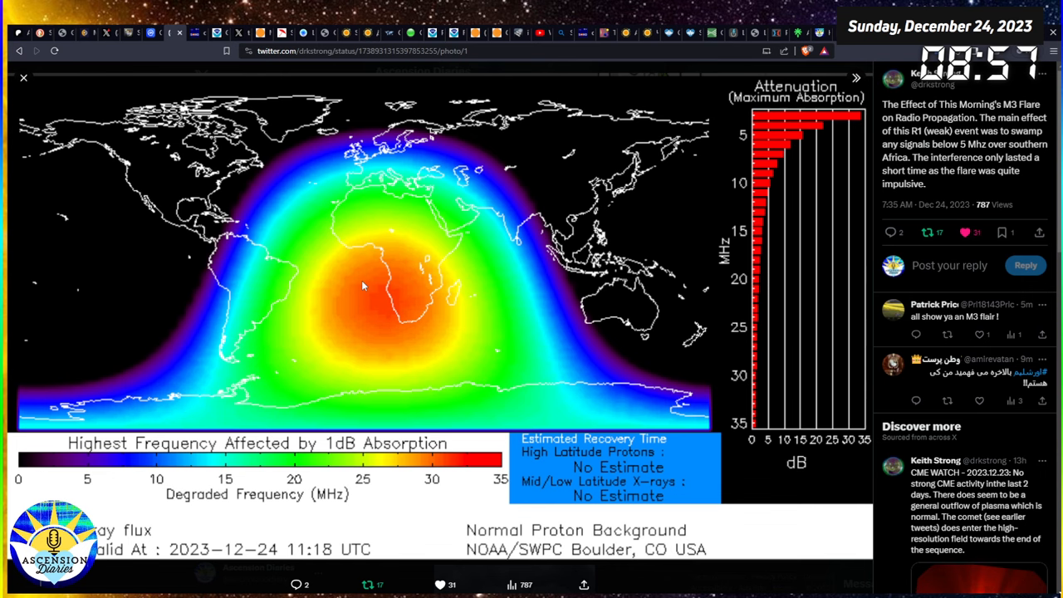
mouse_move(373, 319)
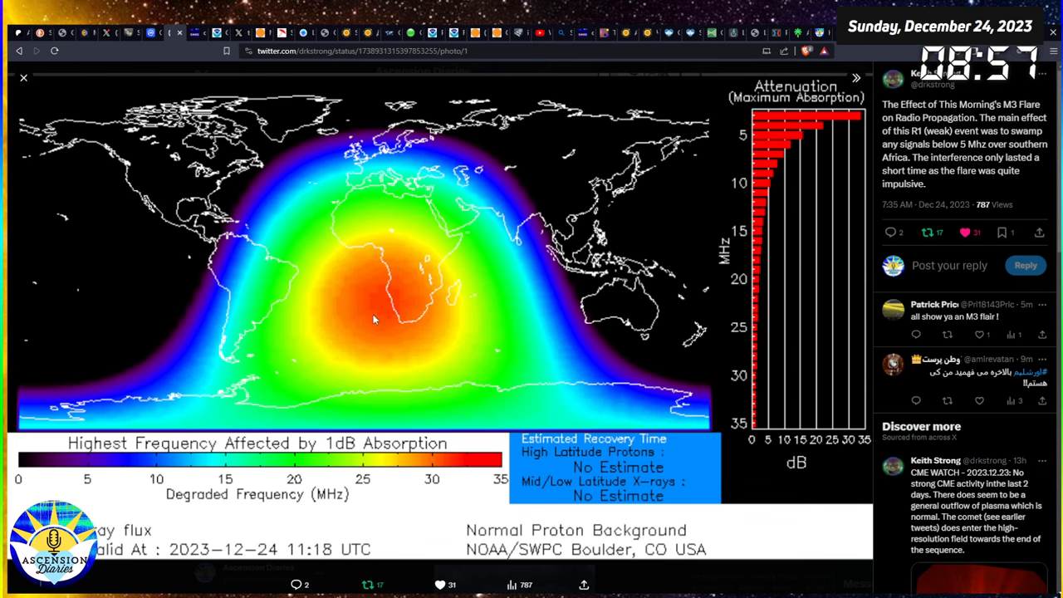
mouse_move(396, 307)
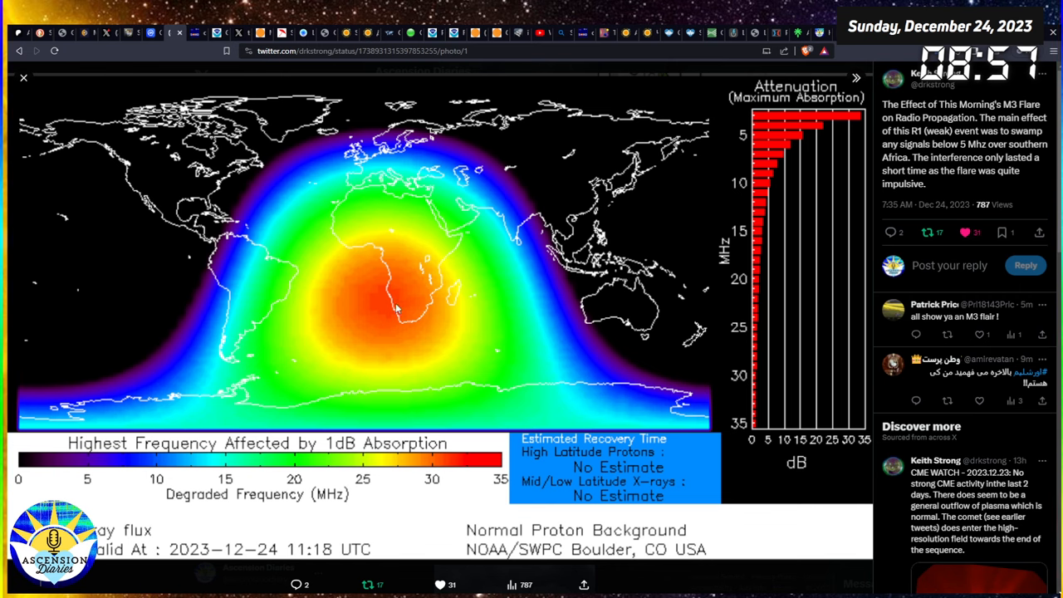
mouse_move(405, 305)
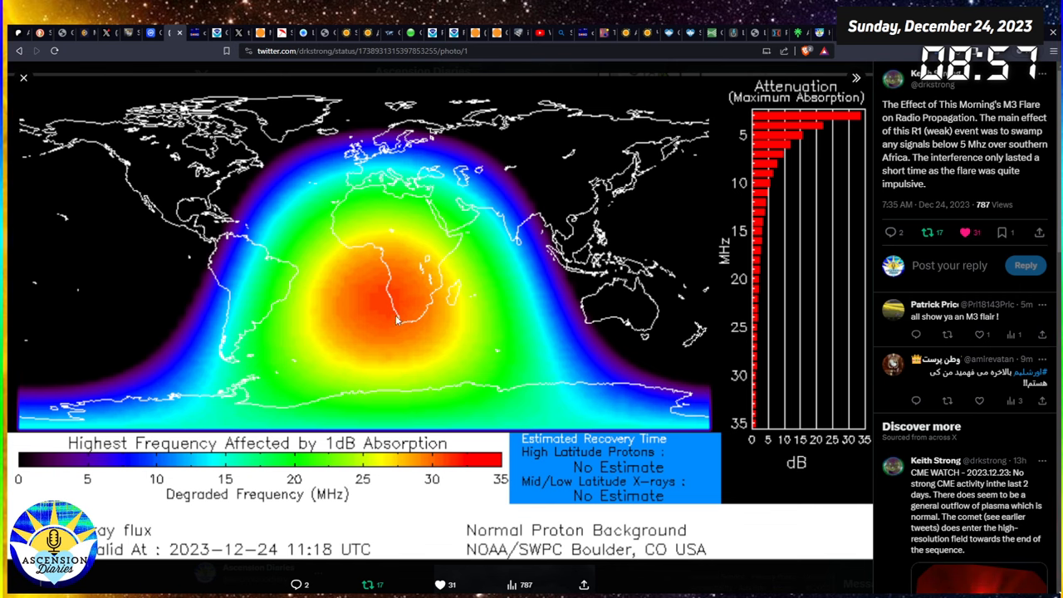
mouse_move(402, 312)
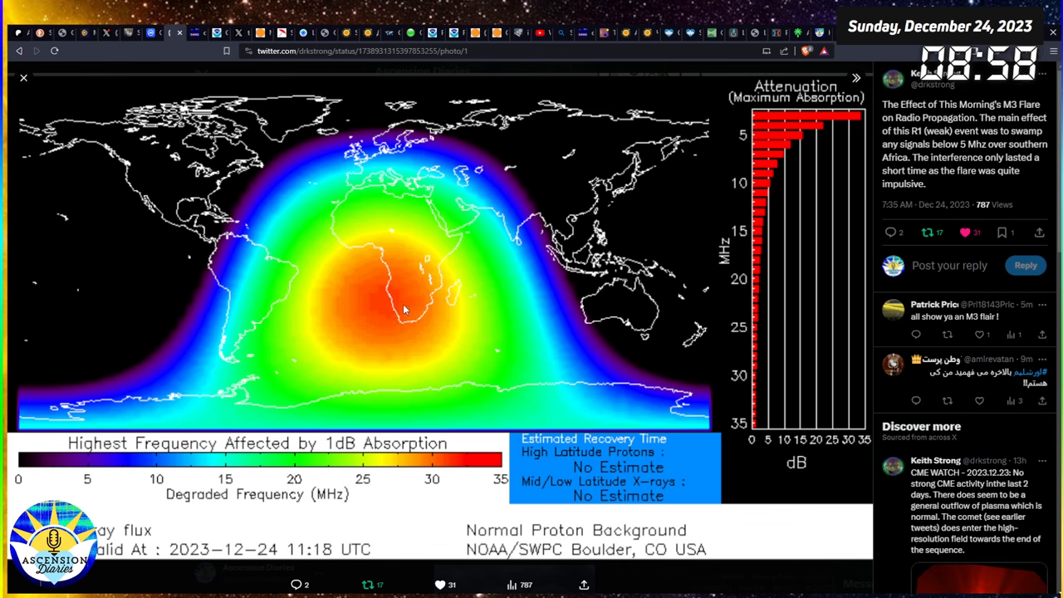
mouse_move(395, 324)
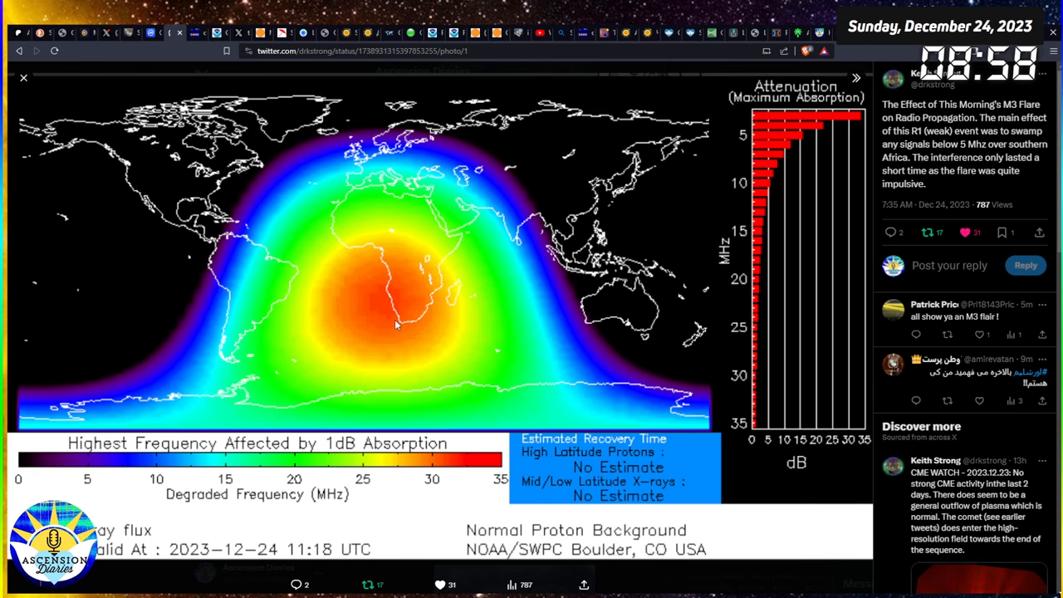
mouse_move(447, 349)
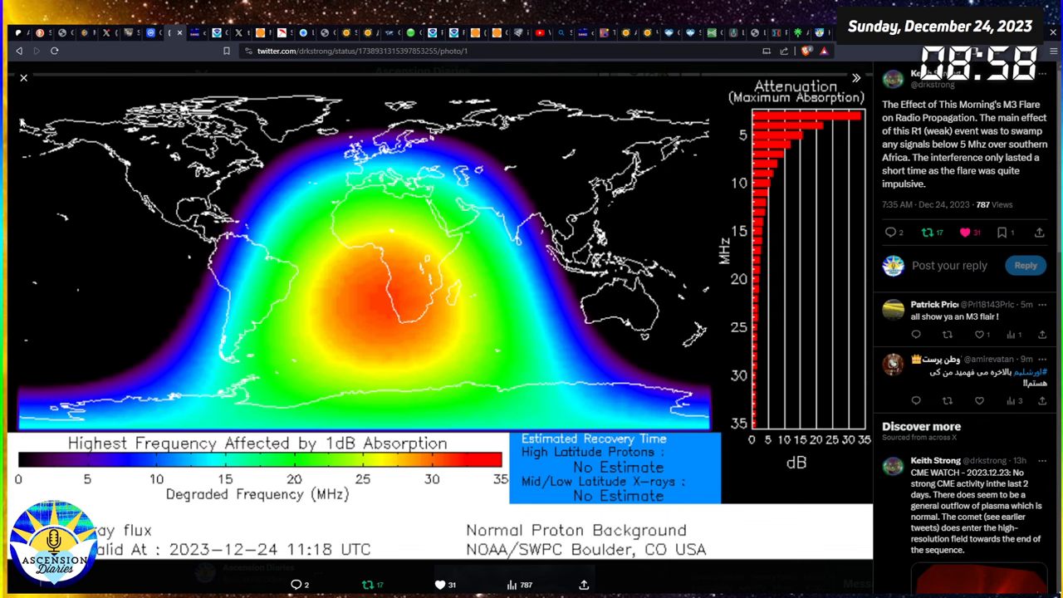
Close the absorption map, reload the Ascension Diaries profile and scroll its latest posts
left_click(24, 78)
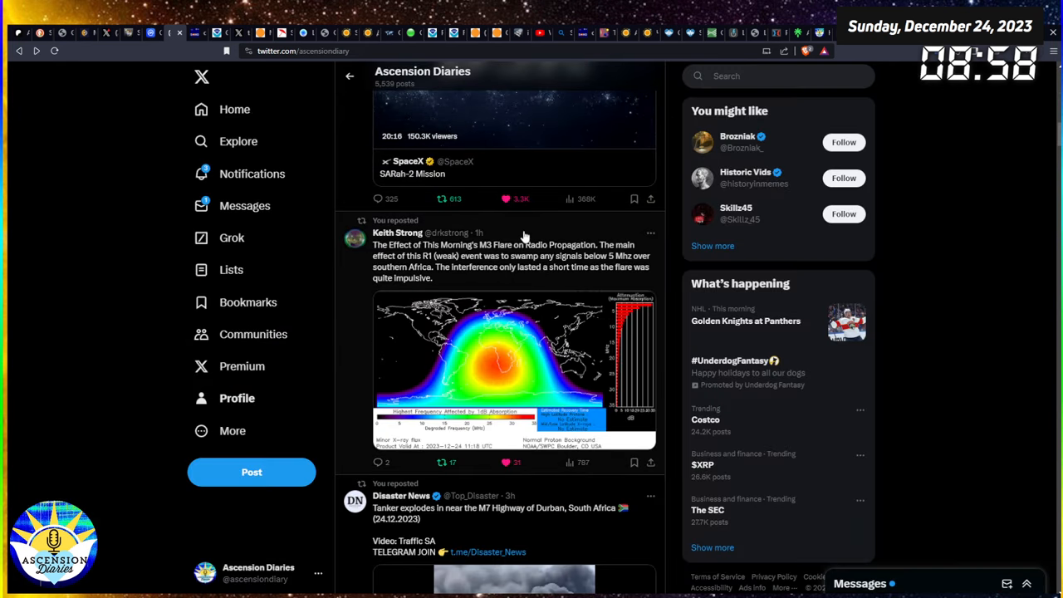
mouse_move(176, 75)
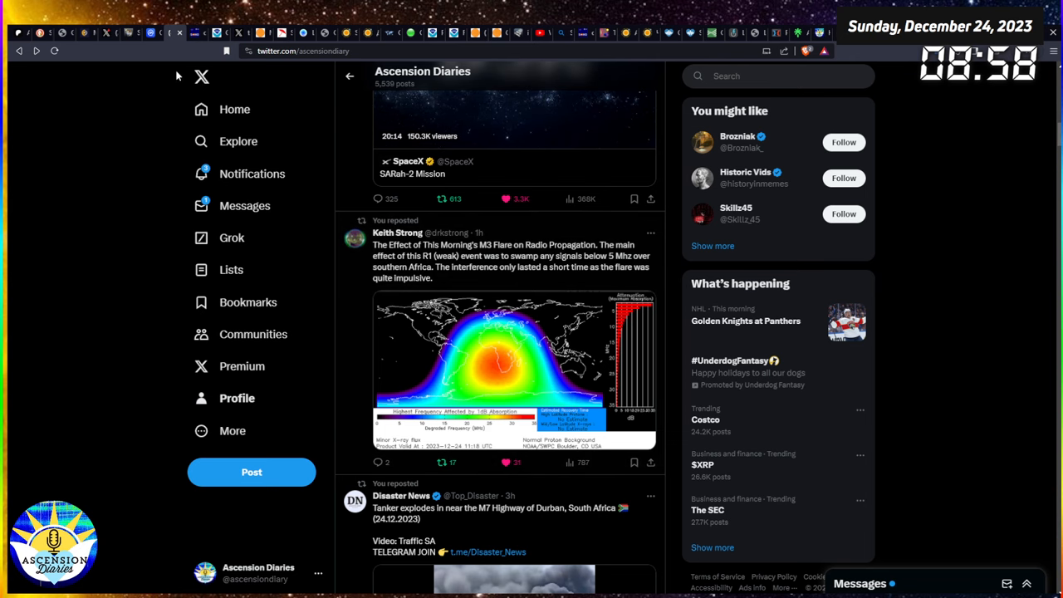
left_click(151, 33)
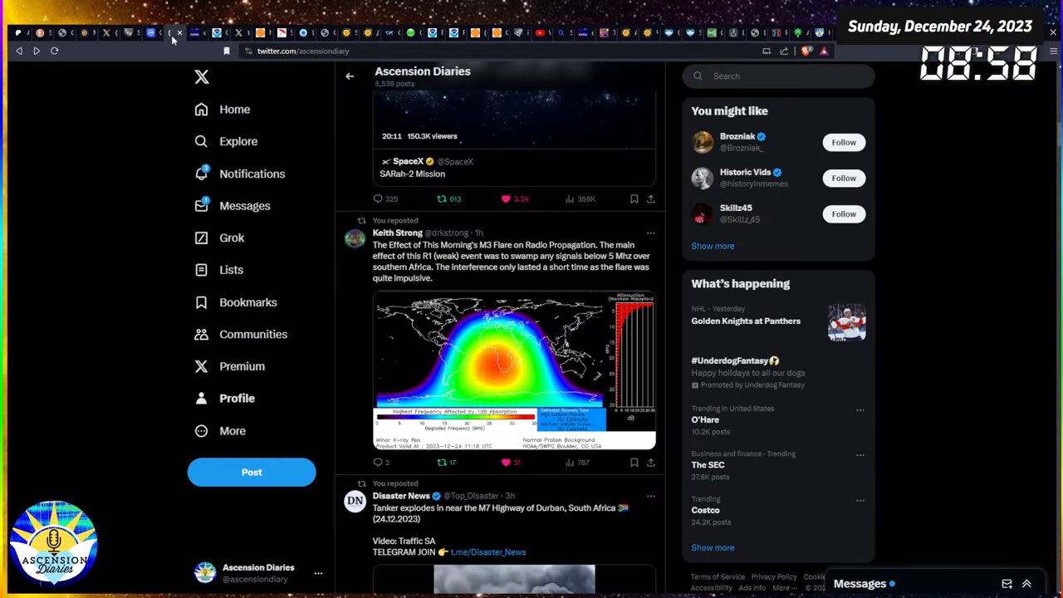
mouse_move(880, 408)
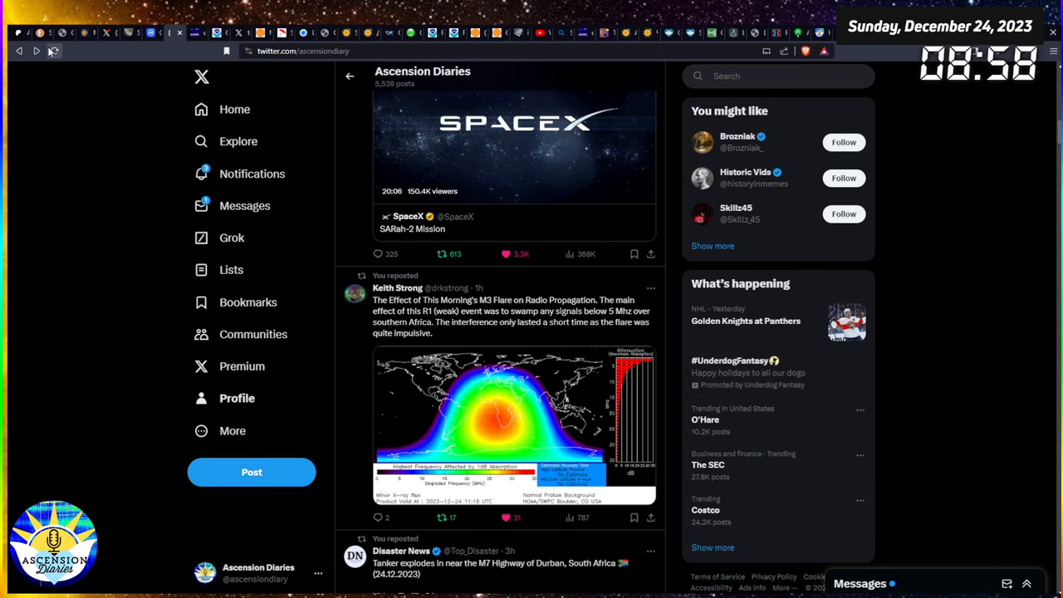
left_click(349, 77)
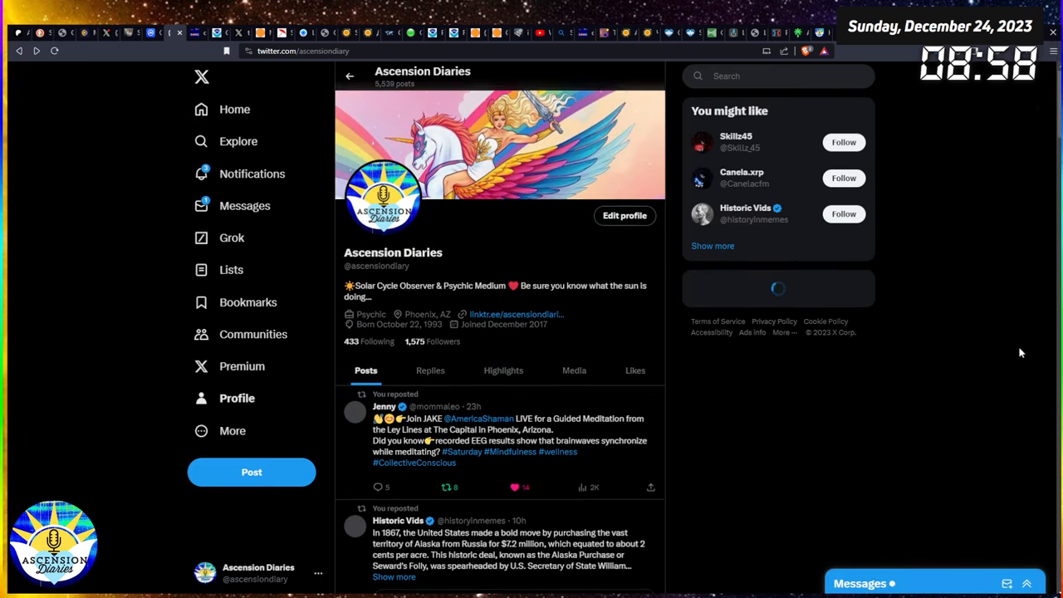
scroll("down", 3)
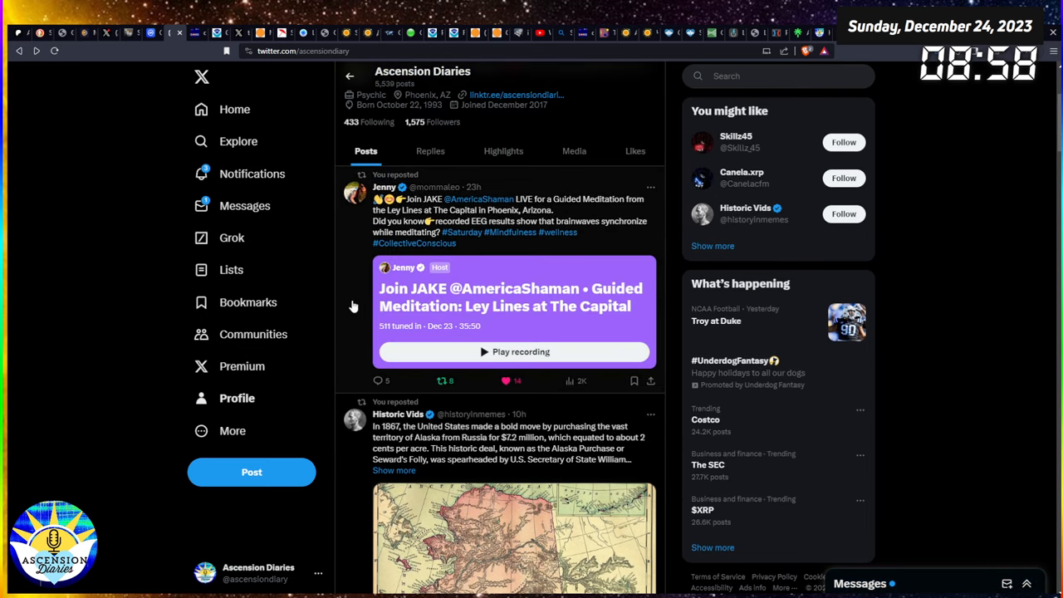
mouse_move(551, 219)
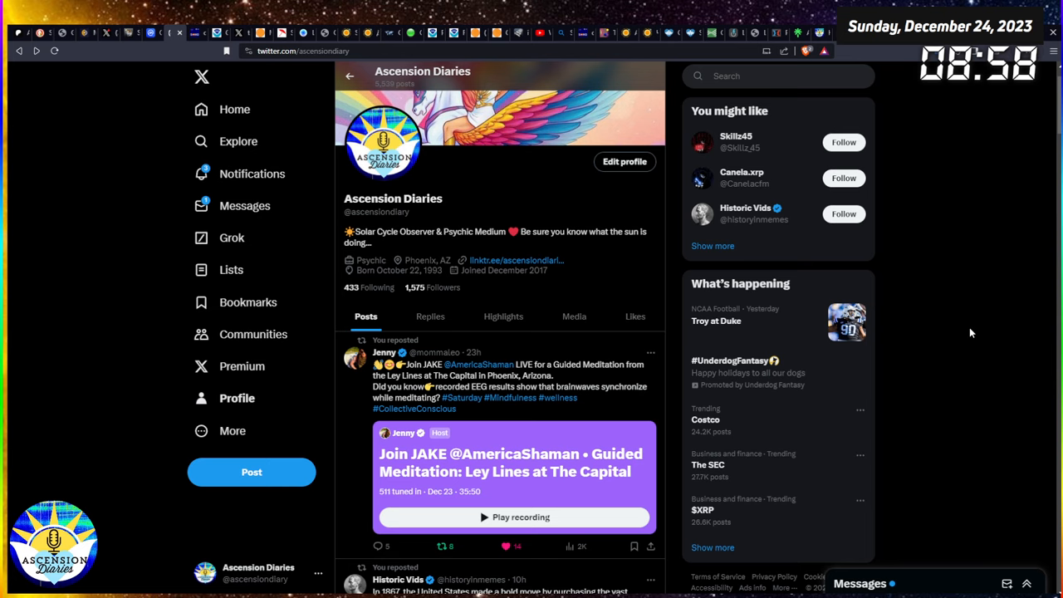
mouse_move(966, 332)
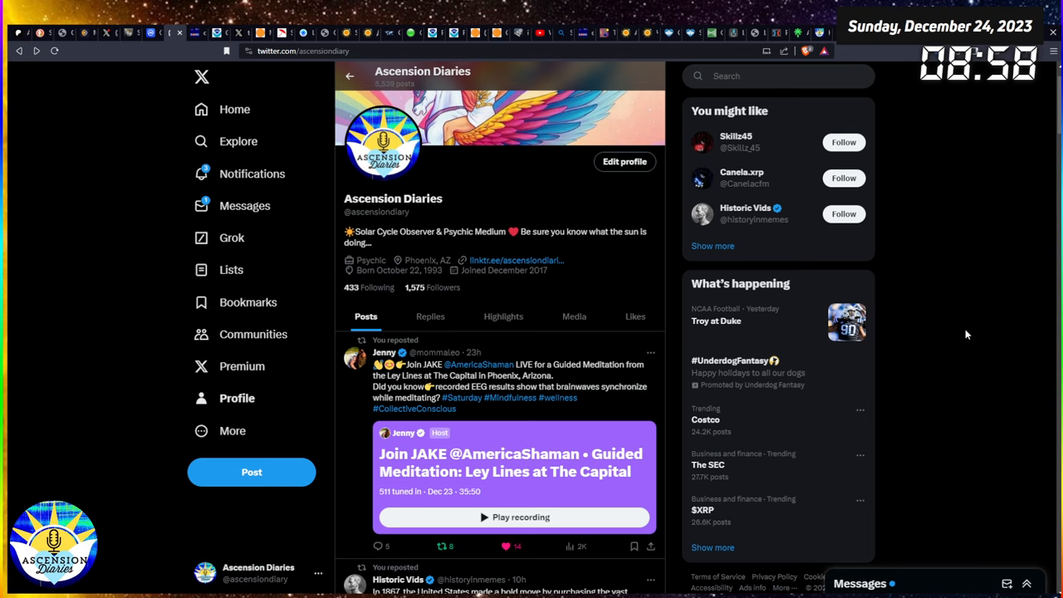
mouse_move(1054, 518)
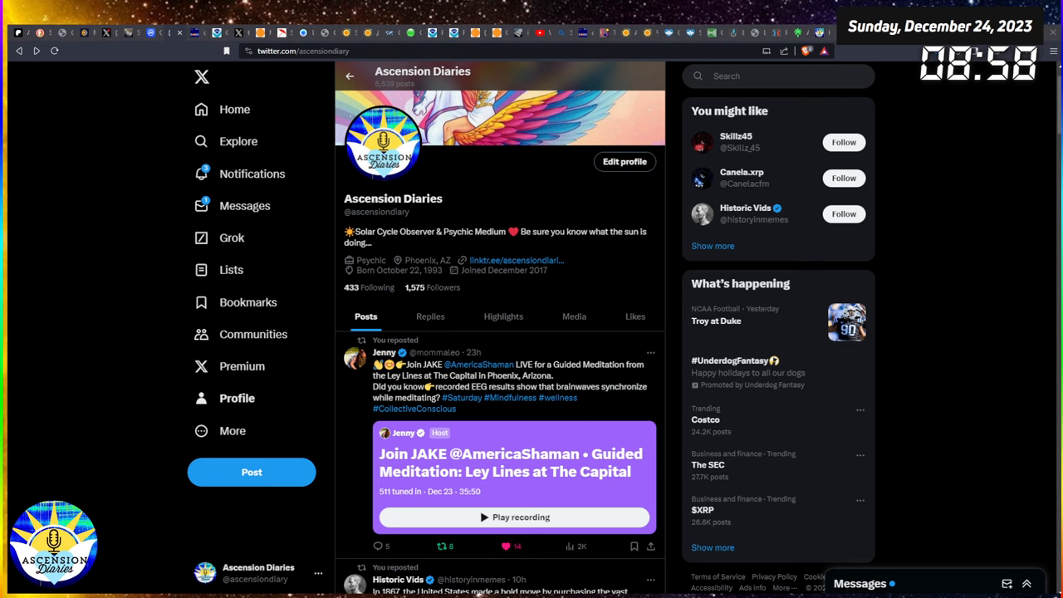
scroll("down", 3)
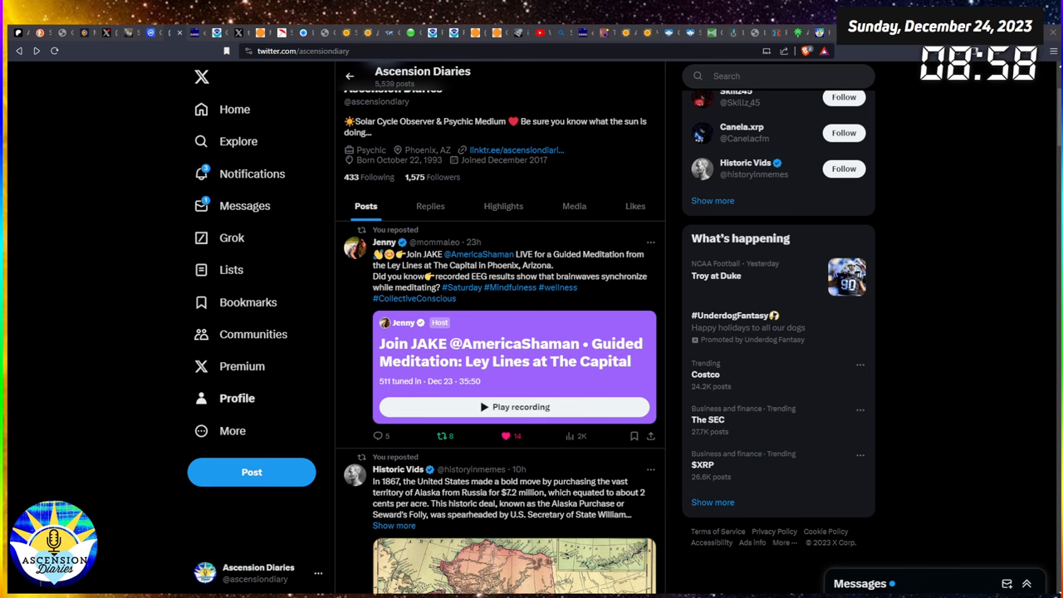
scroll("down", 3)
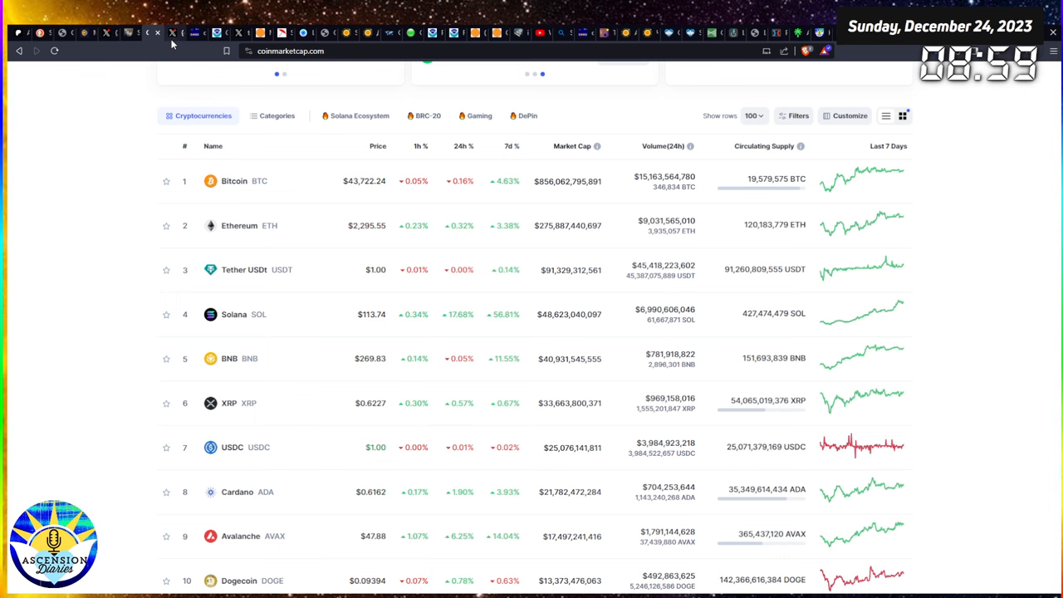
Show three days of 1-minute GOES X-ray flux data, Dec 22 to Dec 25, on NOAA SWPC
left_click(196, 33)
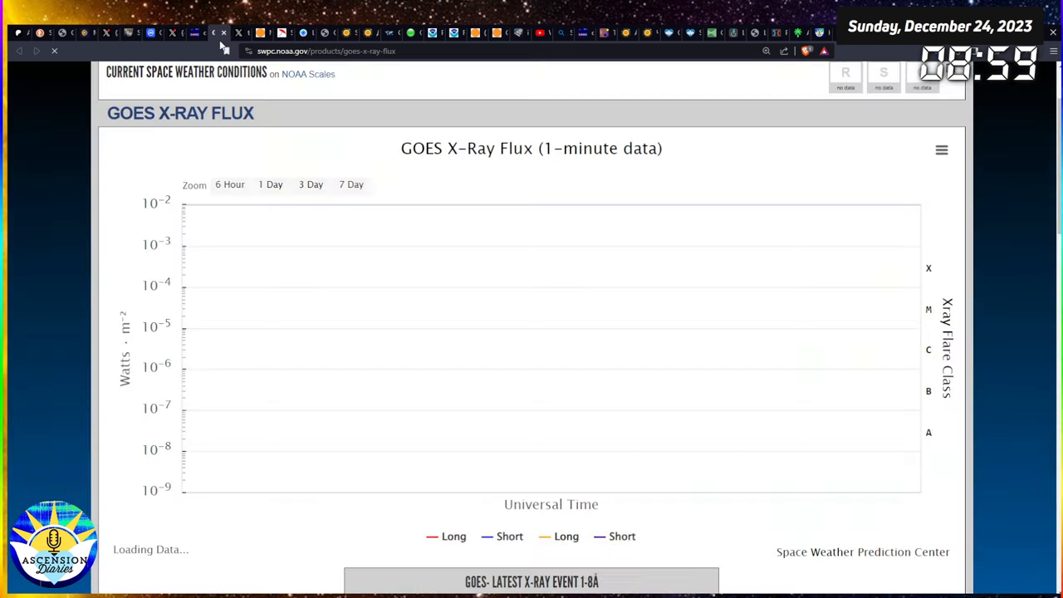
left_click(308, 185)
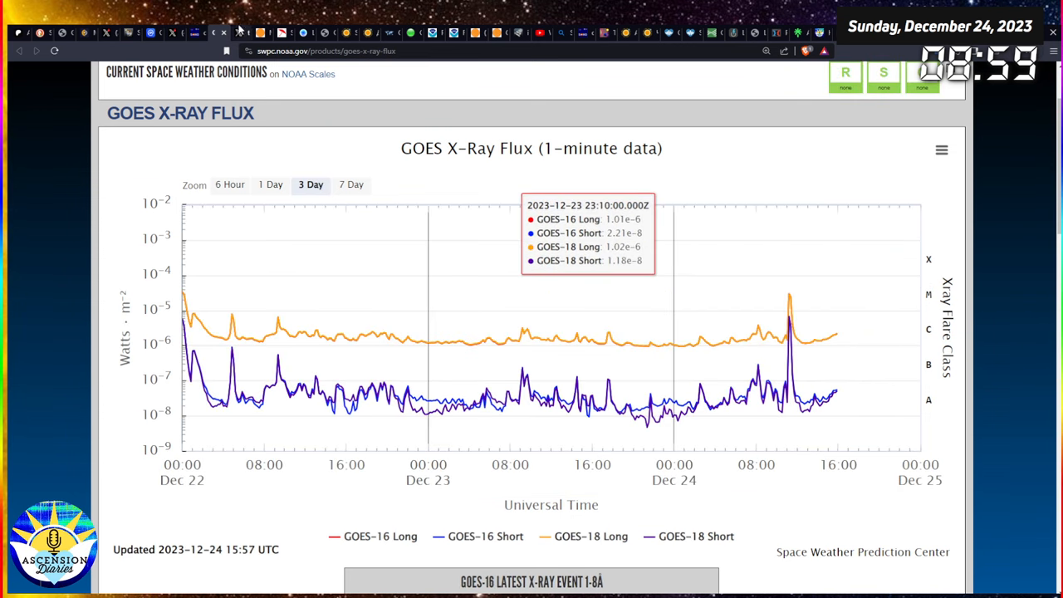
mouse_move(129, 40)
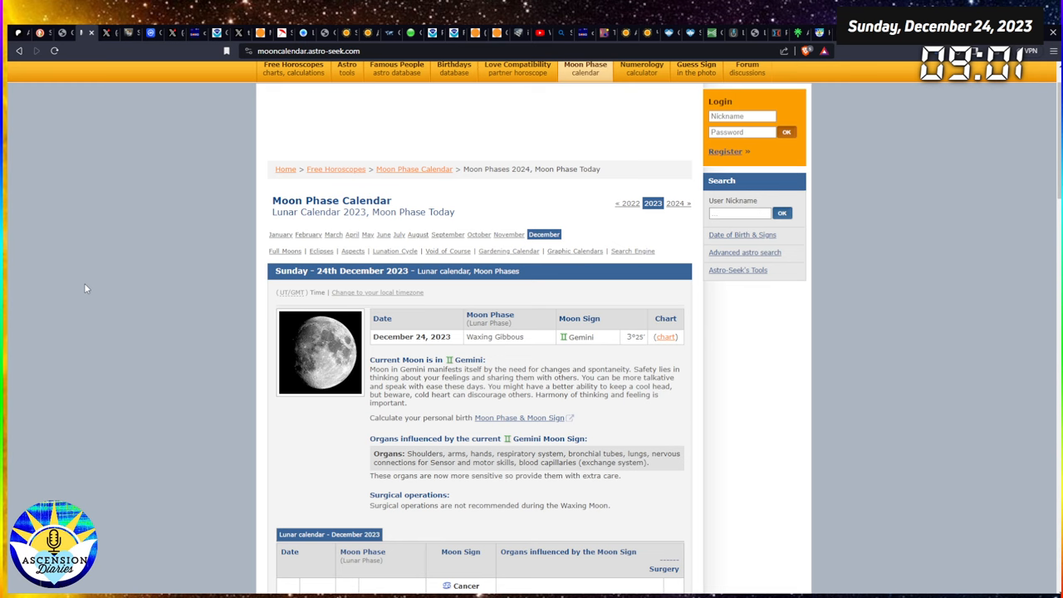
mouse_move(199, 175)
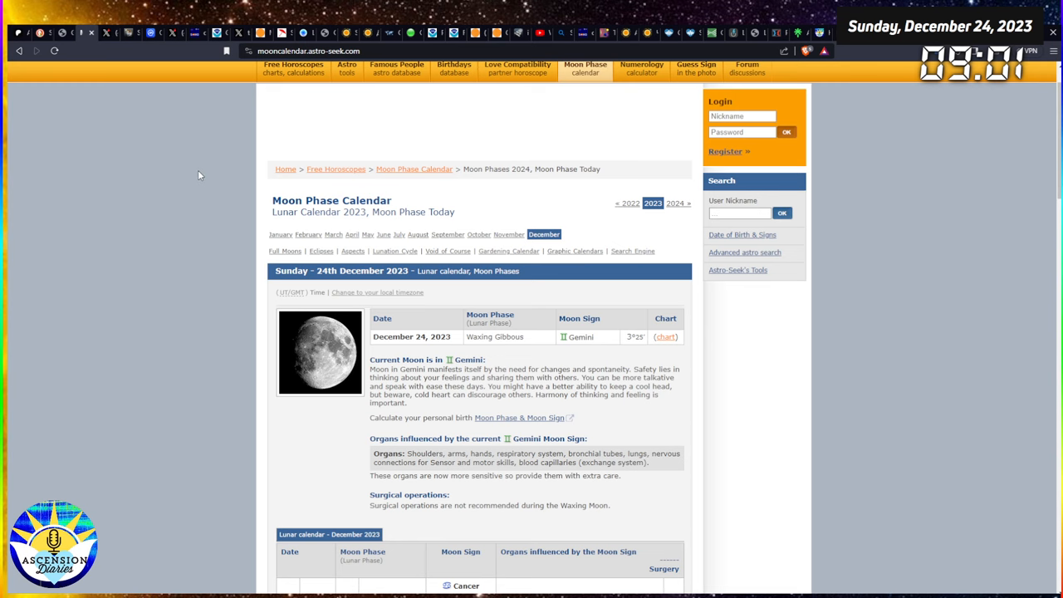
Scroll the Astro-Seek 24 December 2023 page down to the December lunar calendar table
scroll("down", 3)
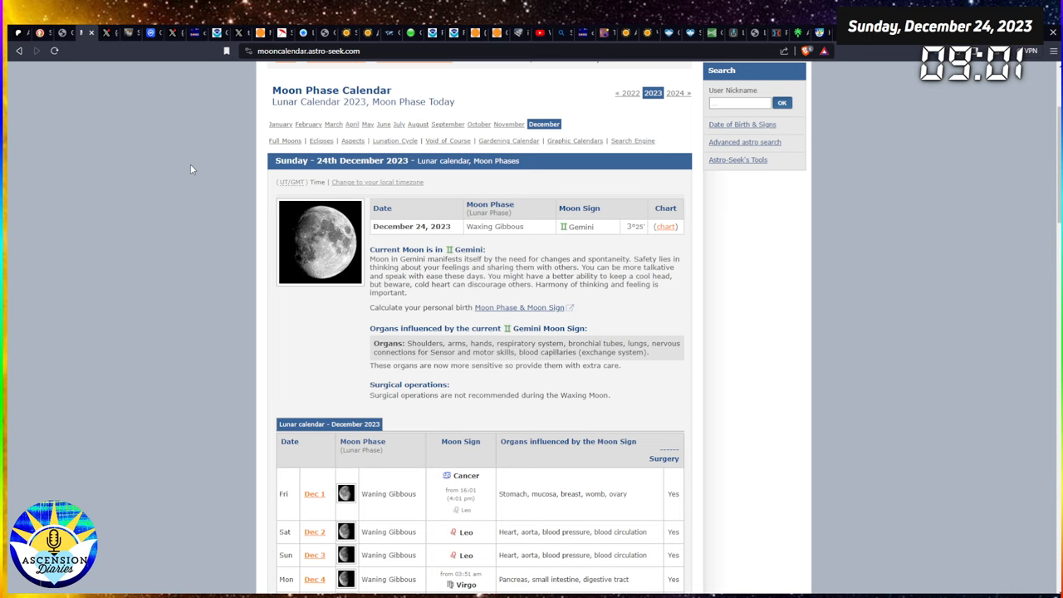
mouse_move(252, 183)
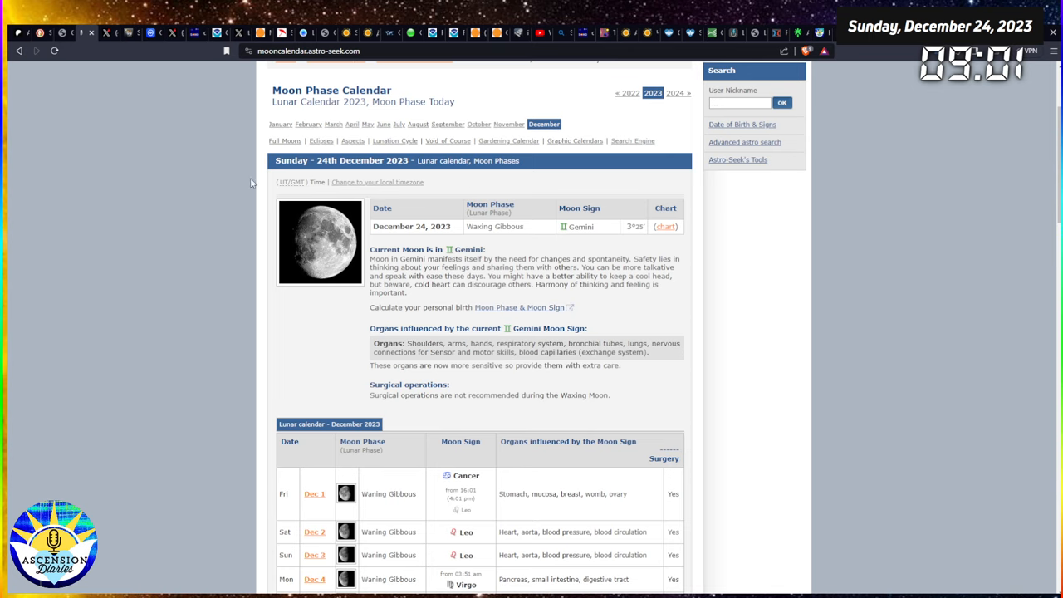
mouse_move(107, 53)
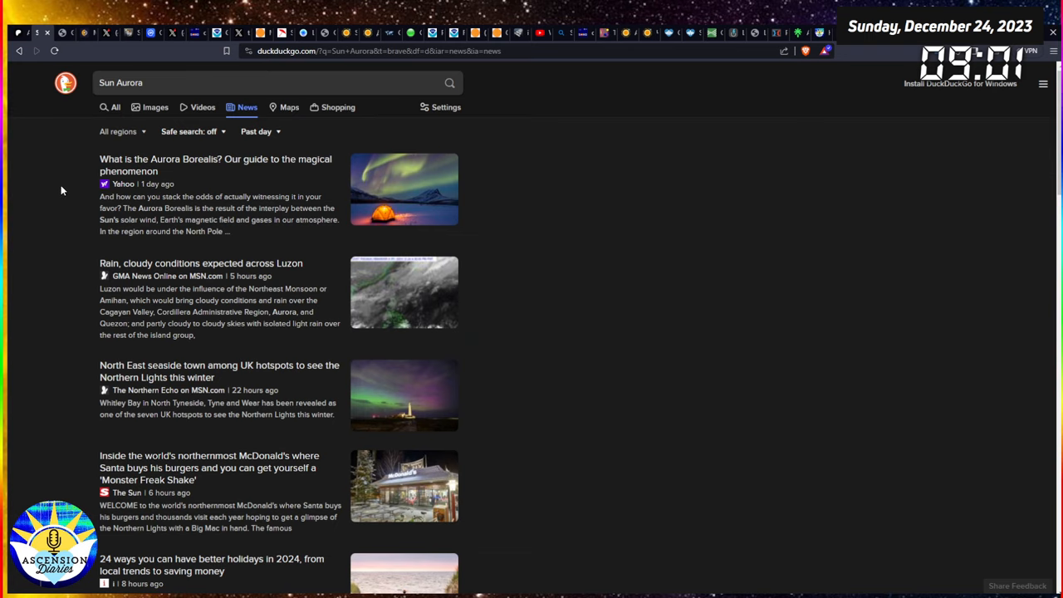
mouse_move(53, 193)
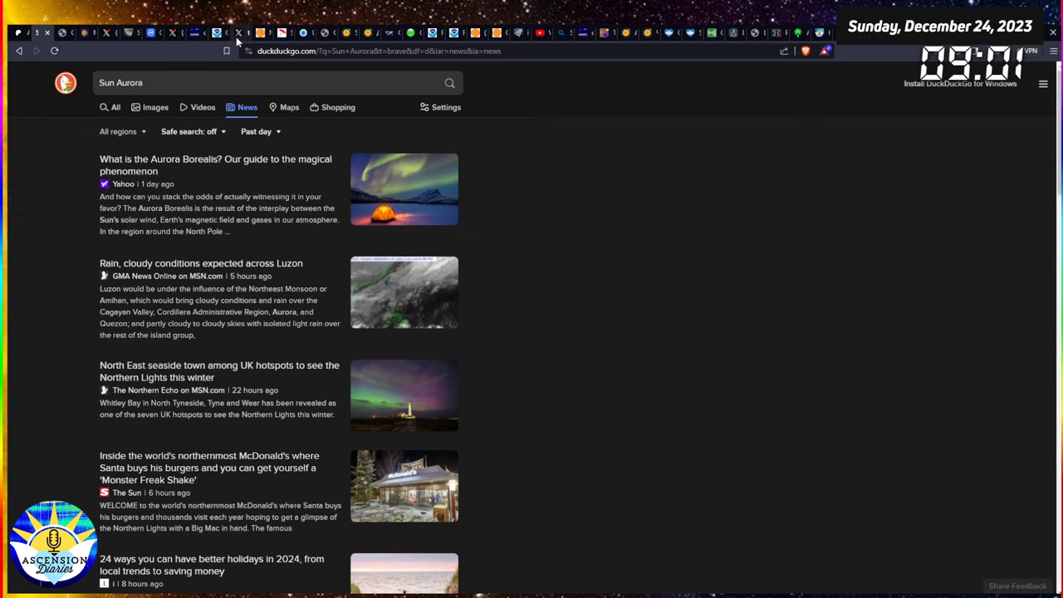
mouse_move(243, 40)
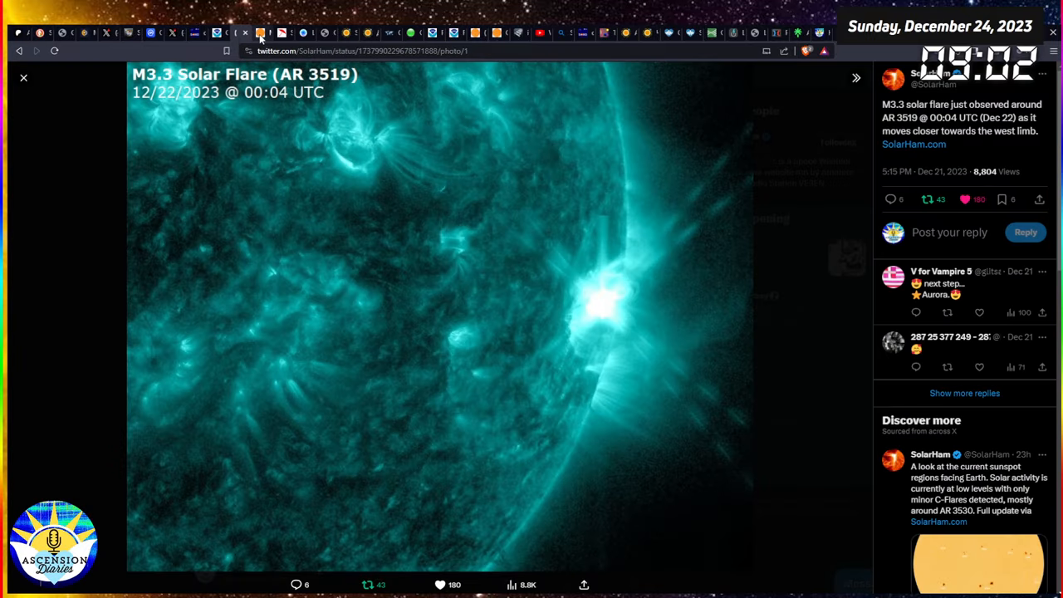
Move from the SolarHam magnetogram tab on to the Spaceweather.com front page
left_click(262, 33)
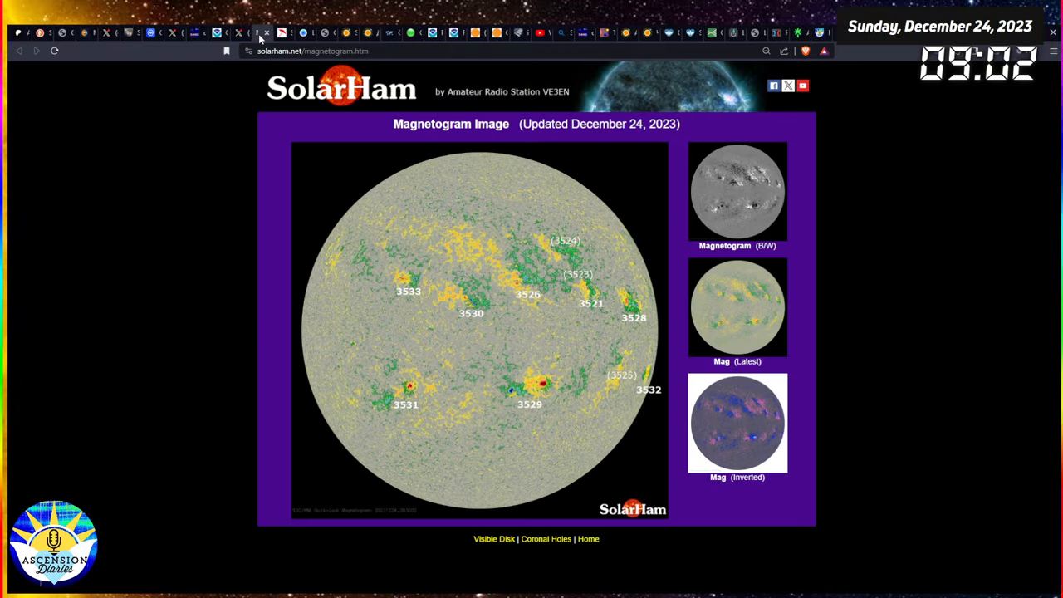
left_click(262, 34)
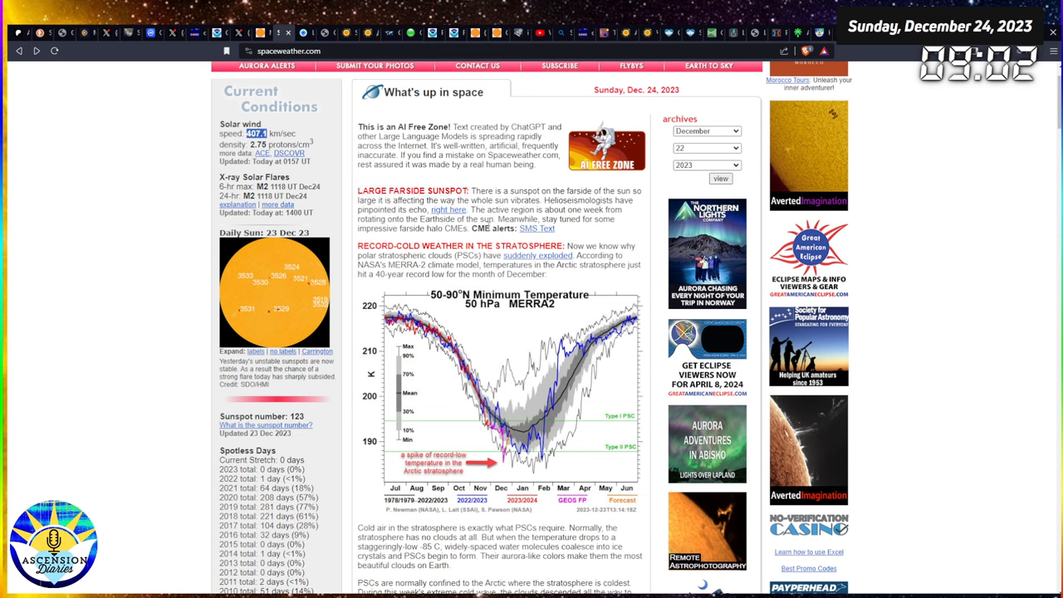
Scroll the record-cold Arctic stratosphere story down to its polar stratospheric clouds photo
scroll("down", 3)
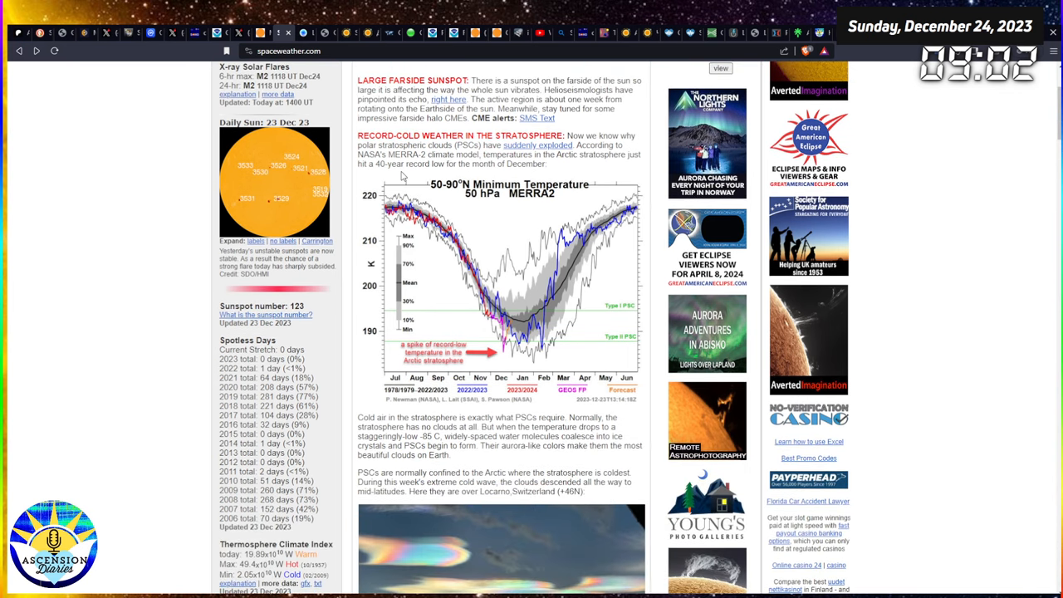
mouse_move(573, 137)
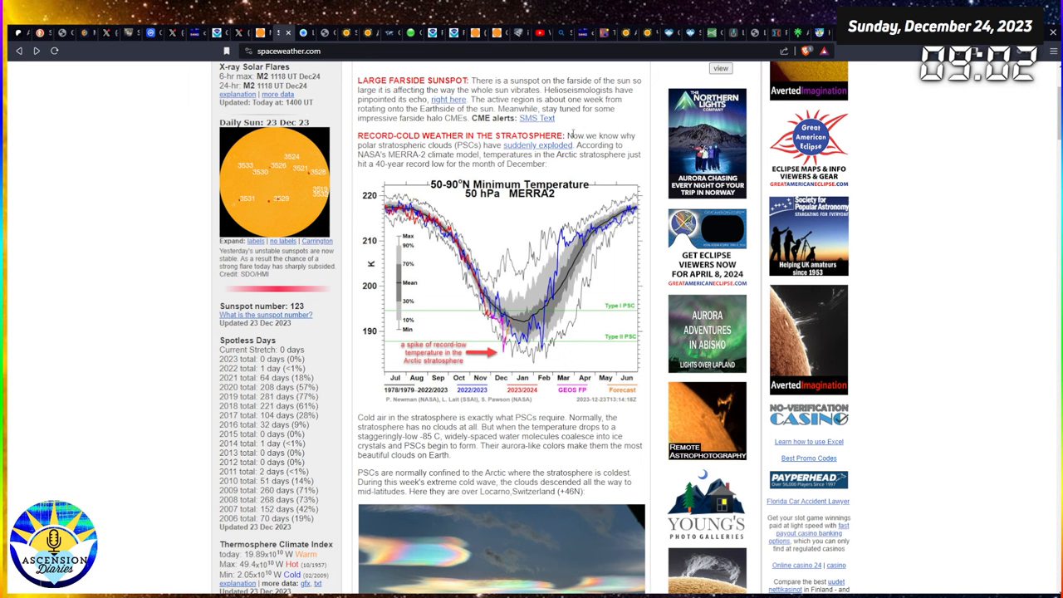
mouse_move(418, 165)
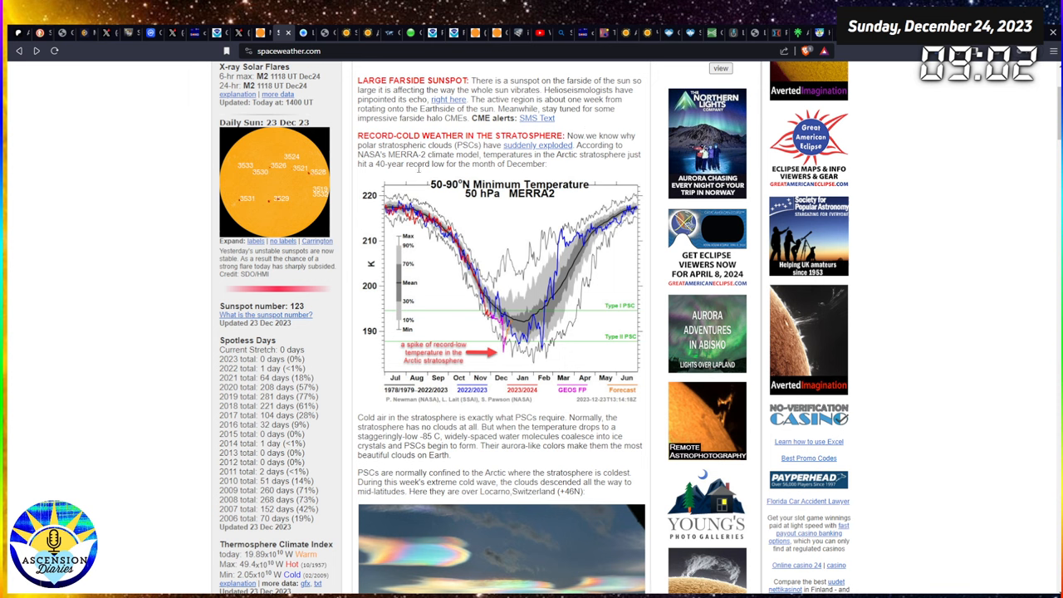
mouse_move(554, 169)
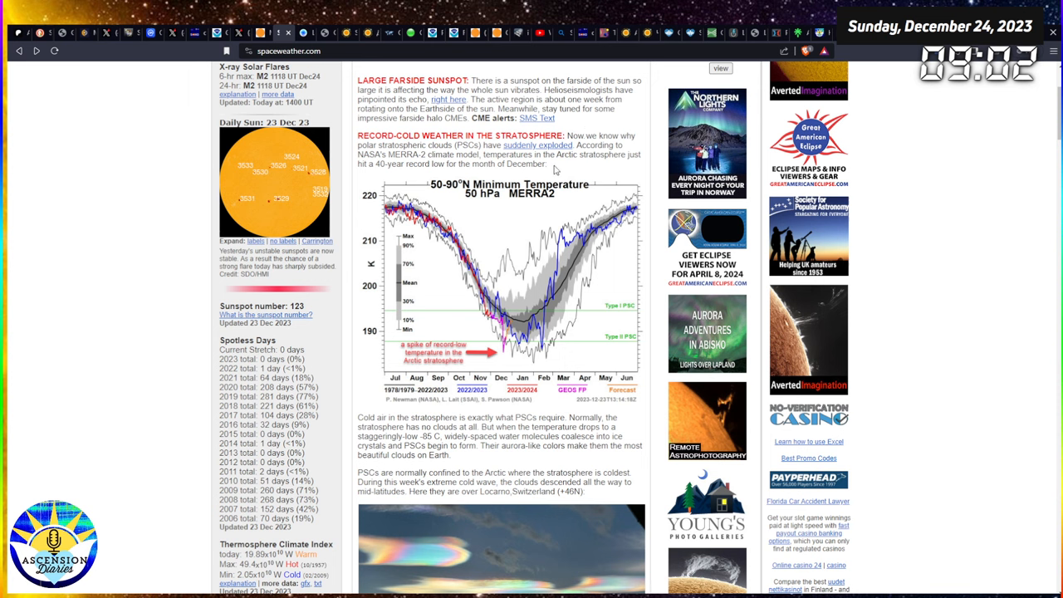
mouse_move(553, 169)
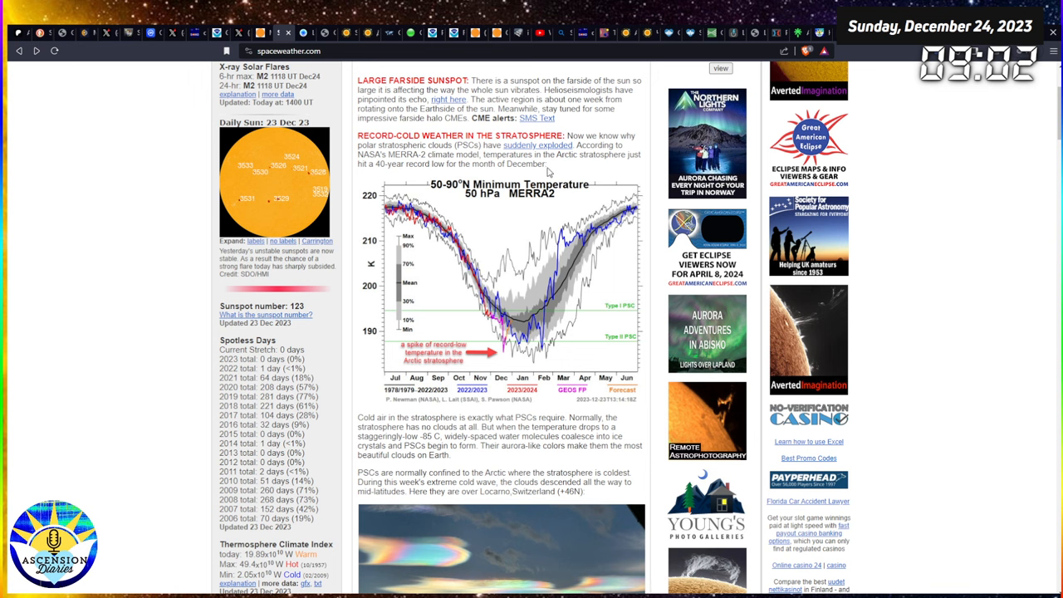
mouse_move(568, 340)
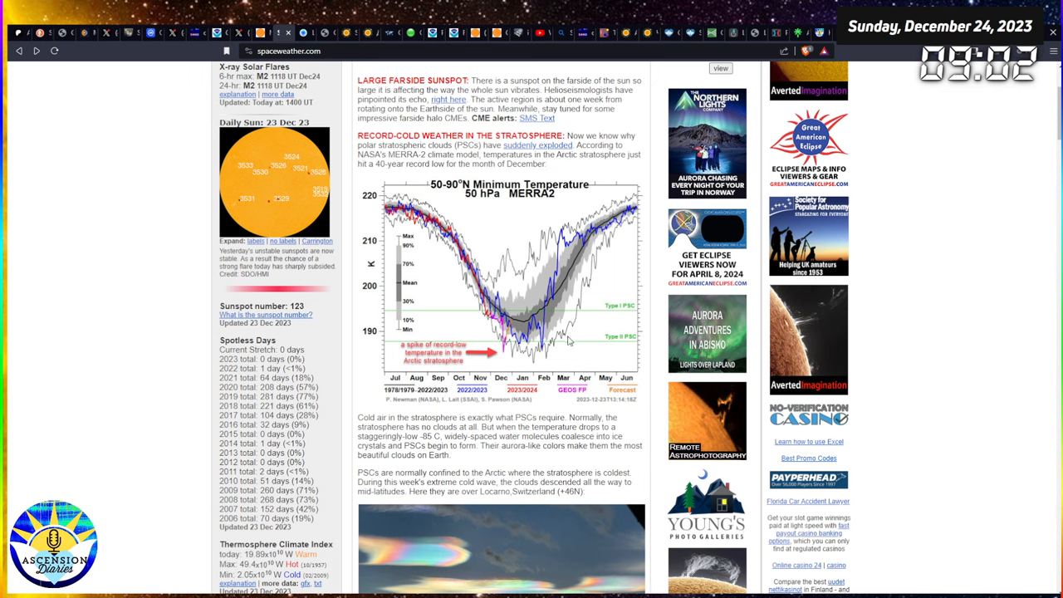
scroll("down", 3)
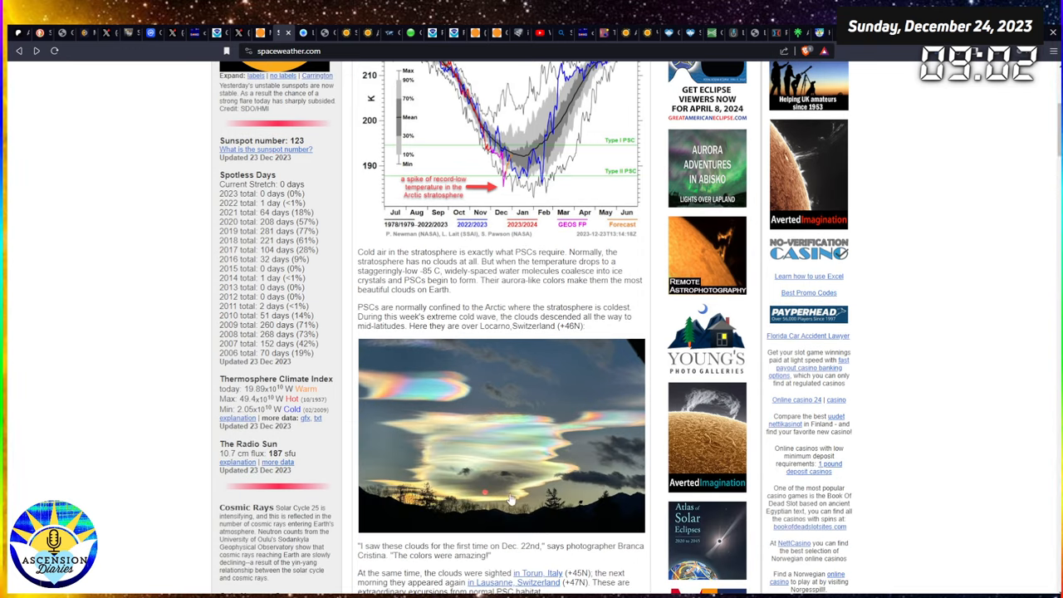
scroll("down", 3)
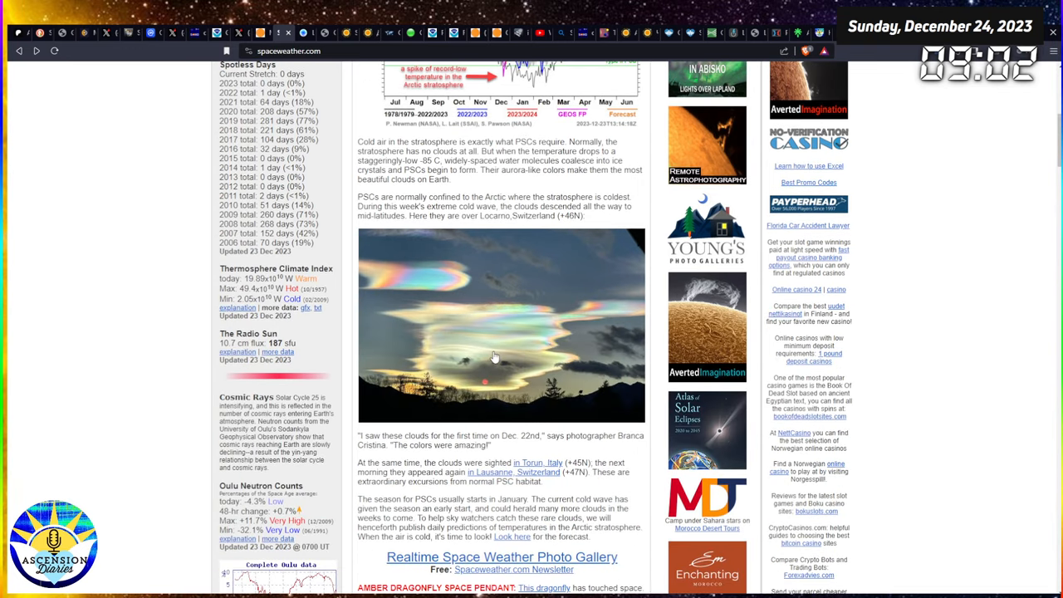
mouse_move(488, 359)
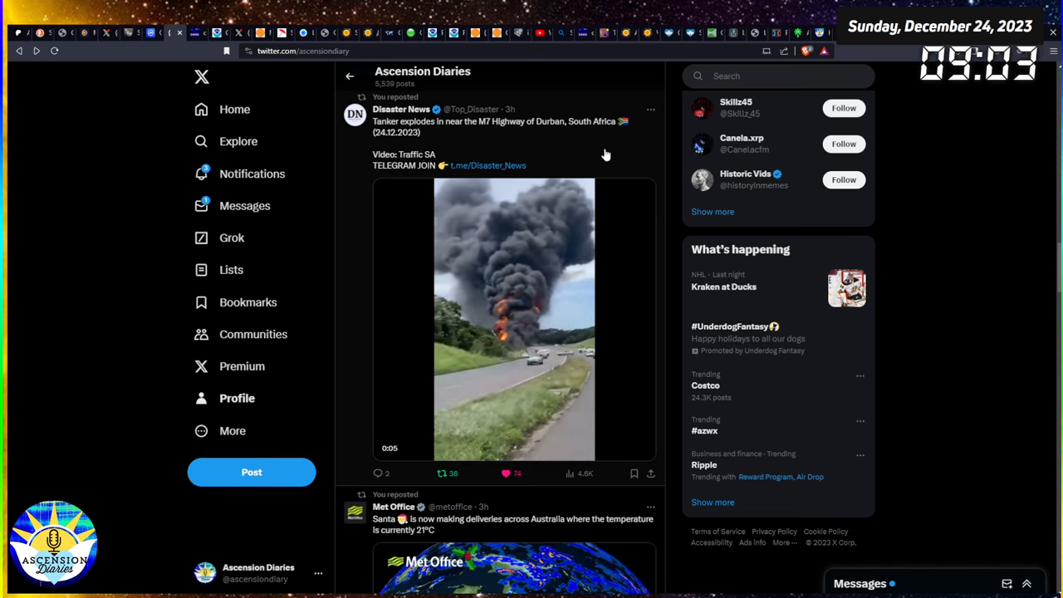
Scroll the Ascension Diaries reposts past Durban explosion, Philippines quake, blizzard and Malaysia flood posts
scroll("down", 3)
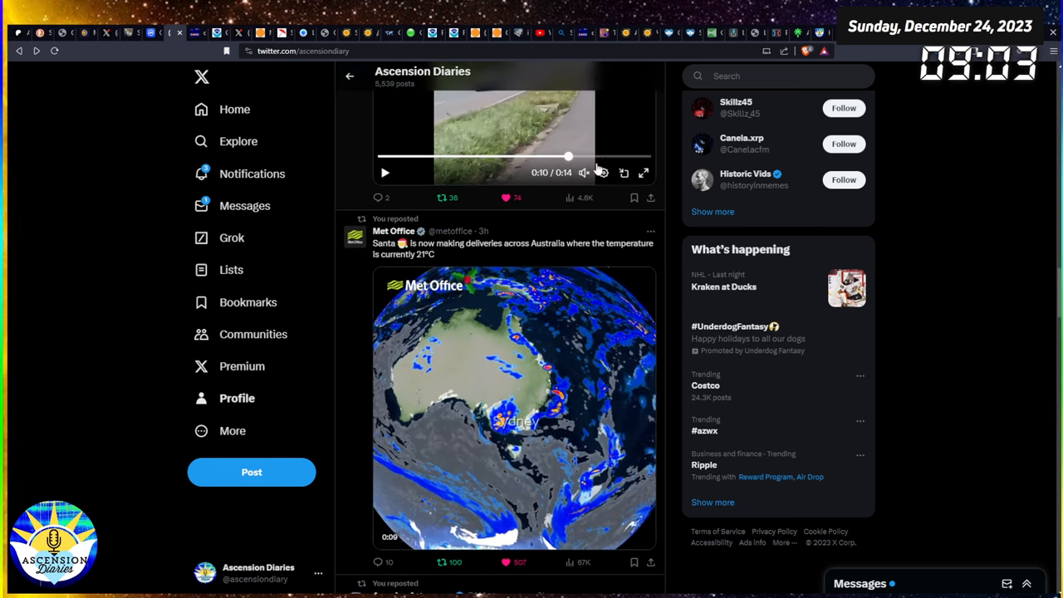
scroll("down", 3)
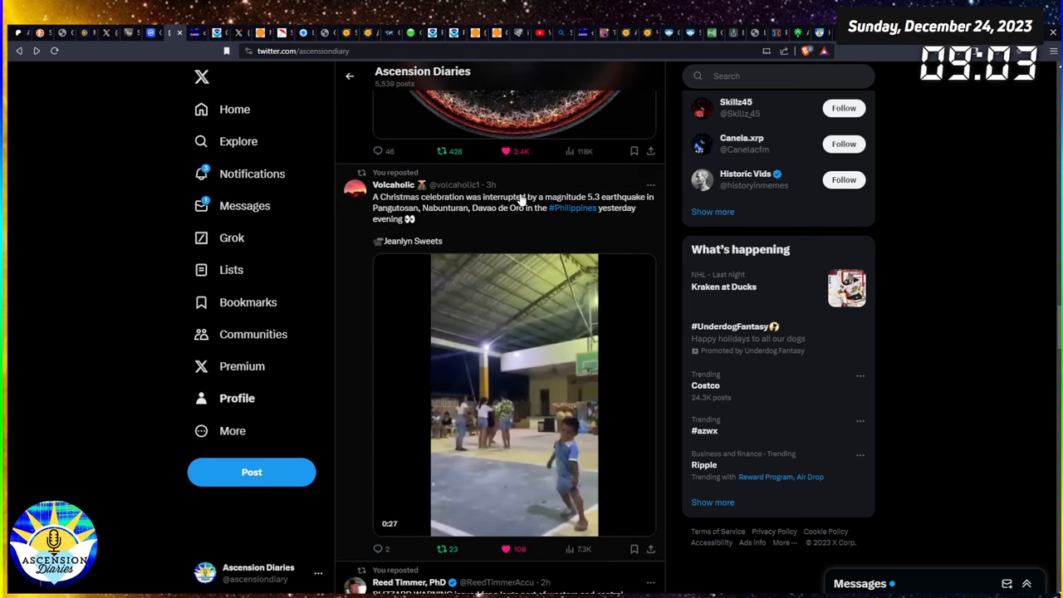
scroll("down", 3)
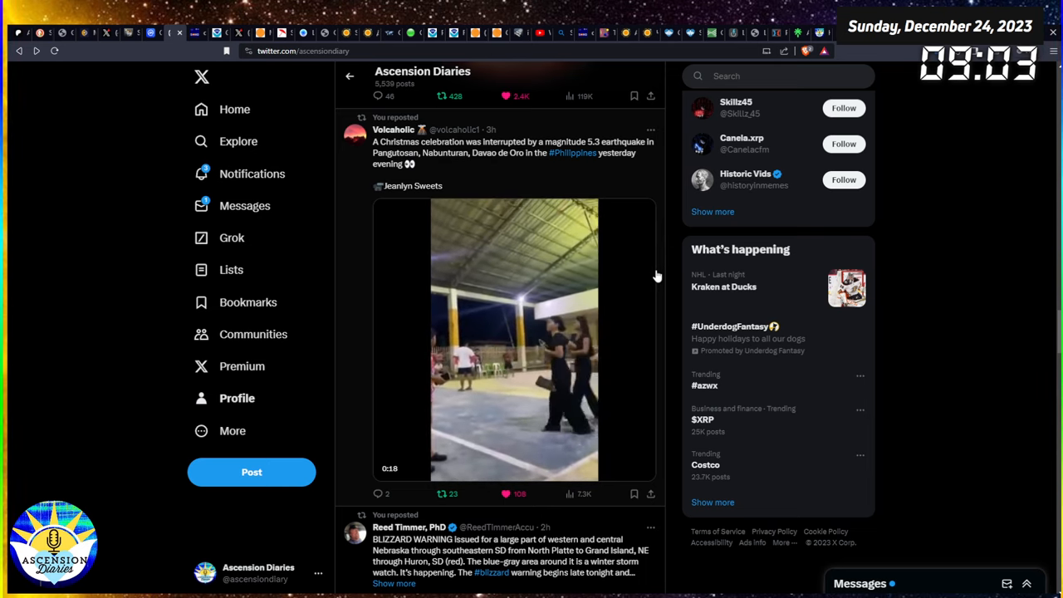
scroll("down", 3)
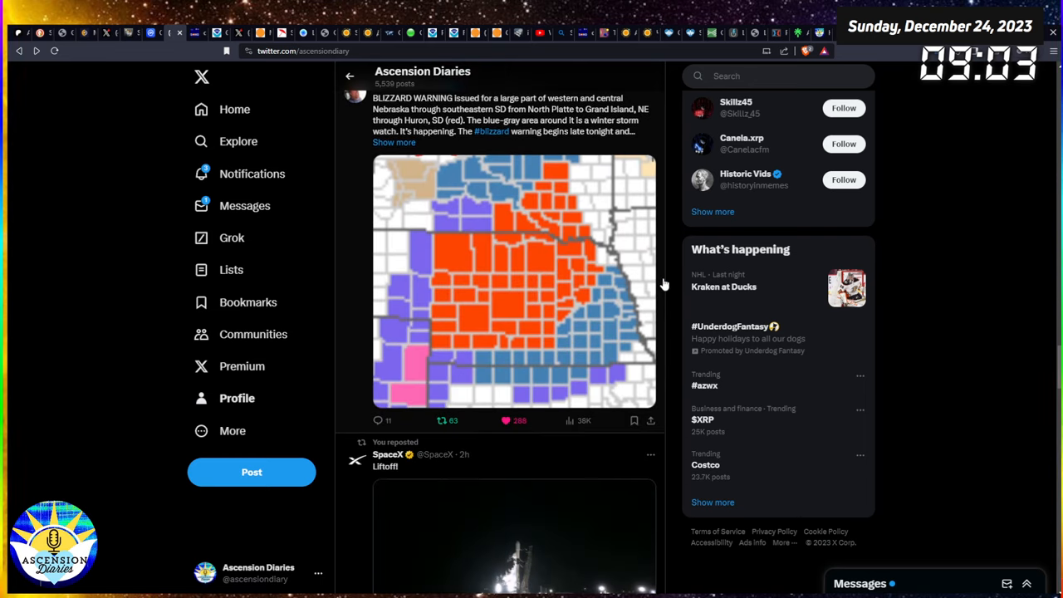
scroll("down", 3)
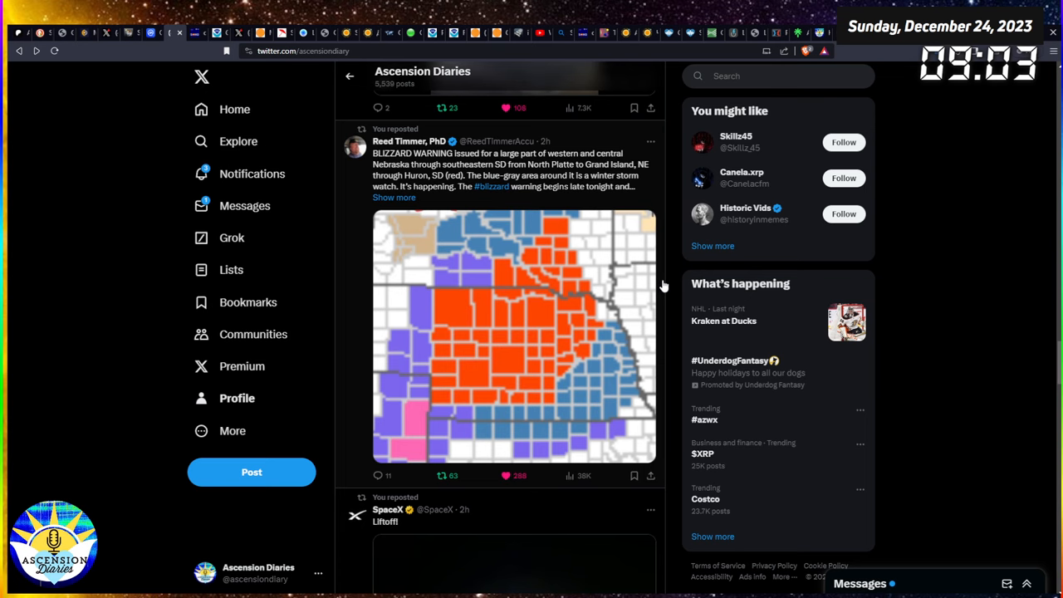
mouse_move(572, 236)
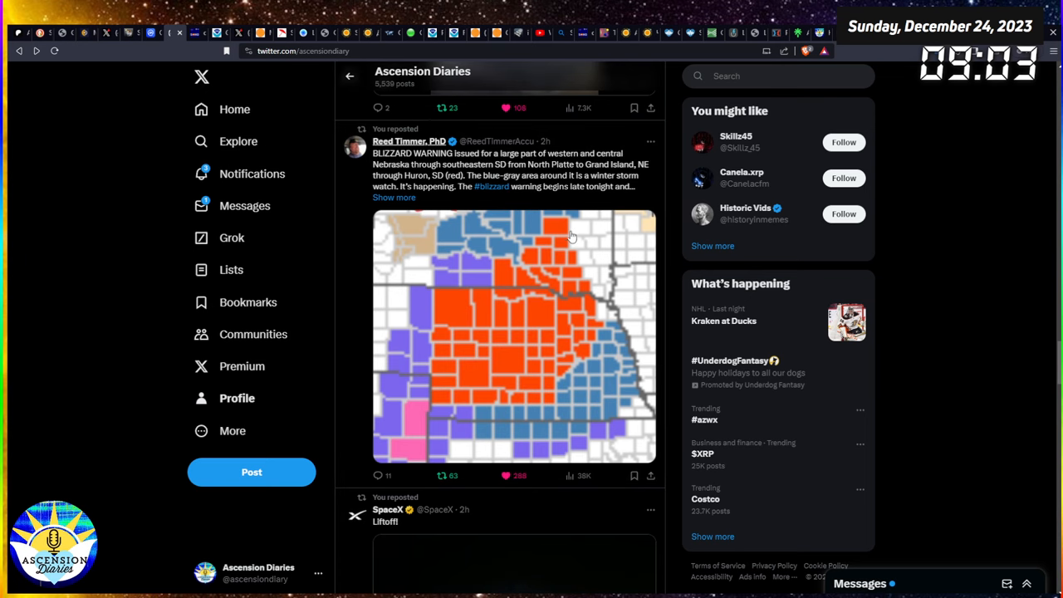
scroll("down", 3)
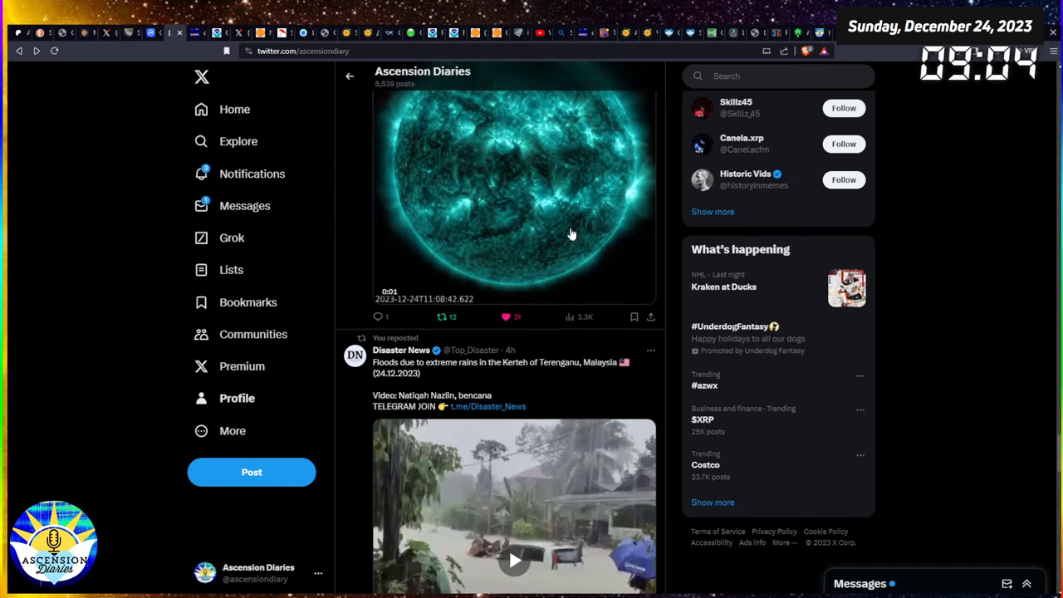
scroll("down", 3)
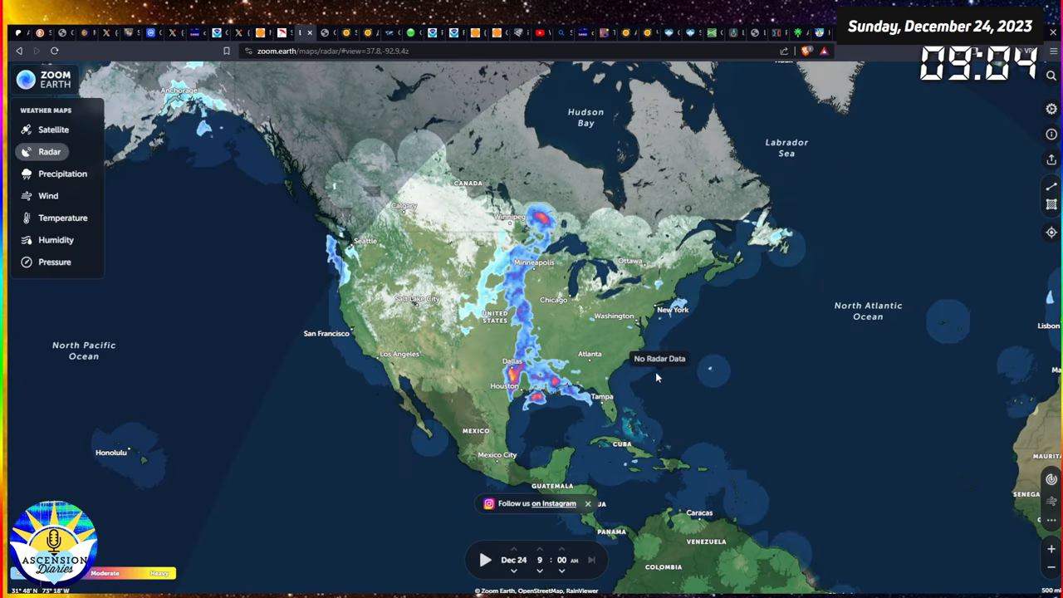
mouse_move(548, 378)
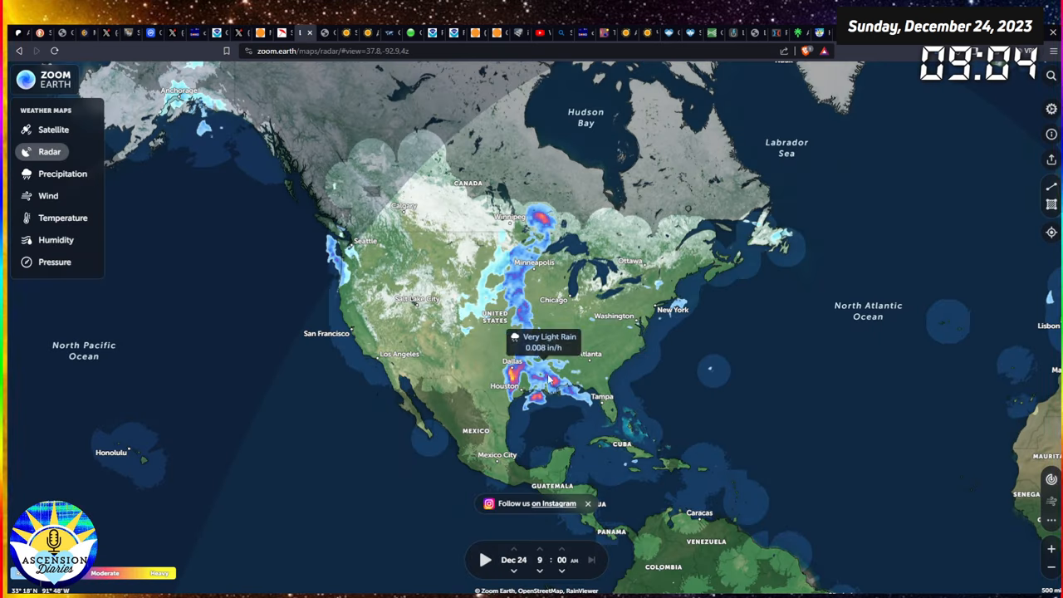
mouse_move(814, 307)
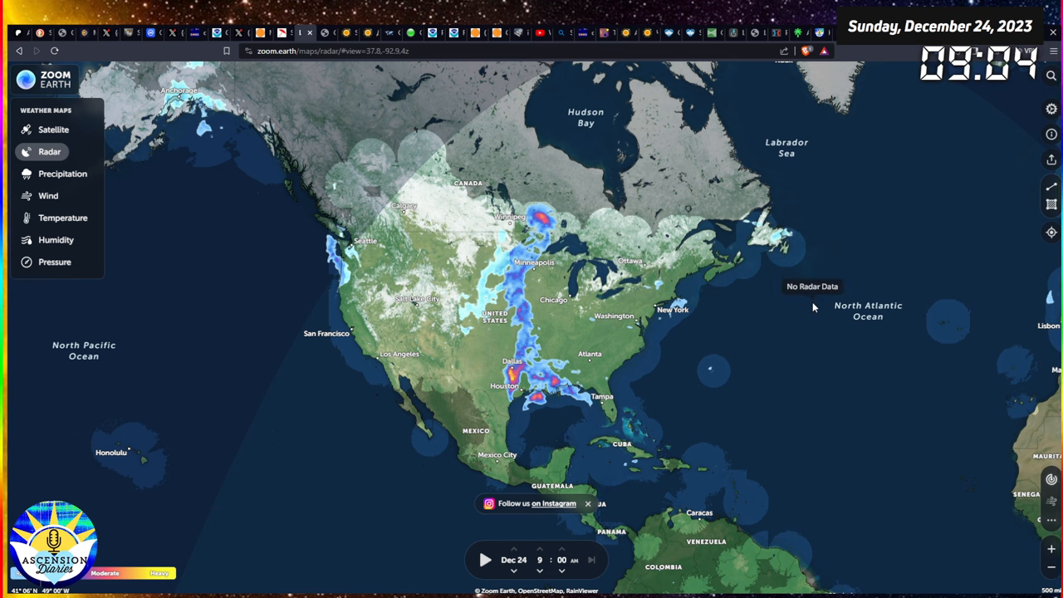
mouse_move(528, 445)
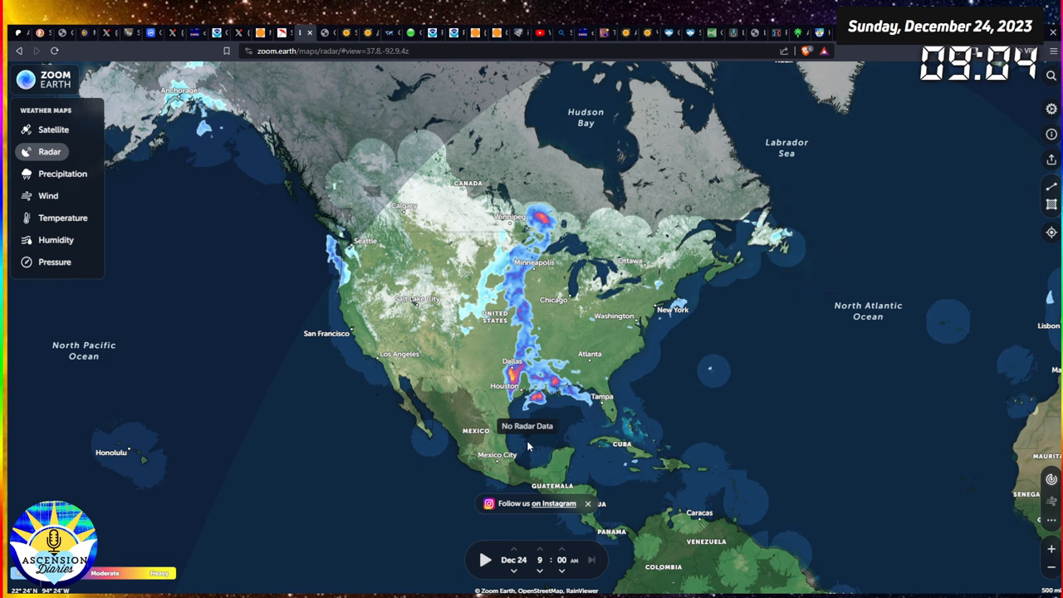
mouse_move(530, 186)
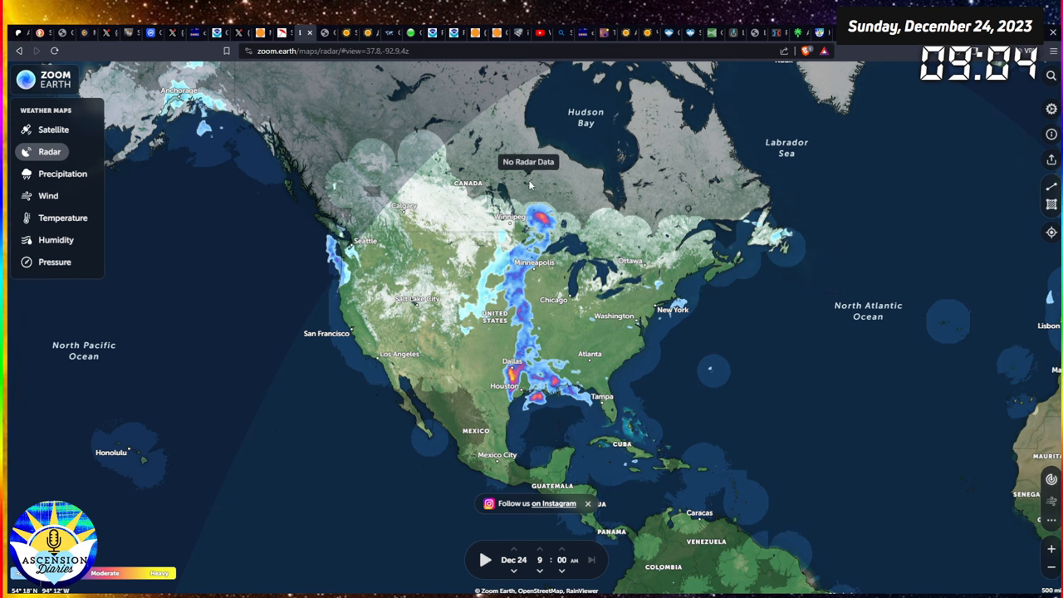
mouse_move(548, 272)
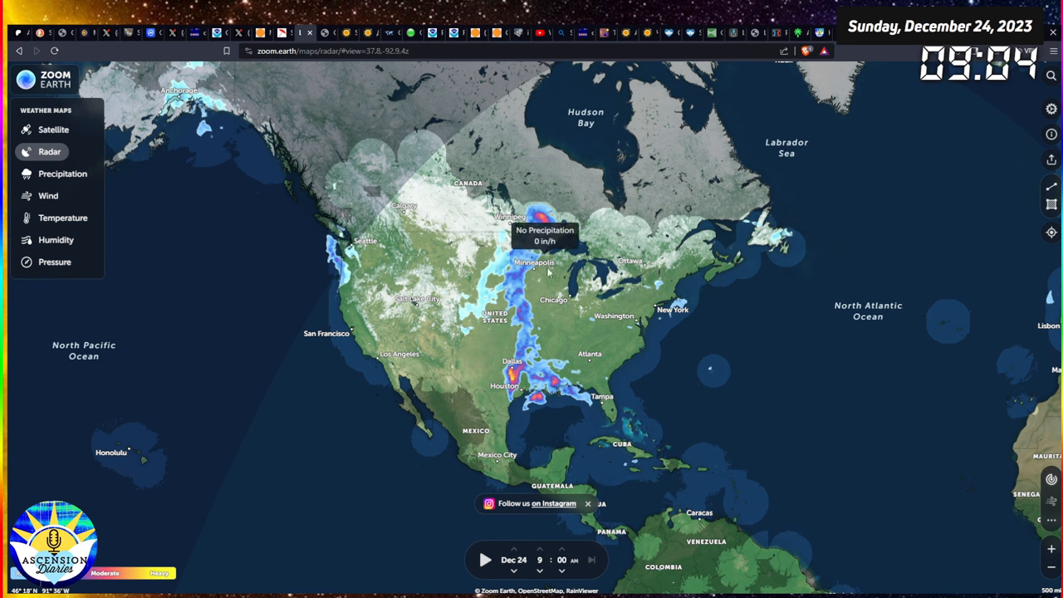
mouse_move(549, 219)
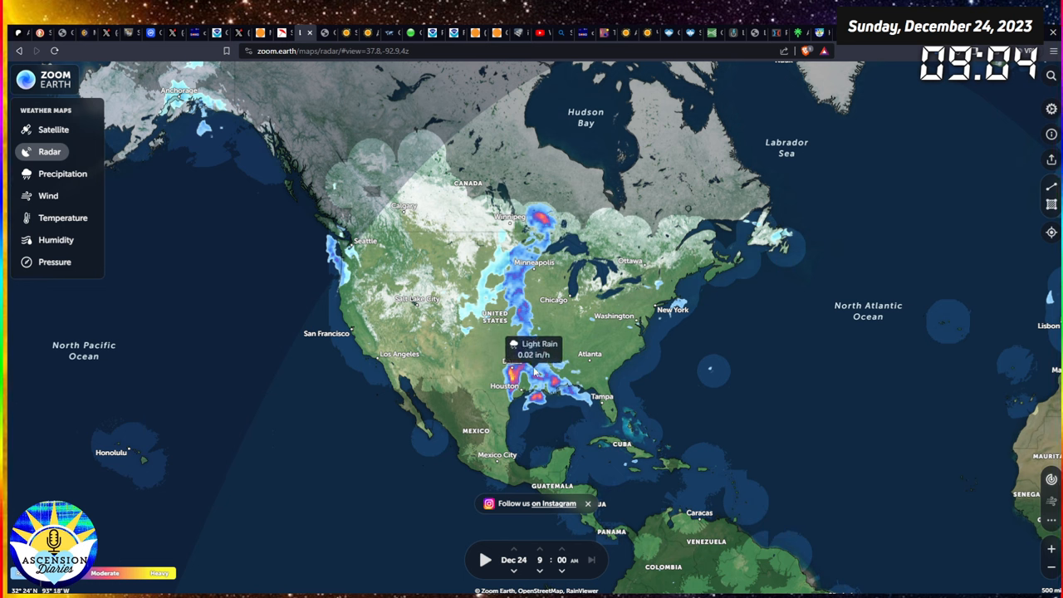
mouse_move(518, 291)
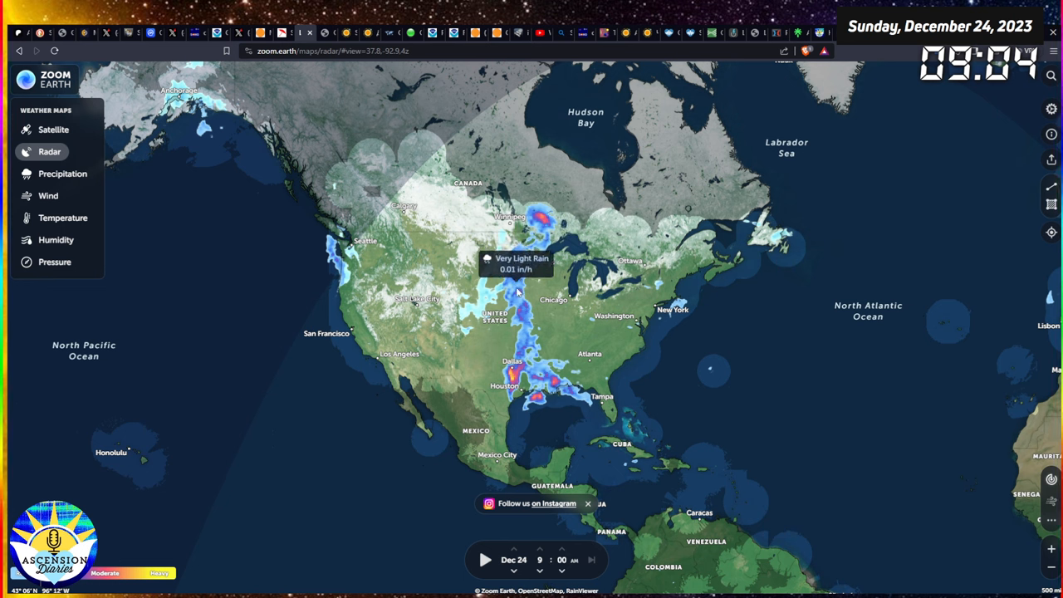
mouse_move(664, 303)
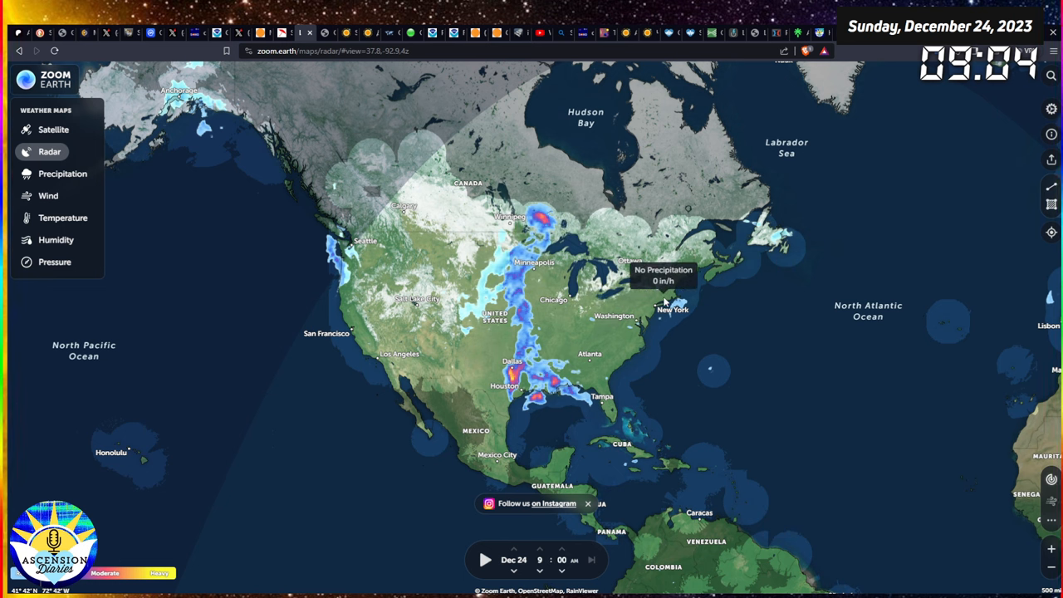
mouse_move(528, 307)
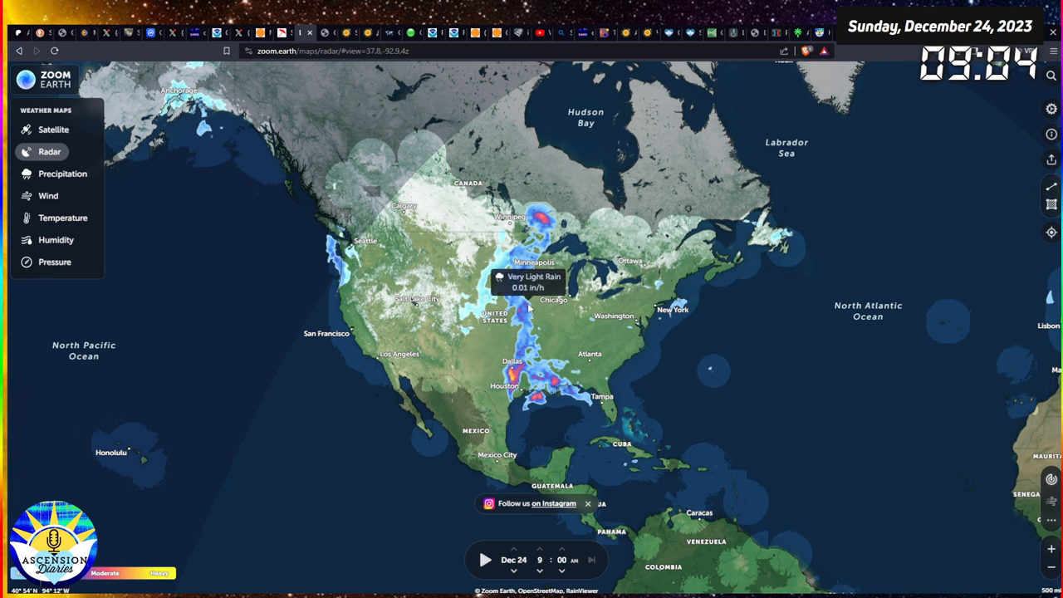
mouse_move(591, 293)
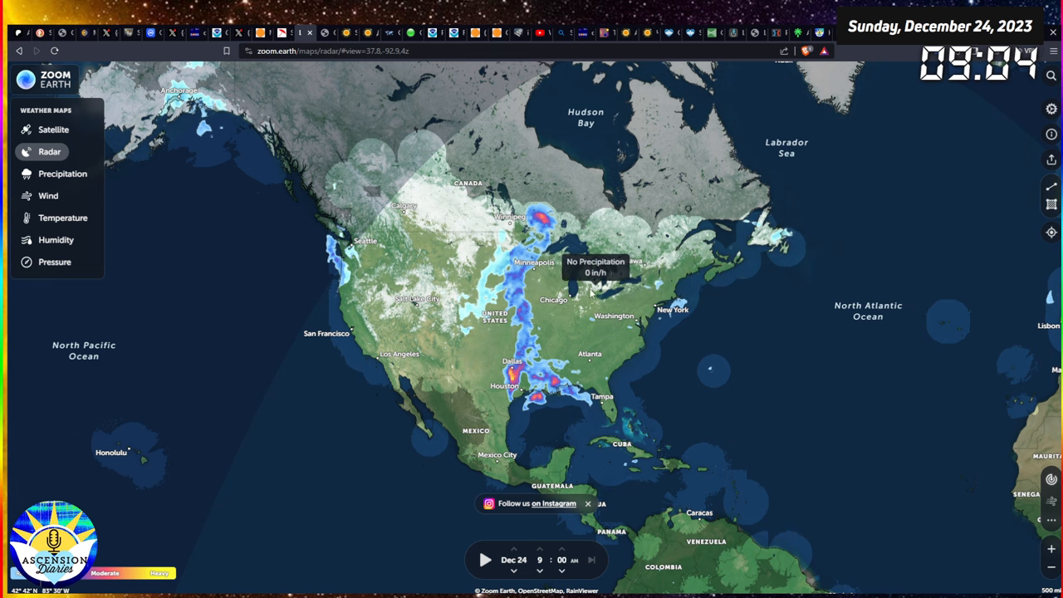
mouse_move(534, 226)
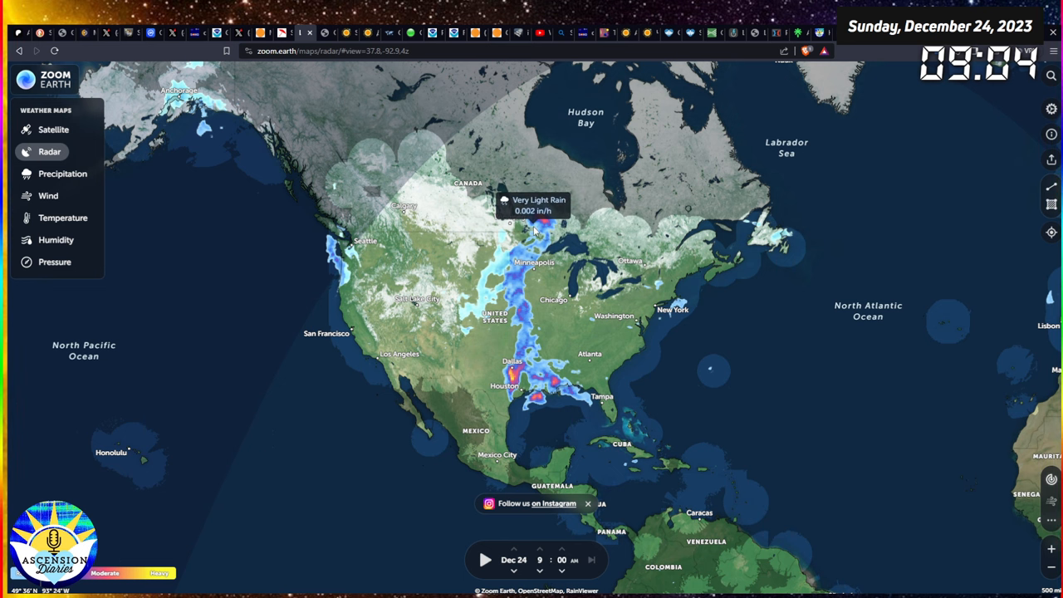
mouse_move(594, 223)
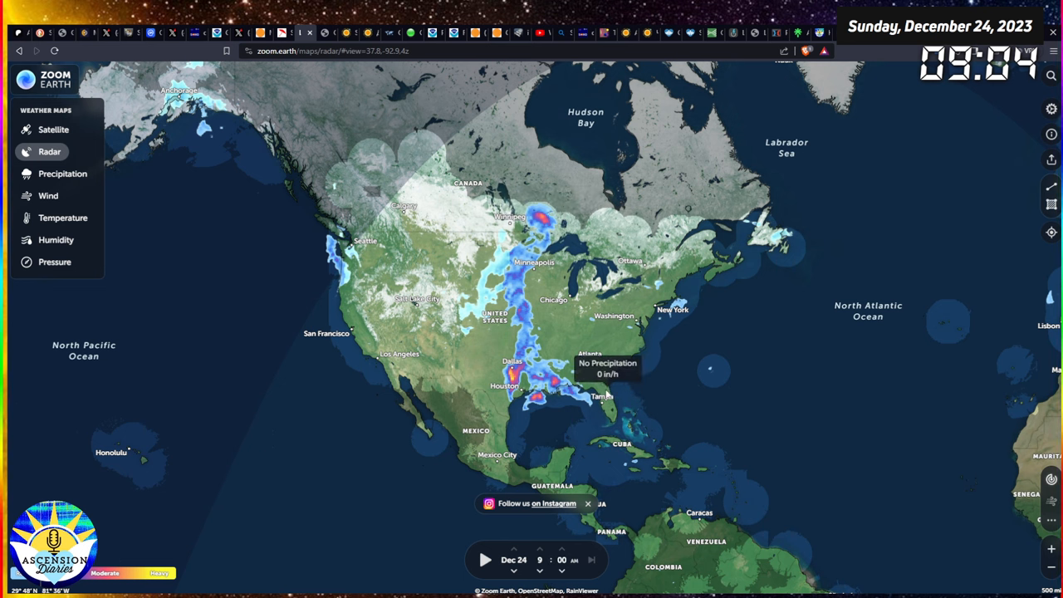
mouse_move(525, 357)
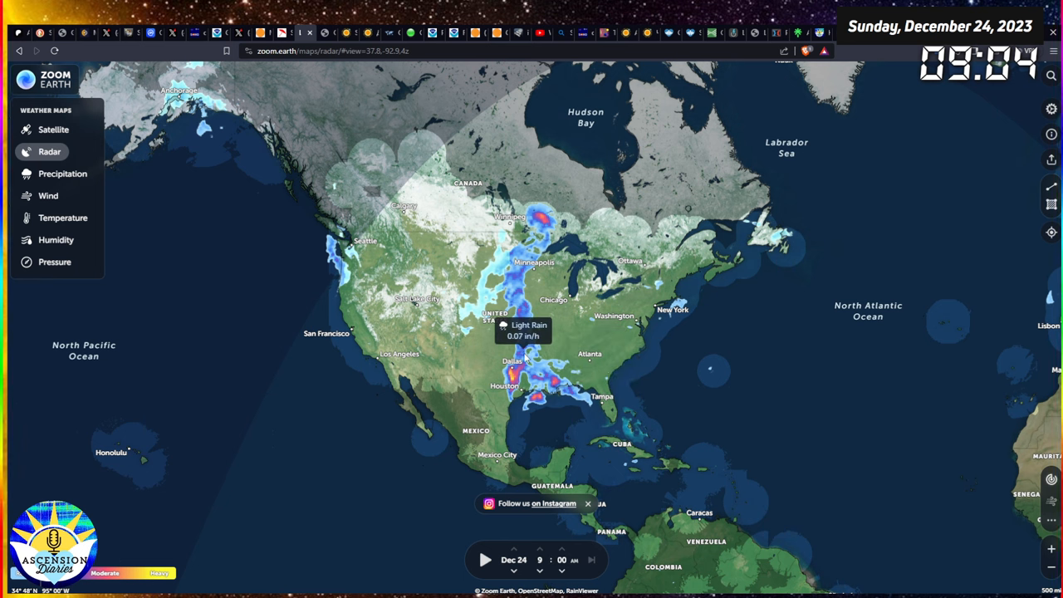
mouse_move(546, 205)
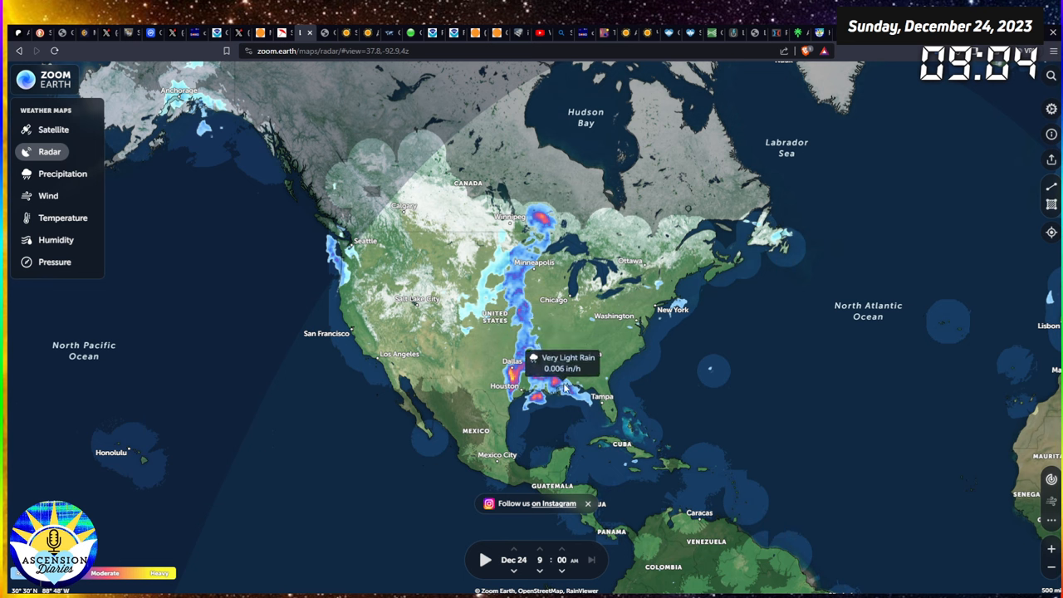
mouse_move(545, 237)
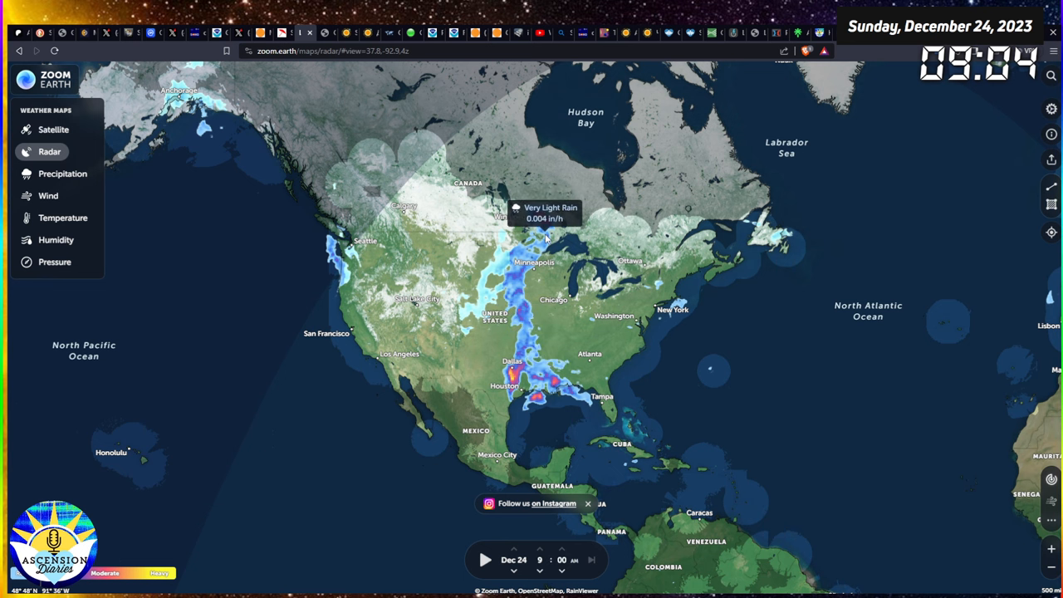
mouse_move(552, 242)
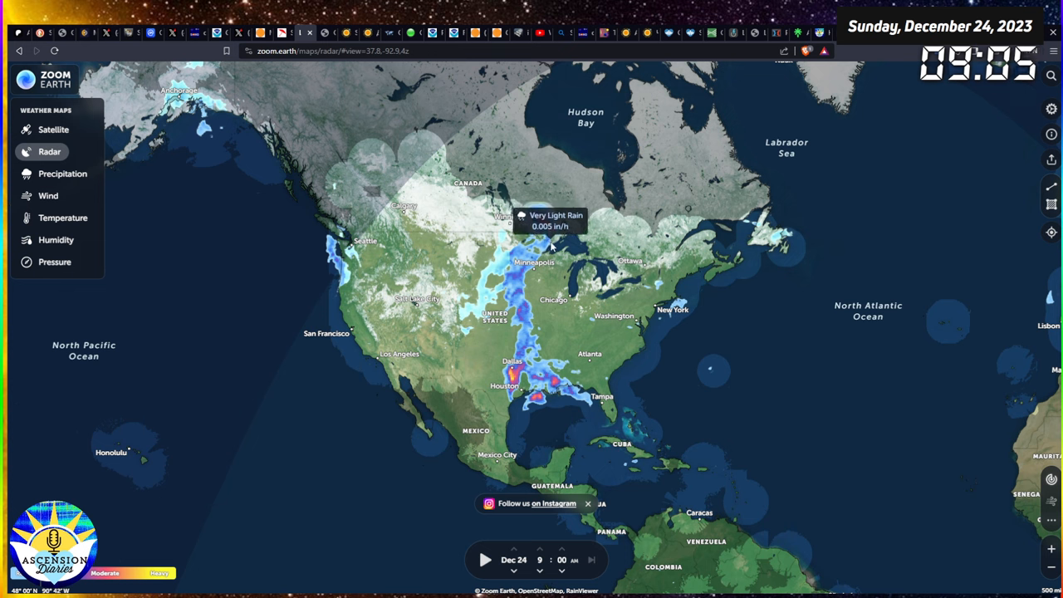
mouse_move(561, 264)
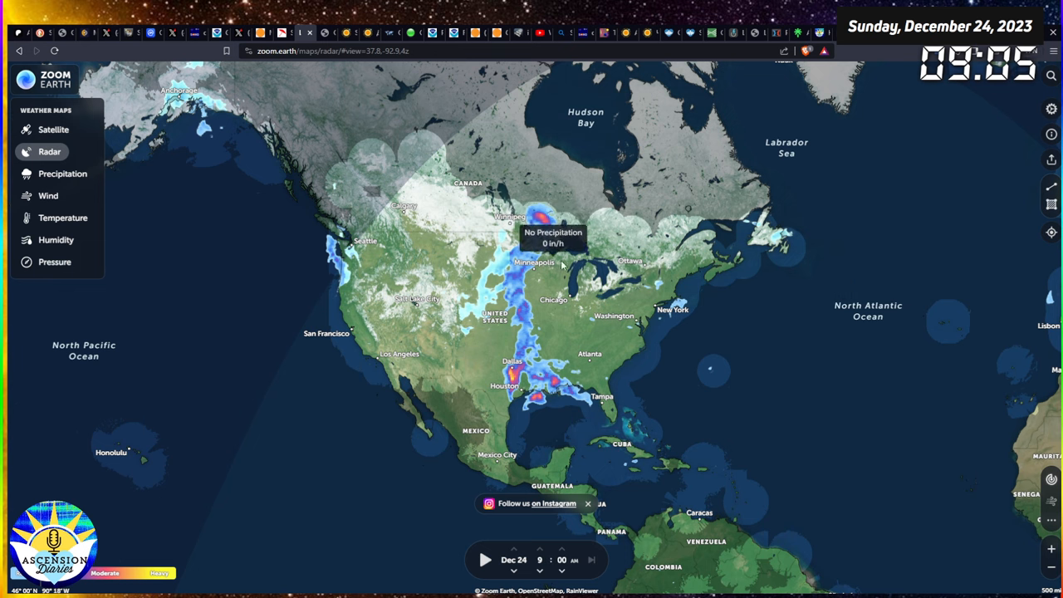
mouse_move(528, 344)
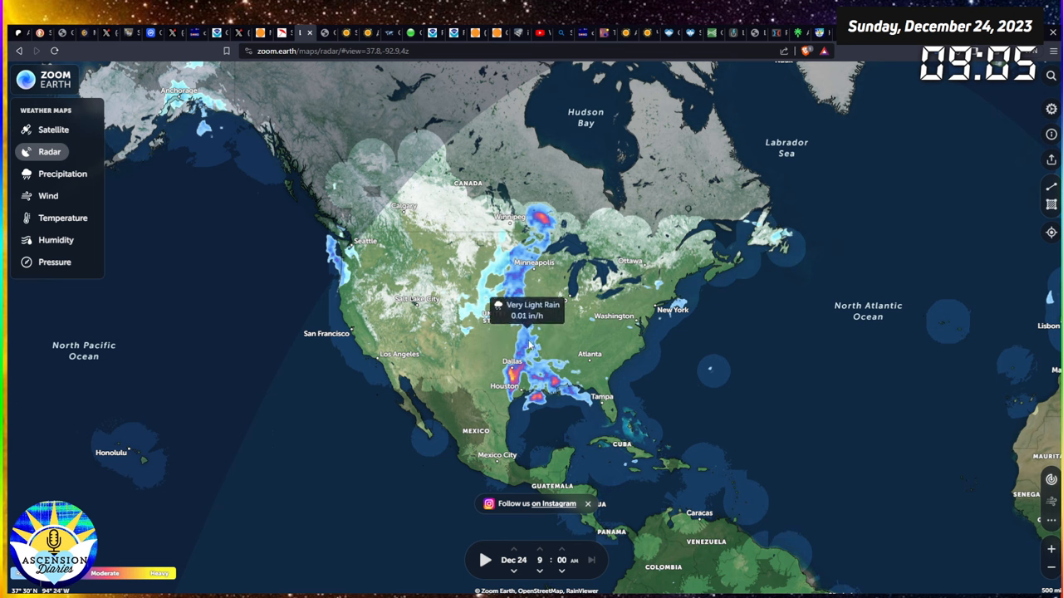
mouse_move(540, 236)
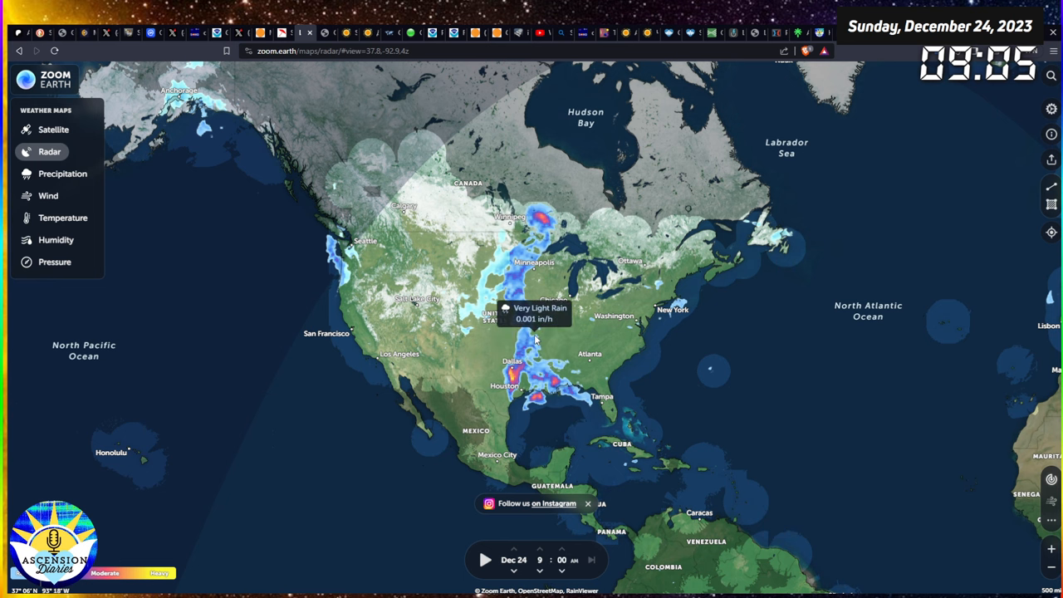
mouse_move(515, 285)
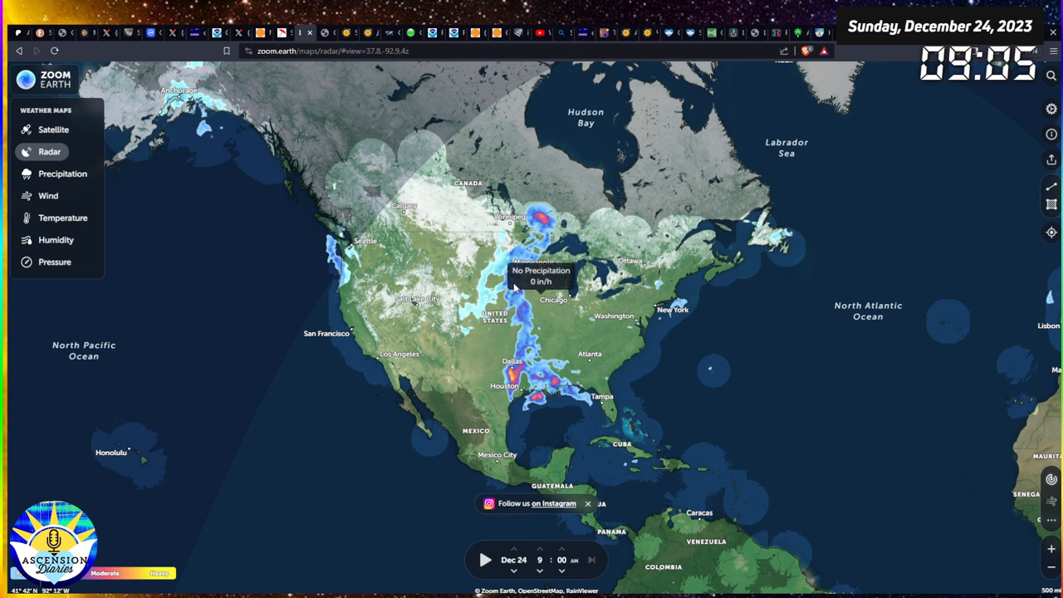
mouse_move(495, 264)
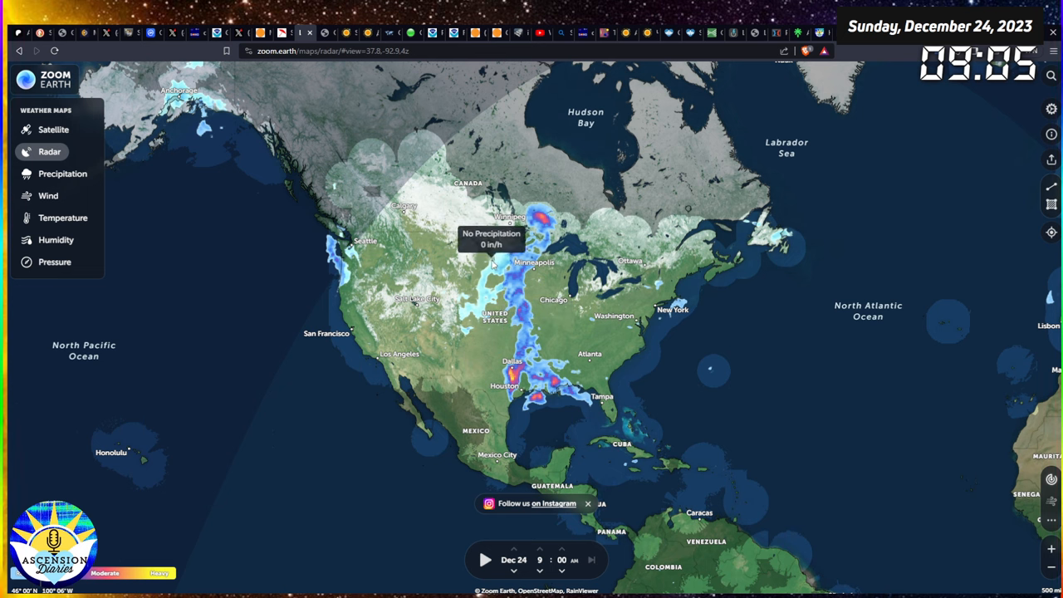
mouse_move(664, 314)
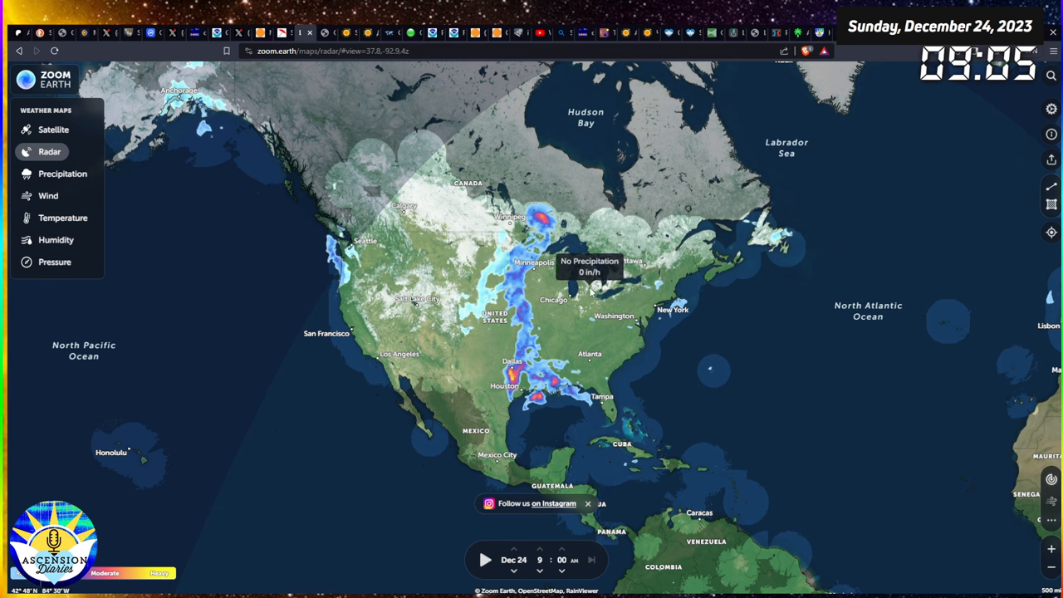
mouse_move(424, 243)
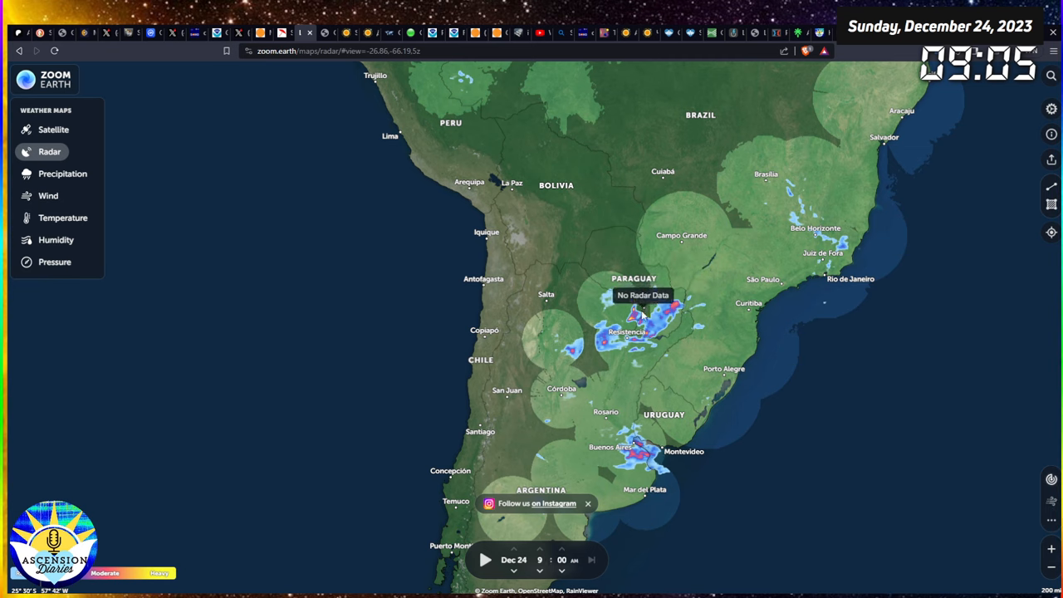
mouse_move(654, 462)
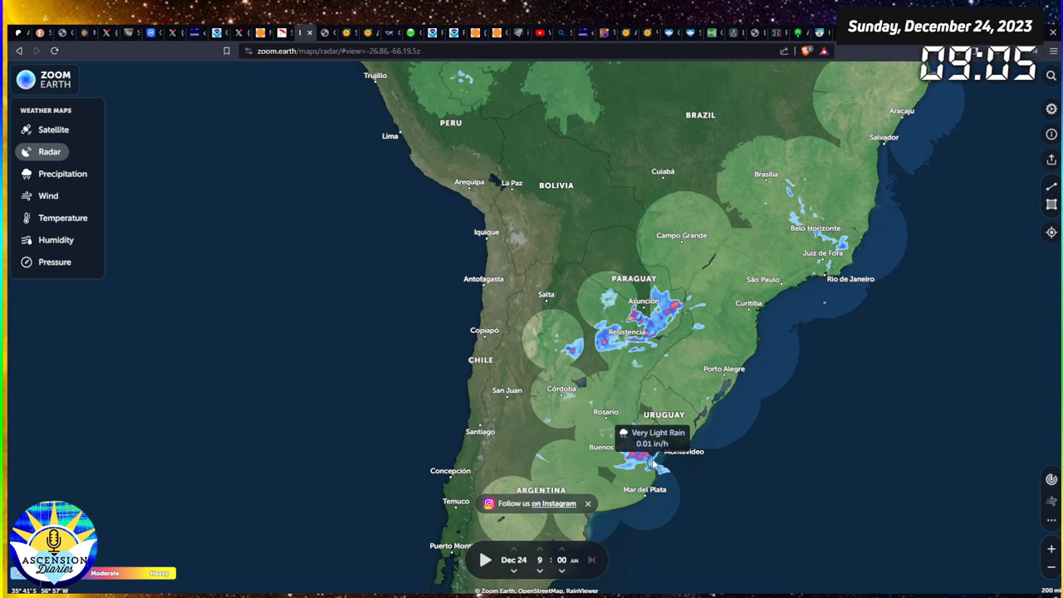
mouse_move(920, 440)
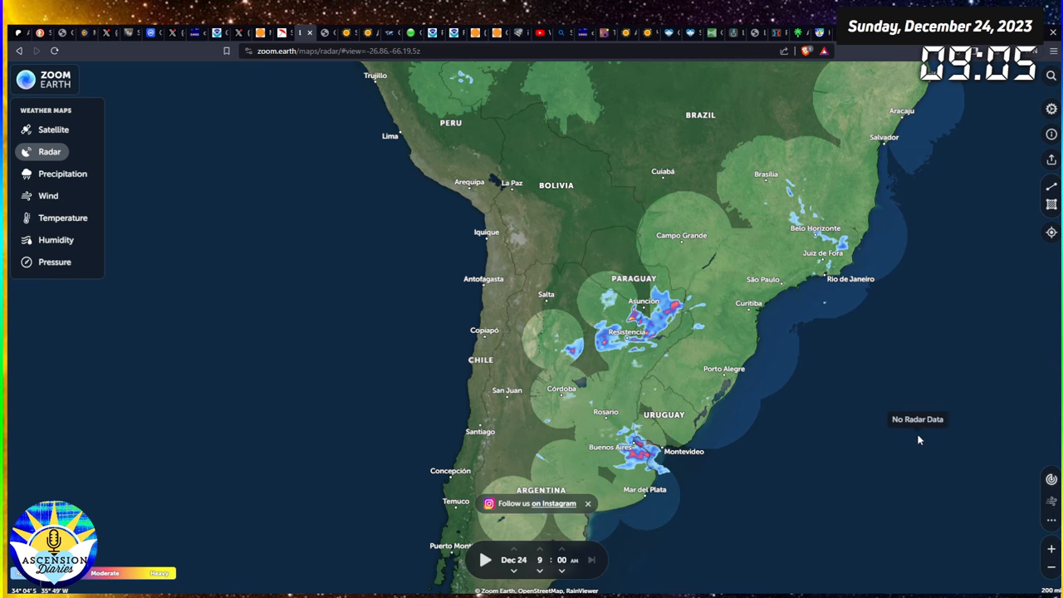
mouse_move(678, 406)
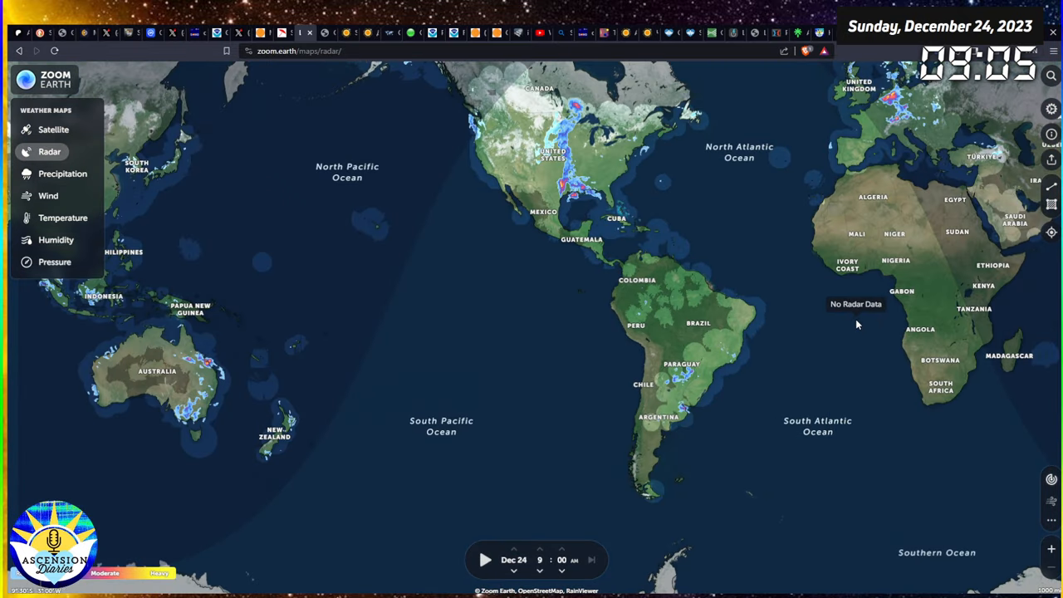
Pan the Zoom Earth radar map east to centre on Europe and Africa
left_click_drag(857, 324, 508, 369)
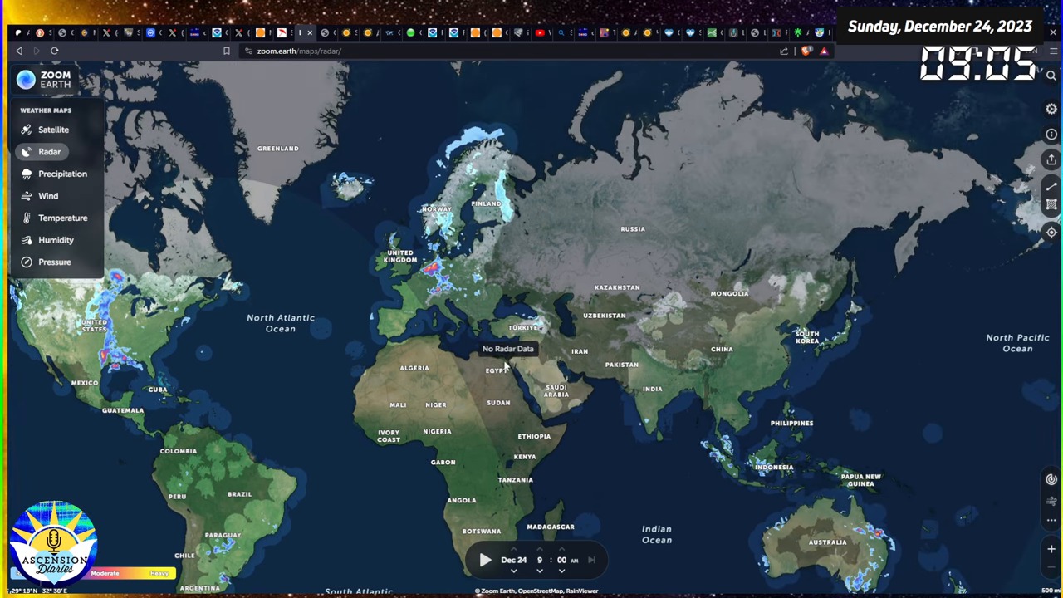
mouse_move(433, 281)
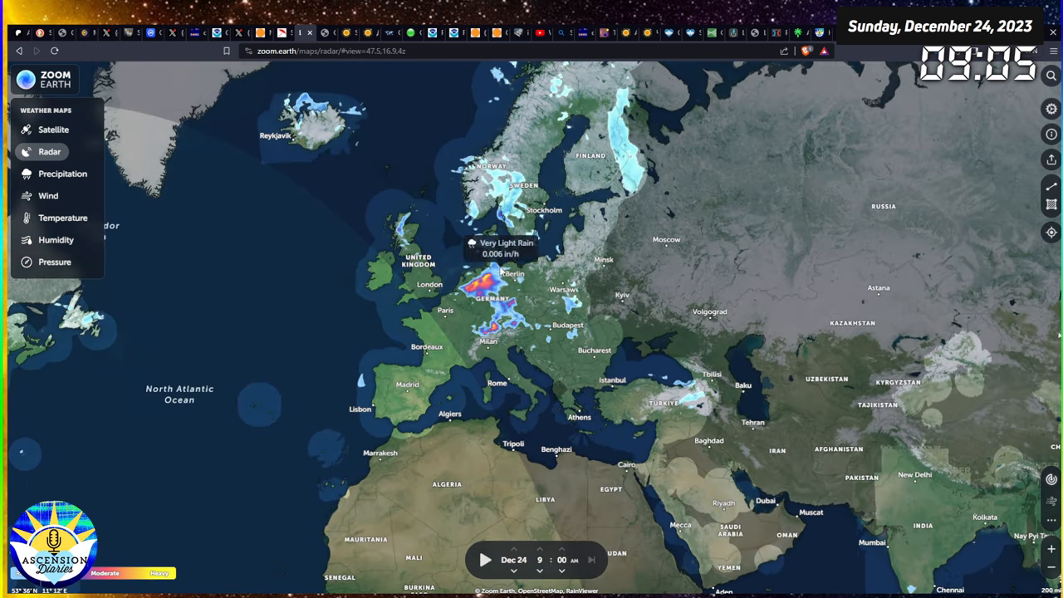
mouse_move(409, 219)
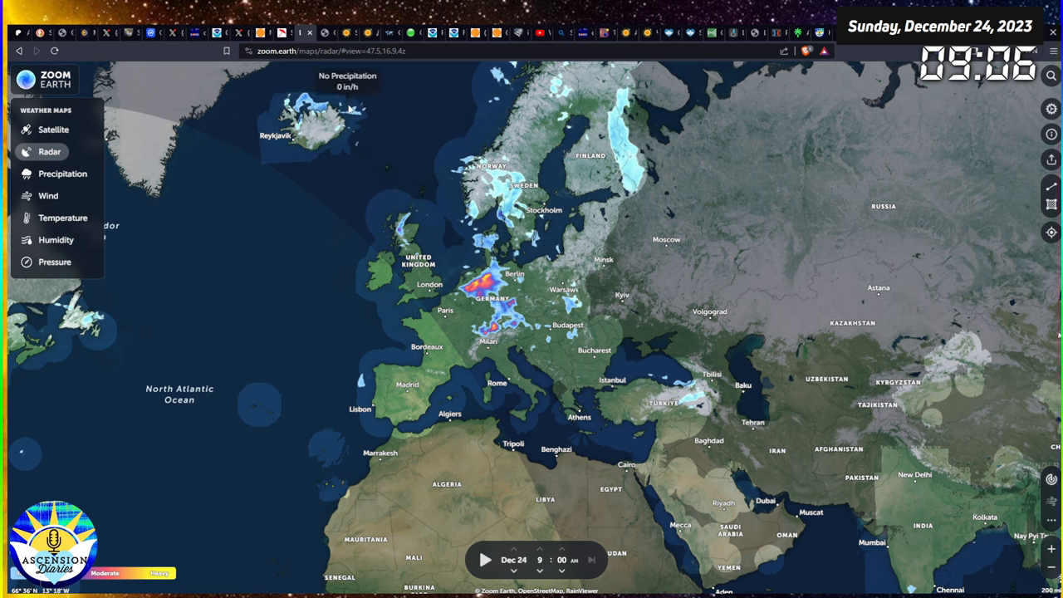
mouse_move(535, 365)
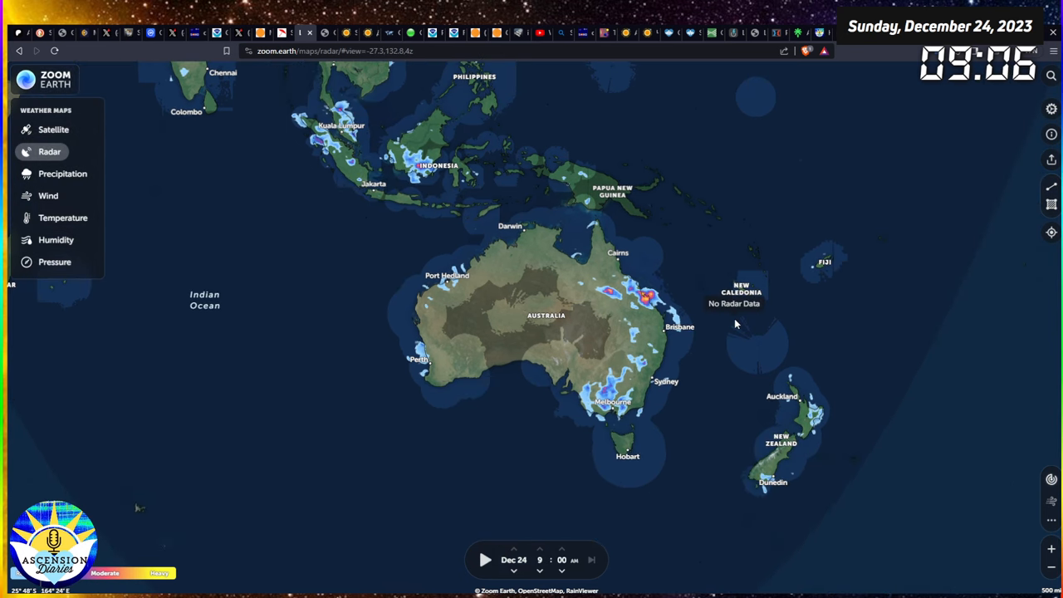
mouse_move(828, 374)
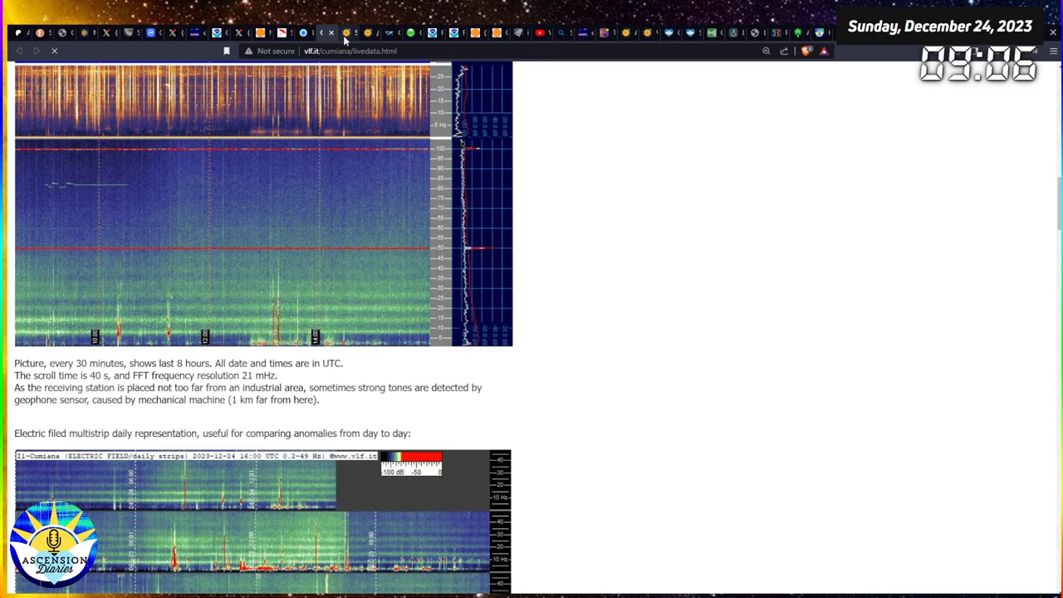
Scroll the Cumiana VLF live data page down to the electric field daily multistrip spectrogram
scroll("down", 3)
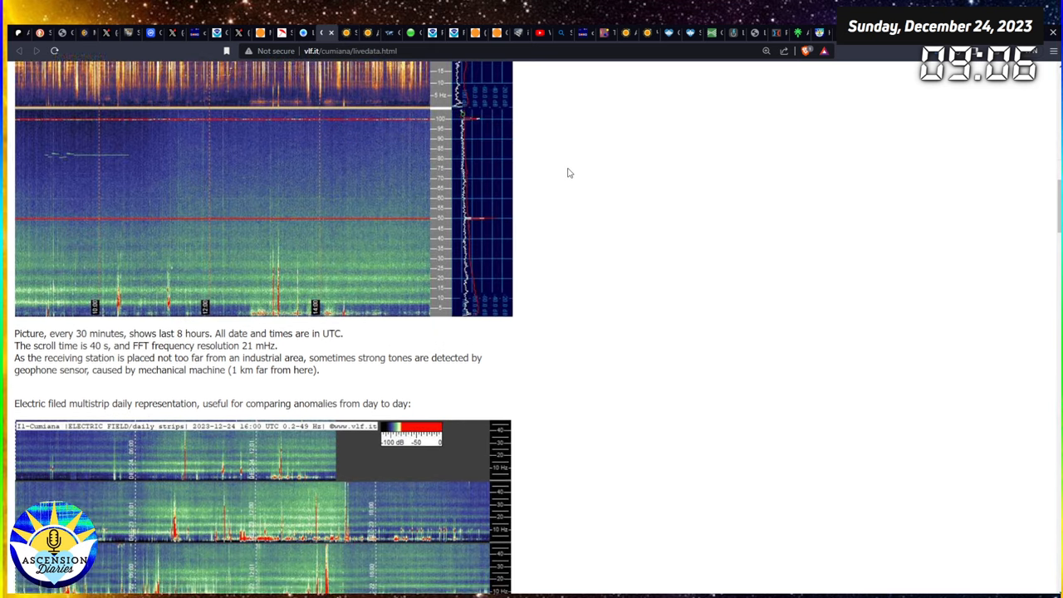
scroll("down", 3)
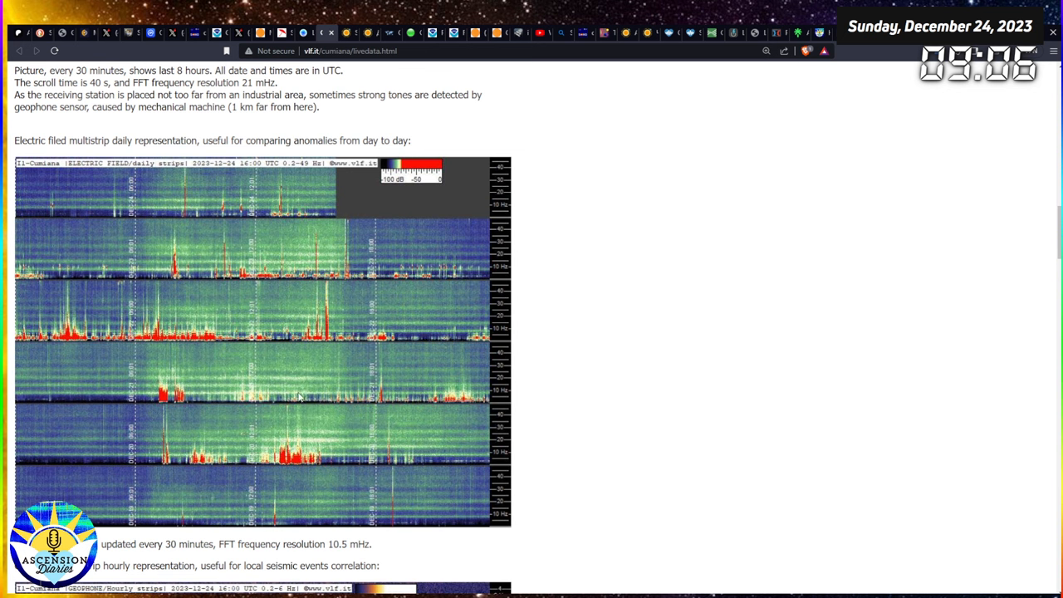
mouse_move(309, 463)
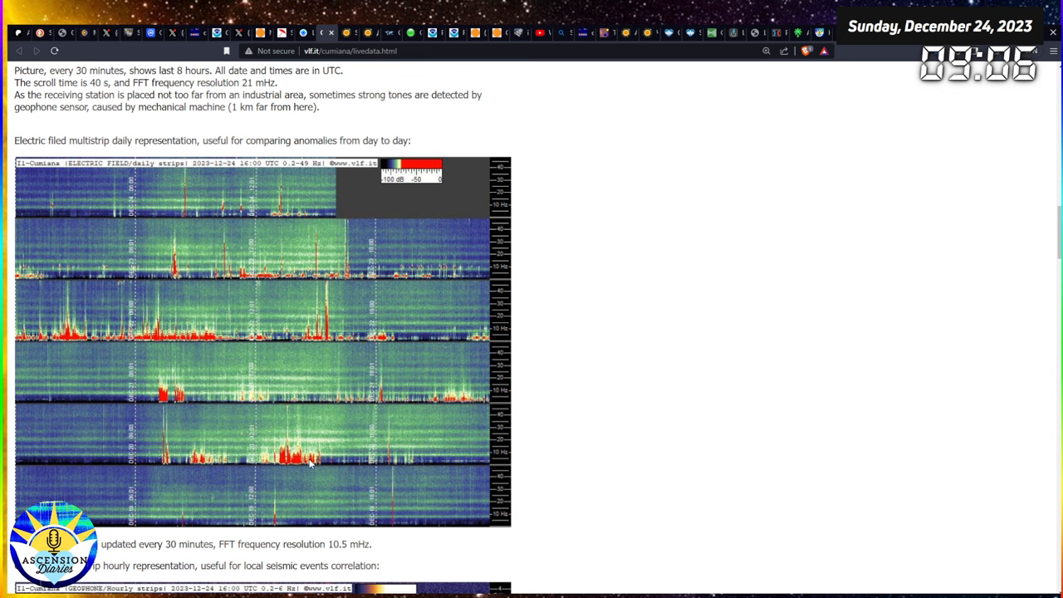
mouse_move(326, 324)
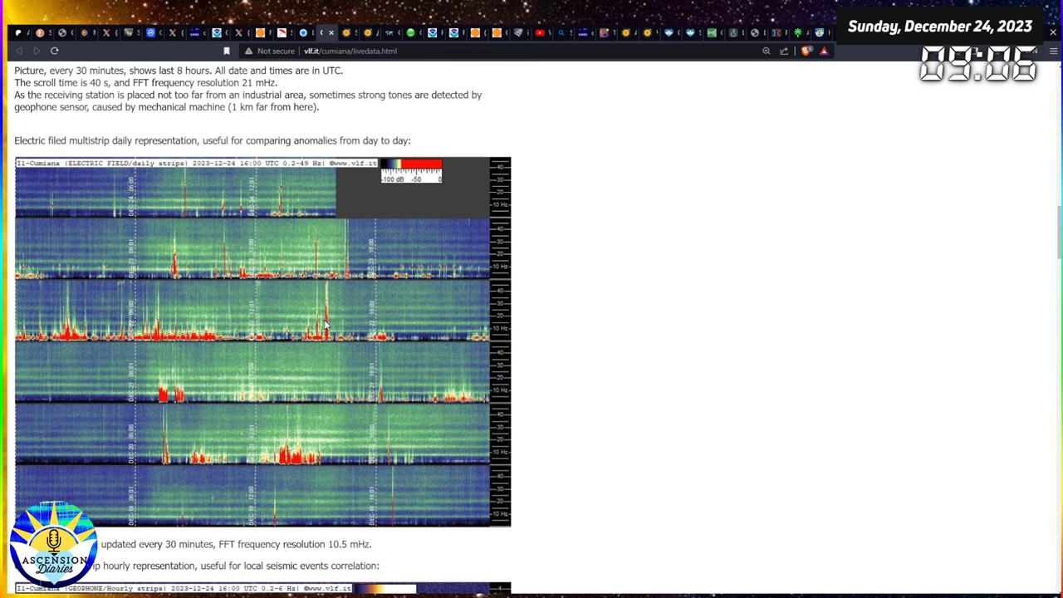
mouse_move(313, 259)
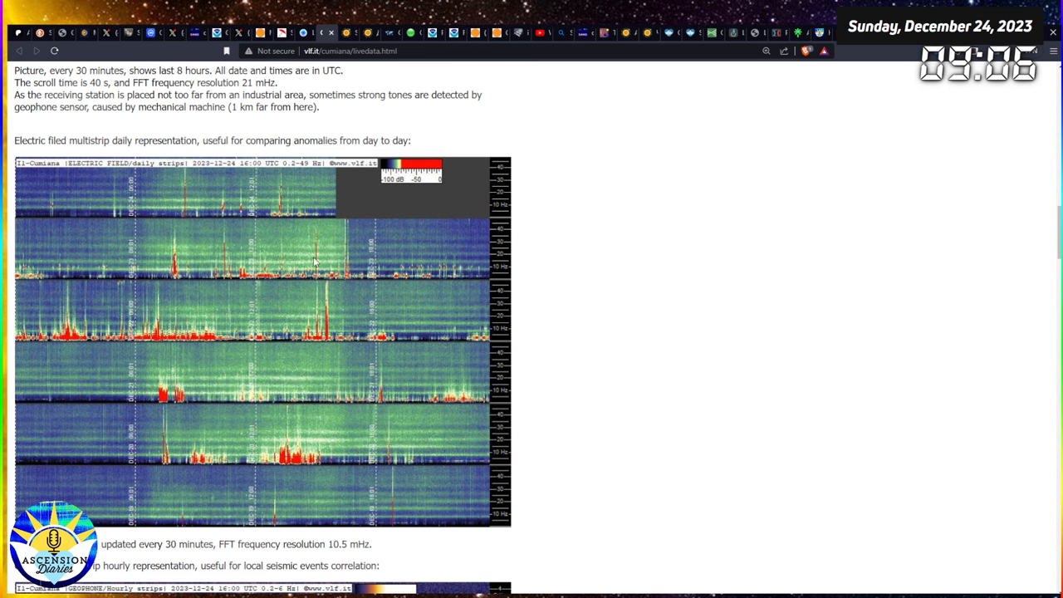
mouse_move(281, 209)
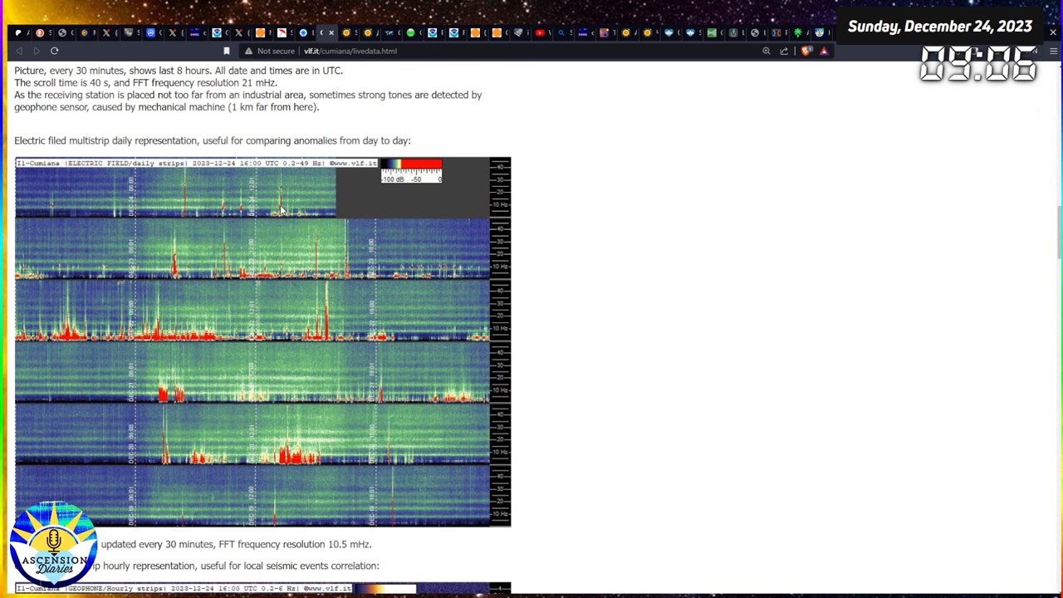
mouse_move(611, 265)
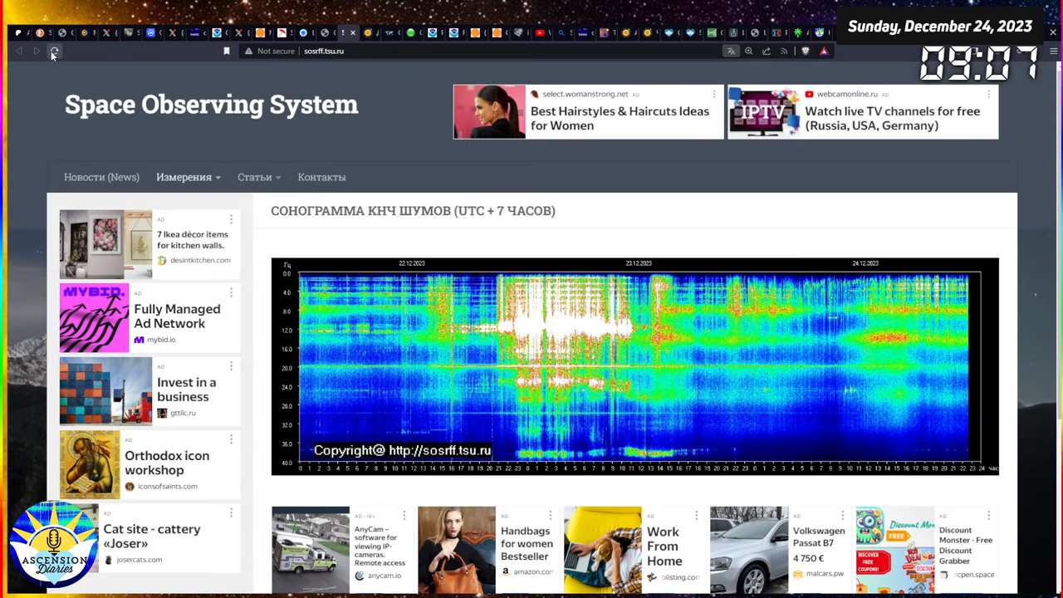
Choose the Schumann resonance Q-factor (ДОБРОТНОСТИ ШР) page from the Измерения menu on sosrff.tsu.ru
left_click(53, 50)
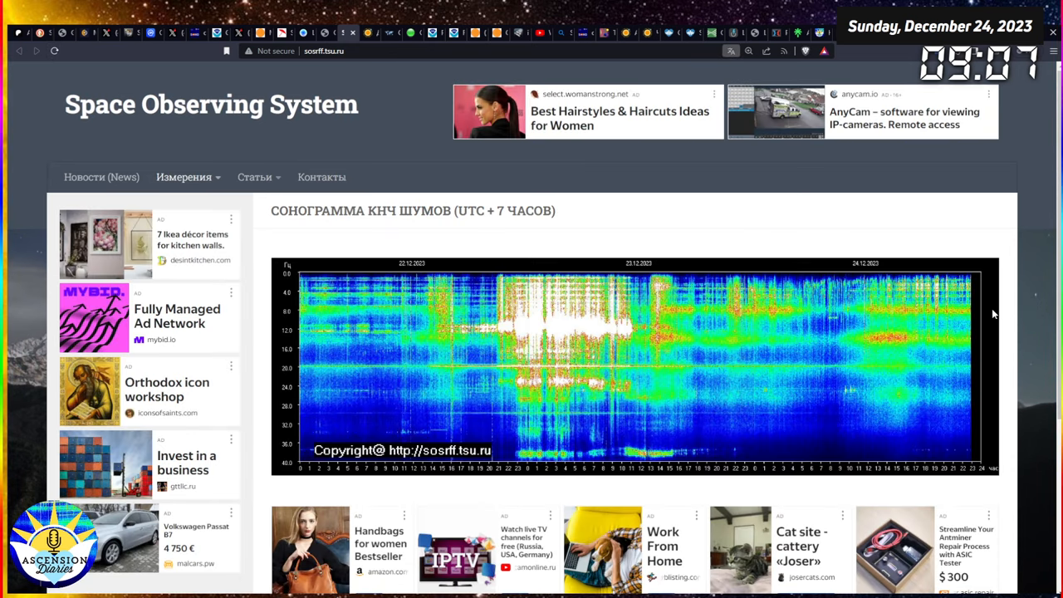
mouse_move(1013, 325)
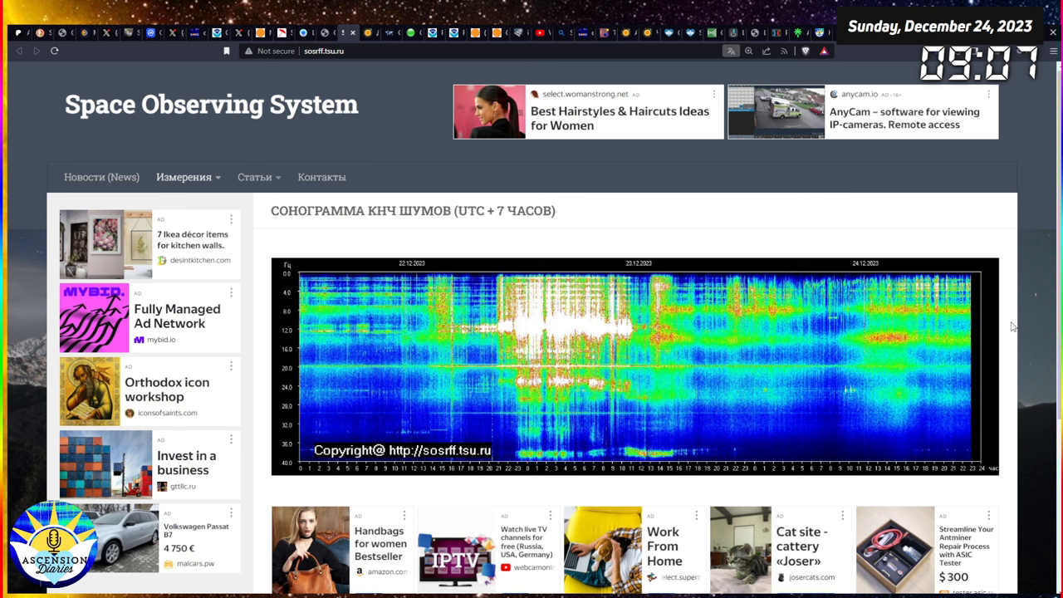
mouse_move(1003, 322)
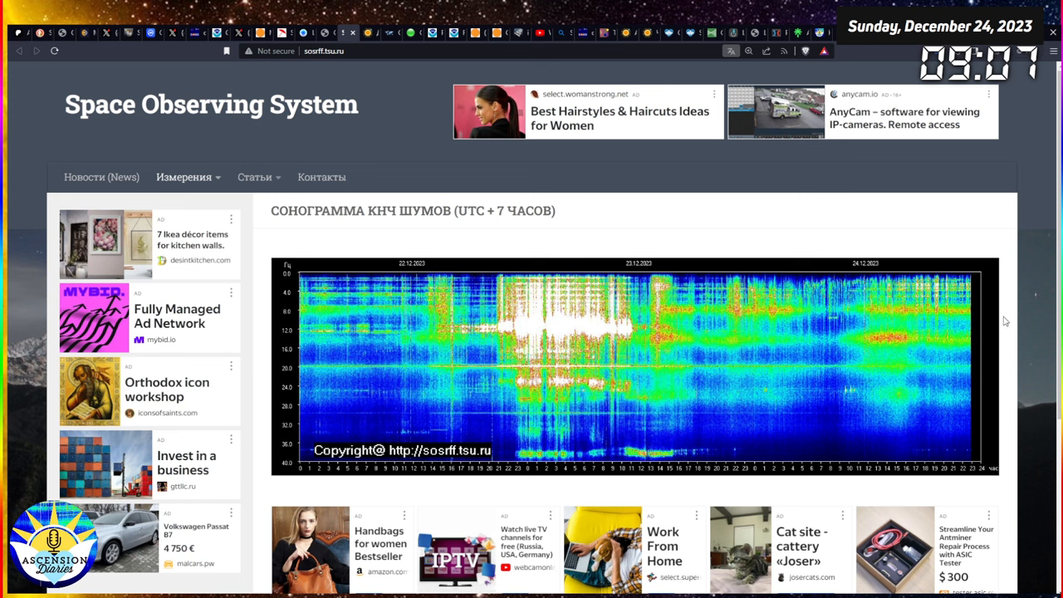
mouse_move(1011, 322)
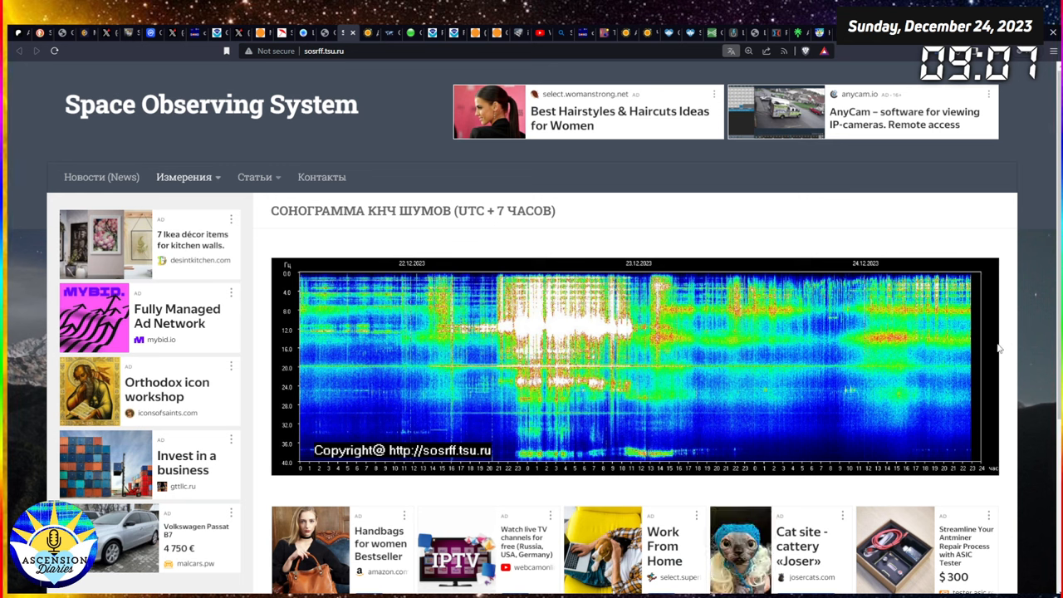
mouse_move(878, 339)
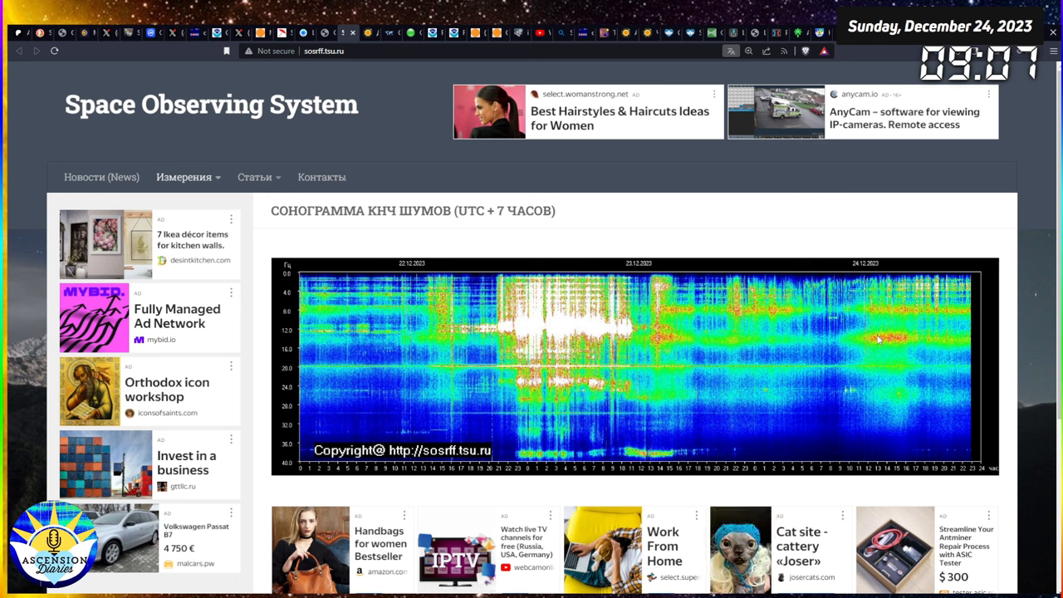
mouse_move(837, 322)
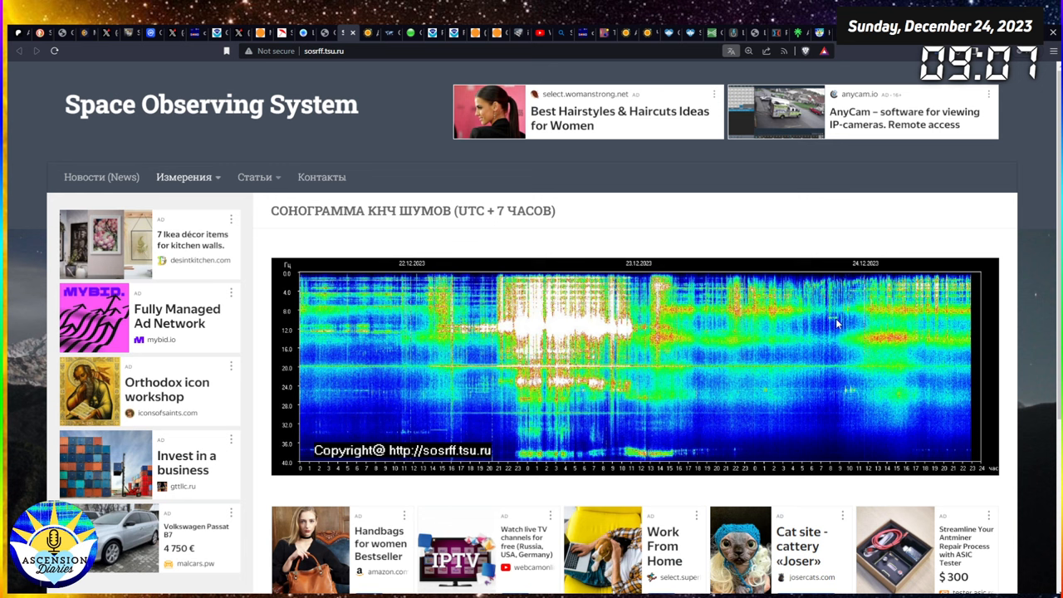
mouse_move(767, 319)
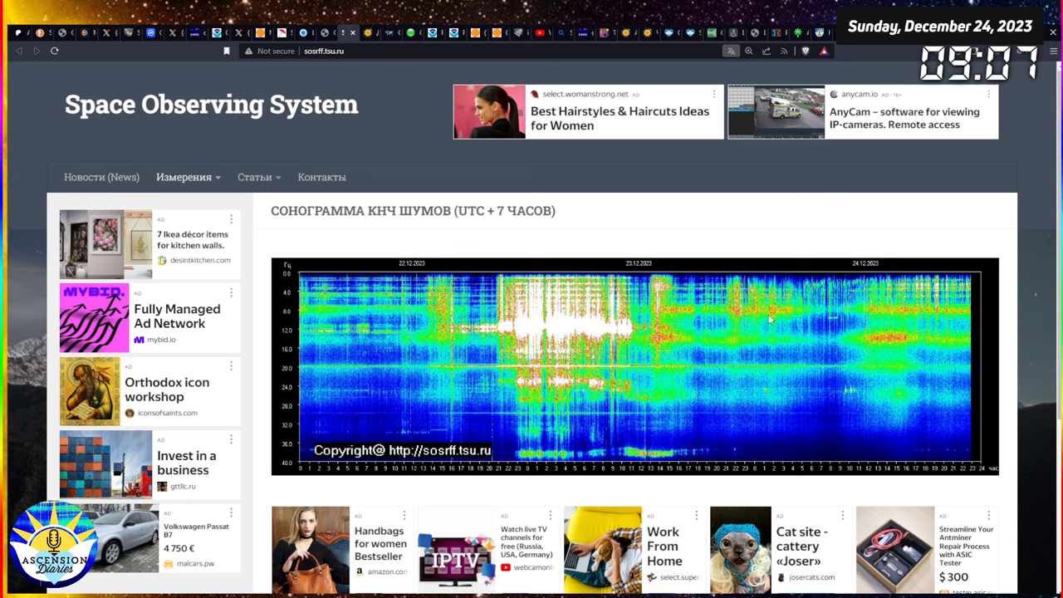
mouse_move(966, 319)
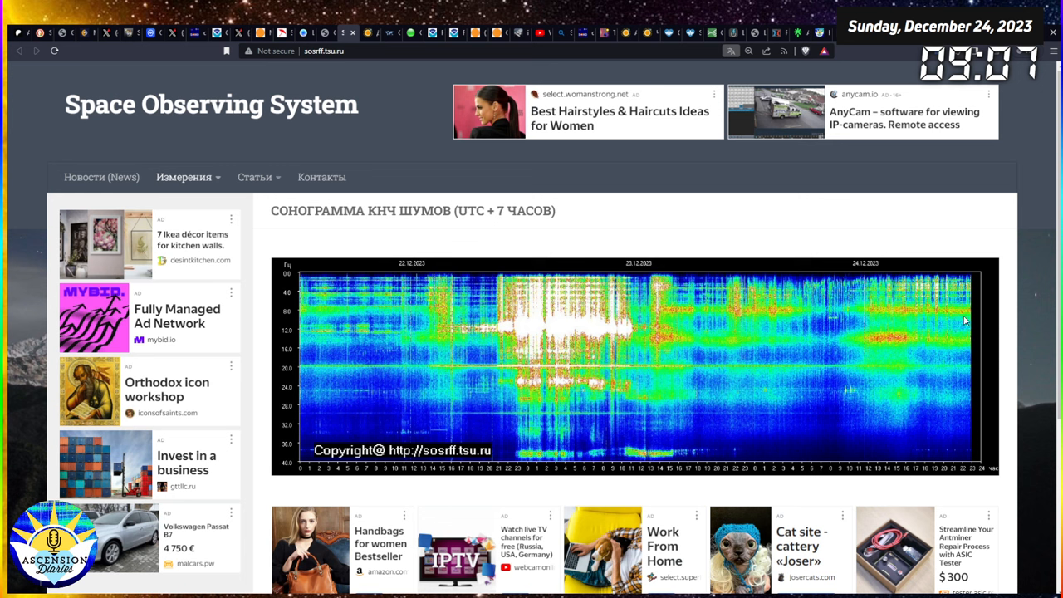
mouse_move(910, 322)
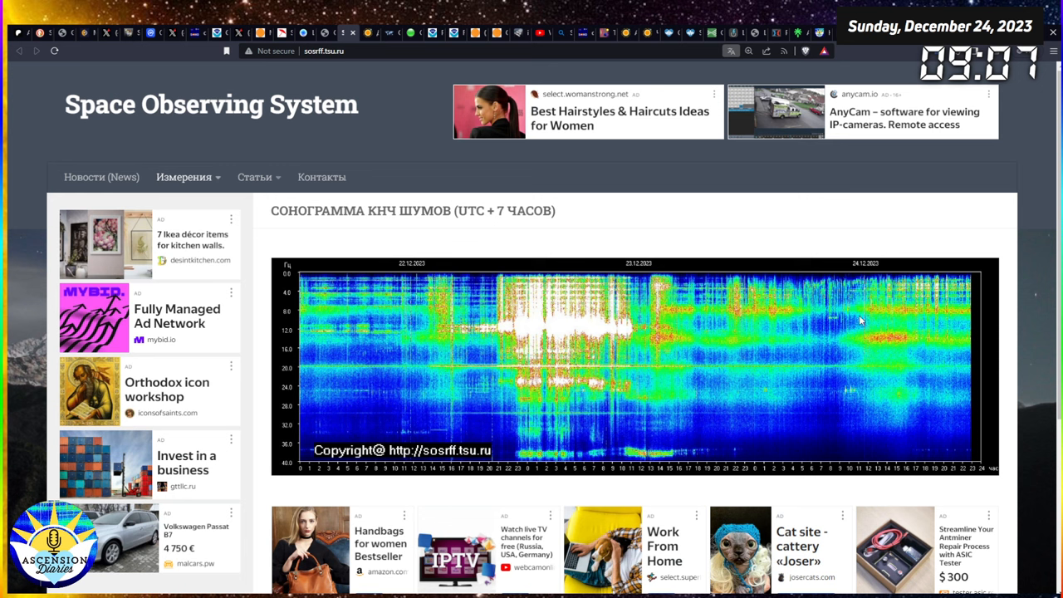
mouse_move(822, 275)
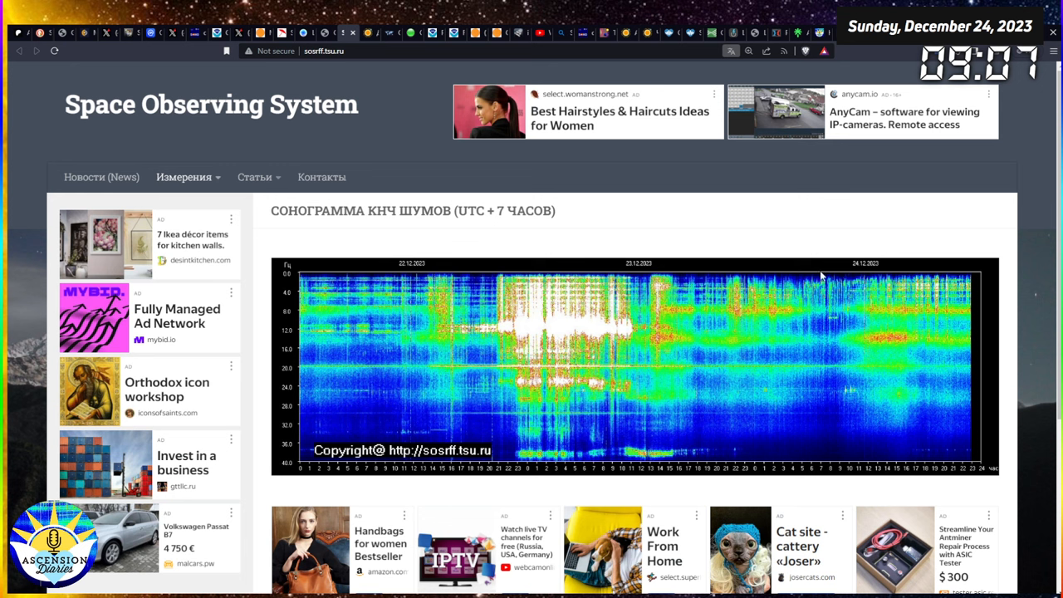
mouse_move(850, 299)
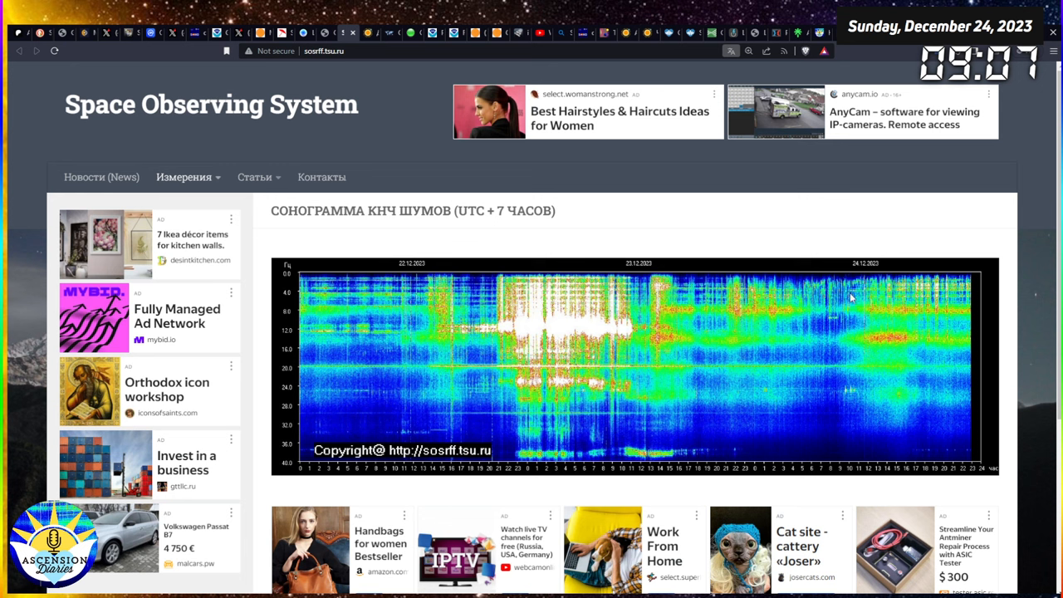
mouse_move(804, 306)
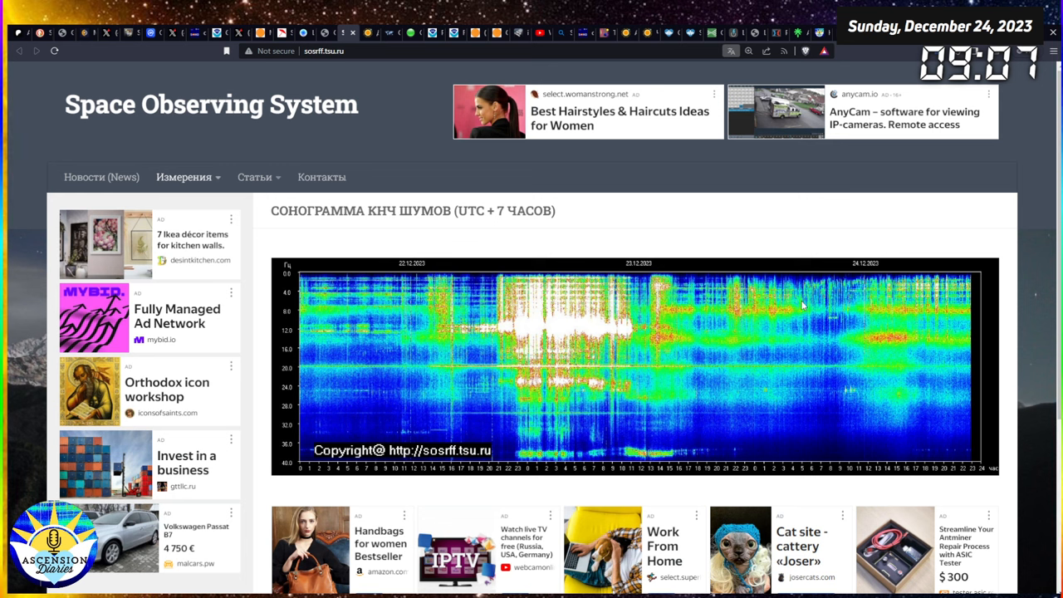
mouse_move(804, 305)
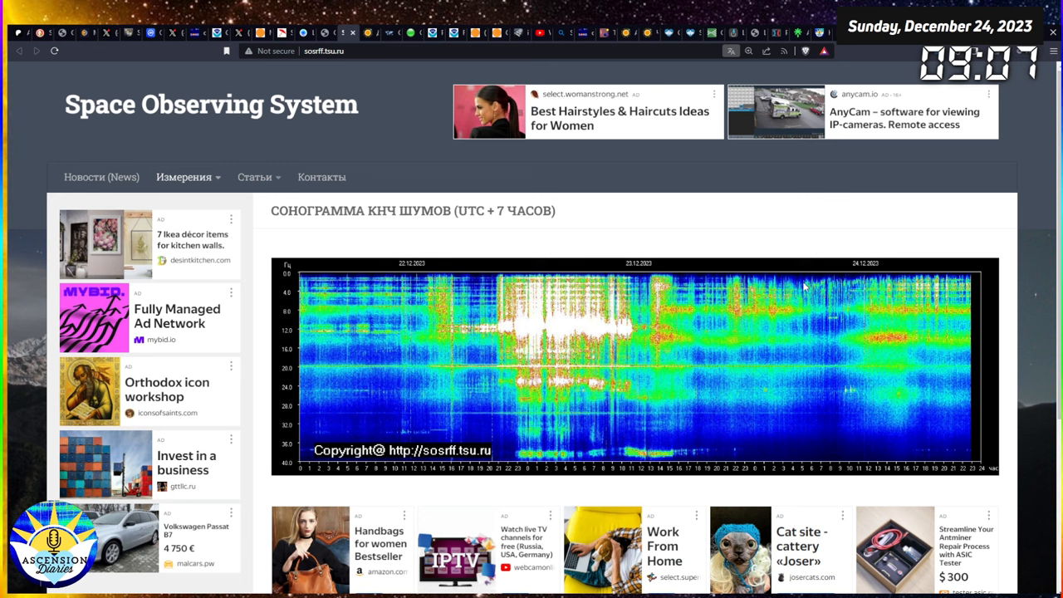
mouse_move(822, 282)
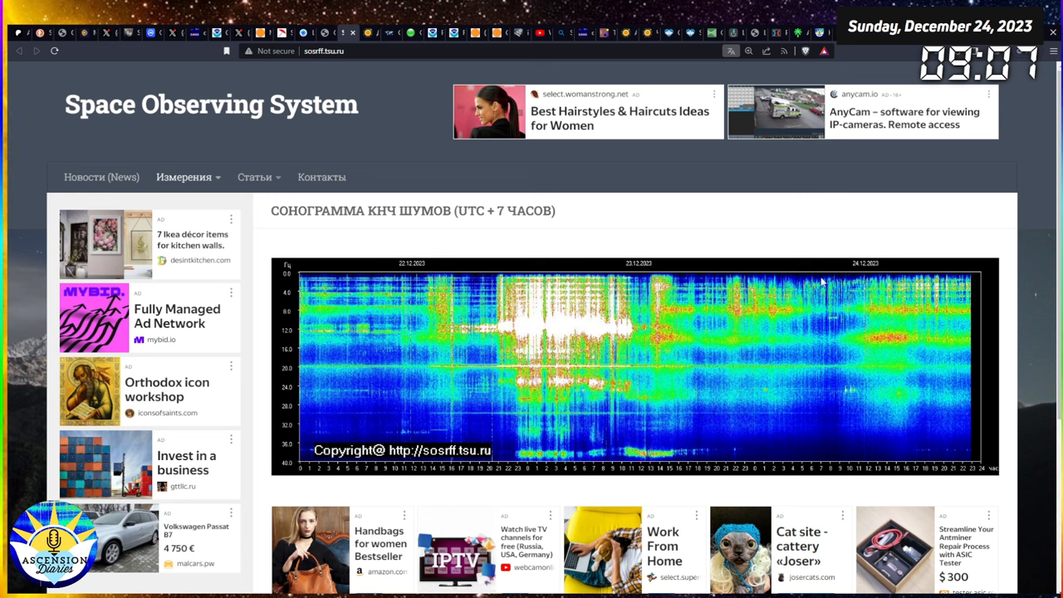
mouse_move(887, 316)
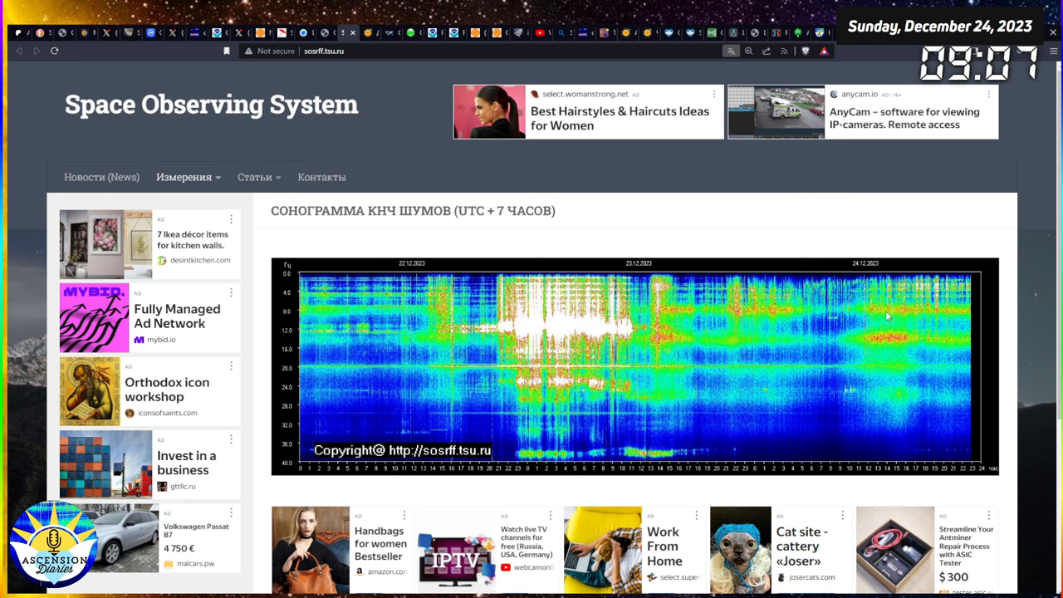
mouse_move(888, 316)
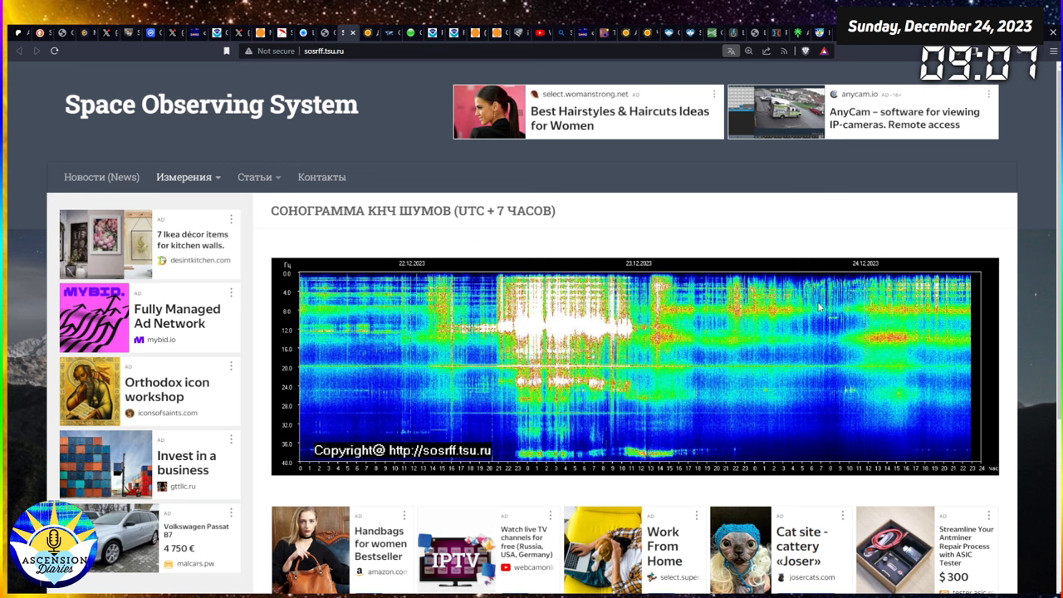
mouse_move(468, 376)
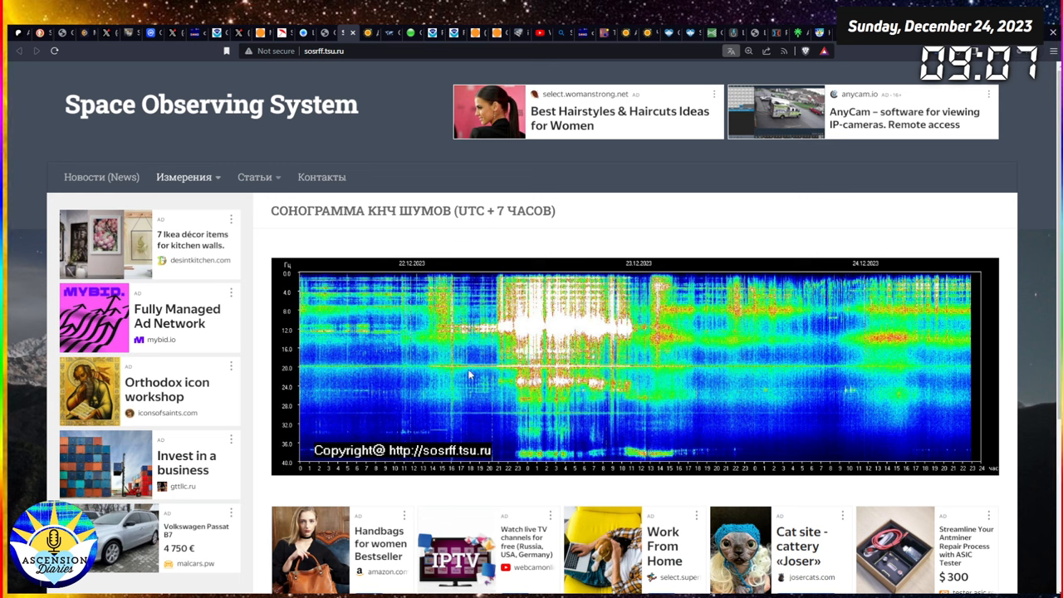
mouse_move(561, 367)
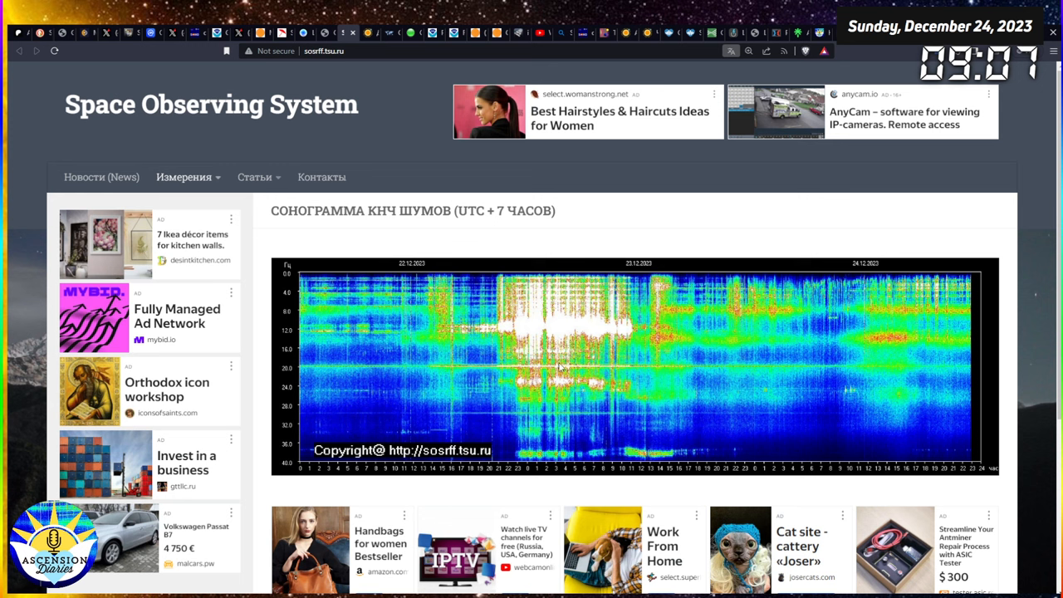
mouse_move(801, 342)
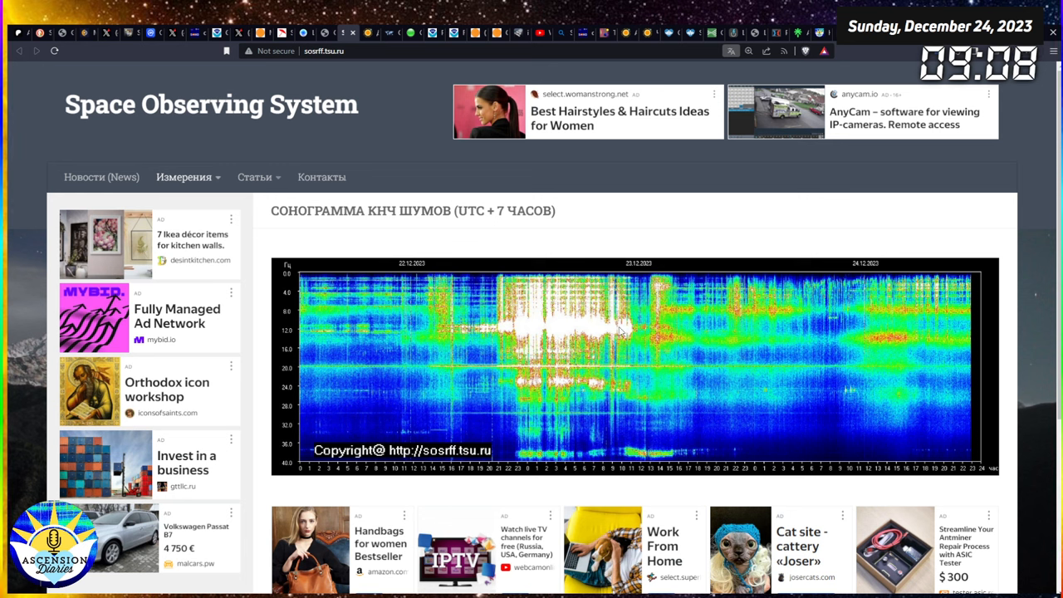
mouse_move(548, 318)
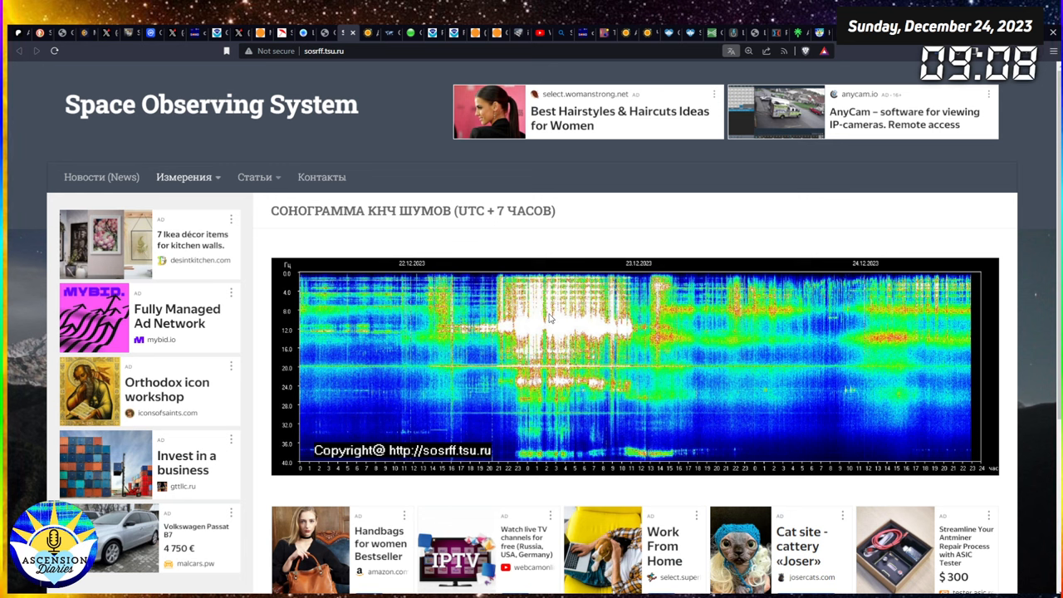
mouse_move(627, 309)
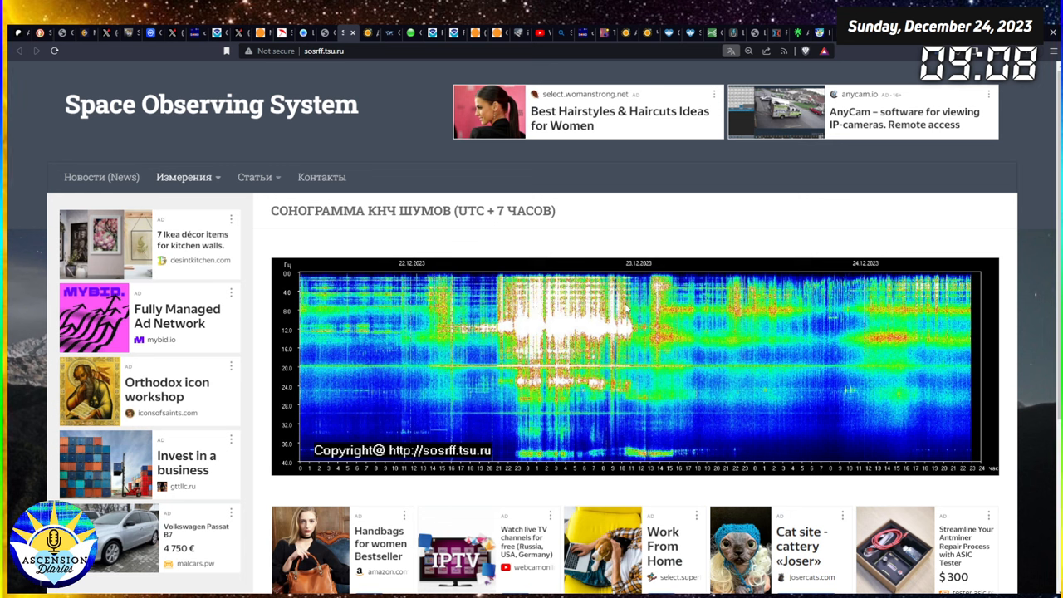
mouse_move(628, 331)
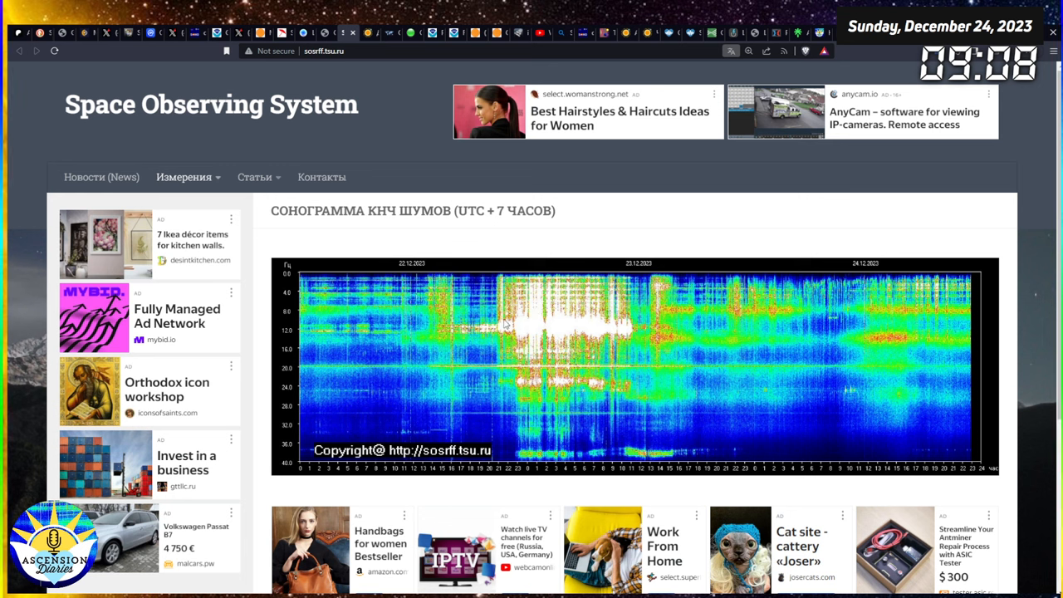
mouse_move(729, 412)
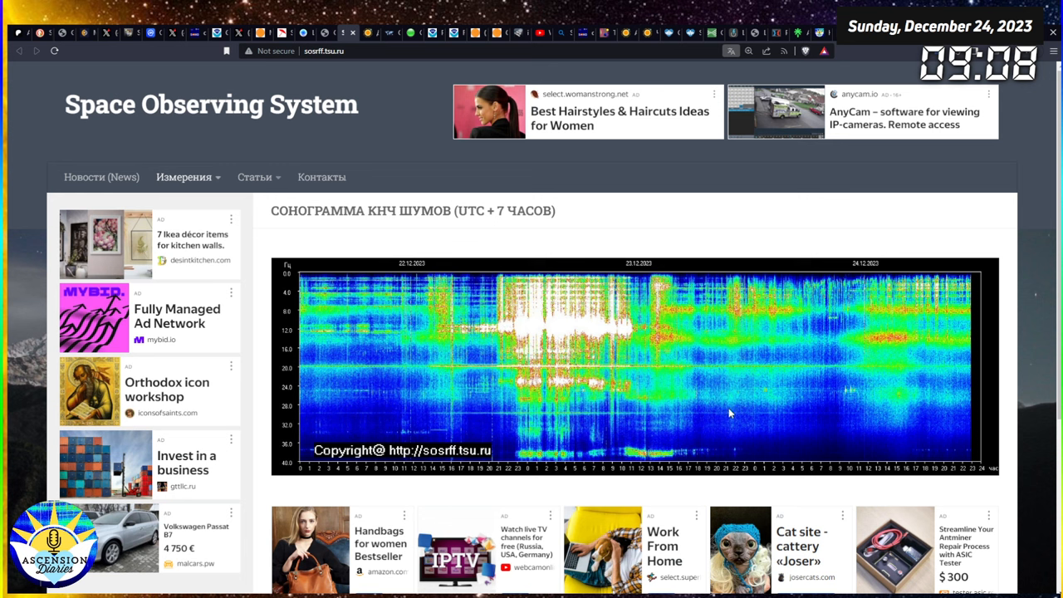
mouse_move(572, 440)
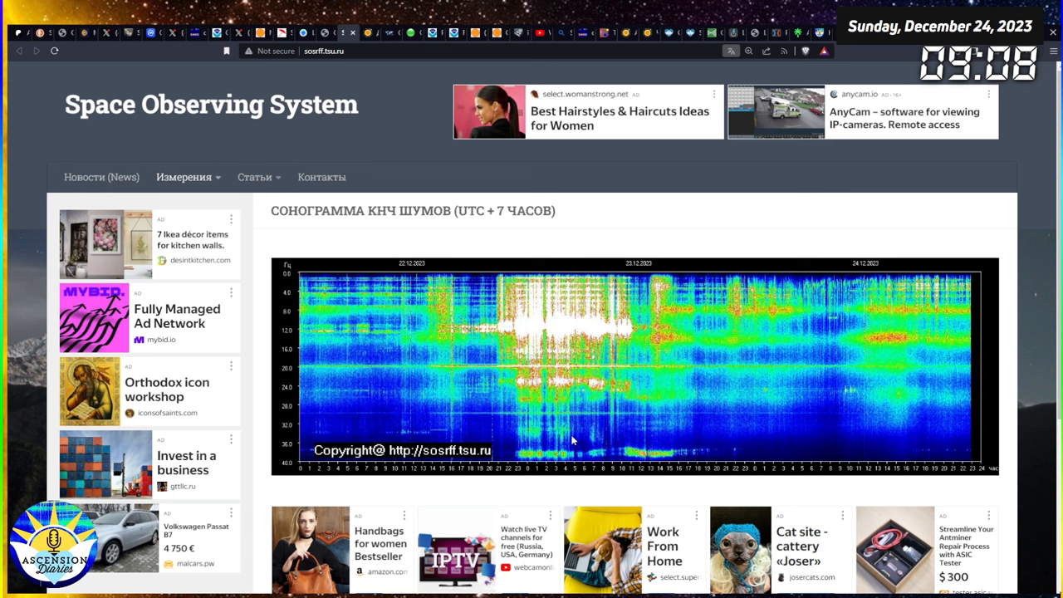
mouse_move(906, 400)
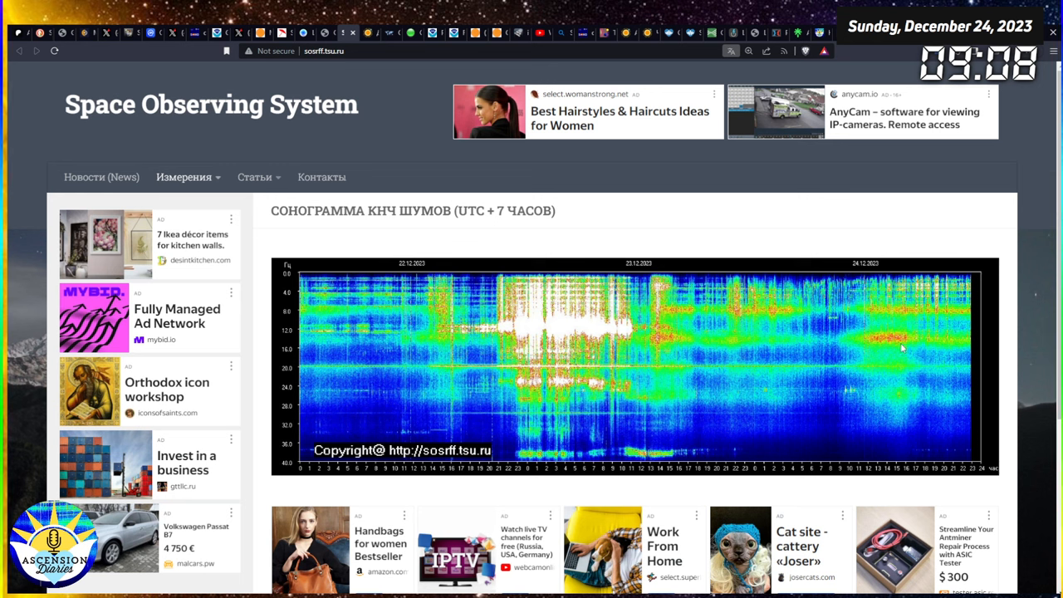
mouse_move(916, 347)
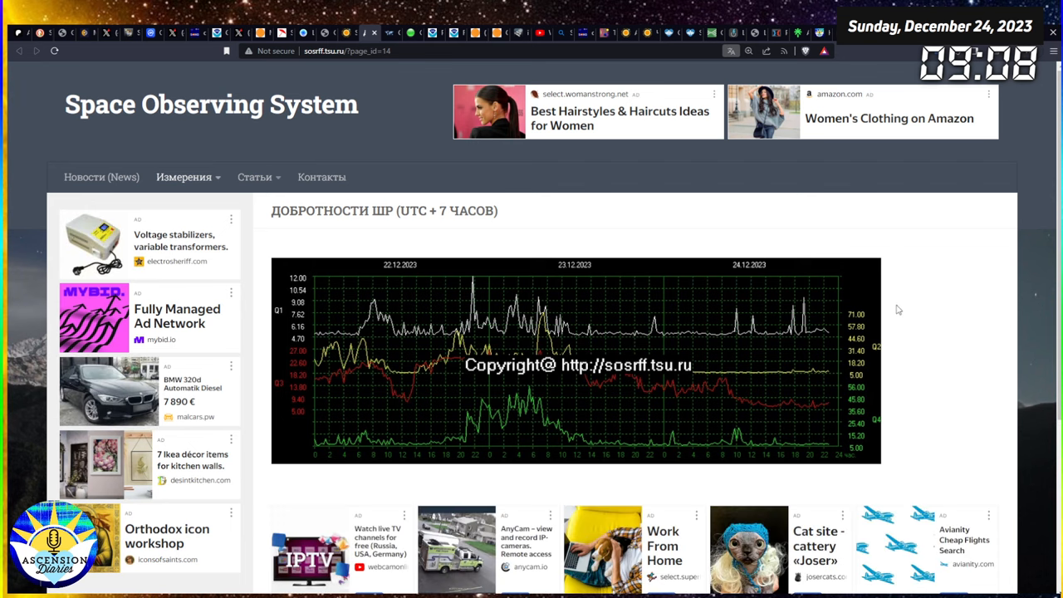
mouse_move(930, 320)
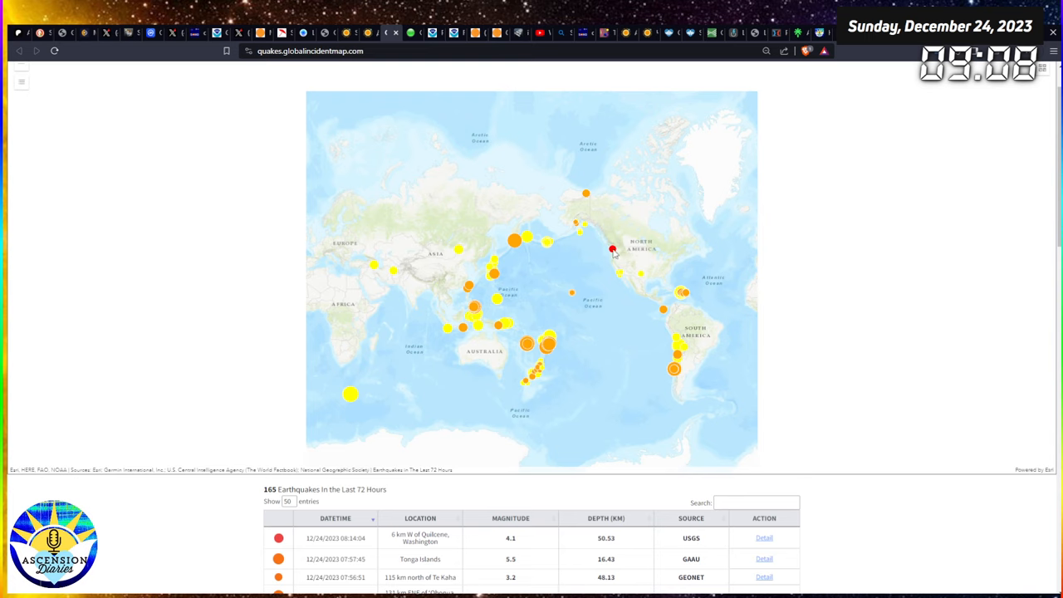
left_click(613, 249)
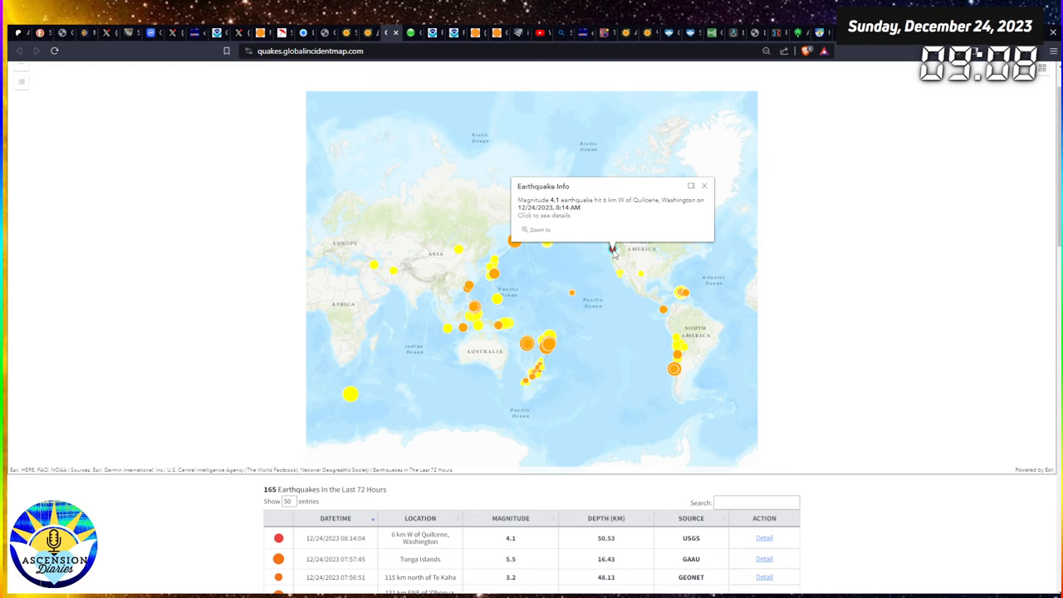
mouse_move(614, 256)
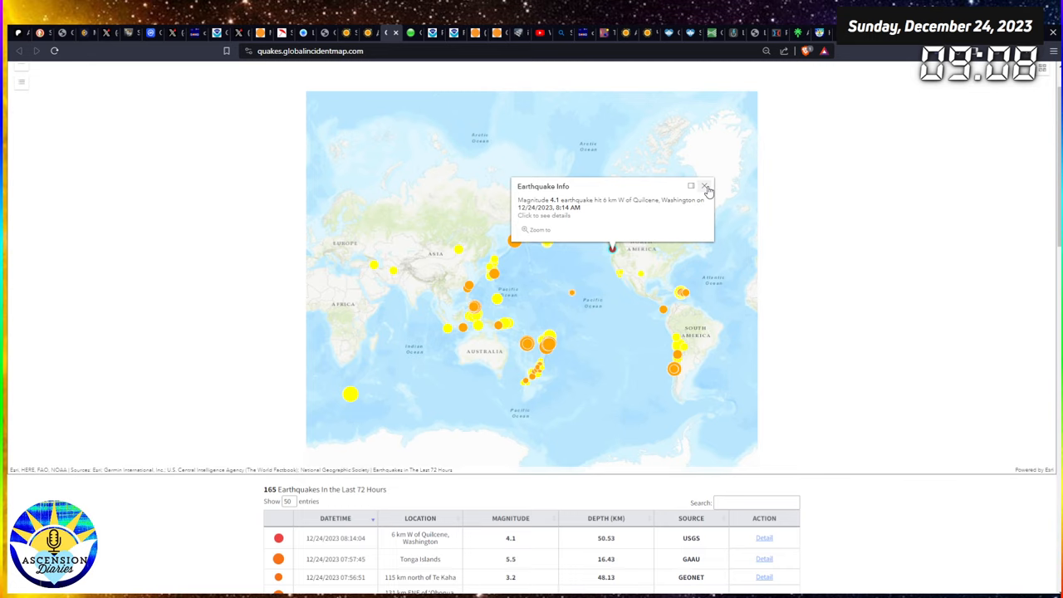
left_click(703, 186)
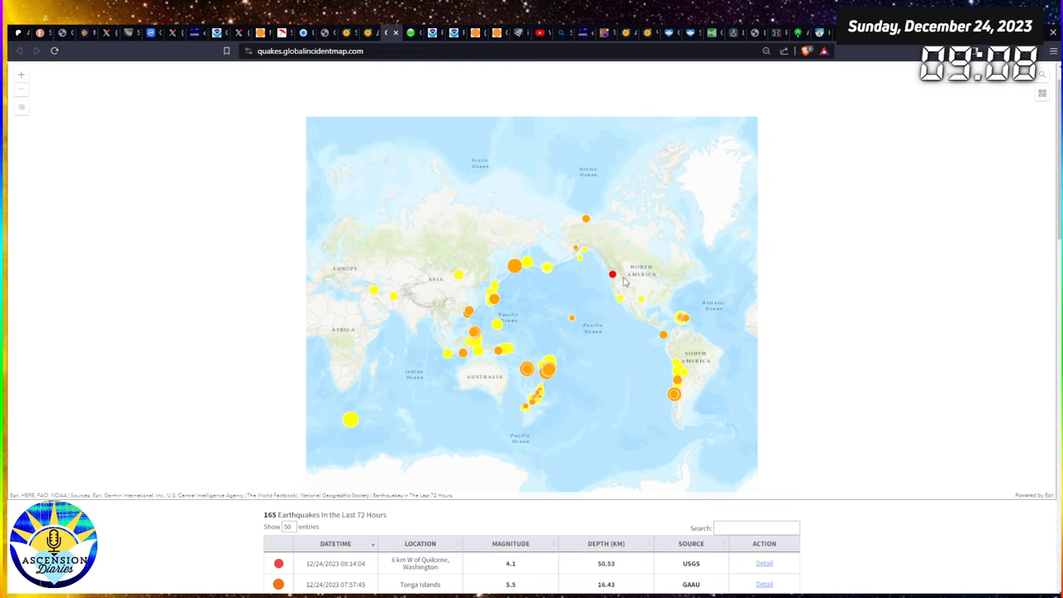
mouse_move(634, 308)
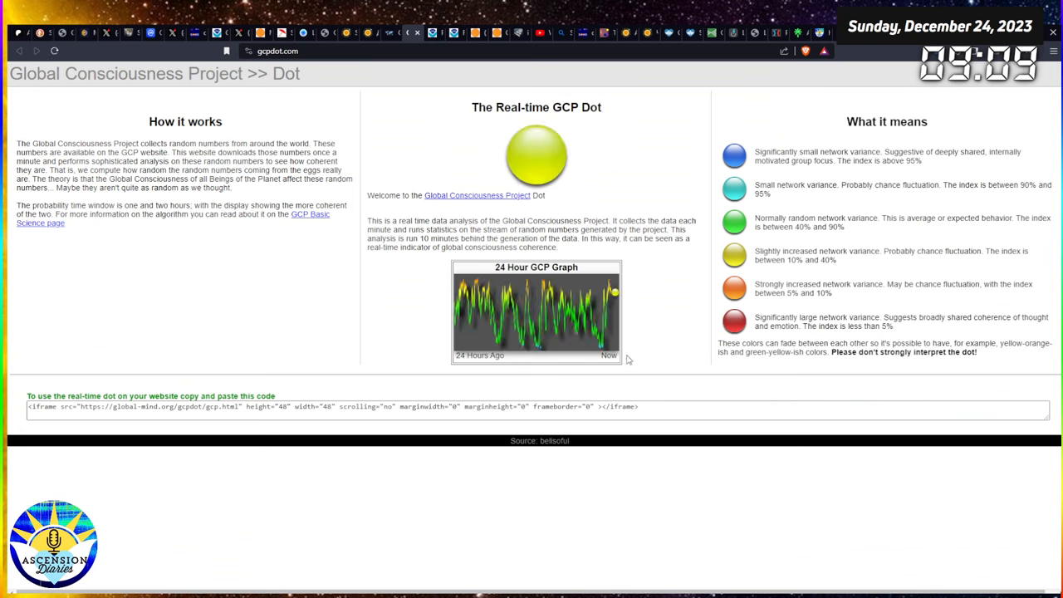
mouse_move(618, 295)
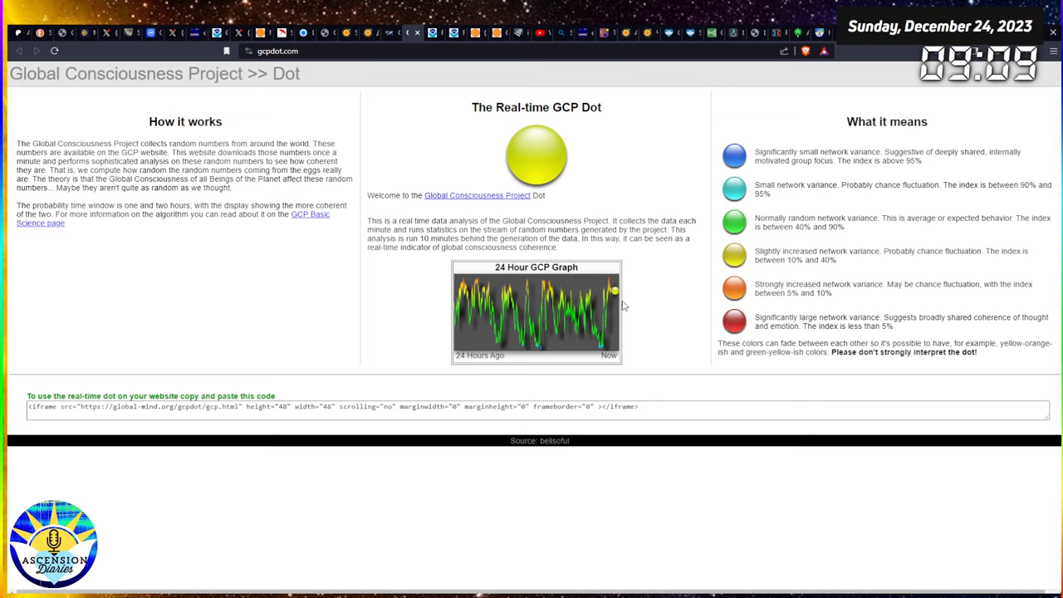
mouse_move(622, 306)
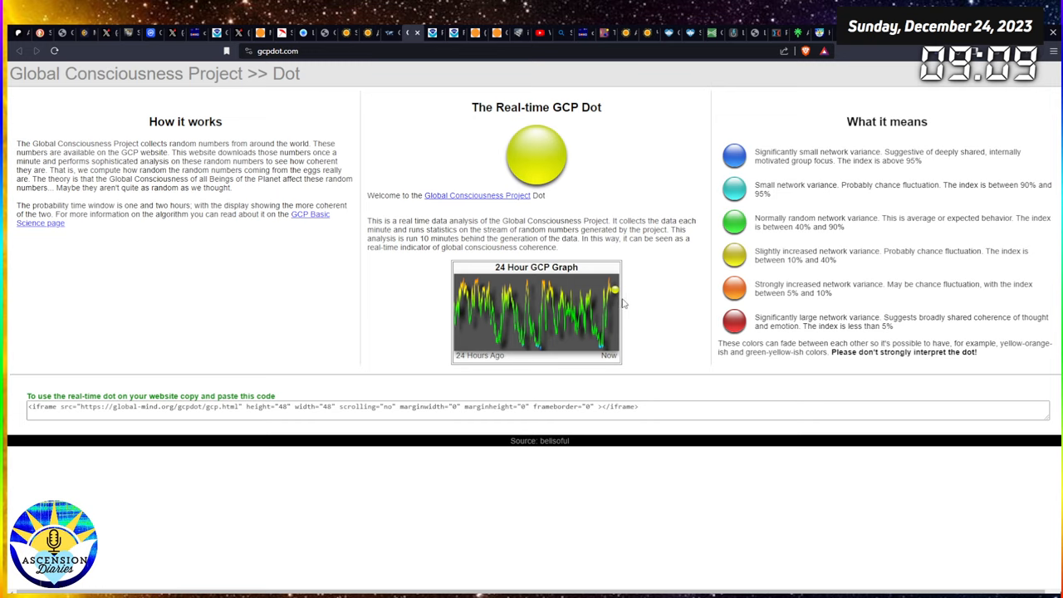
mouse_move(671, 318)
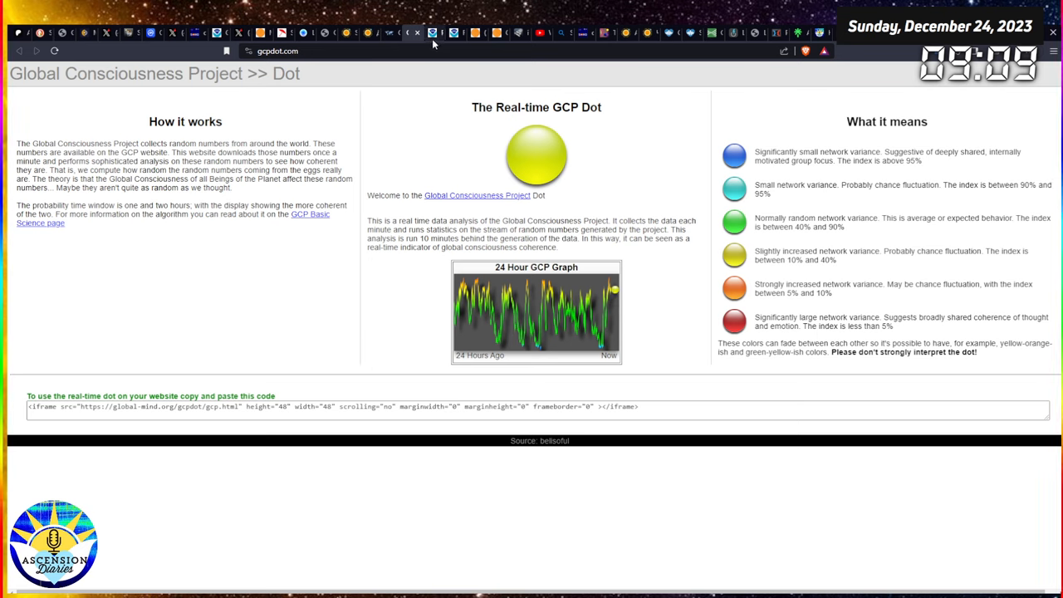
left_click(435, 33)
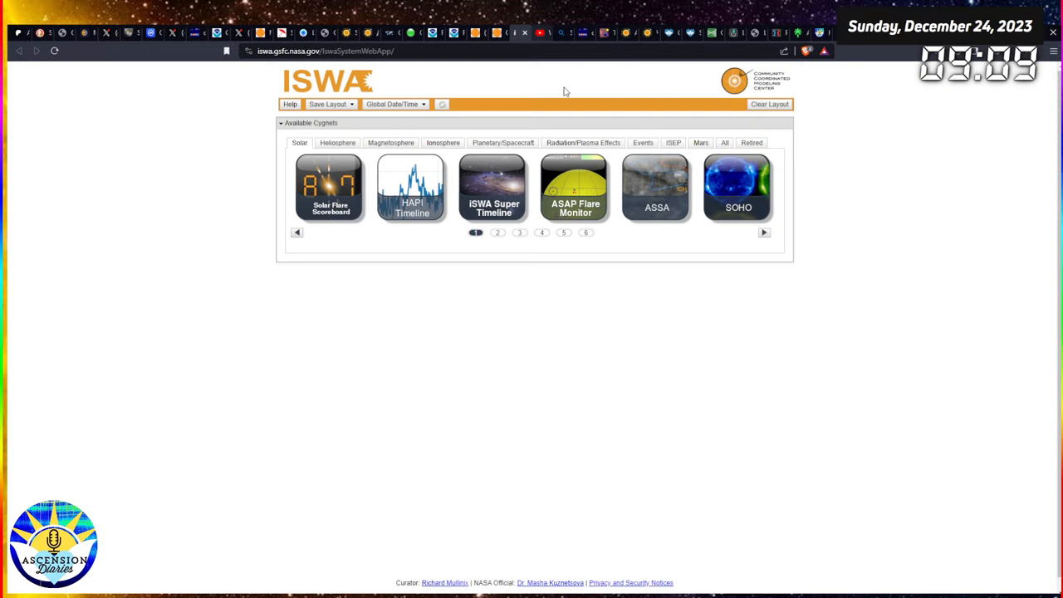
Show ISWA's Magnetosphere cygnets and page the carousel through to the last SWMF model views
left_click(390, 143)
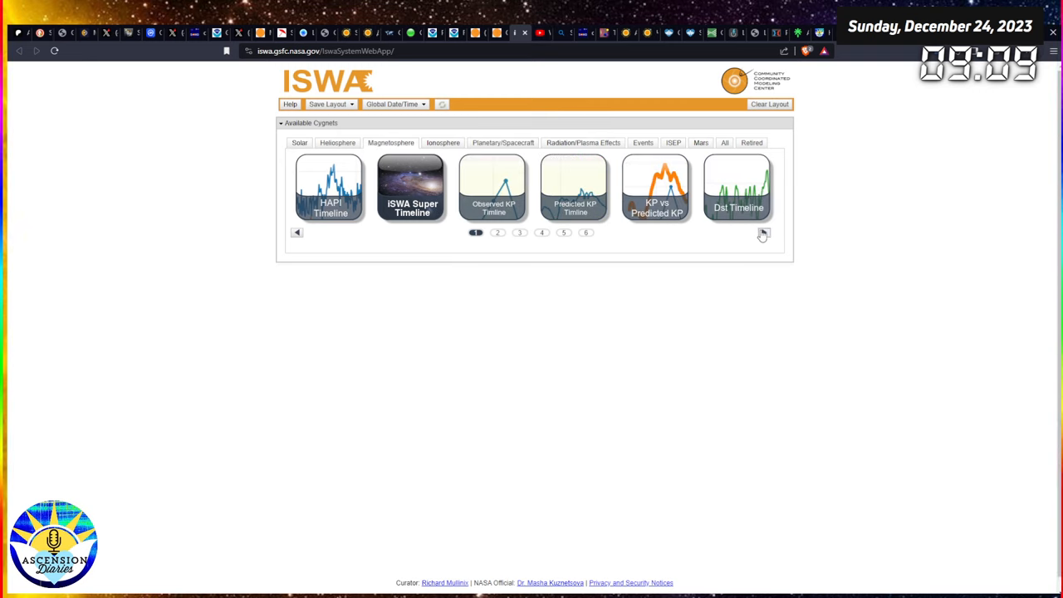
left_click(764, 232)
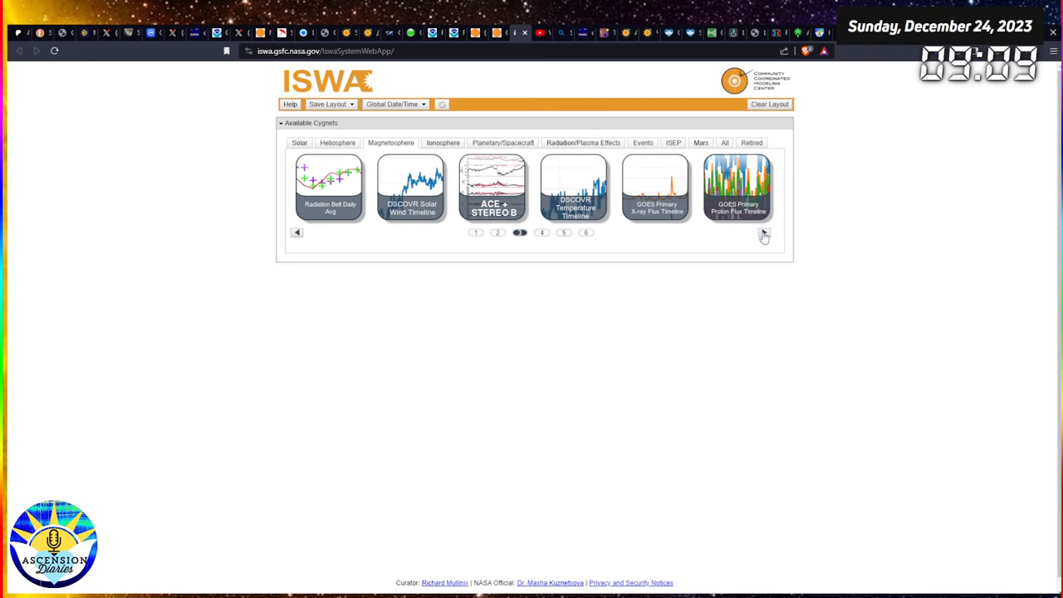
left_click(764, 232)
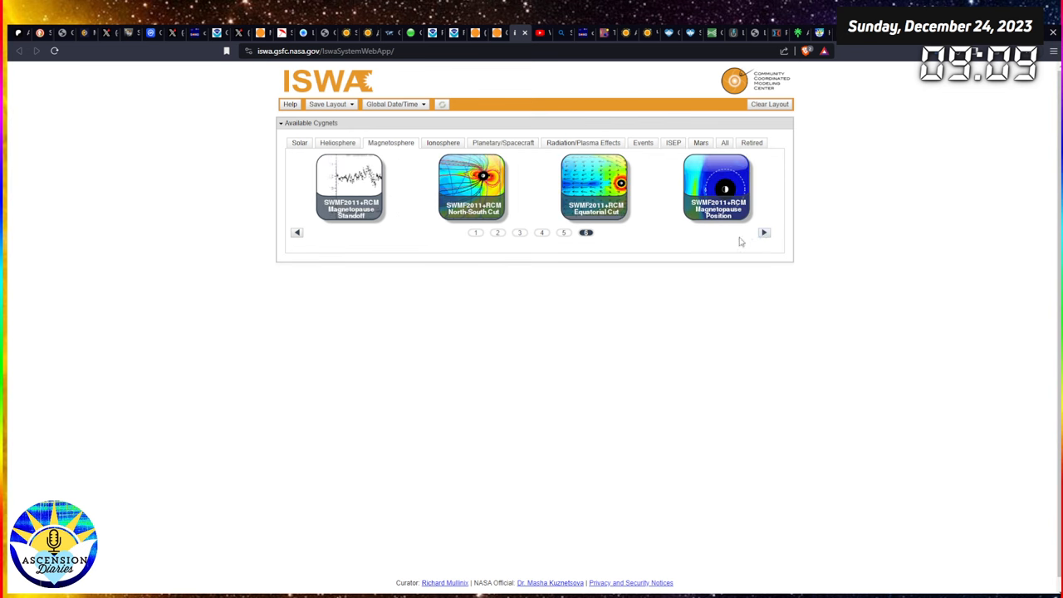
left_click(718, 188)
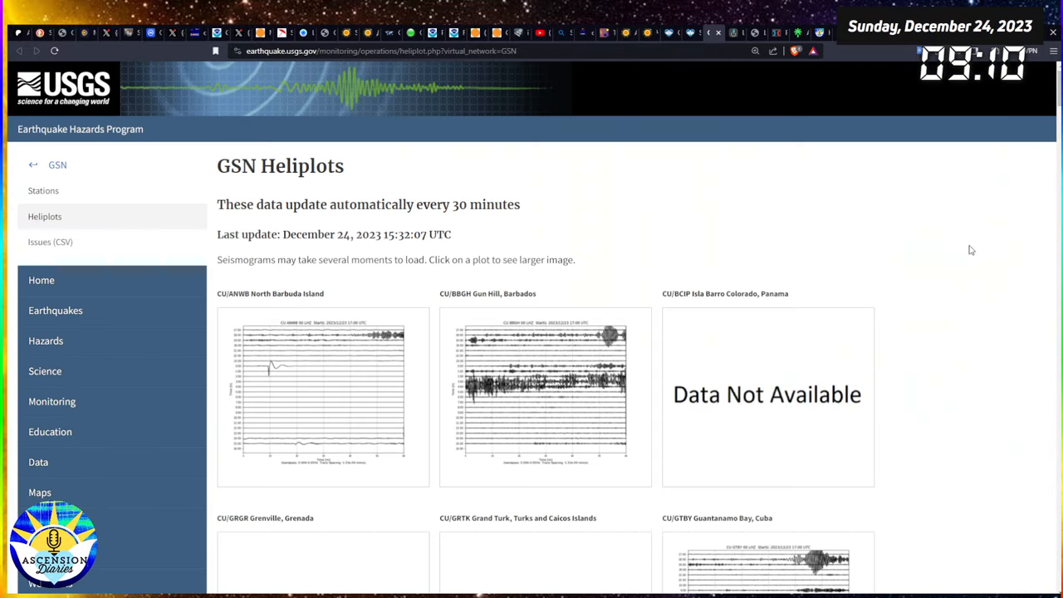
Scroll the GSN Heliplots page through every station seismogram down to YSS Yuzhno Sakhalinsk, Russia
scroll("down", 3)
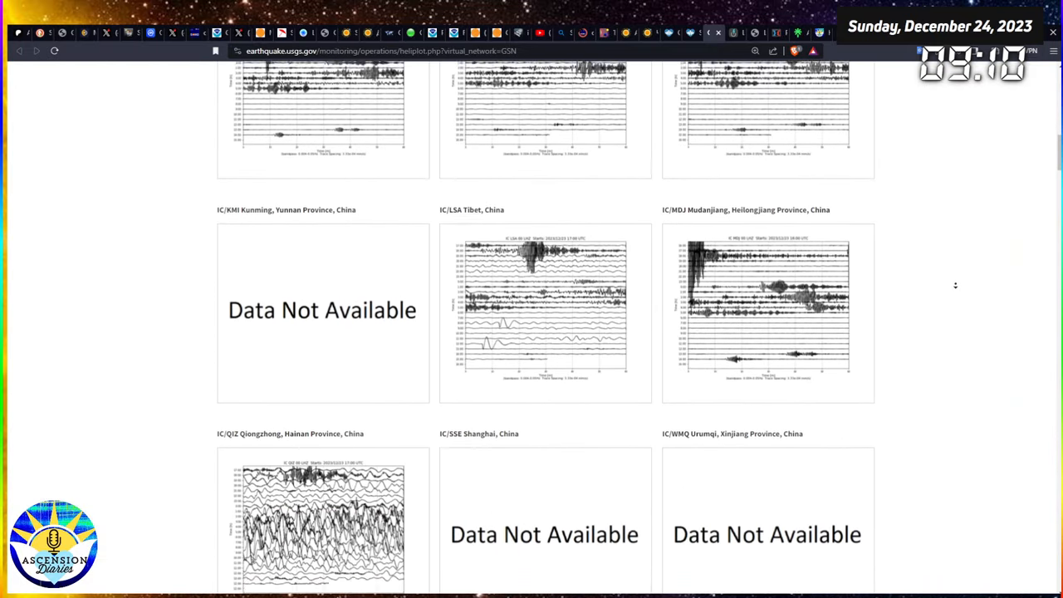
scroll("down", 3)
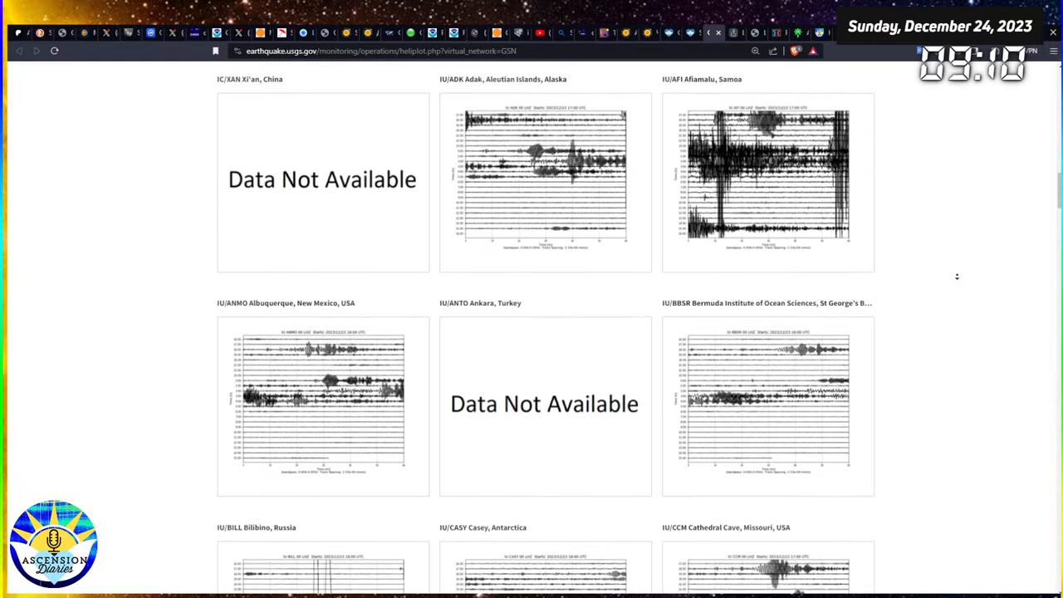
scroll("down", 3)
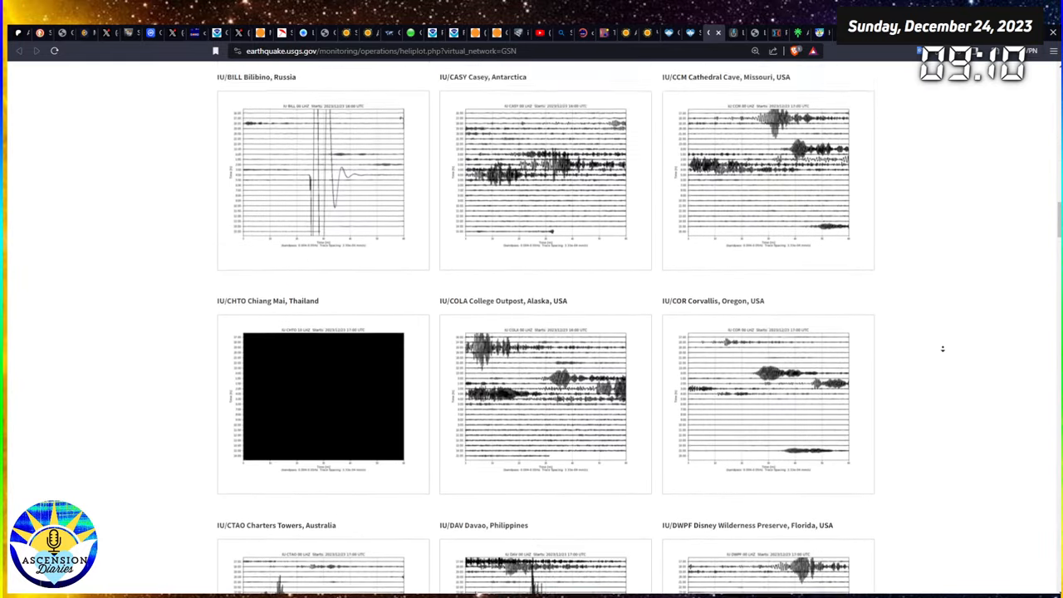
scroll("down", 3)
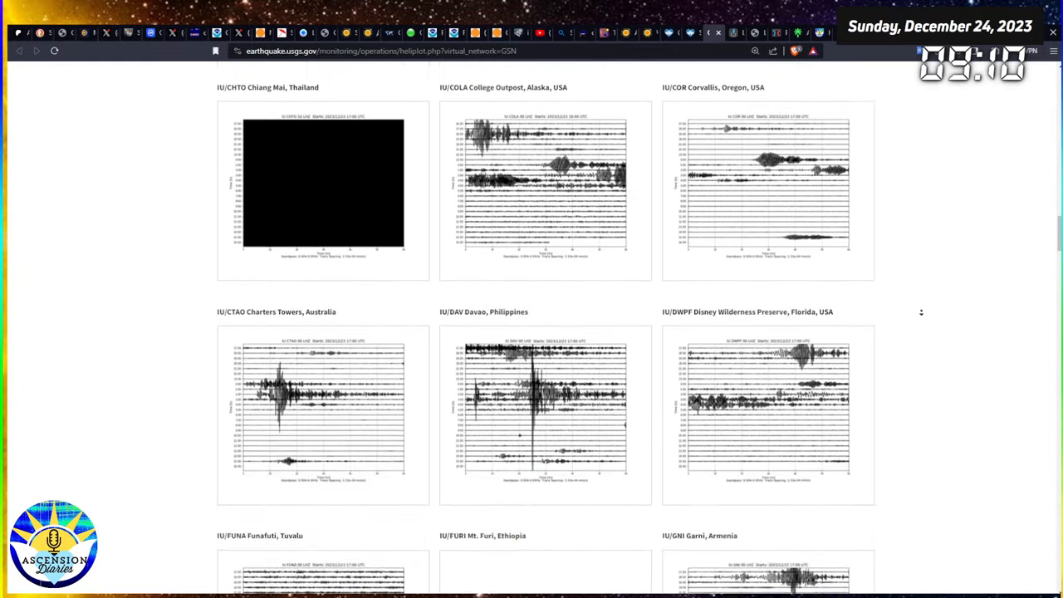
scroll("down", 3)
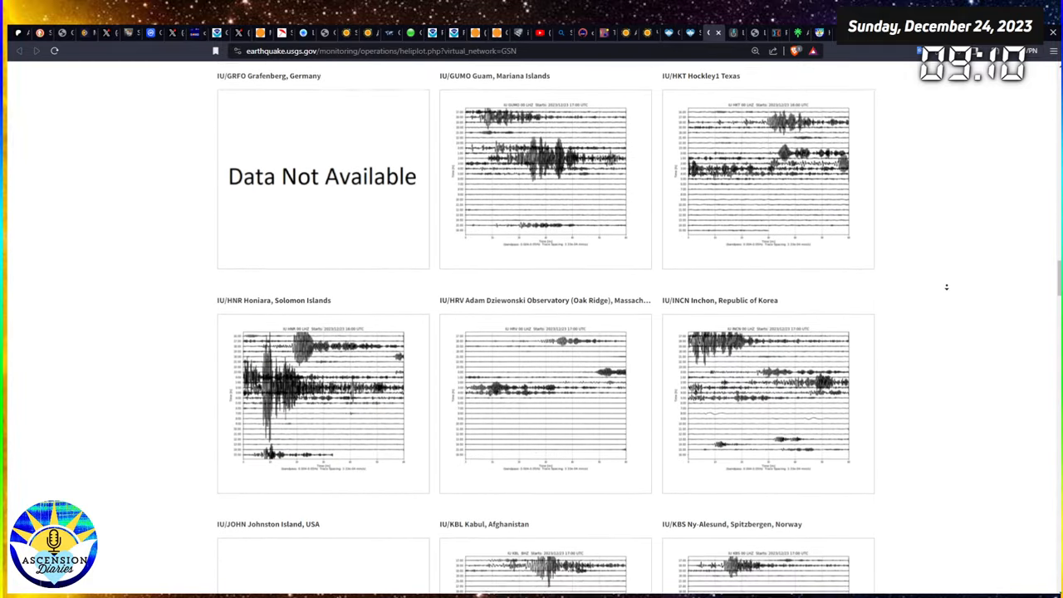
scroll("down", 3)
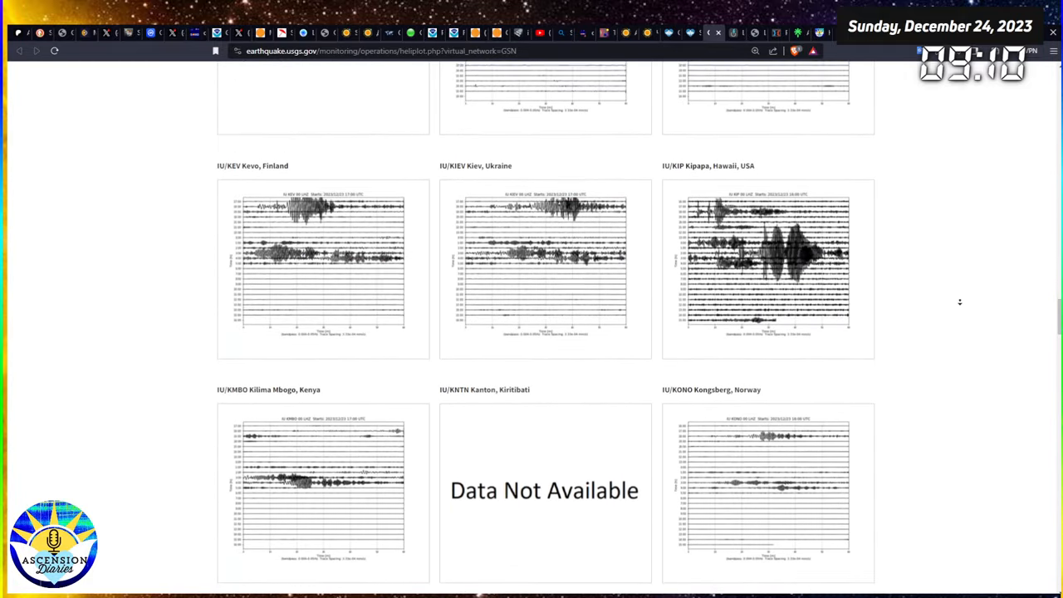
scroll("down", 3)
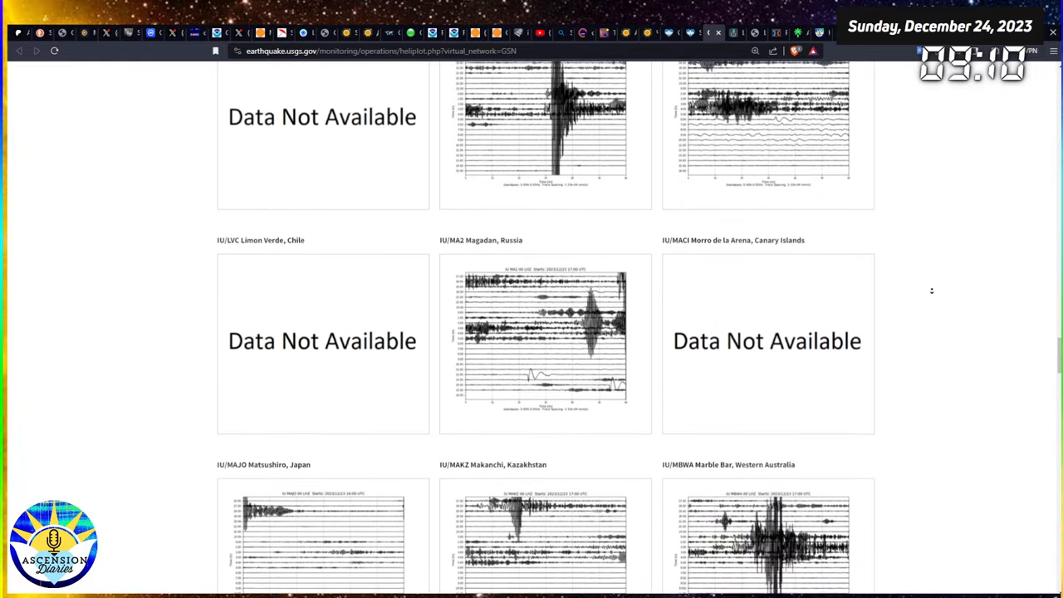
scroll("down", 3)
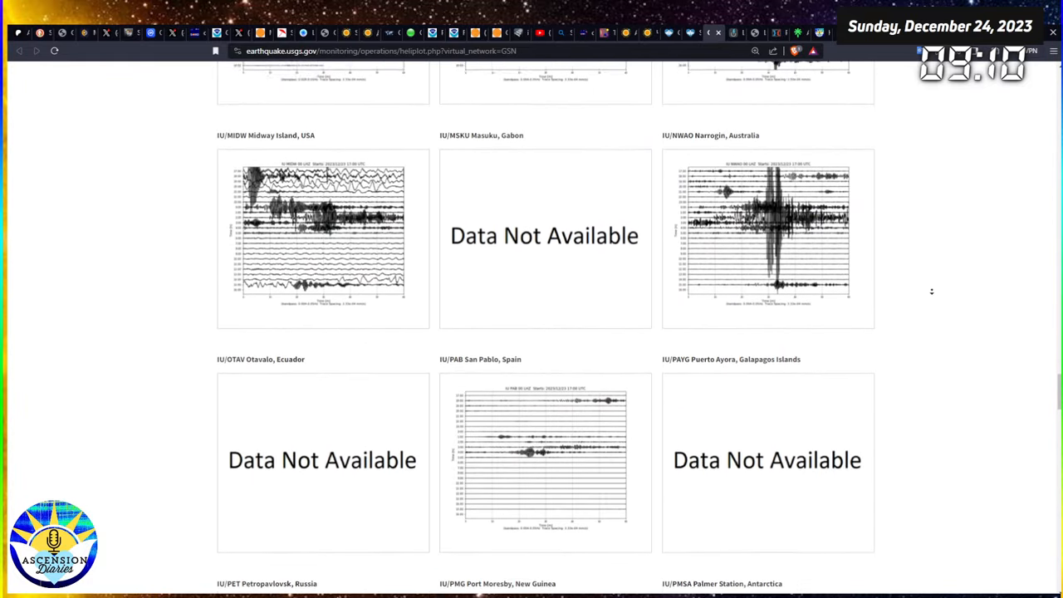
scroll("down", 3)
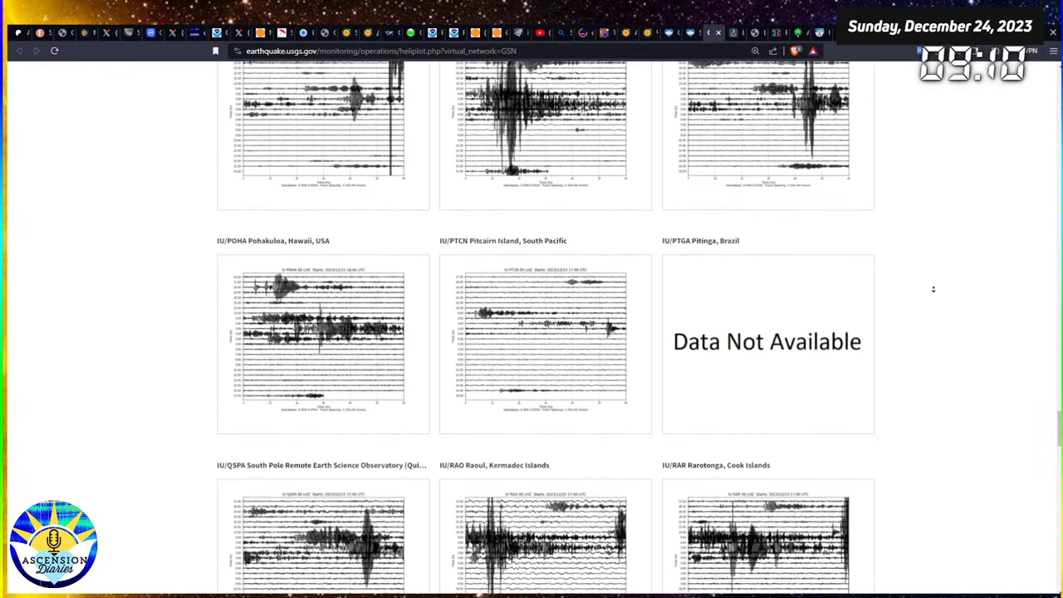
scroll("down", 3)
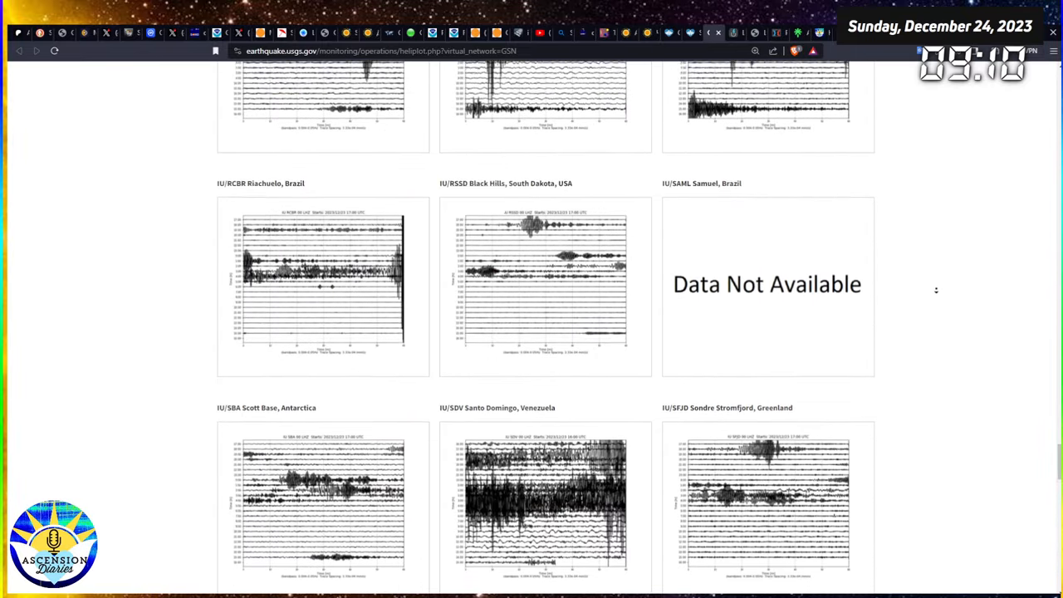
scroll("down", 3)
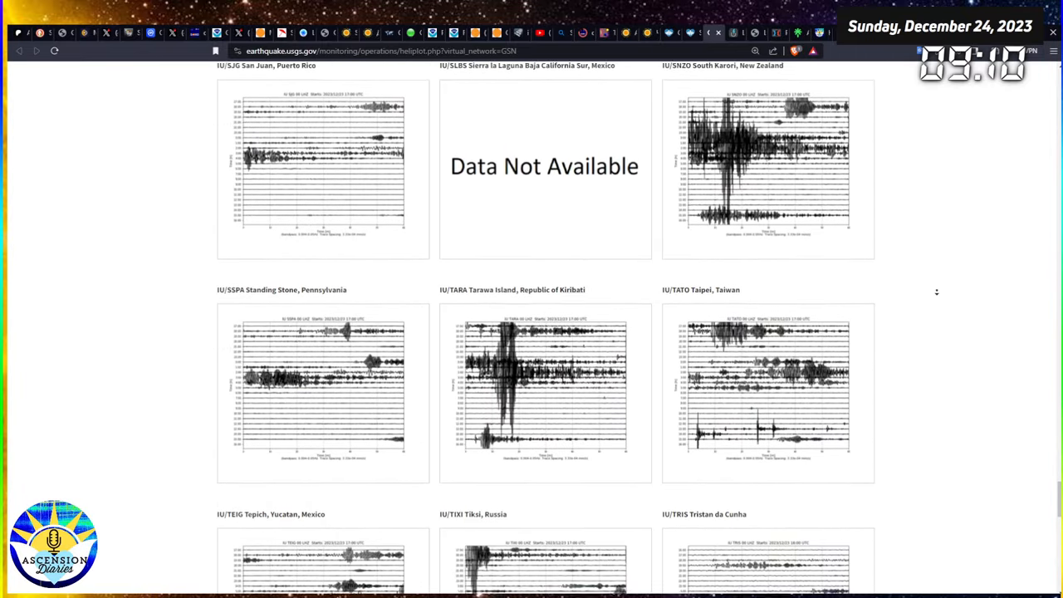
scroll("down", 3)
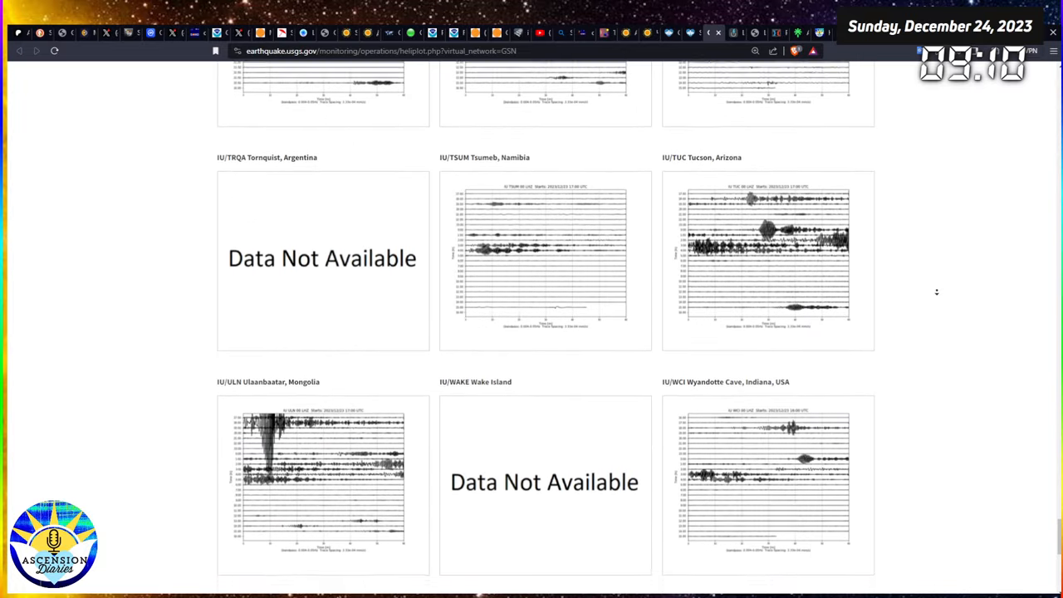
scroll("down", 3)
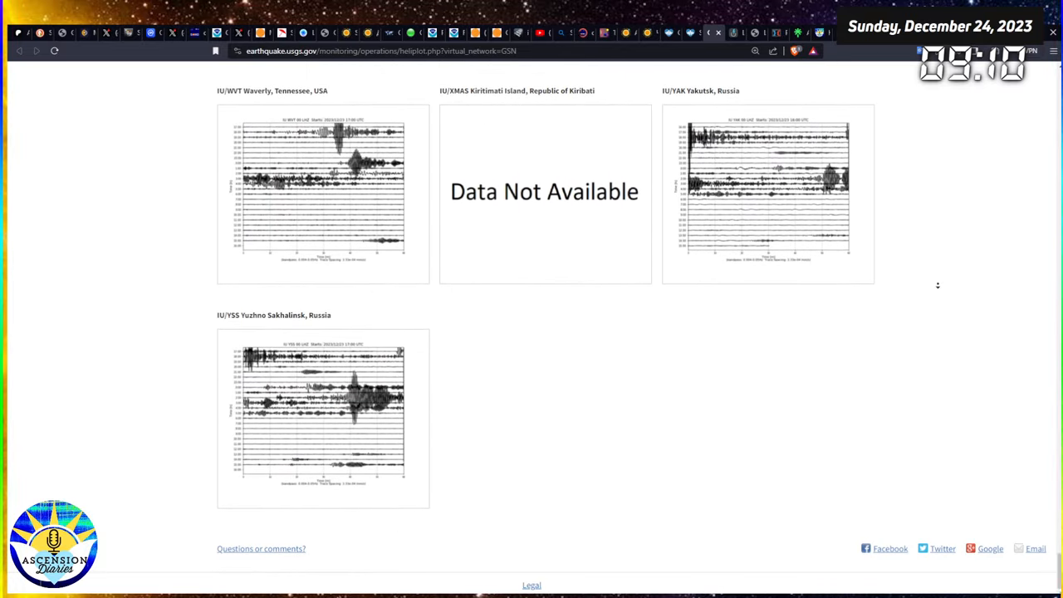
mouse_move(921, 209)
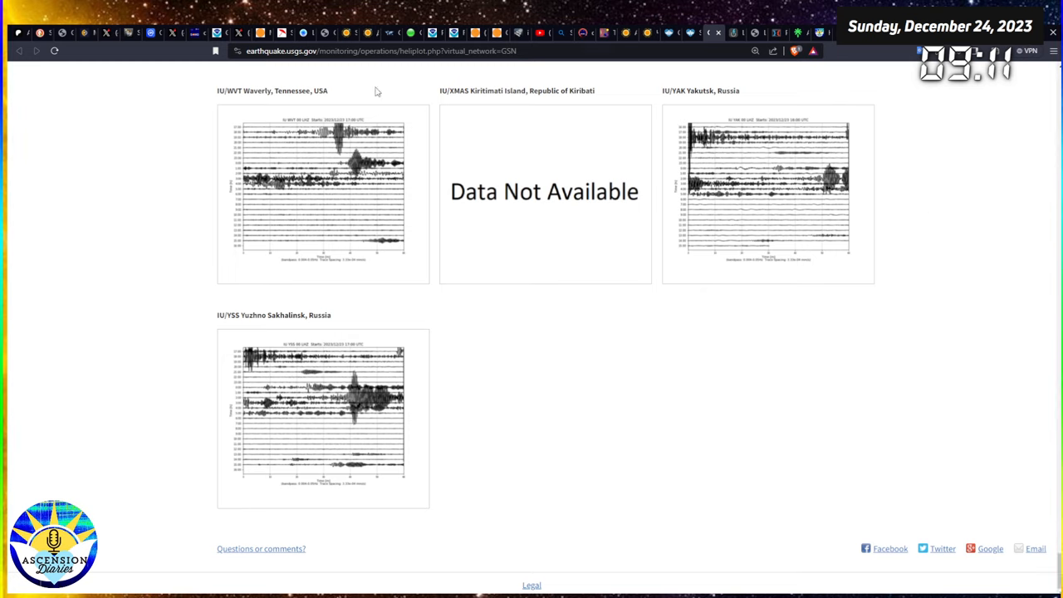
mouse_move(166, 152)
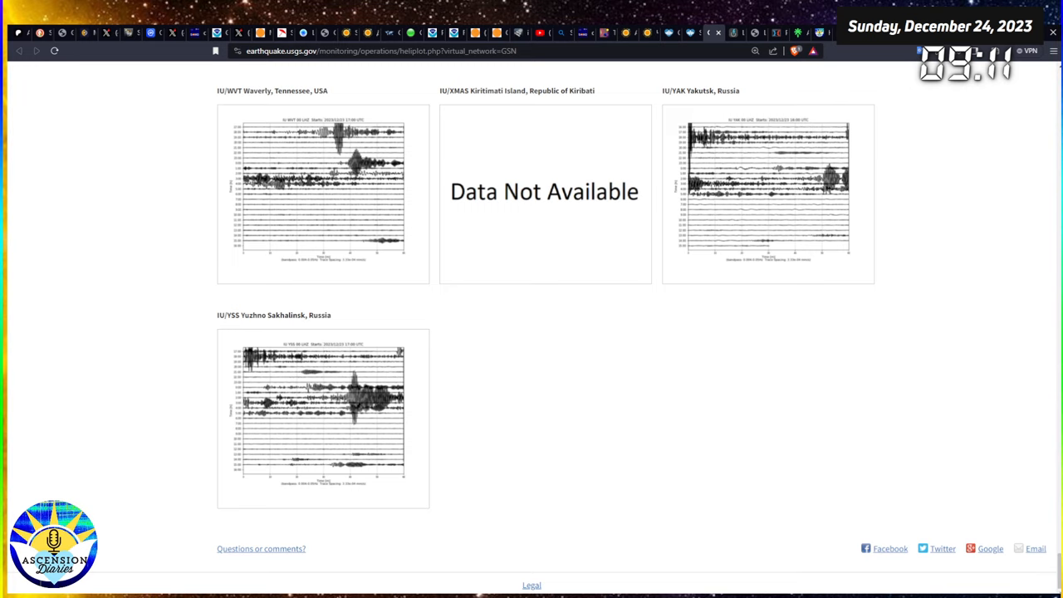
mouse_move(832, 42)
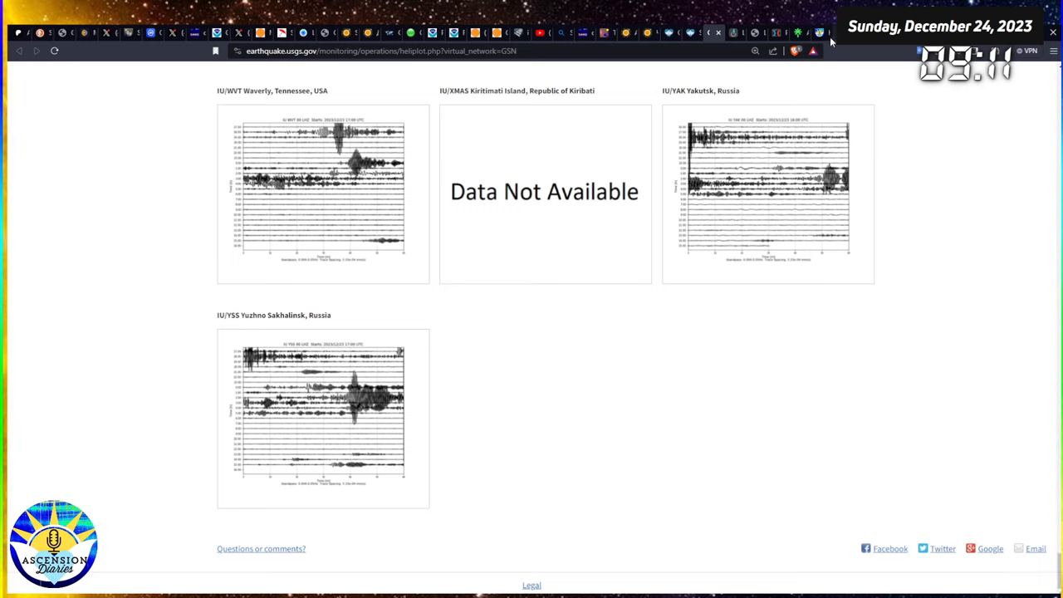
mouse_move(471, 180)
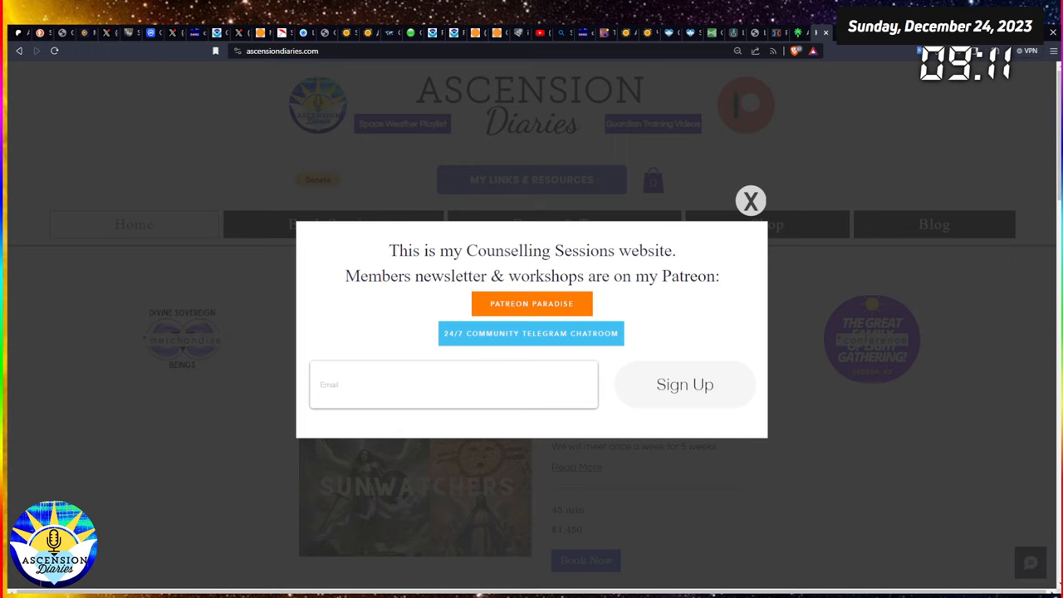
mouse_move(532, 303)
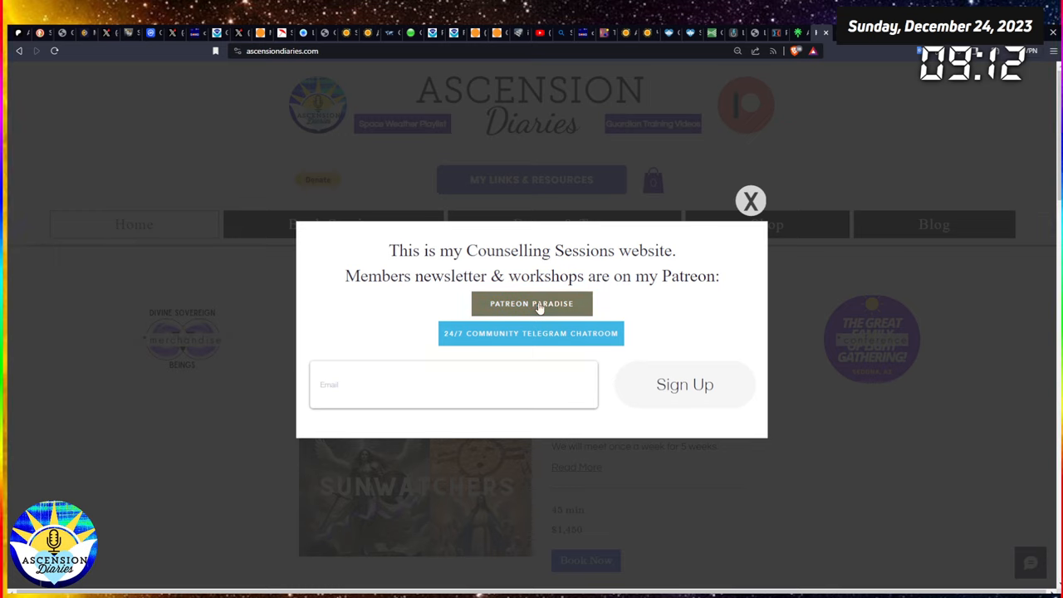
Place the cursor in the Email field of the Ascension Diaries signup popup
left_click(453, 384)
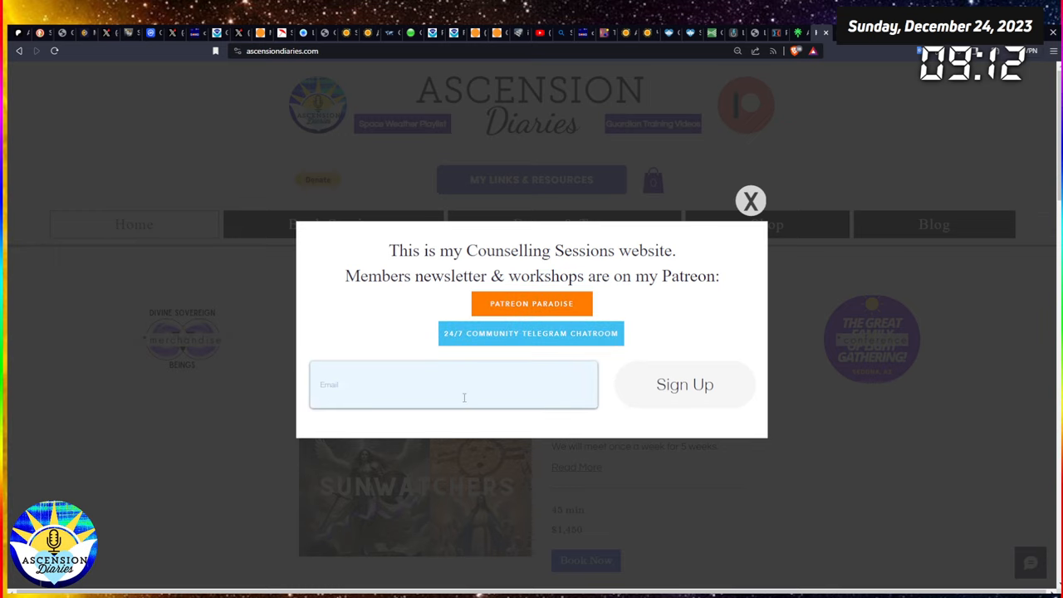